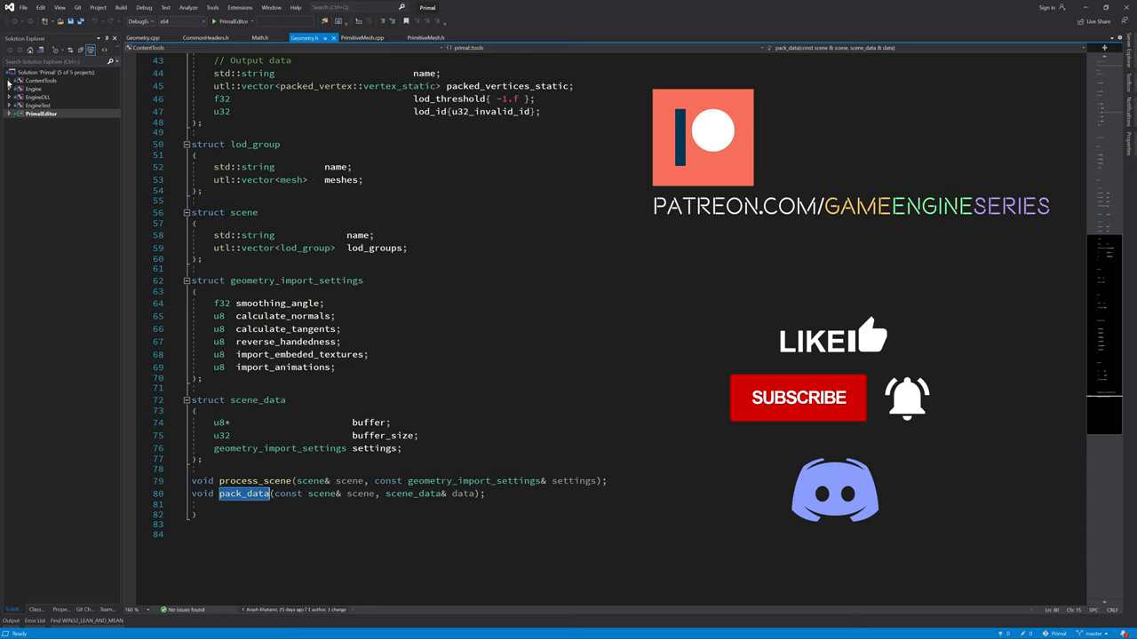
Step: Switch to PrimitiveMesh.cpp to view the create_plane function
left_click(16, 79)
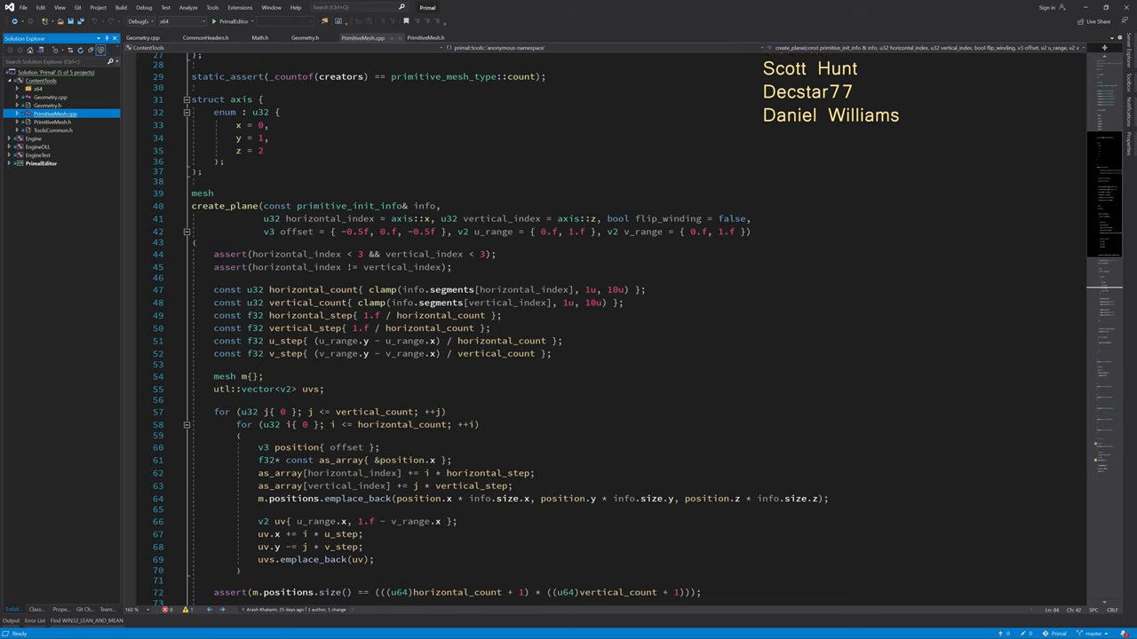
Step: Make vertical_step divide by vertical_count instead of horizontal_count
double_click(302, 326)
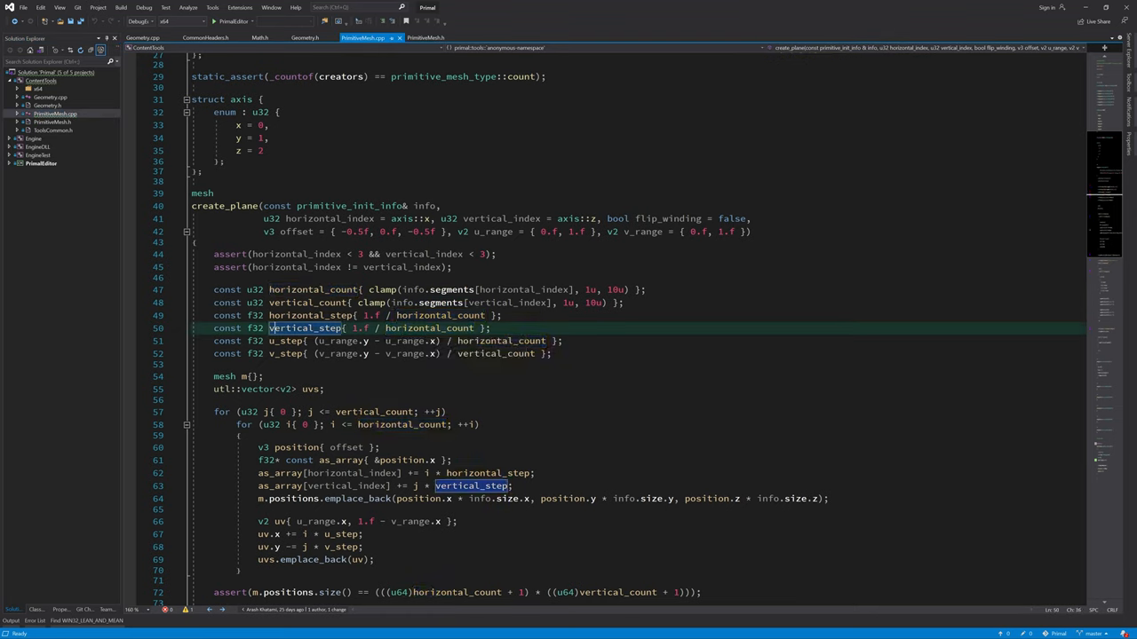
double_click(313, 290)
type("vertic")
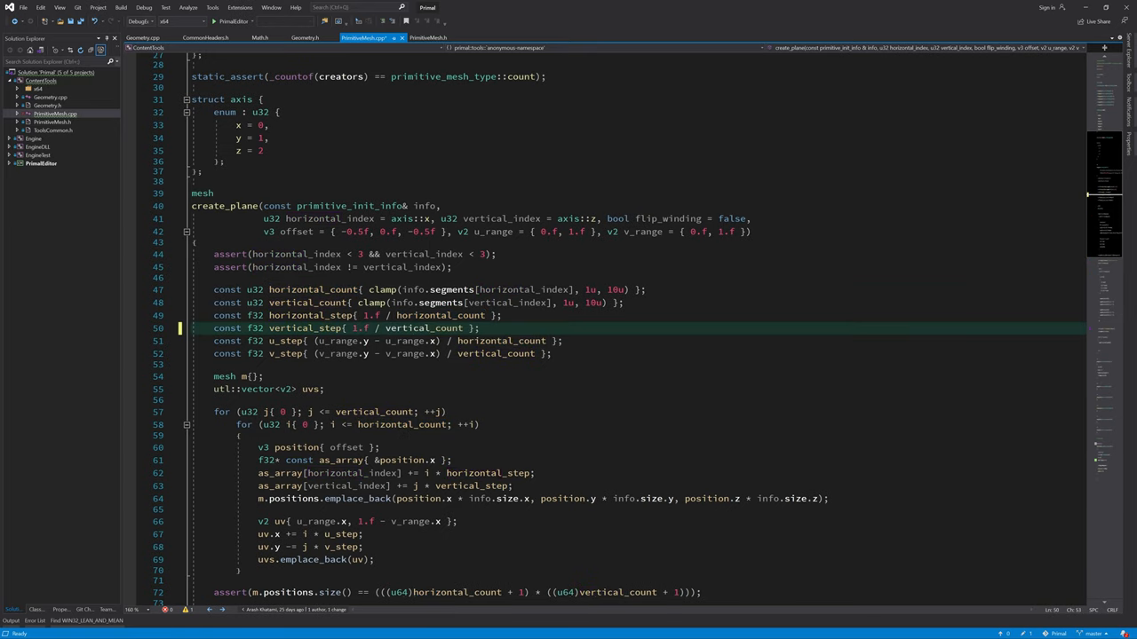
scroll("down", 3)
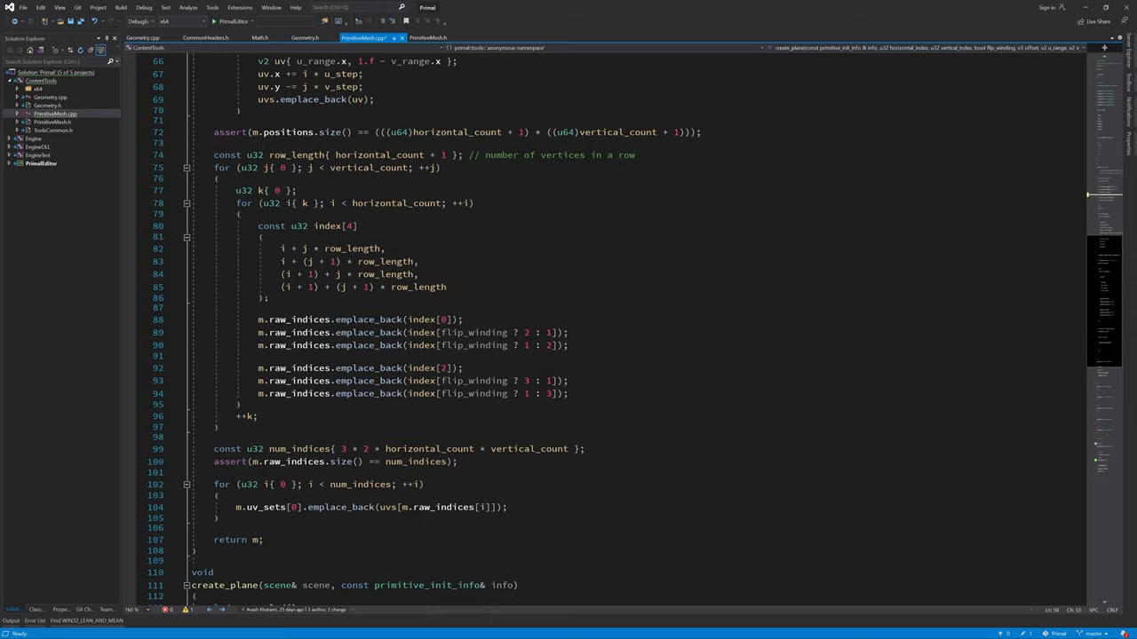
double_click(266, 508)
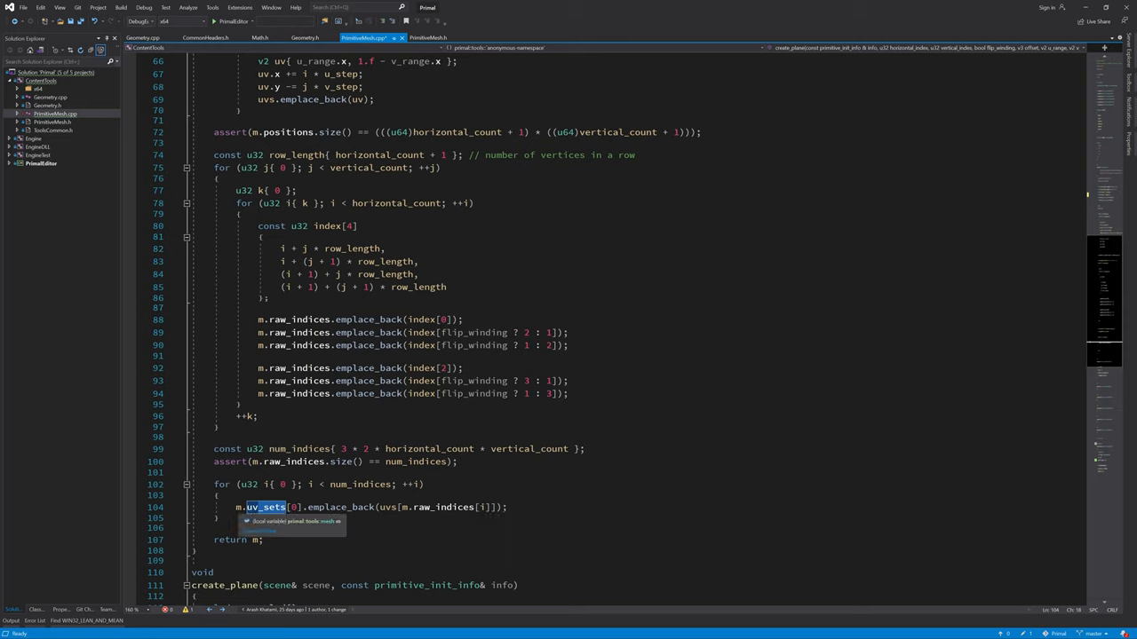
Step: Add m.uv_sets.resize(1); above the UV loop in create_plane
left_click(213, 473)
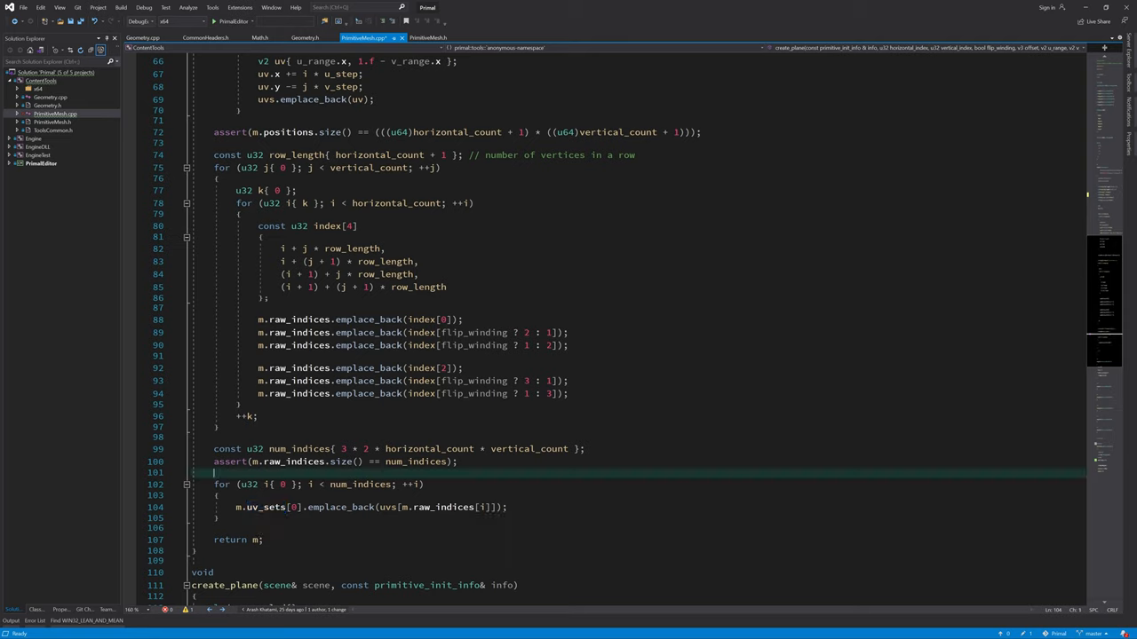
double_click(263, 508)
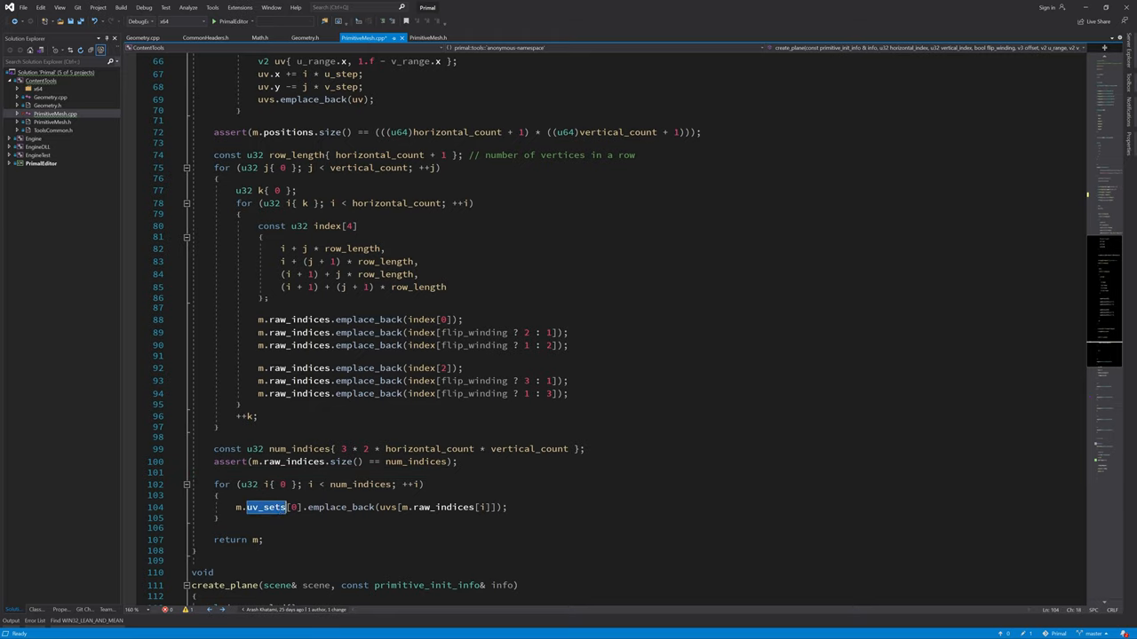
mouse_move(266, 508)
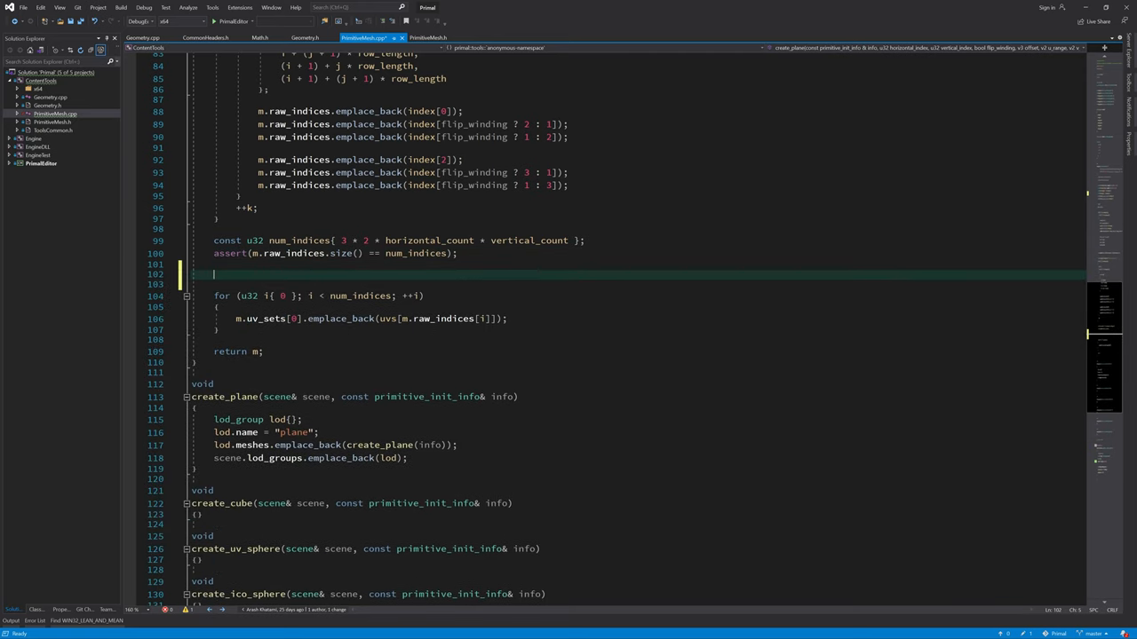
type("m.uv_sets")
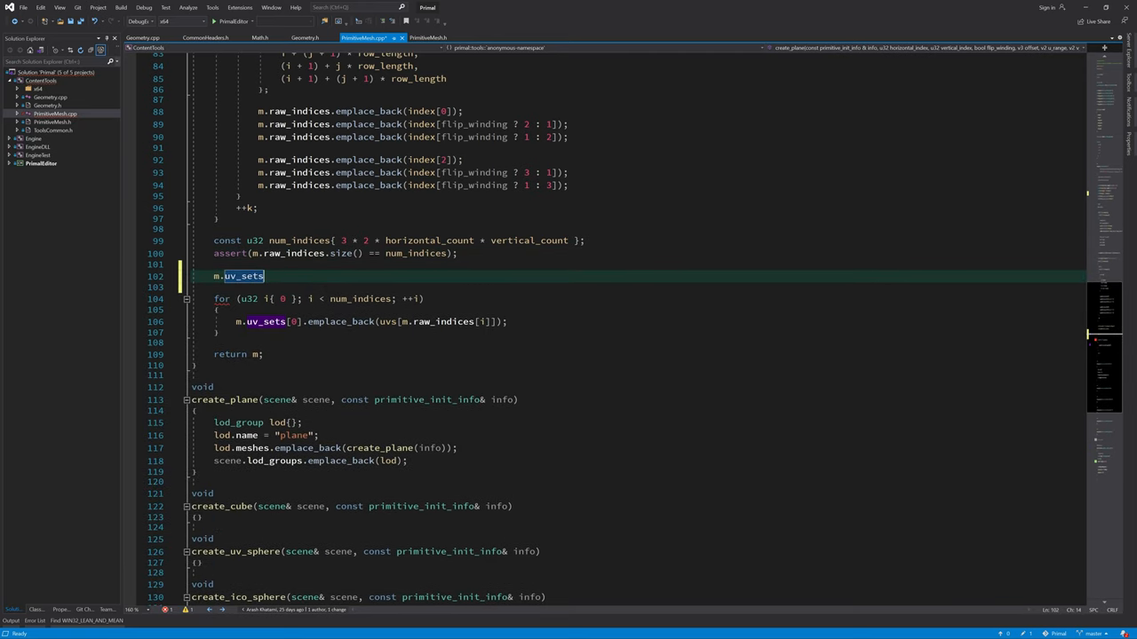
type(".resize(1);")
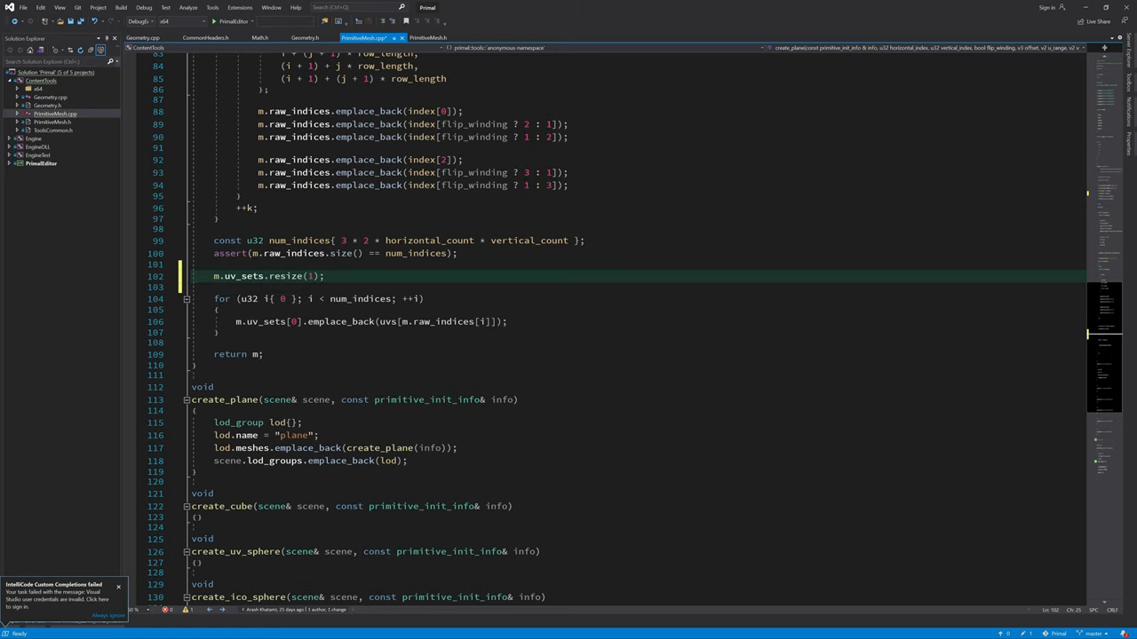
double_click(286, 278)
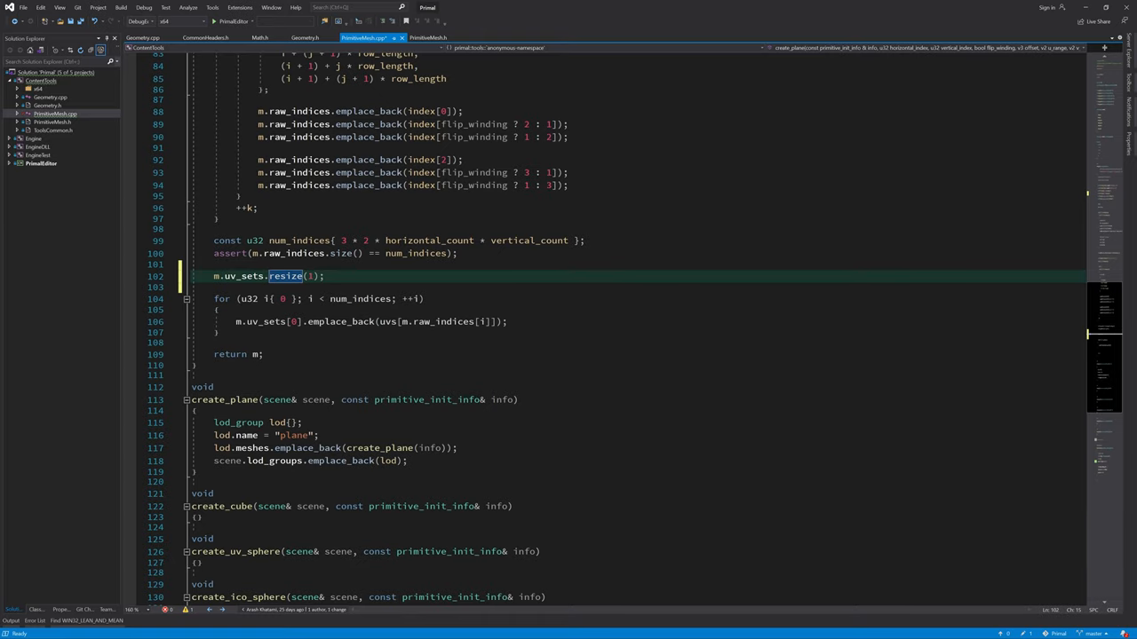
left_click(305, 37)
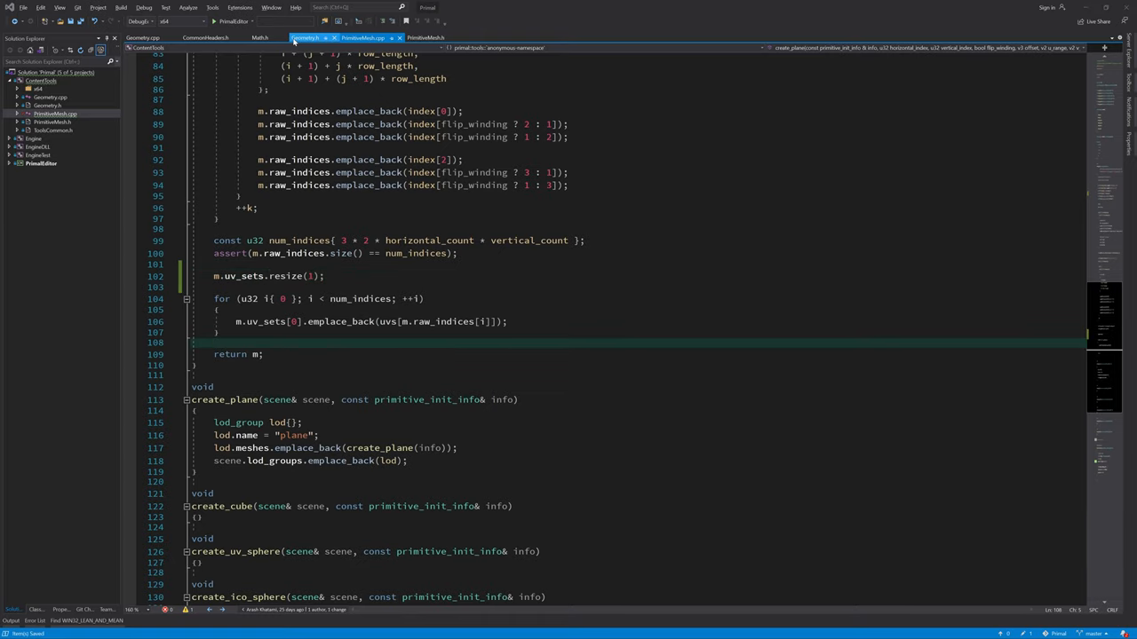
Step: In Geometry.cpp's process_normals, rename the smoothing threshold cos_angle to cos_alpha
left_click(306, 37)
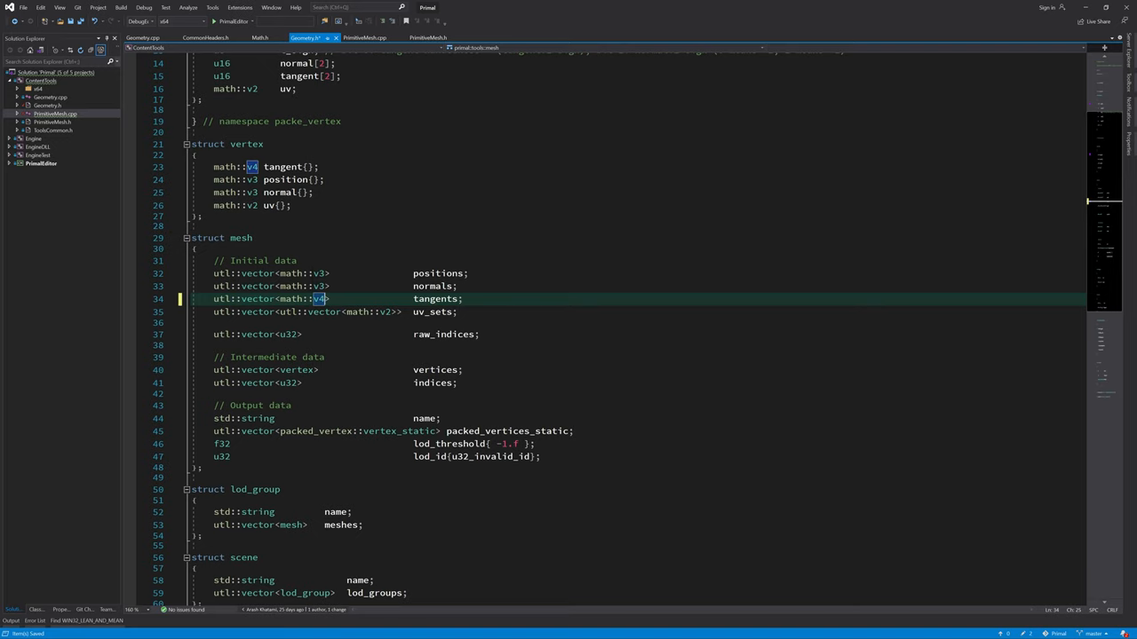
scroll("up", 3)
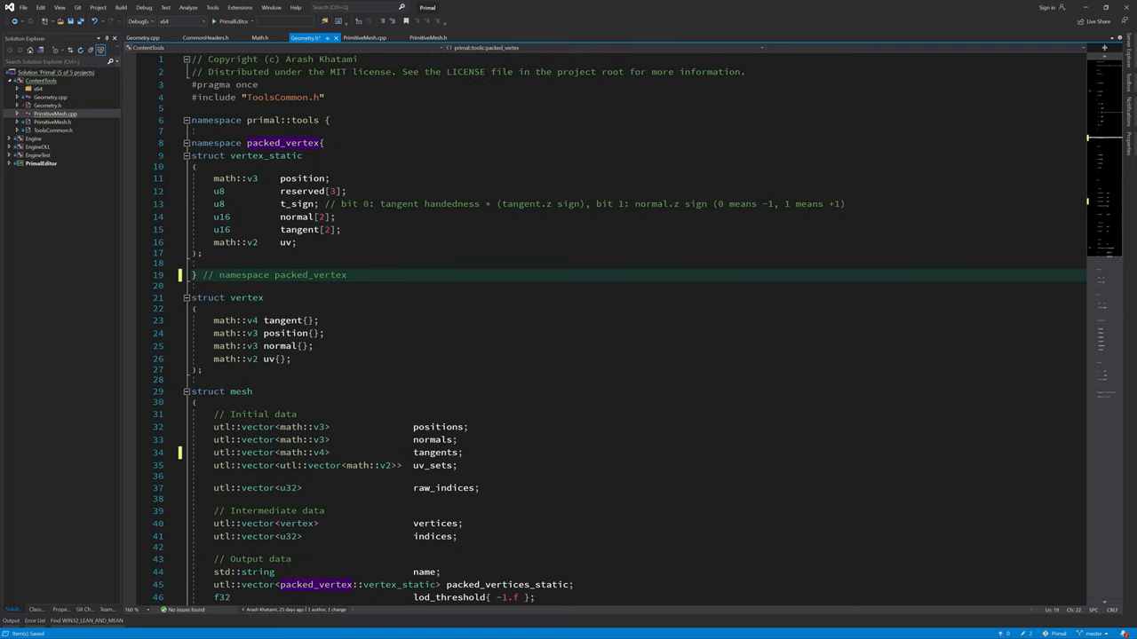
left_click(142, 37)
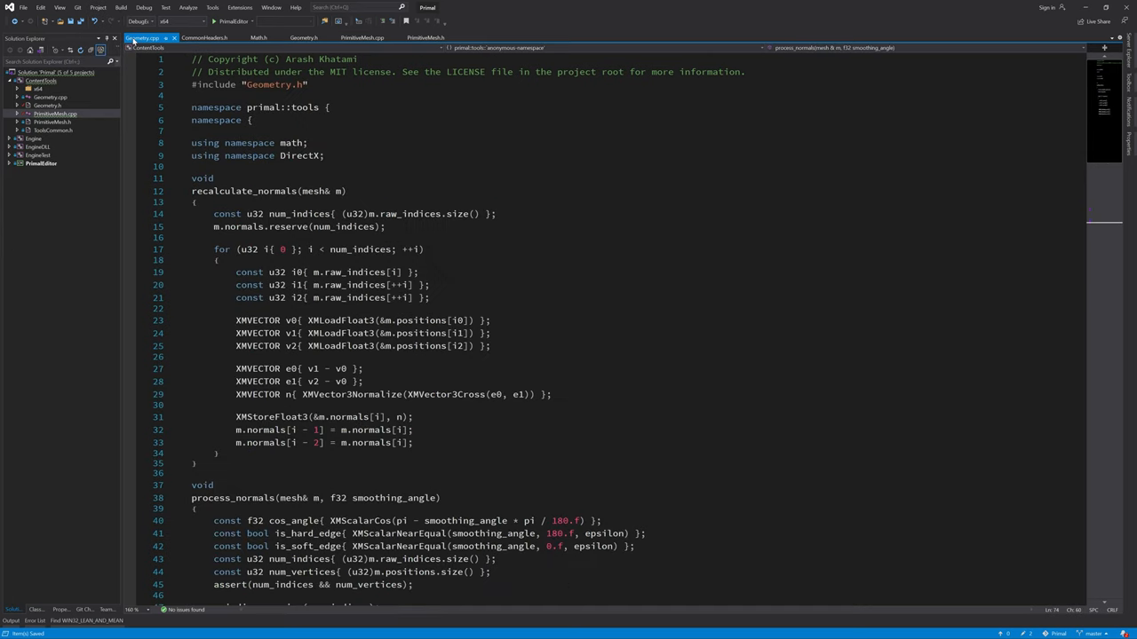
scroll("down", 3)
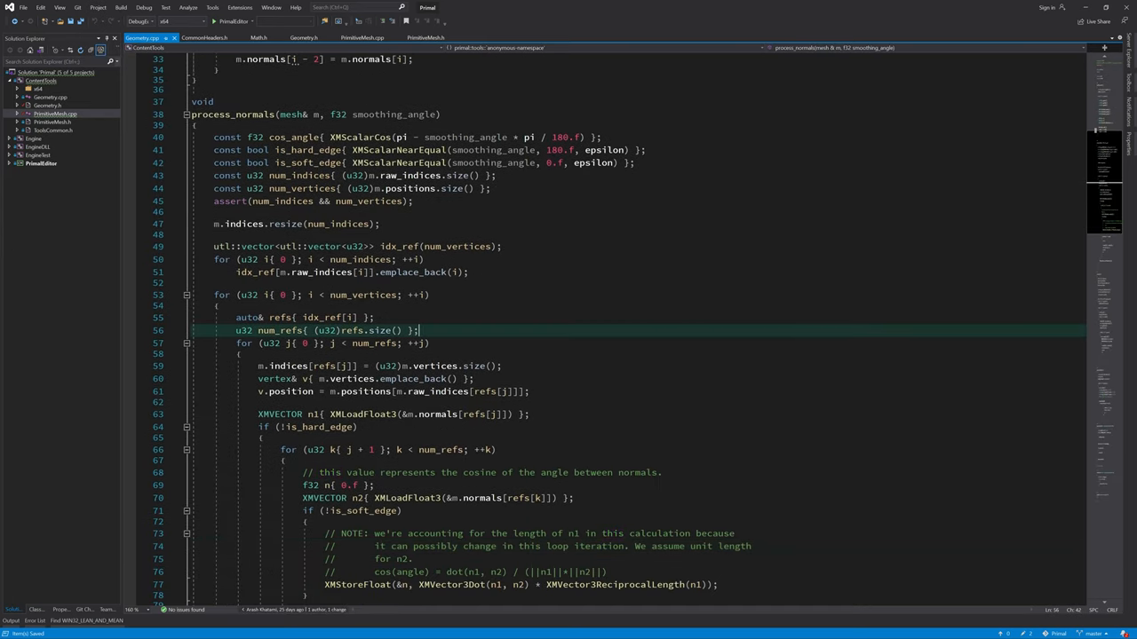
scroll("down", 3)
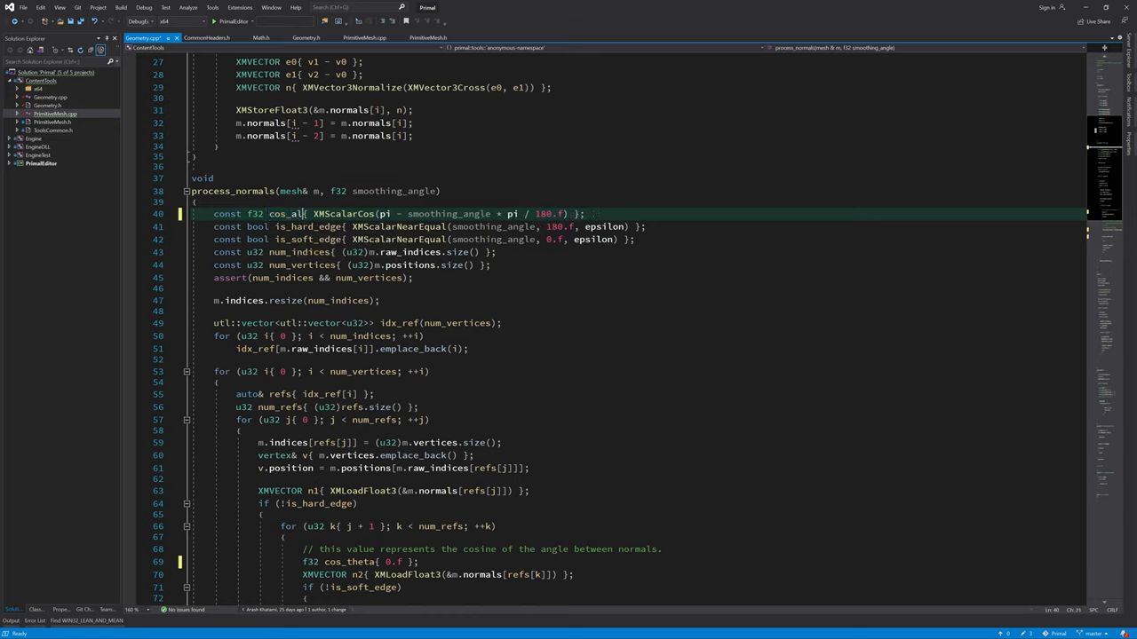
double_click(293, 213)
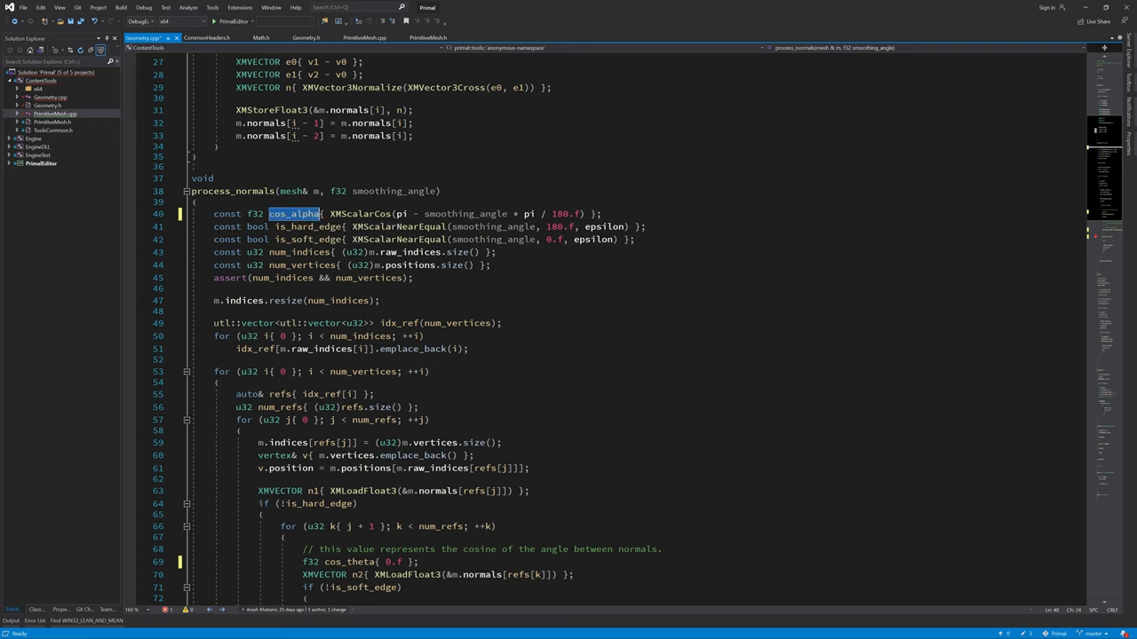
scroll("down", 3)
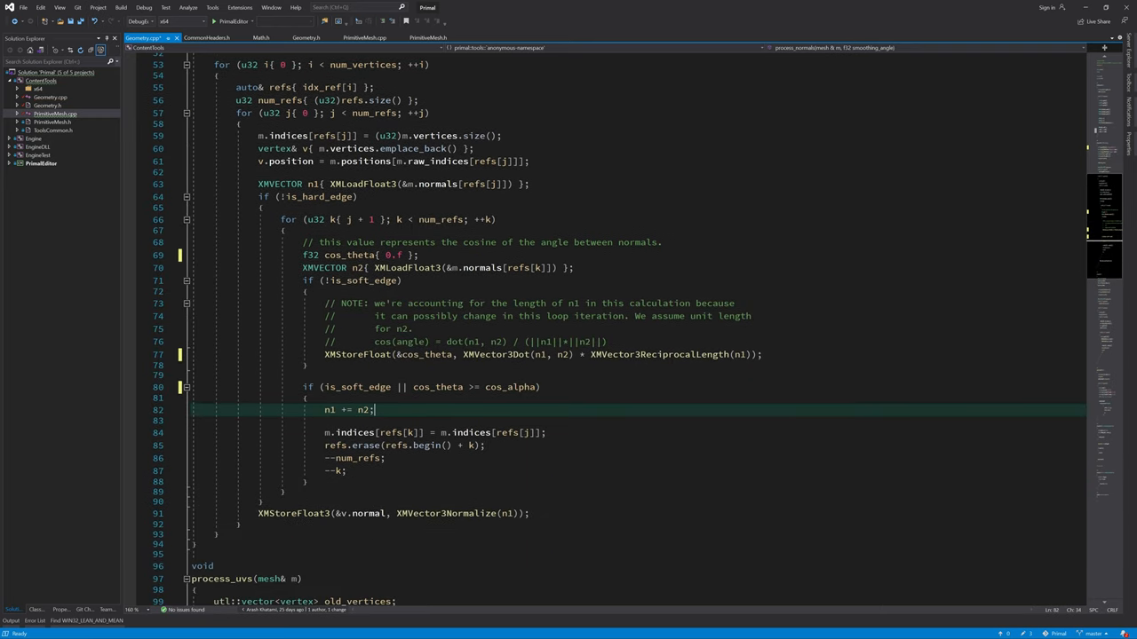
scroll("up", 3)
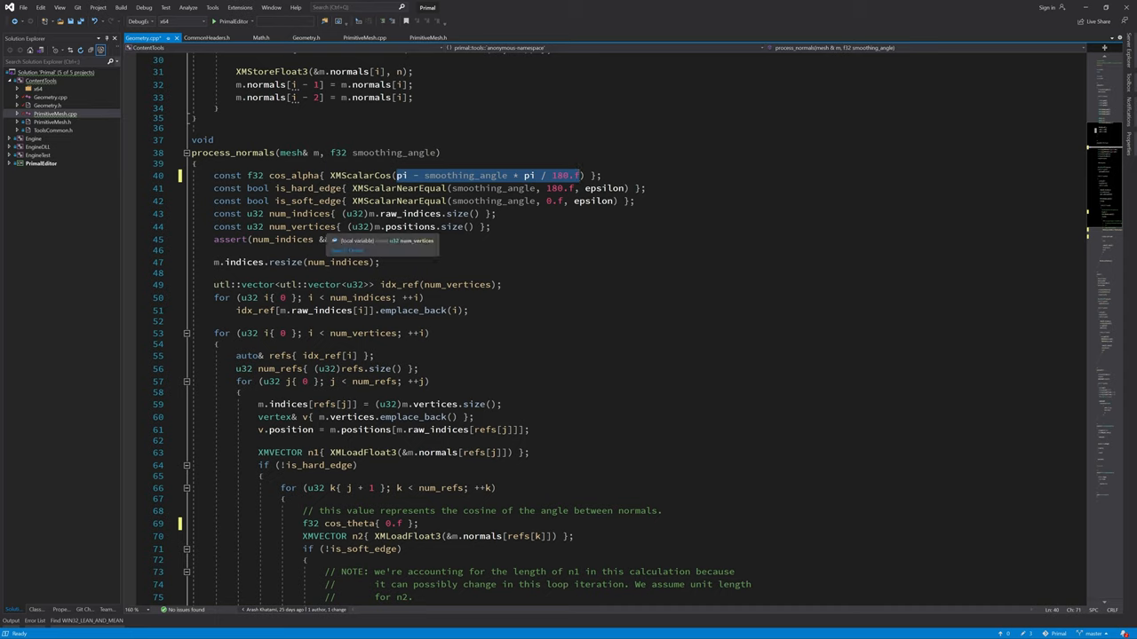
mouse_move(453, 178)
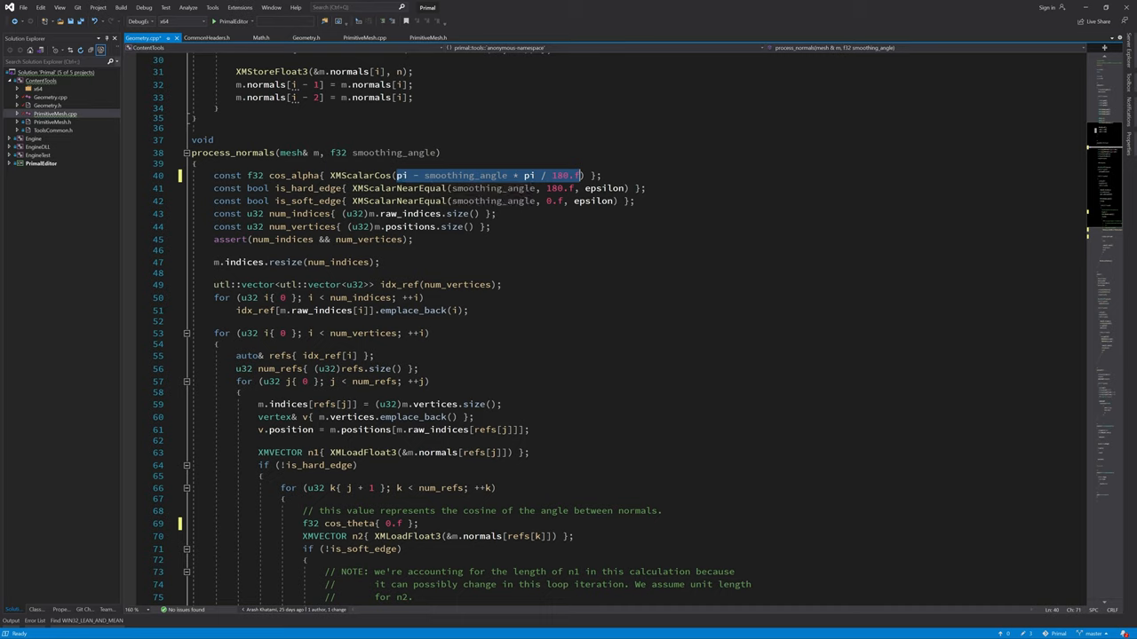
mouse_move(501, 175)
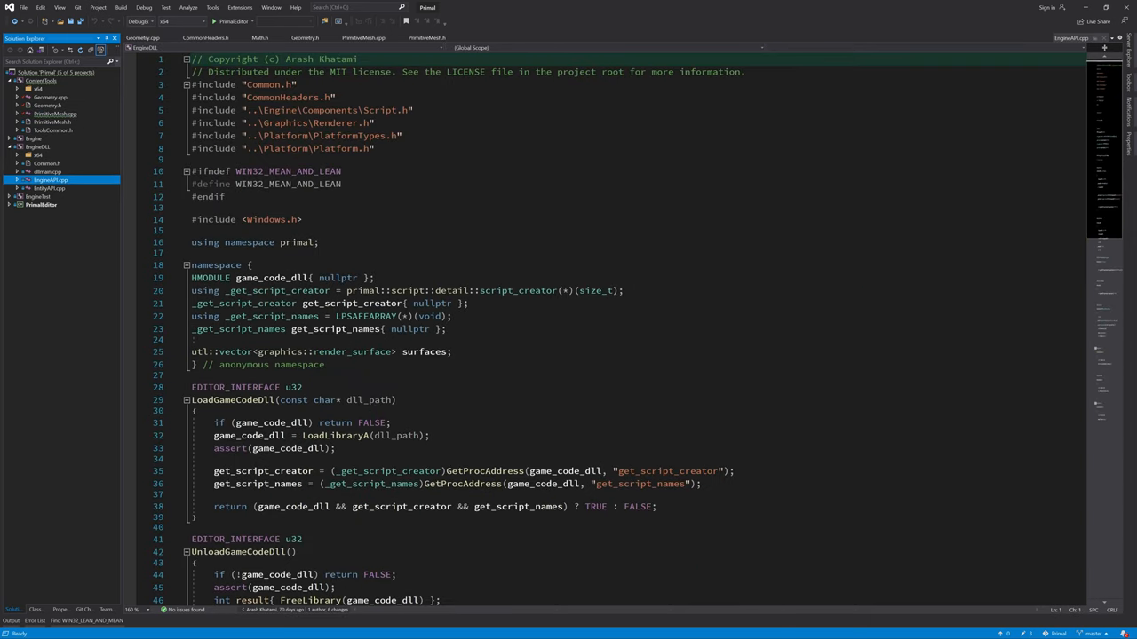
Step: Guard the WIN32_MEAN_AND_LEAN define and open the Windows.h header from its include line
double_click(288, 170)
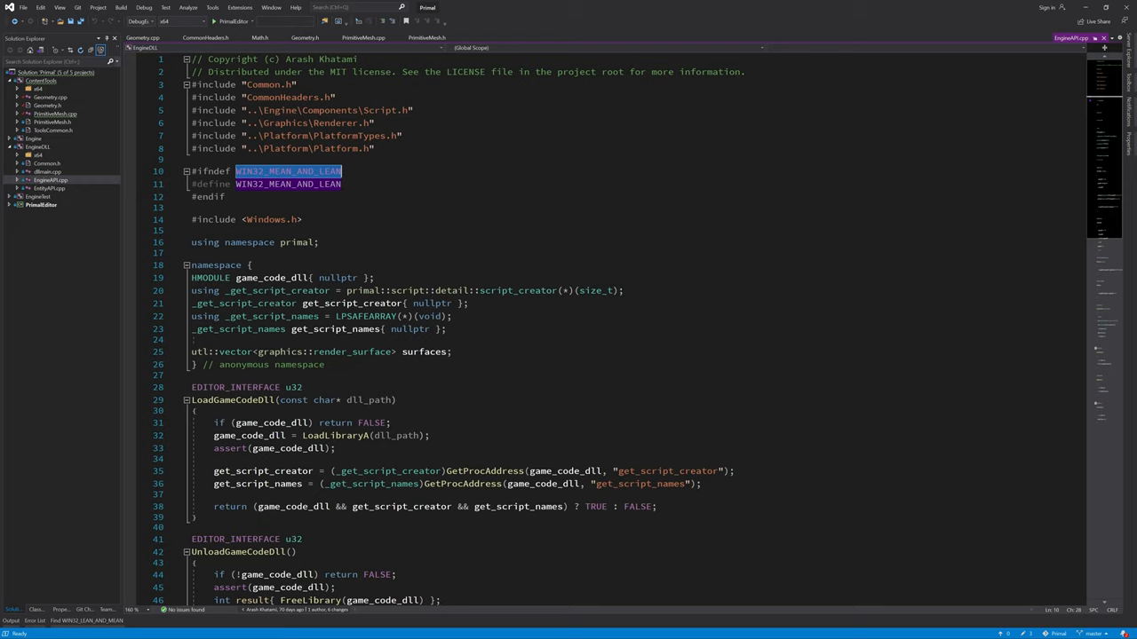
left_click(258, 220)
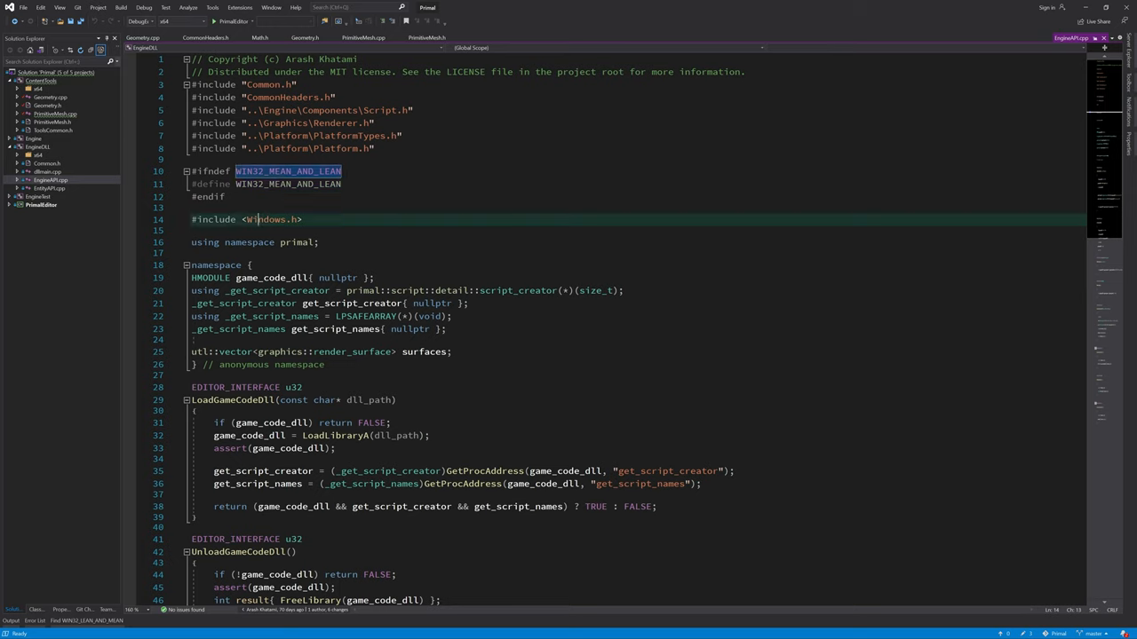
right_click(257, 220)
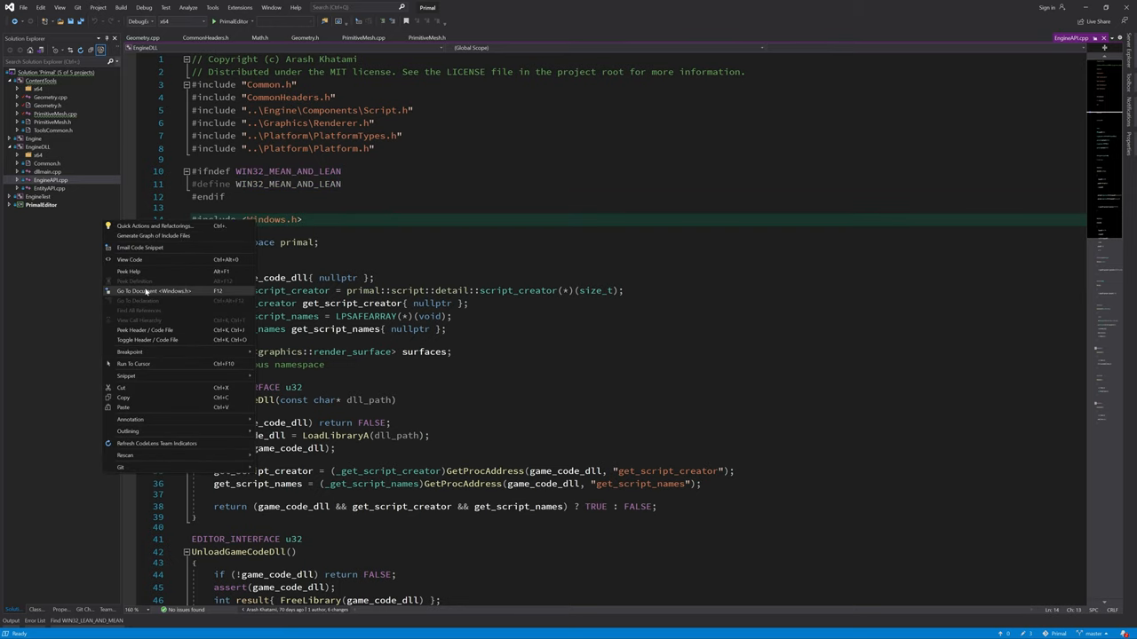
left_click(155, 291)
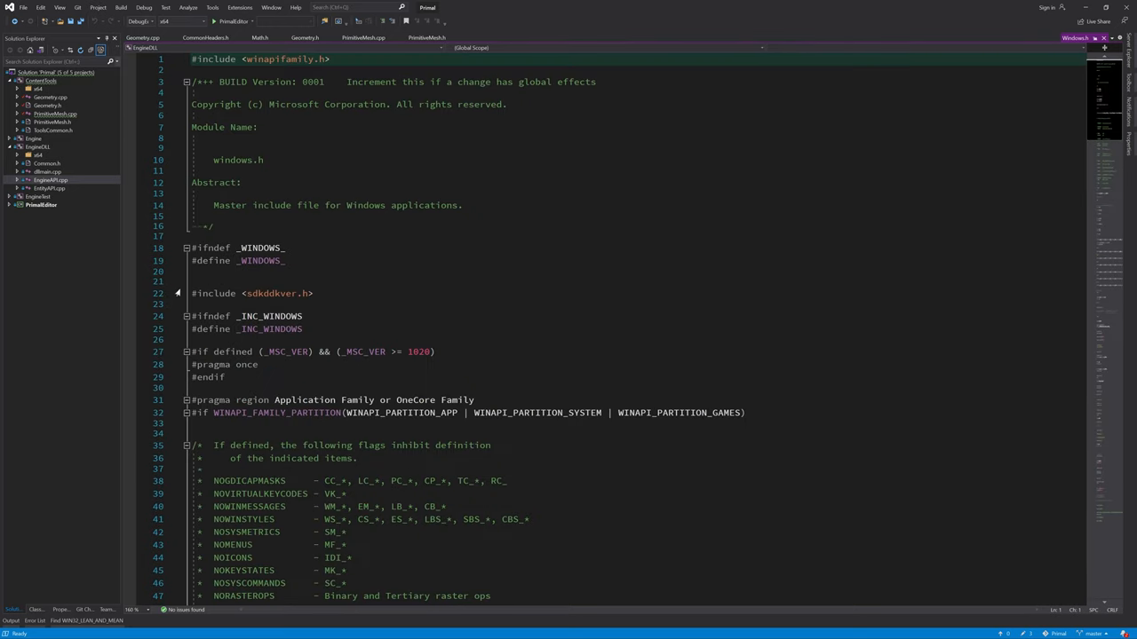
Step: Browse the opened header, then build the solution to check for errors
double_click(215, 293)
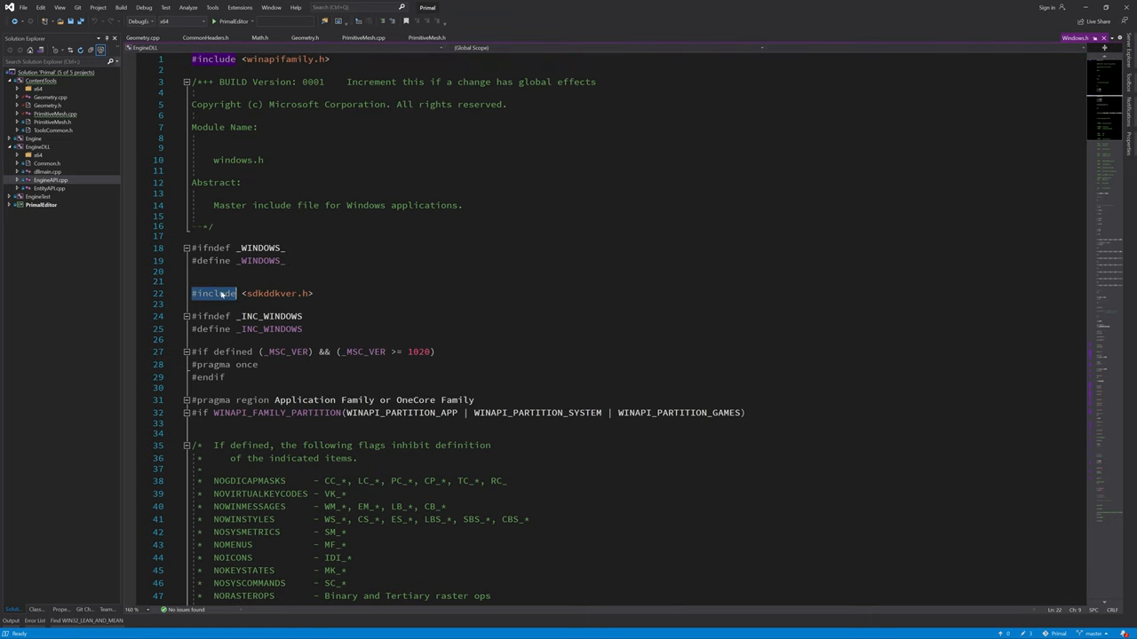
scroll("down", 3)
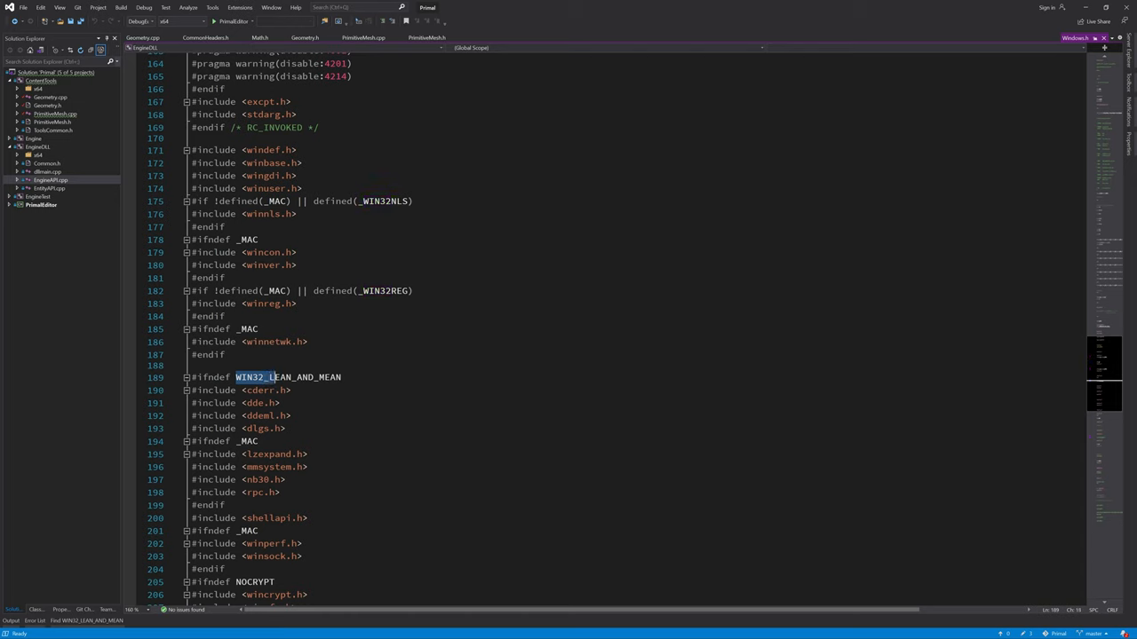
scroll("down", 3)
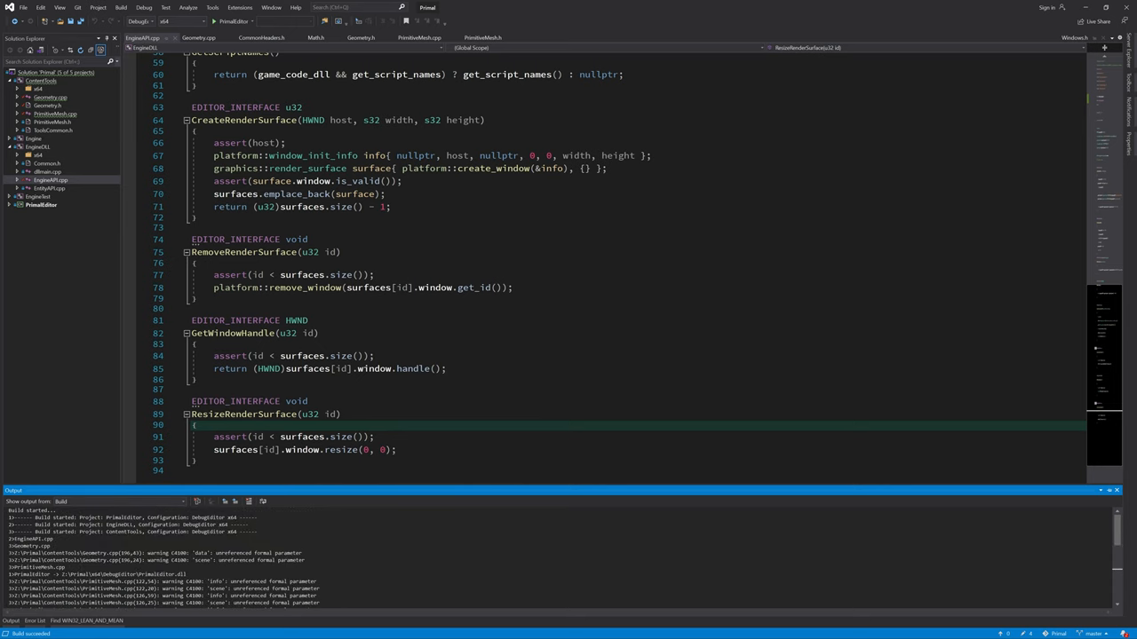
key("ctrl+Home")
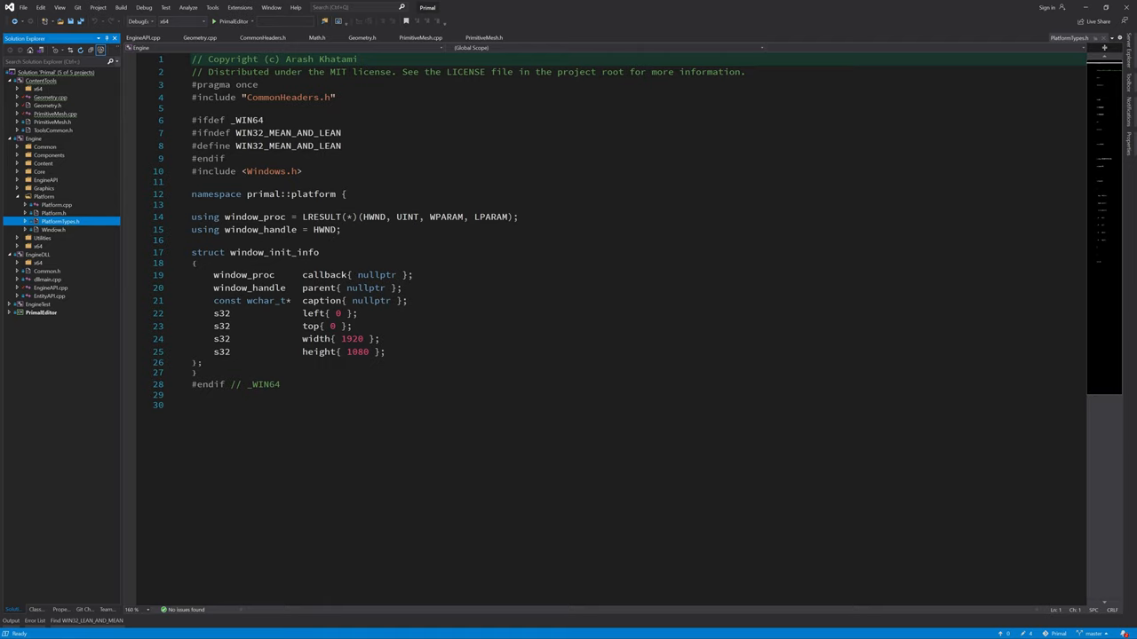
Step: Add #include <atlsafe.h> beneath #include <Windows.h> in EngineAPI.cpp
double_click(288, 146)
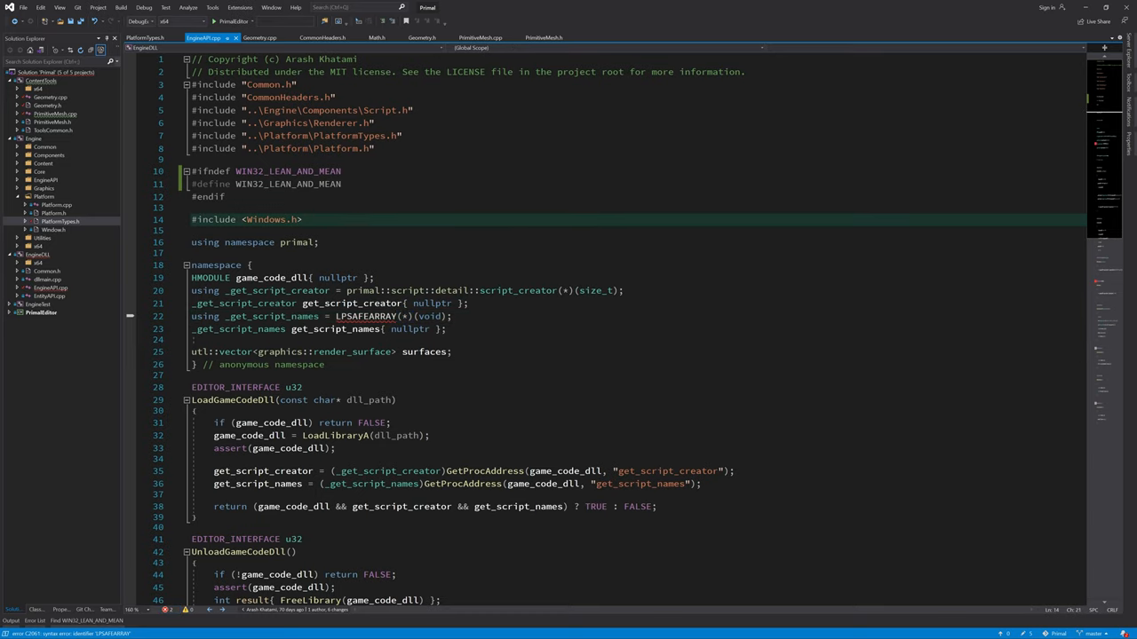
type("#include <atlsa")
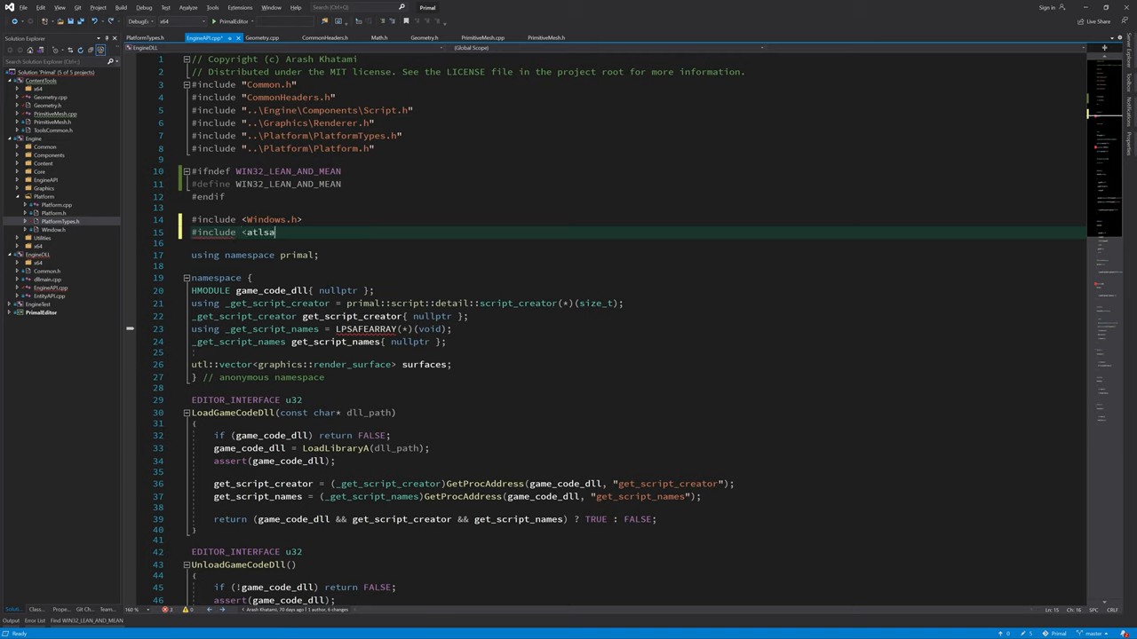
type("fe.h>")
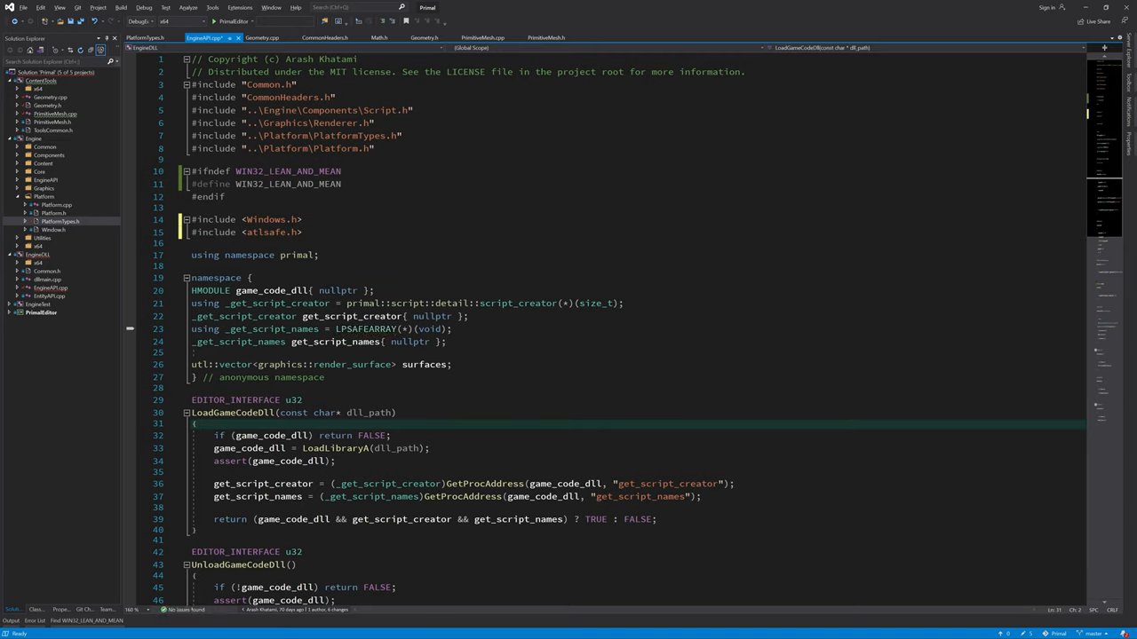
double_click(366, 329)
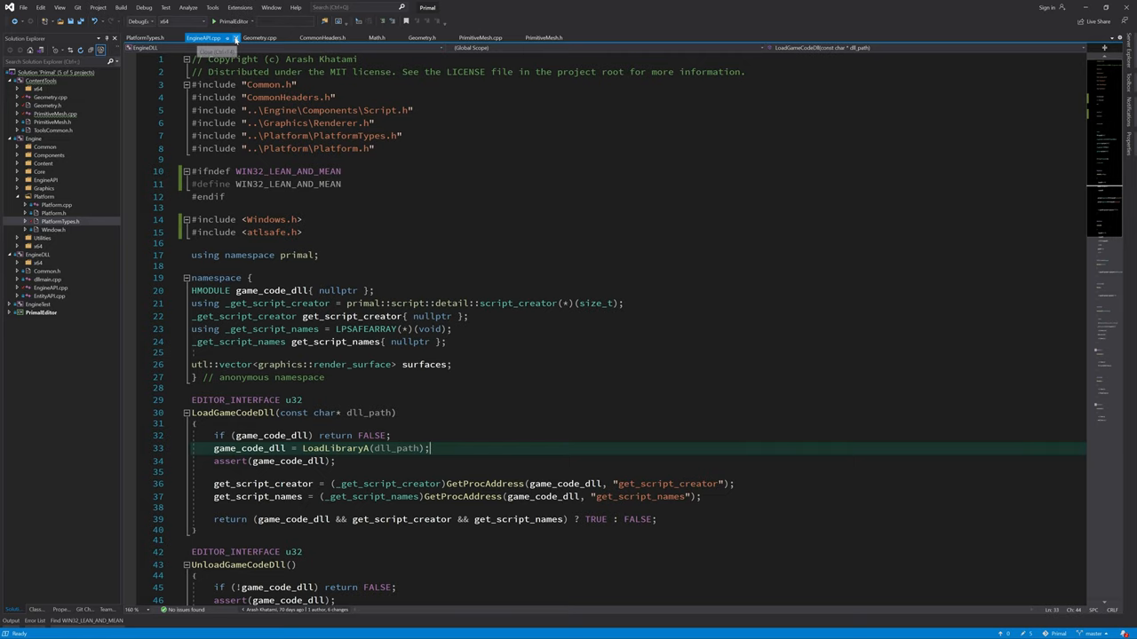
Step: Show Geometry.h's scene_data struct and highlight its buffer field
left_click(365, 37)
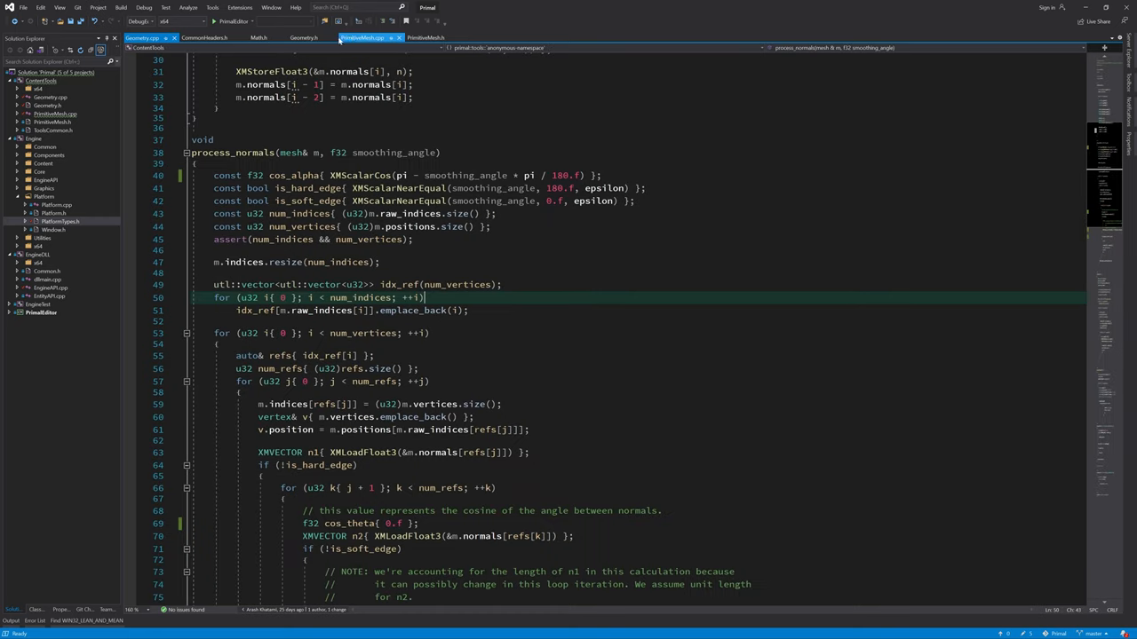
left_click(303, 37)
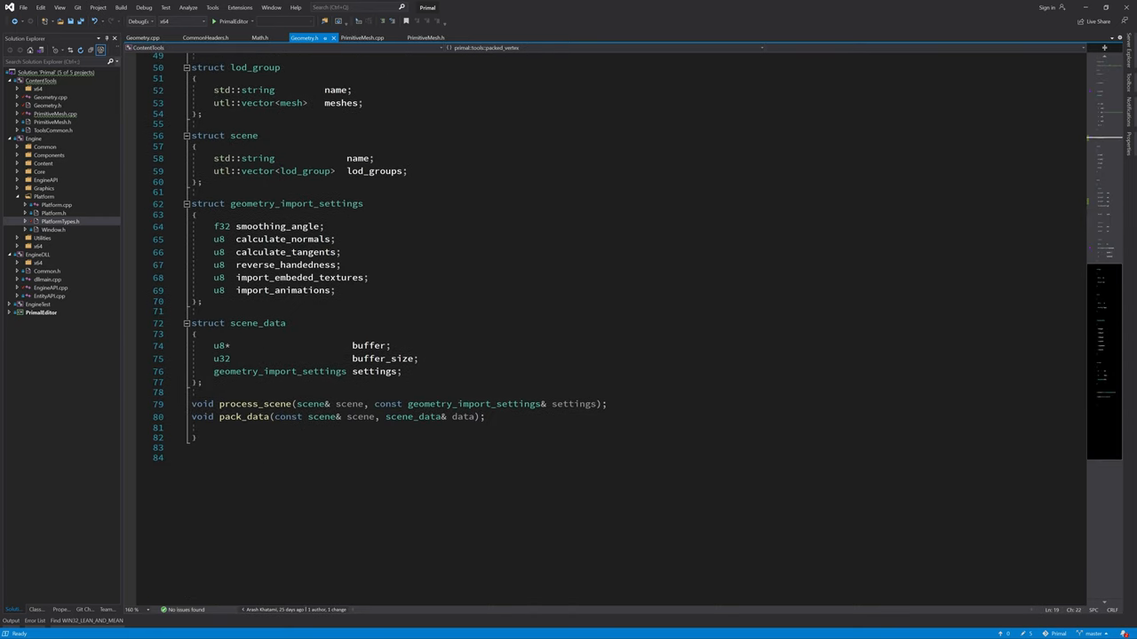
double_click(243, 416)
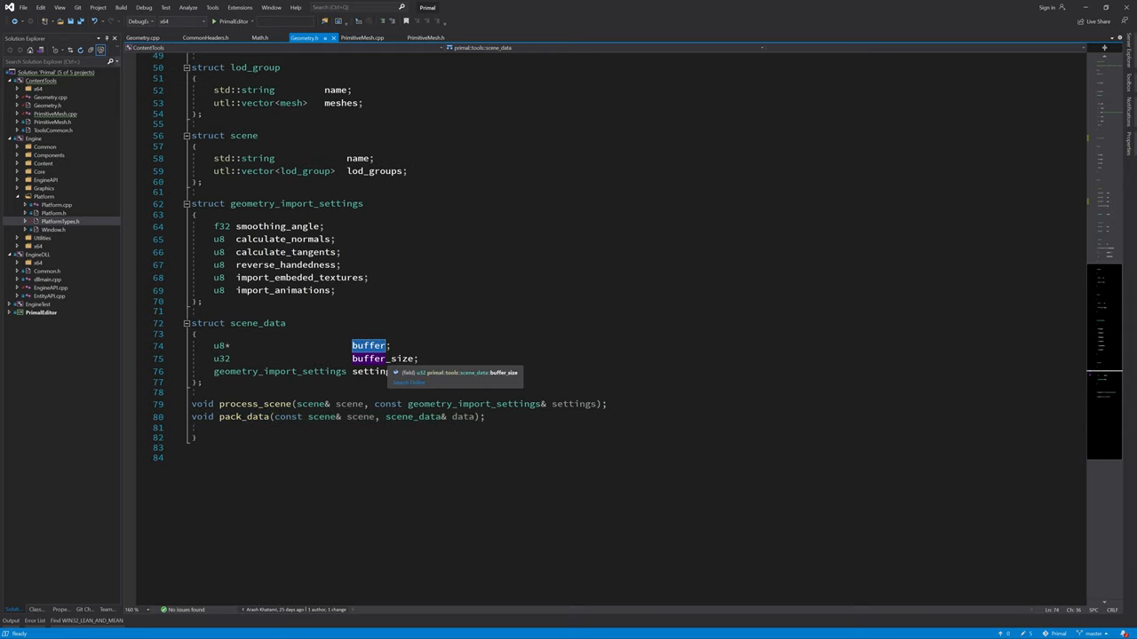
scroll("up", 3)
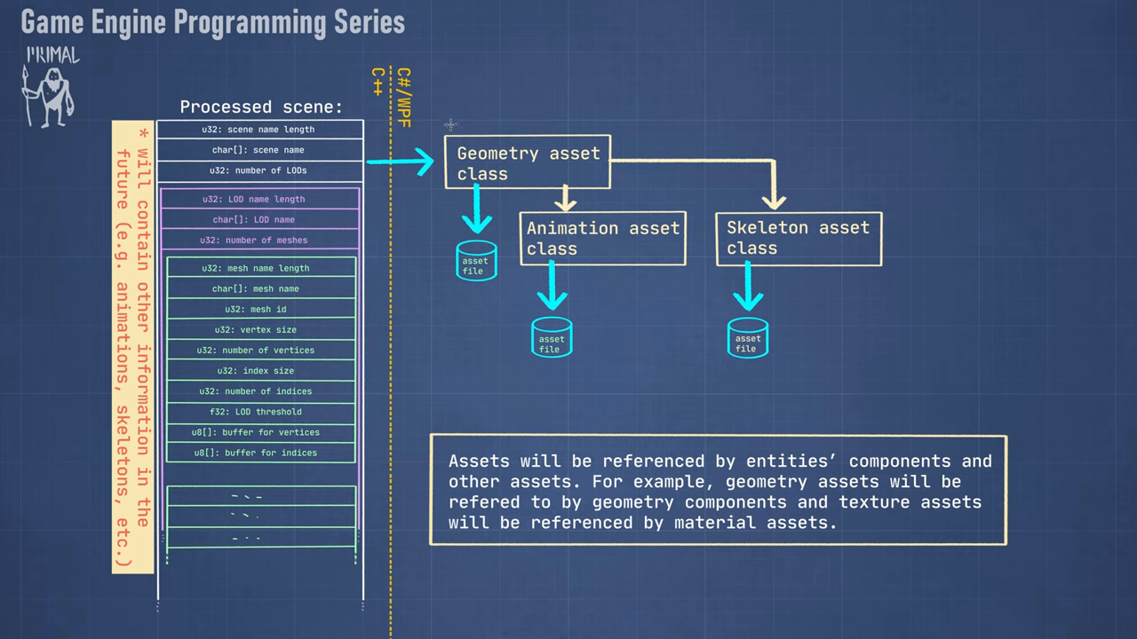
mouse_move(407, 174)
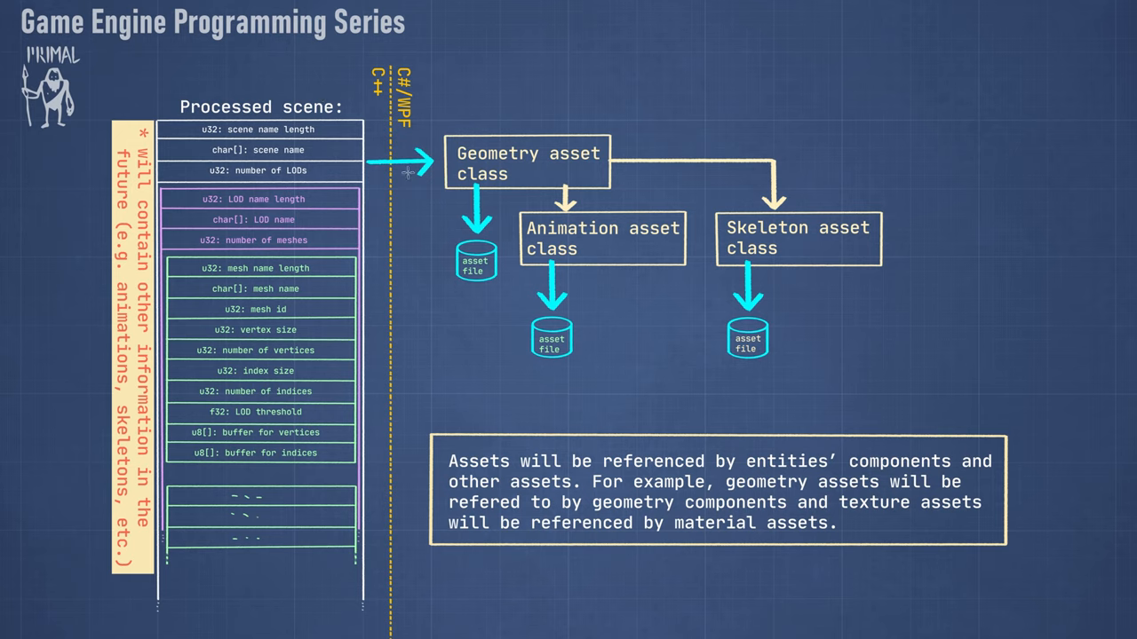
mouse_move(474, 323)
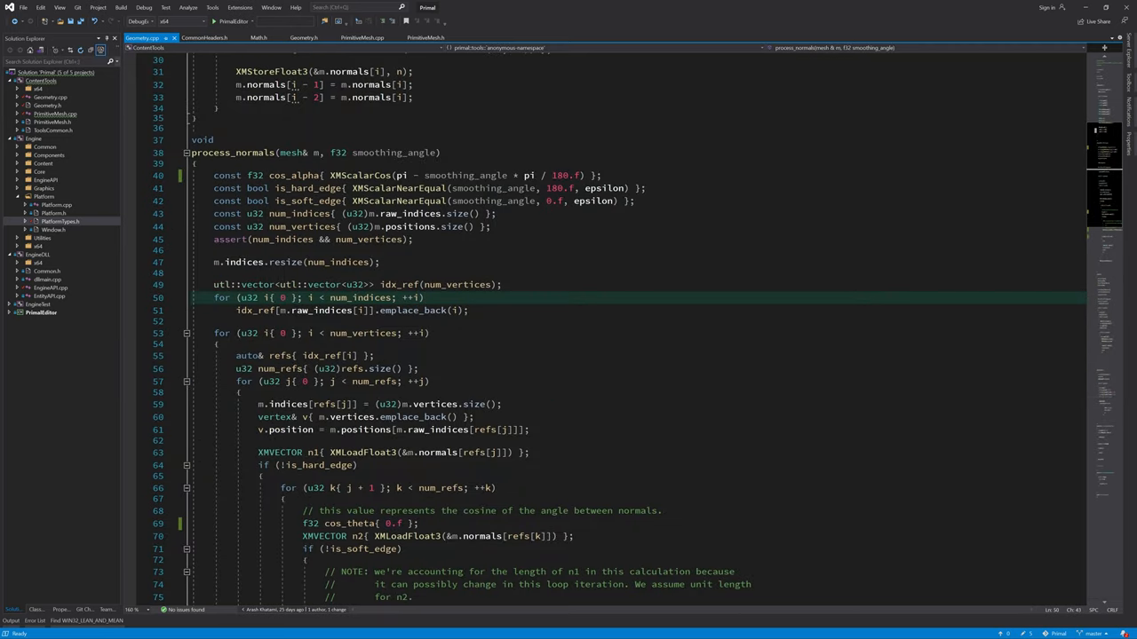
Step: Scroll Geometry.cpp down to the empty pack_data function
scroll("down", 3)
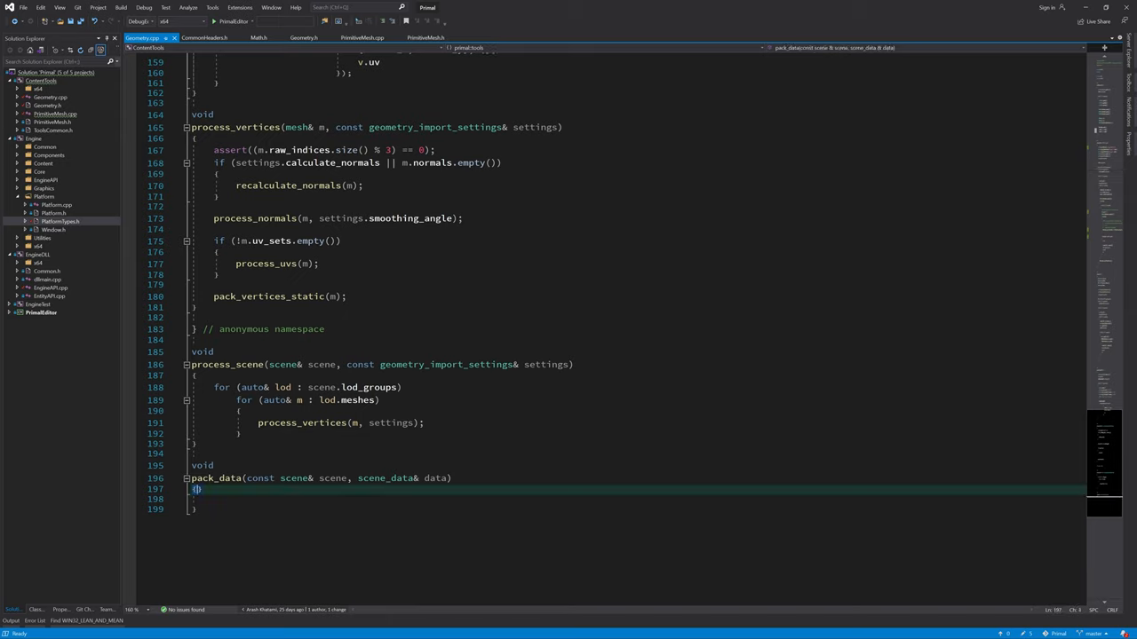
Step: Compute const u64 scene_size{ get_scene_size(scene) } in pack_data and start u64 get_scene_size above
key("Return")
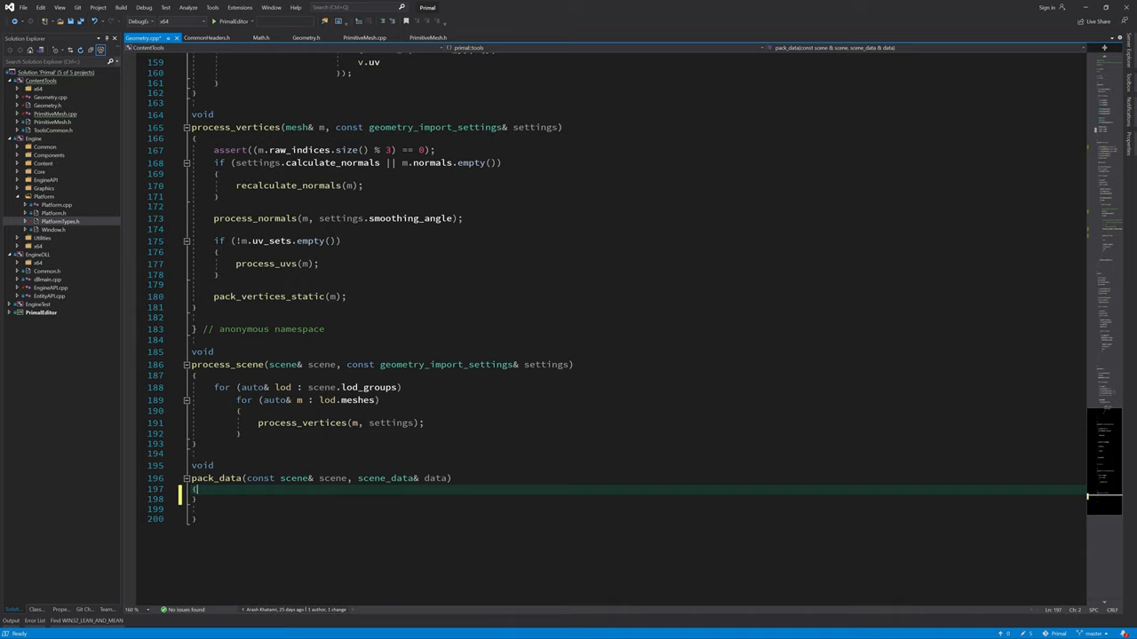
type("const u64")
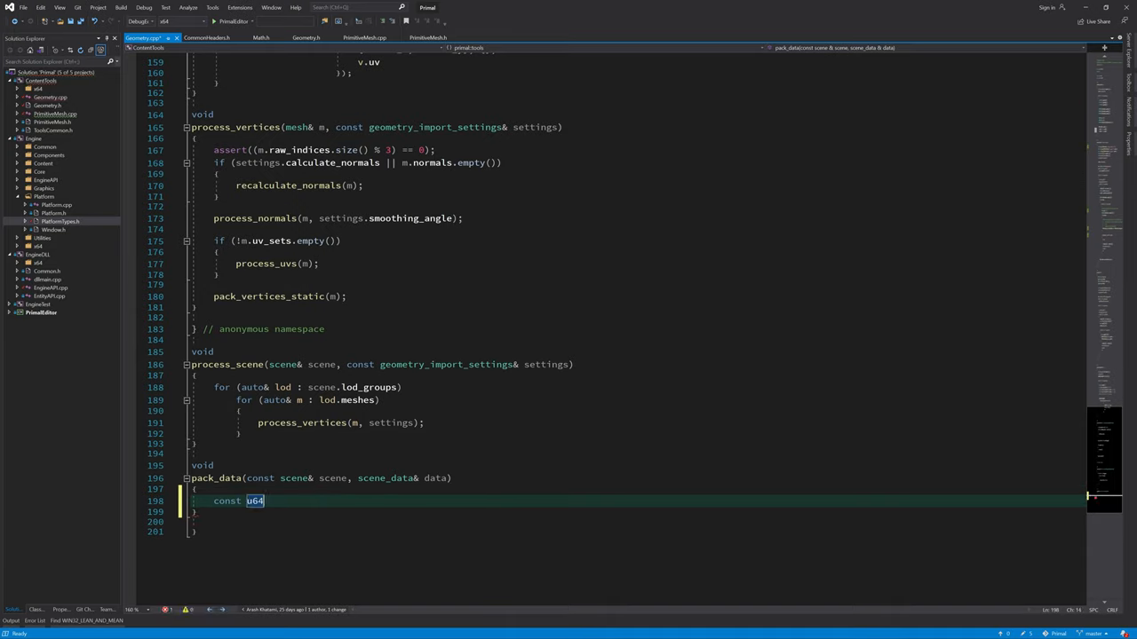
type("scene_size{get_scene_size(scene) };")
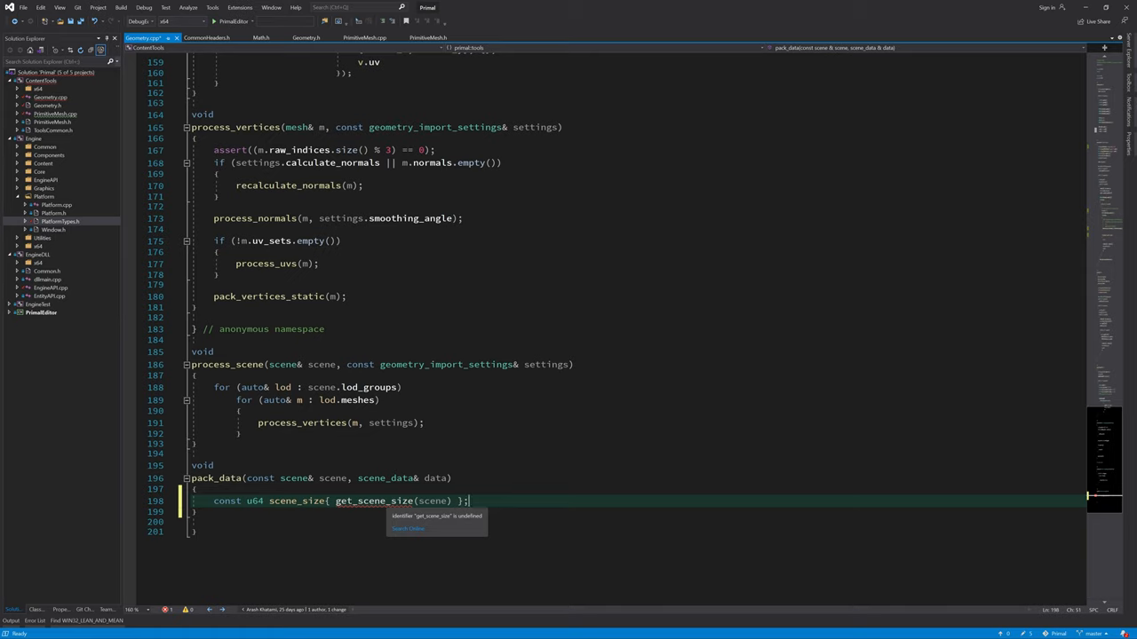
type("u64")
type("get_scene_size(")
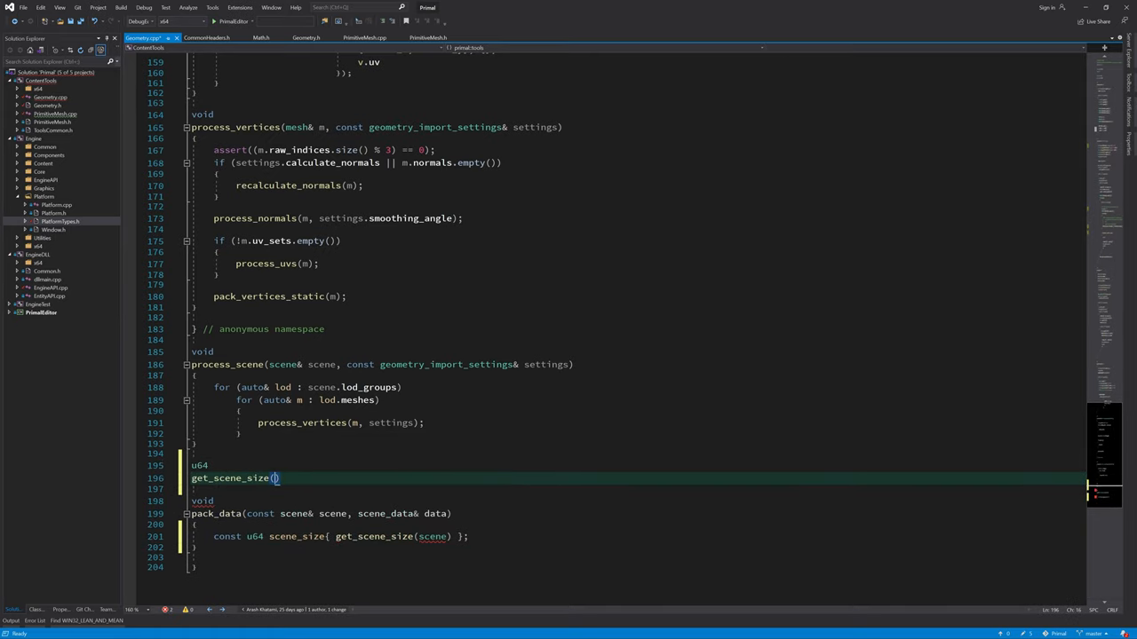
Step: Give get_scene_size a const scene& parameter, an su32 sizeof constant, and a u64 size variable
type("const scene& scene")
type("constexpr")
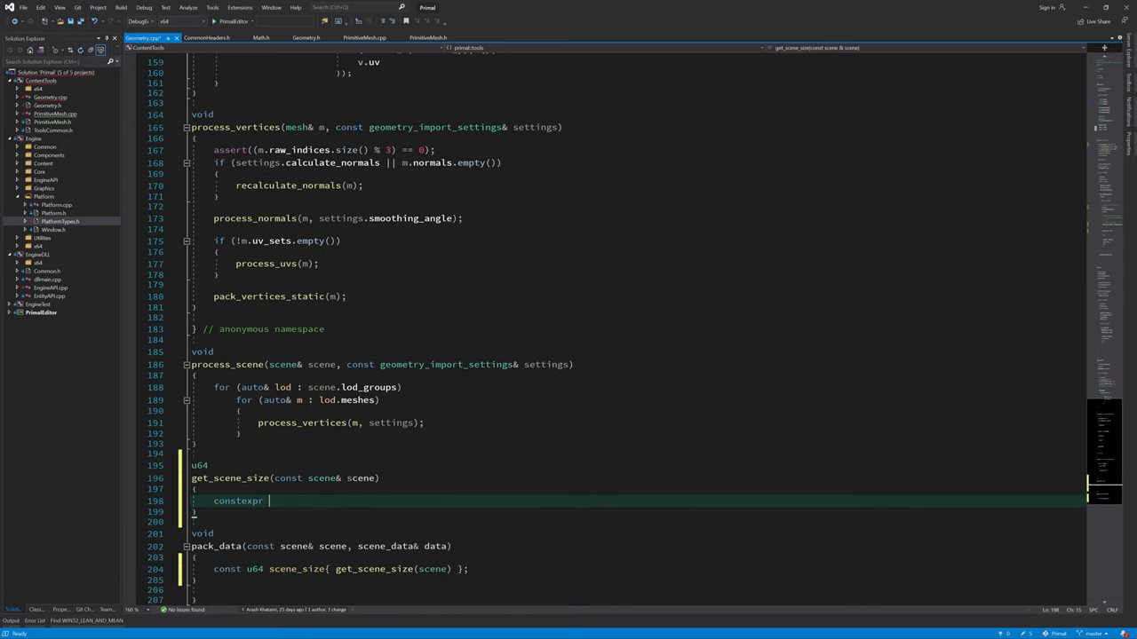
type("u64 su")
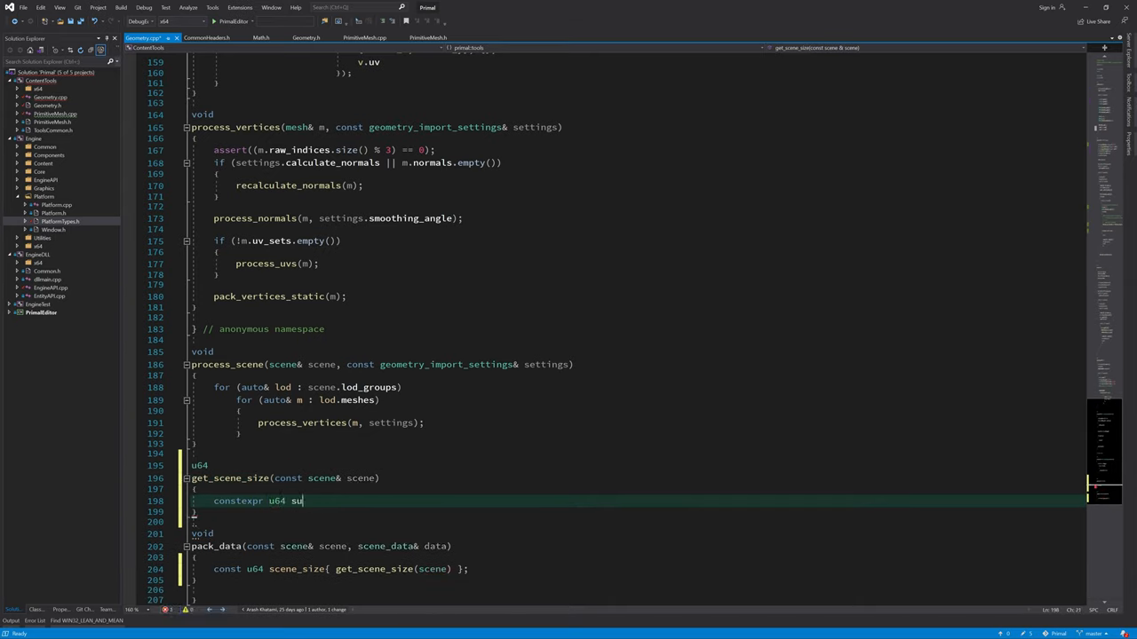
type("32{sizeof}")
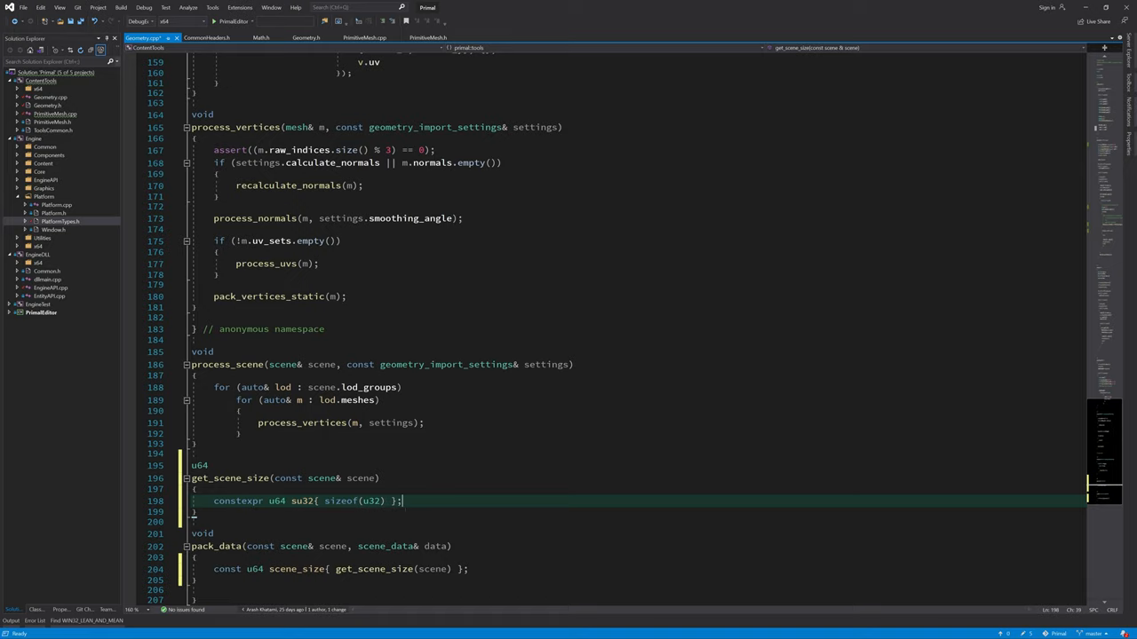
double_click(302, 501)
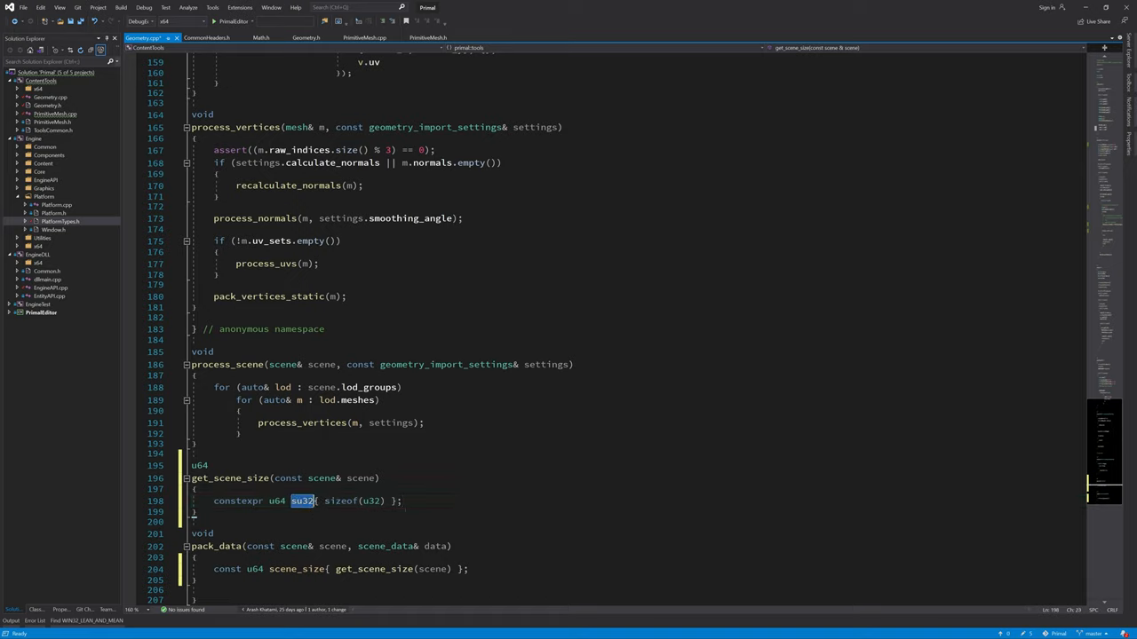
type("u64 size")
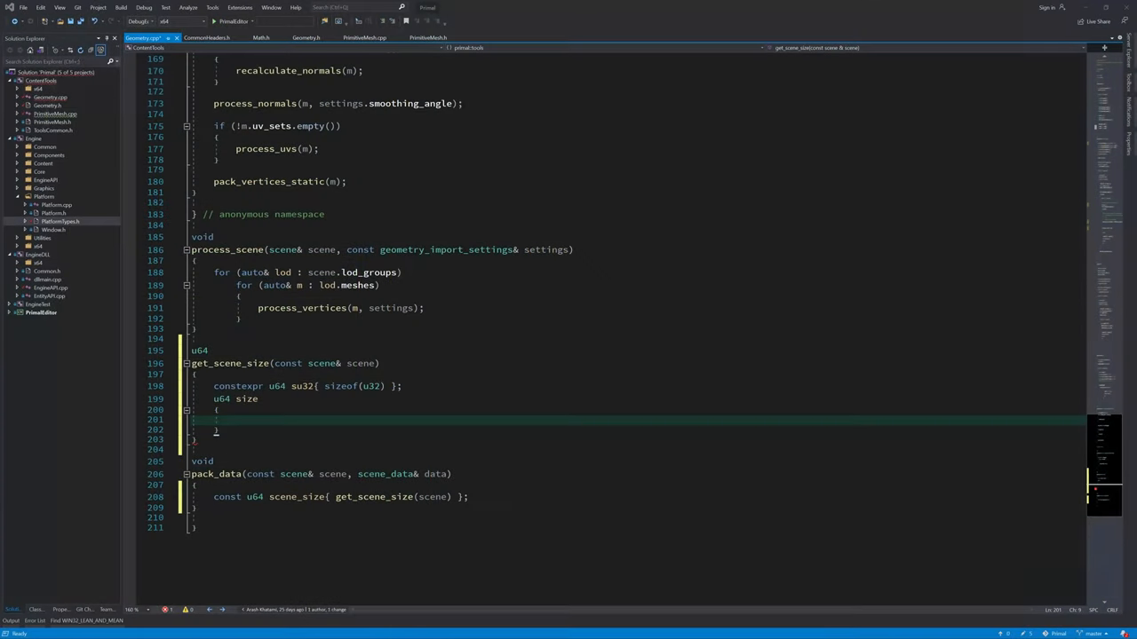
Step: Sum name length, scene name string and number of LODs into size with comments
left_click(234, 420)
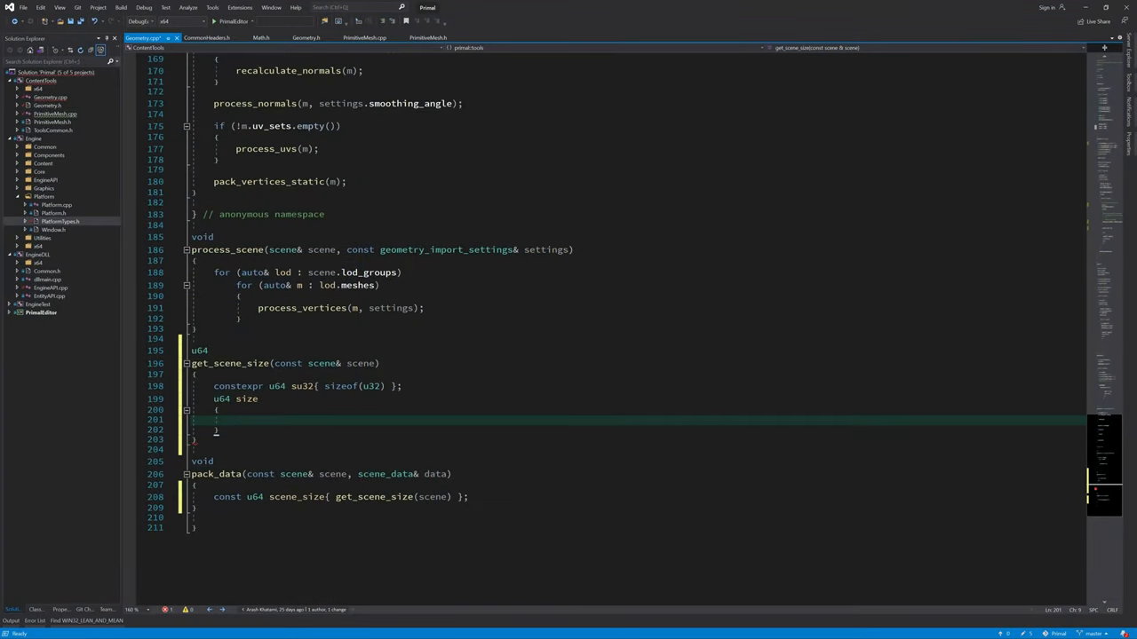
type("su32 +")
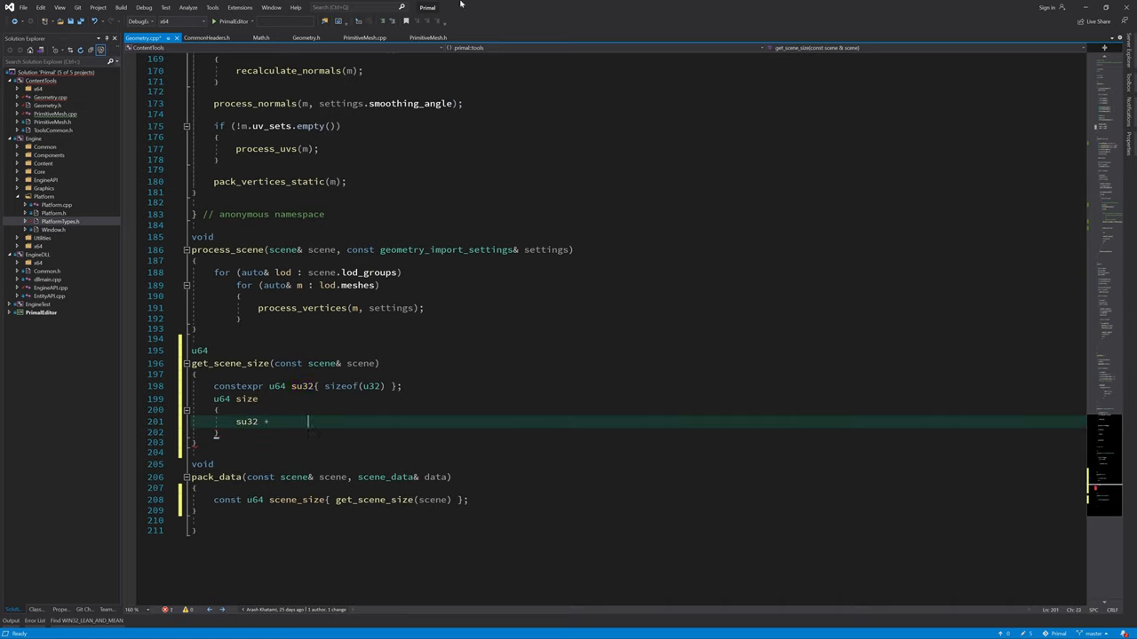
type("// name length")
type("scene.name.size(")
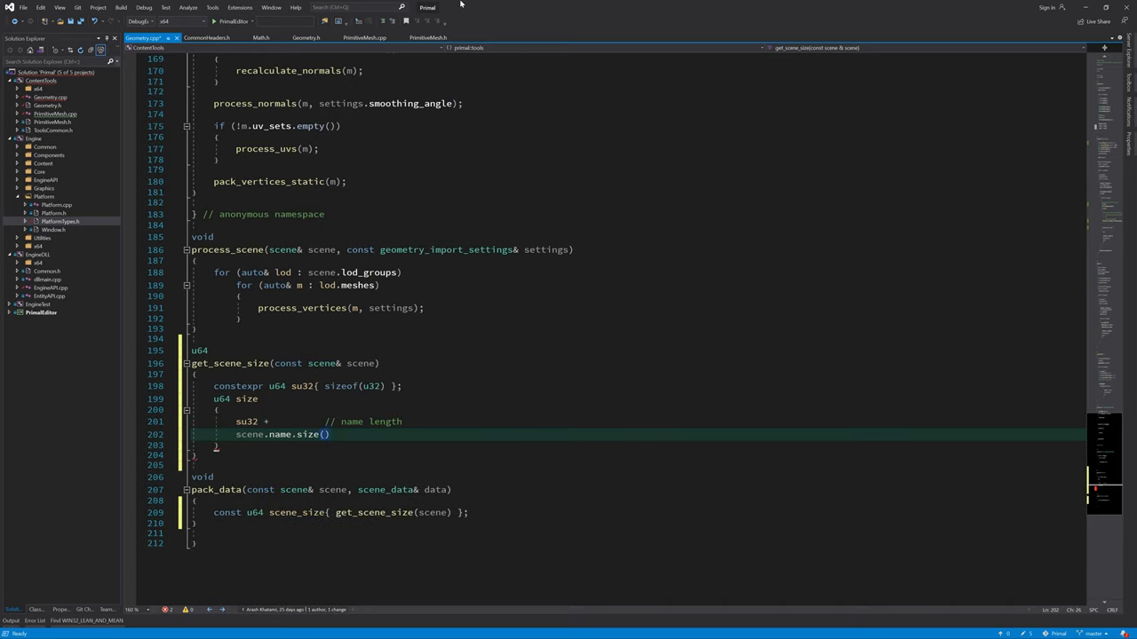
type("+ // room for s")
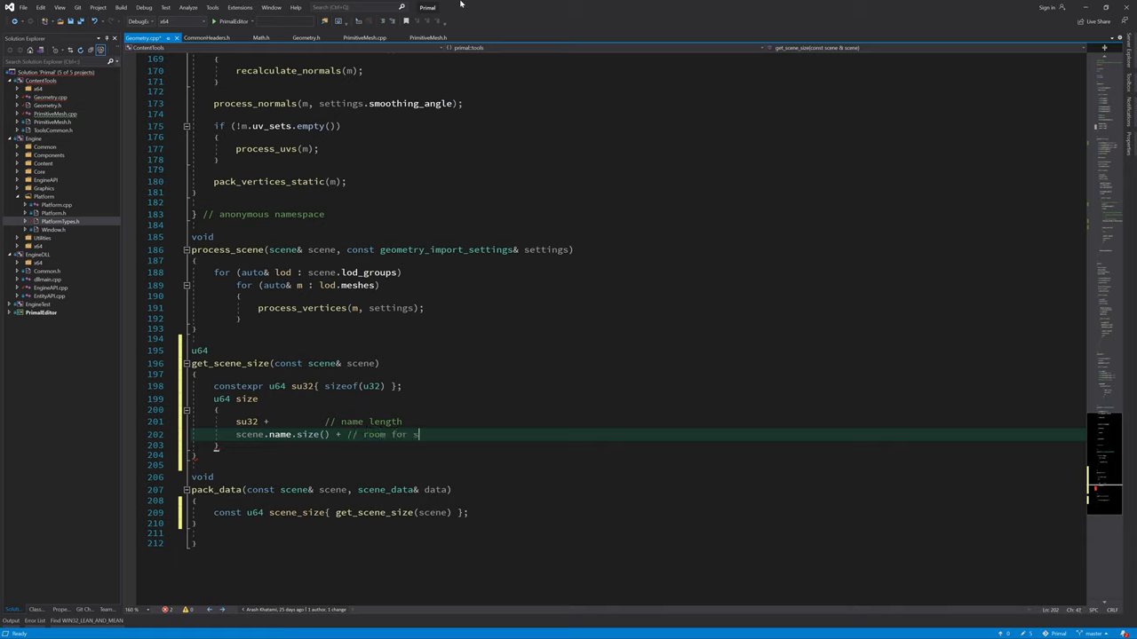
type("cene name string")
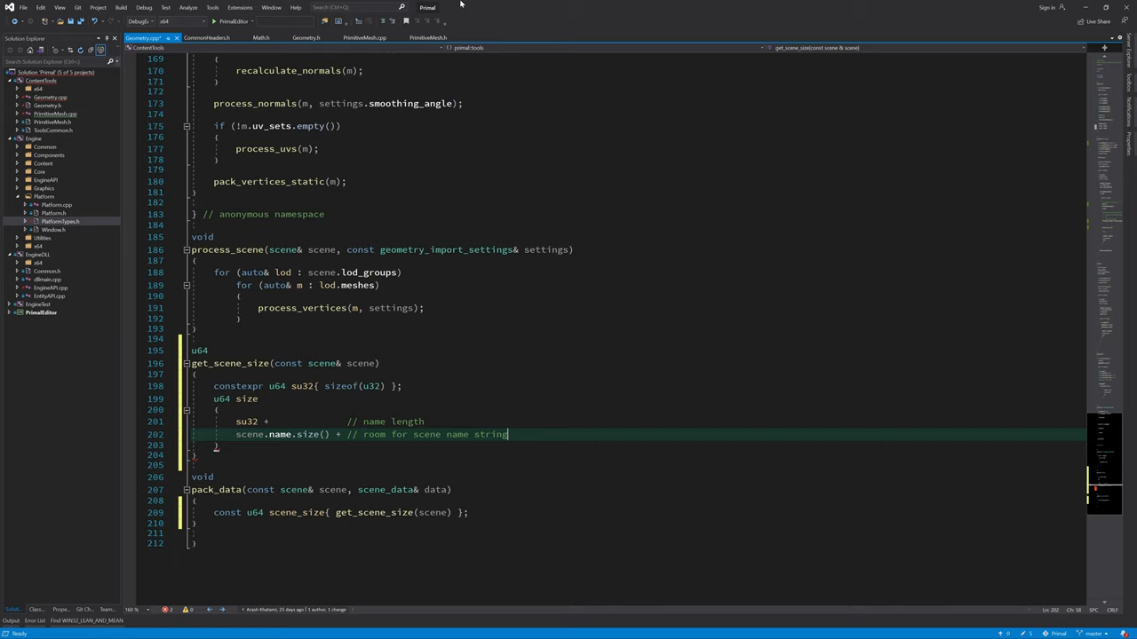
key("enter")
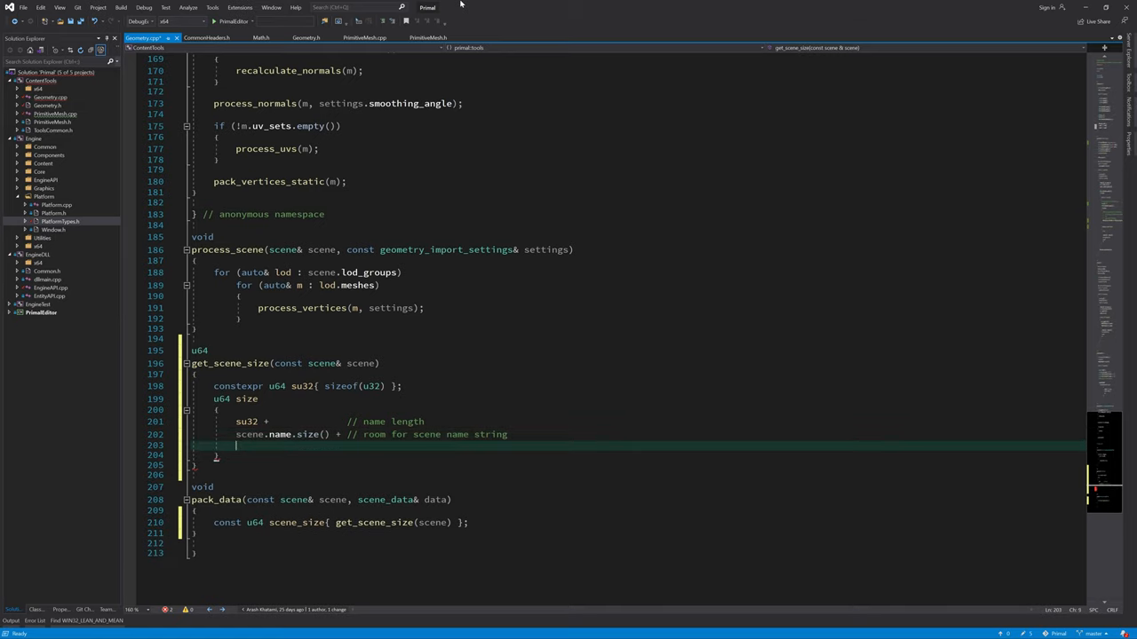
type("su32                // number o")
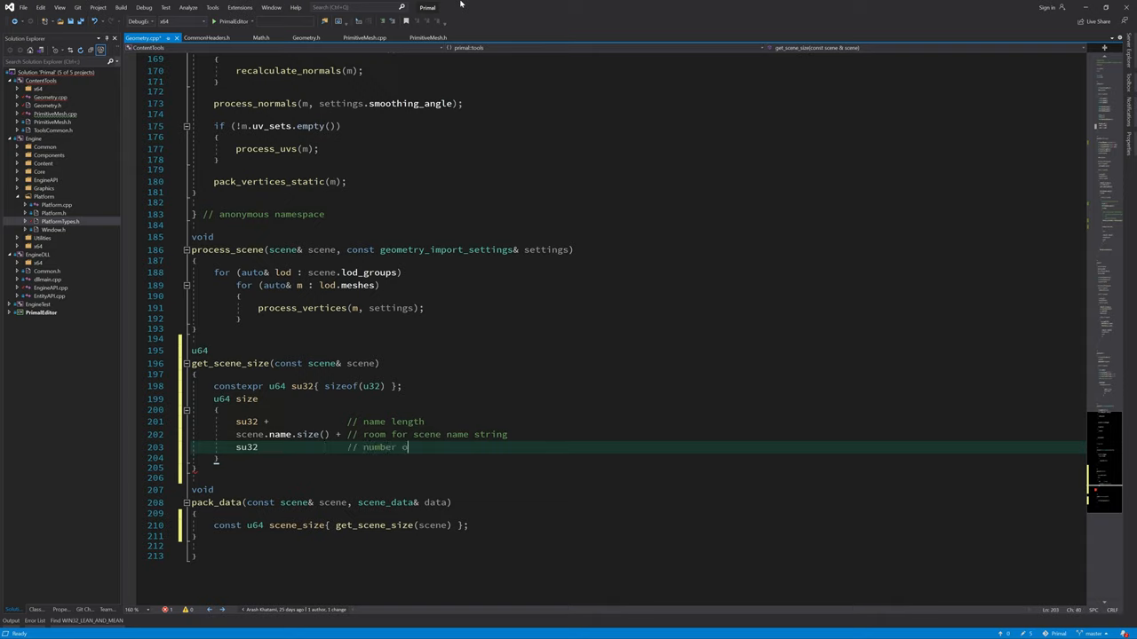
type("LODs")
left_click(638, 456)
type(";")
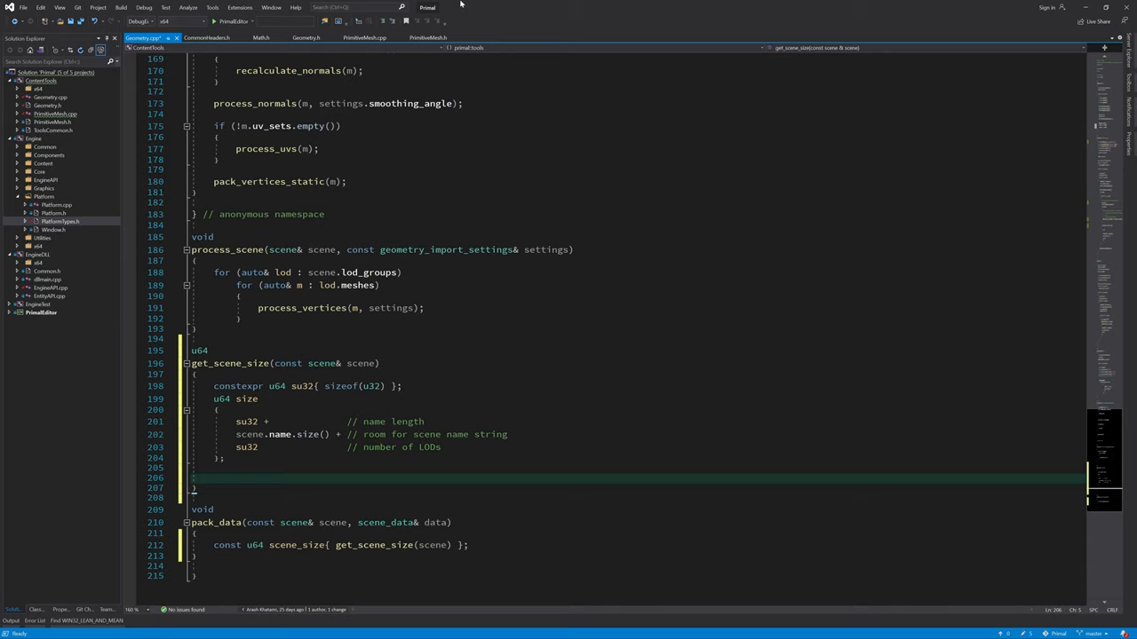
Step: Loop over scene.lod_groups computing lod_size from LOD name length, name string and mesh count
type("for (auto& lod")
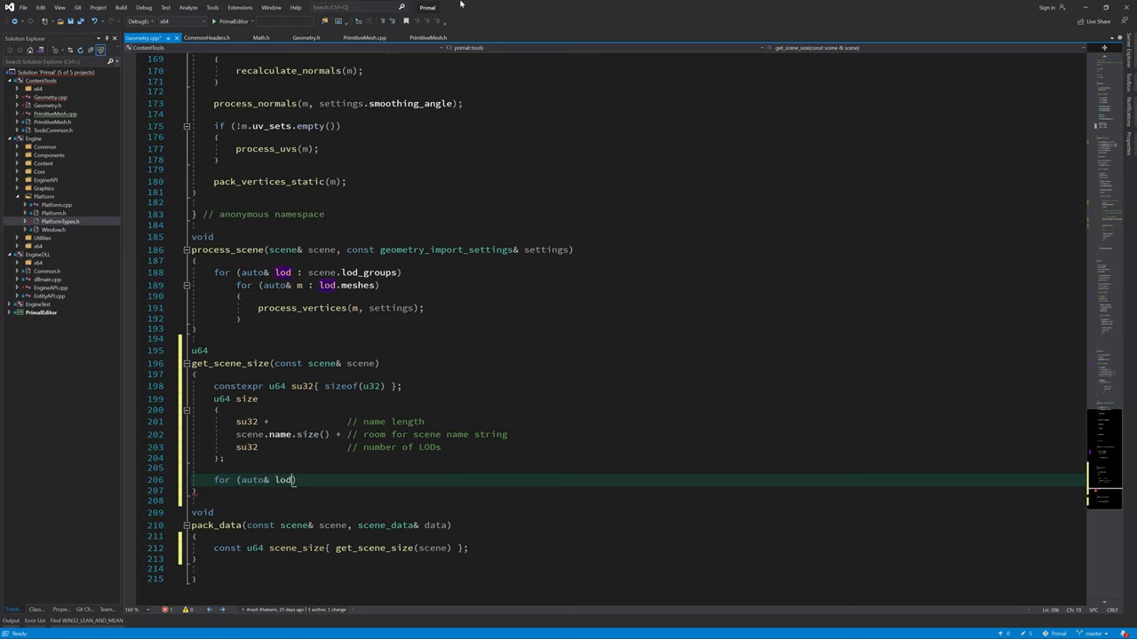
type(": scene.lod_groups)")
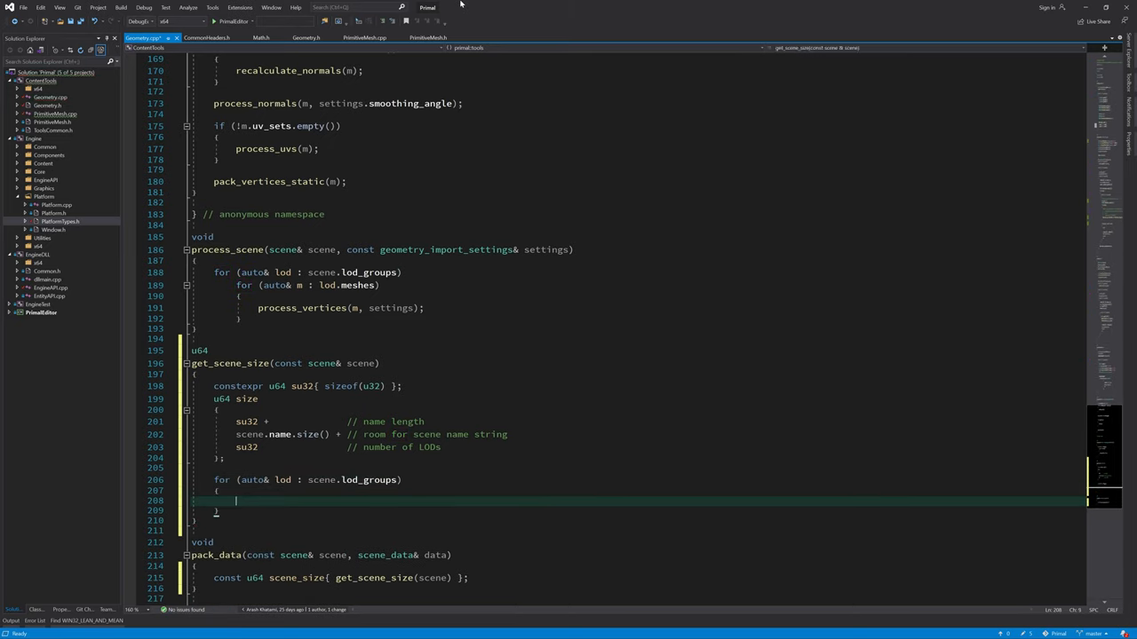
type("u64 lod_size")
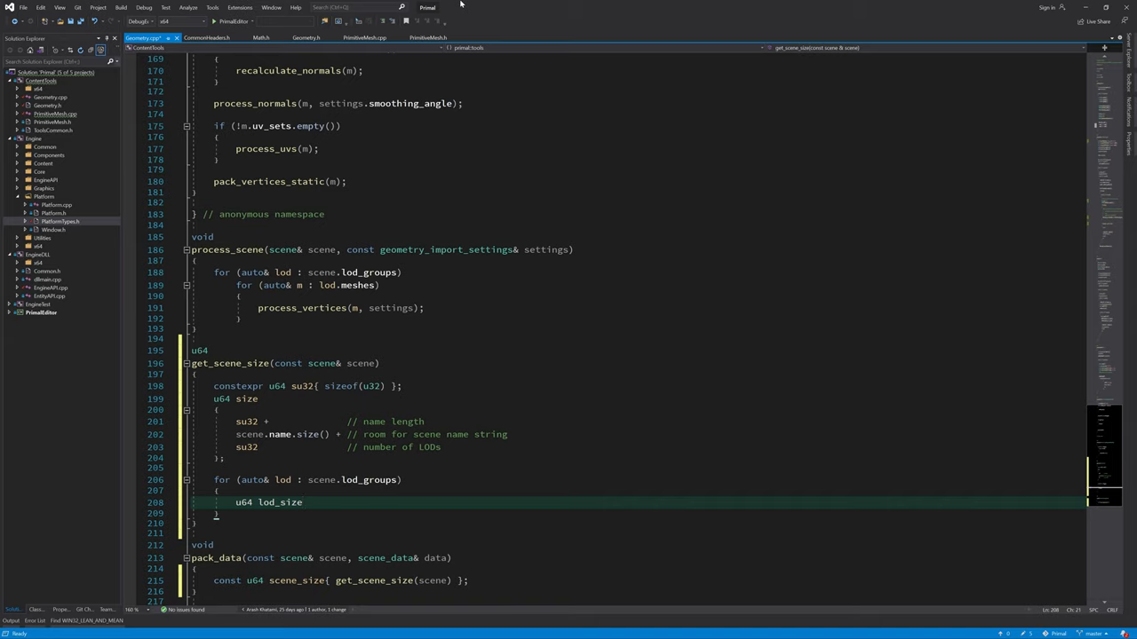
type("su32")
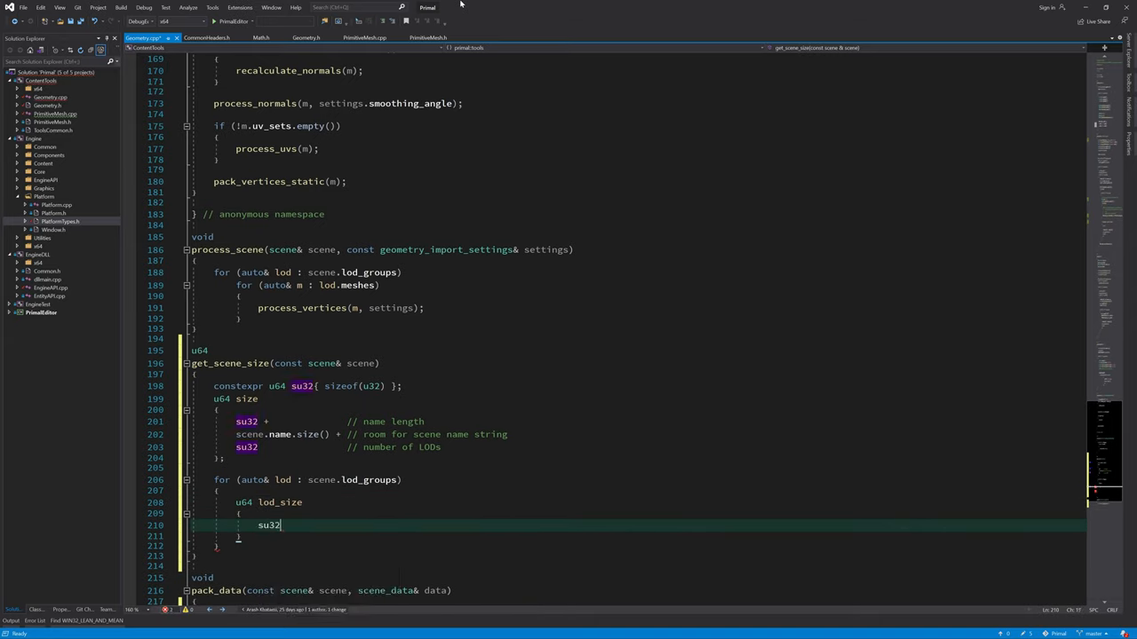
type("+ lod.name.size()")
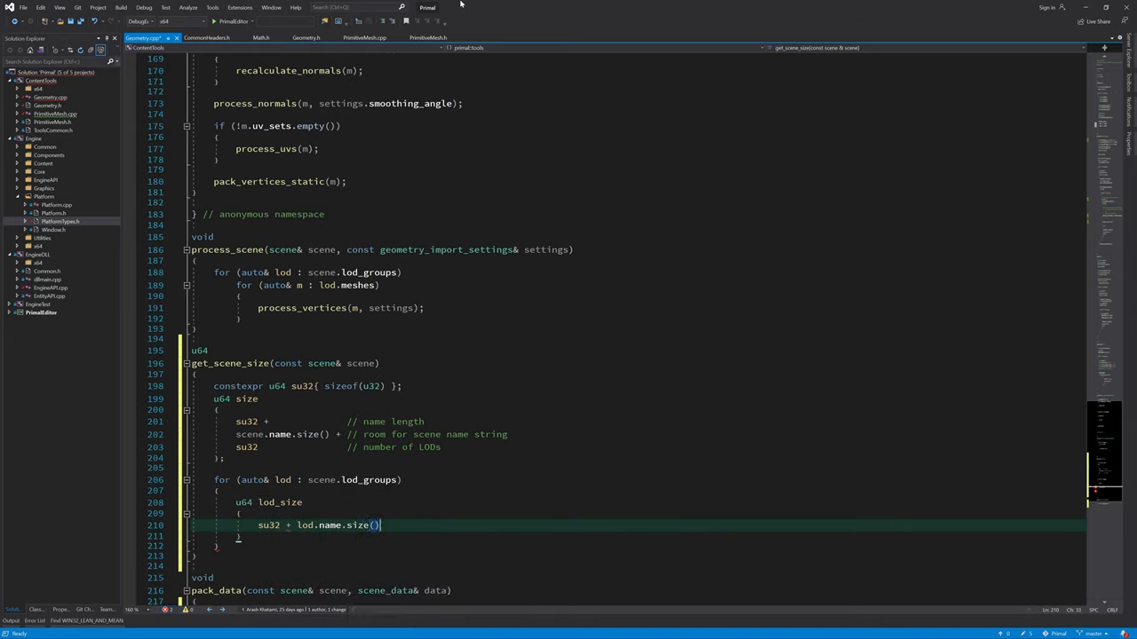
type("+ // LOD name length and room for L")
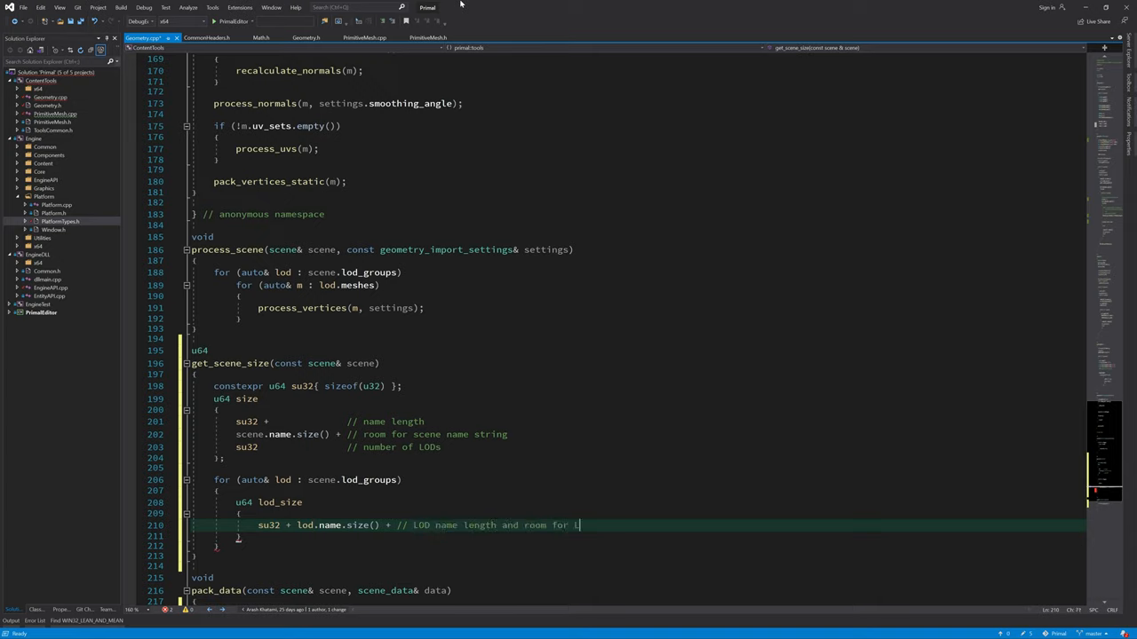
type("PD name string")
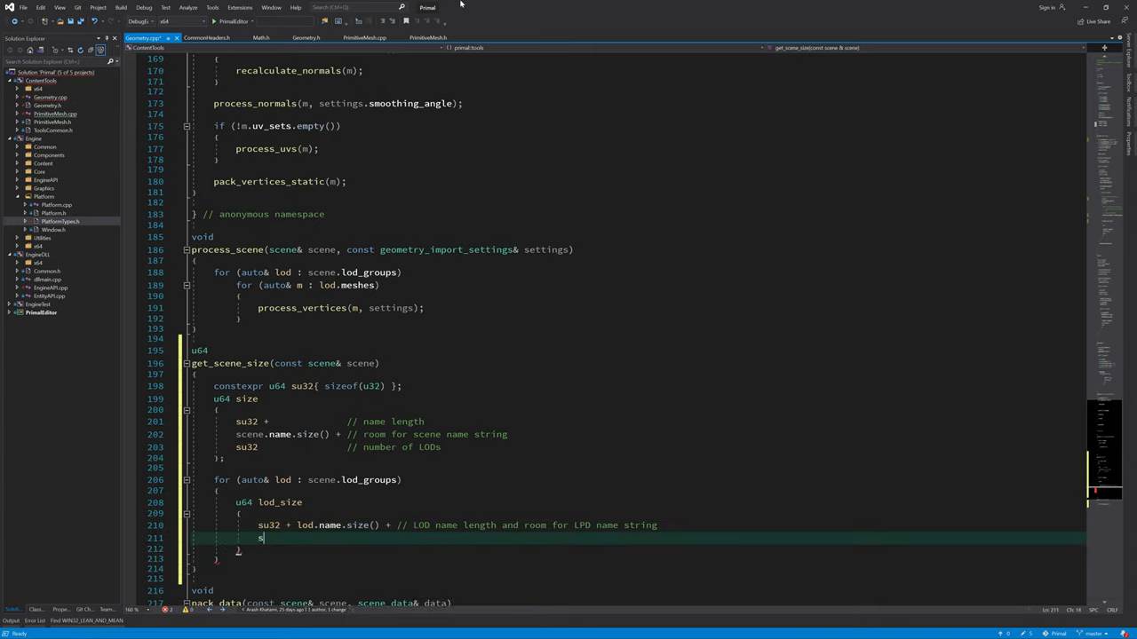
type("su32")
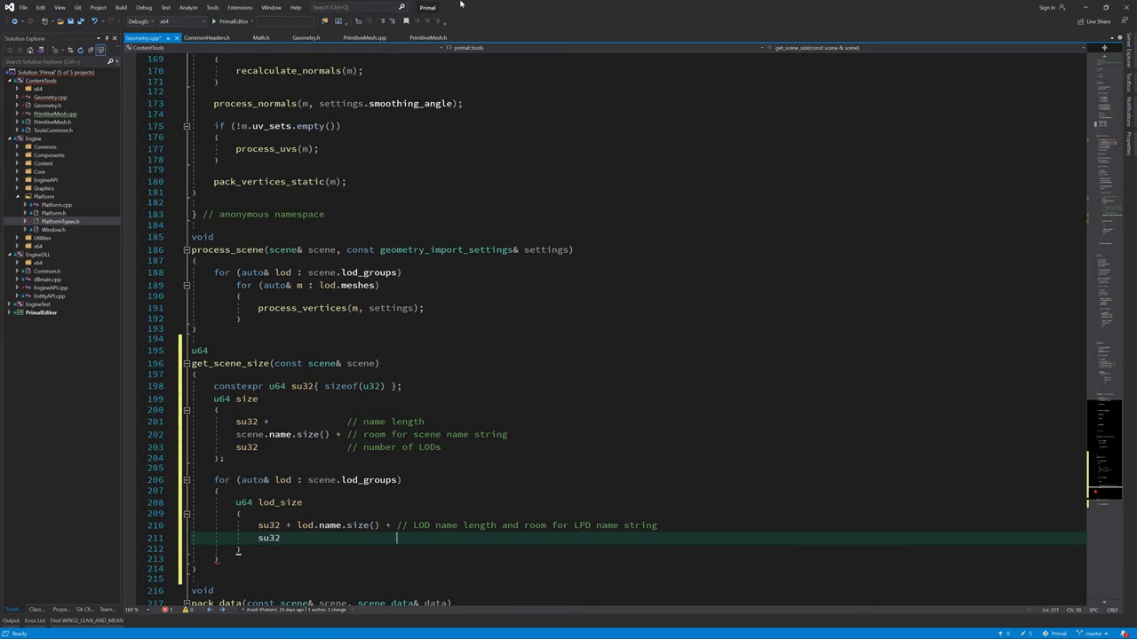
type("// number of meshes in this LOD")
left_click(637, 549)
type(";")
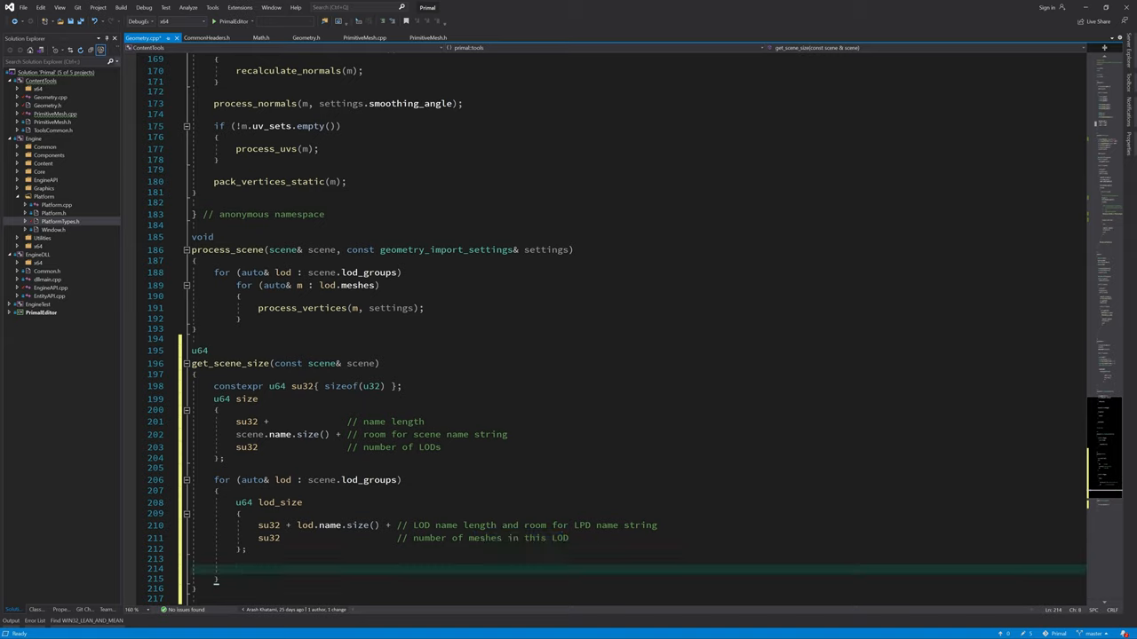
mouse_move(639, 4)
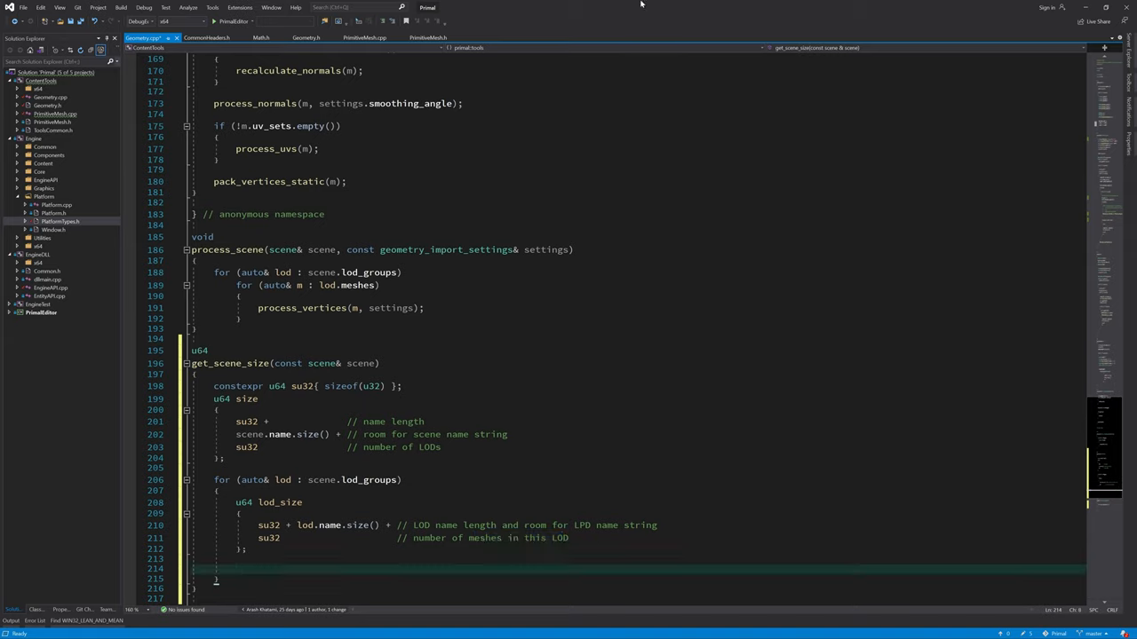
Step: Loop each LOD's meshes adding get_mesh_size(m), then size += lod_size;
type("for(auto& m : lod.meshes")
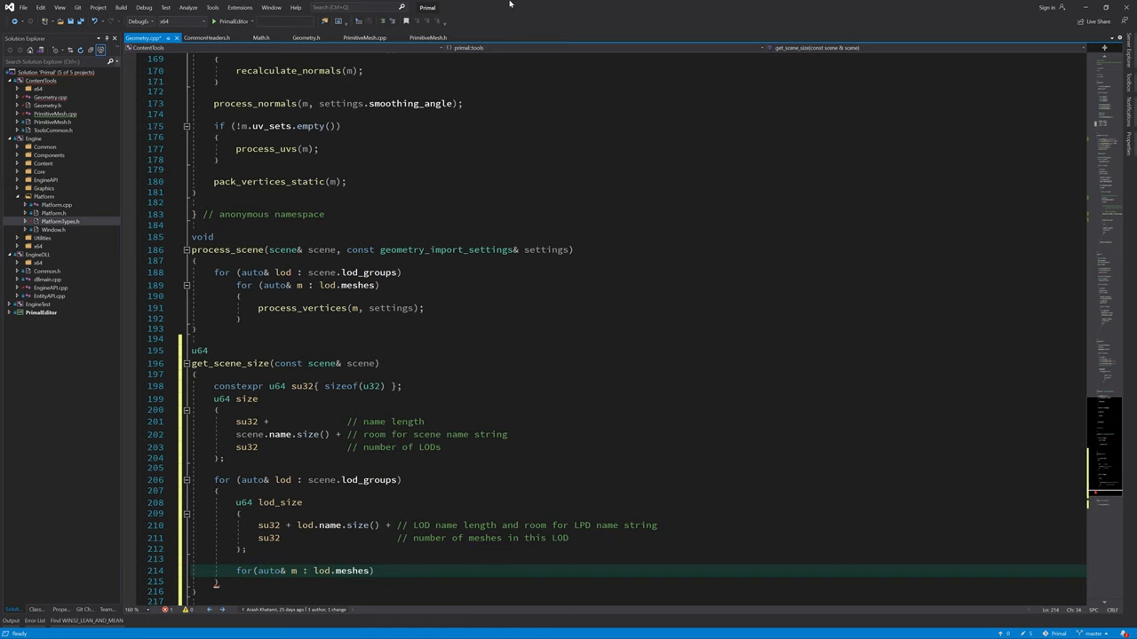
type("lod_size += get_mesh_size(m);")
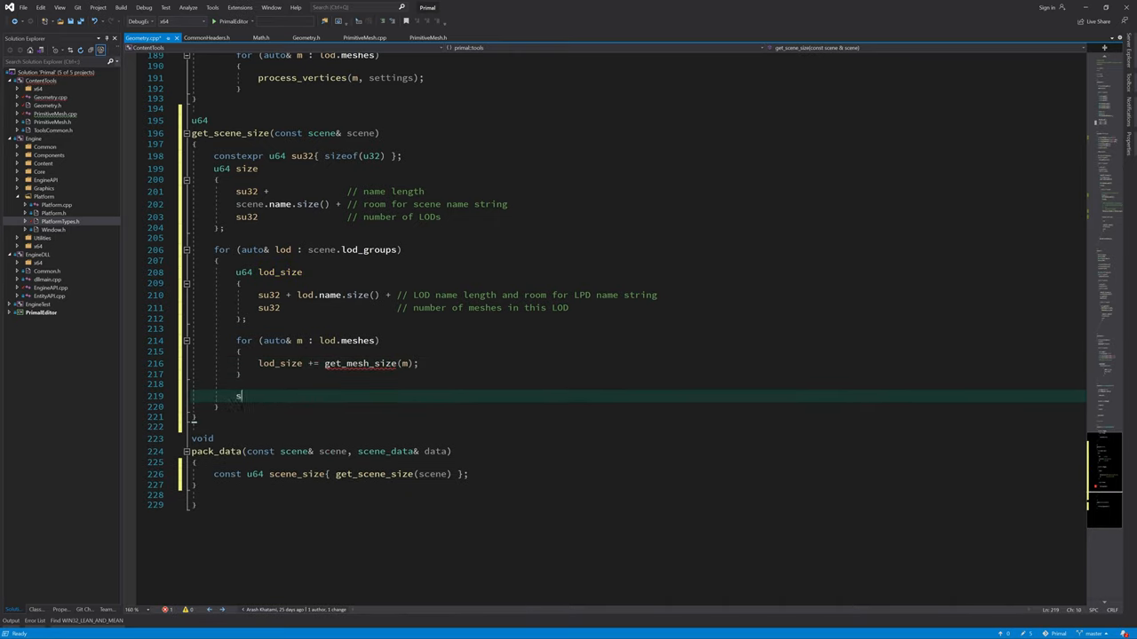
type("ize += lod_size;")
type("get_mesh_size(const mesh& m")
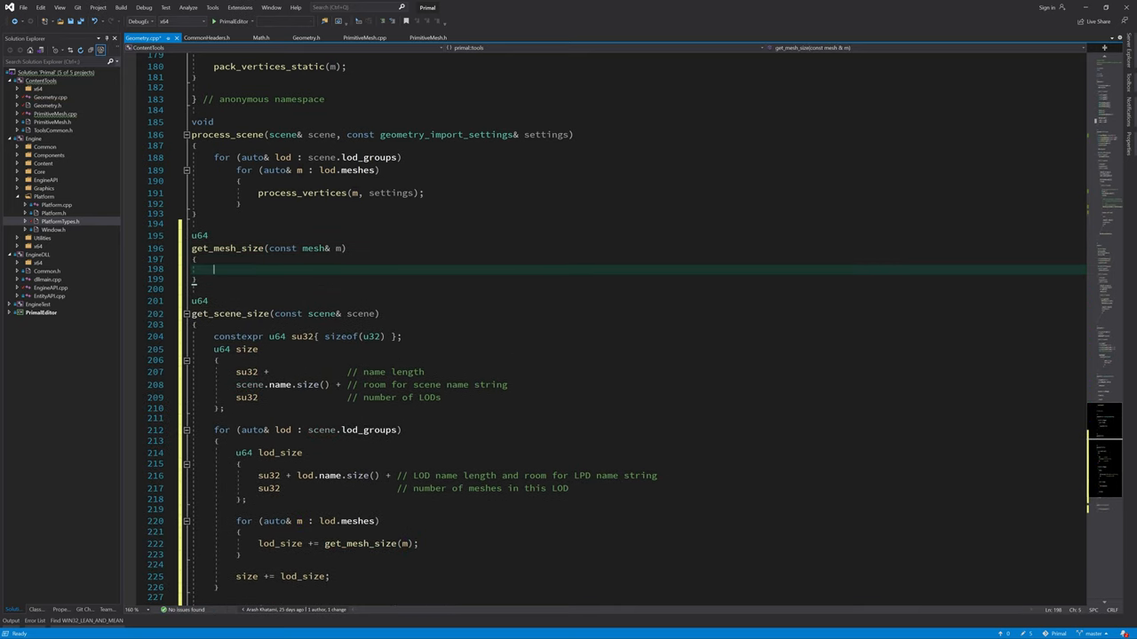
Step: Declare num_vertices, vertex_buffer_size, index_size via num_vertices < (1 << 16) ? sizeof(u16) check, and index_buffer_size
type("const u64 num_vertices{ m.vertices.size() };")
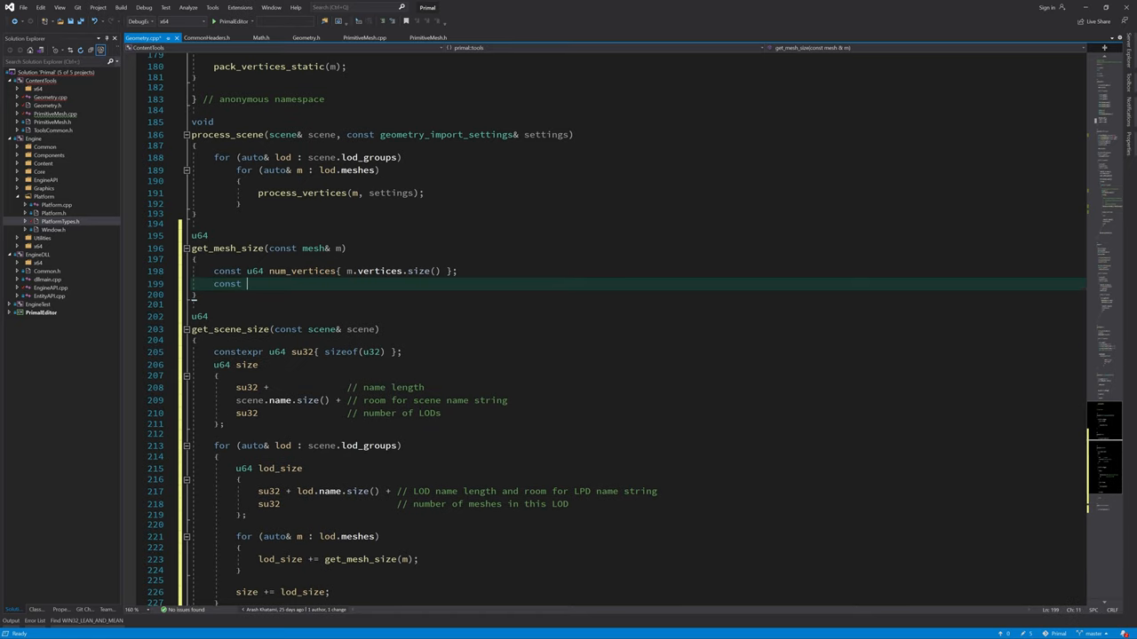
type("u64 vertex_buffer_size{sizeof(packed_vertex::")
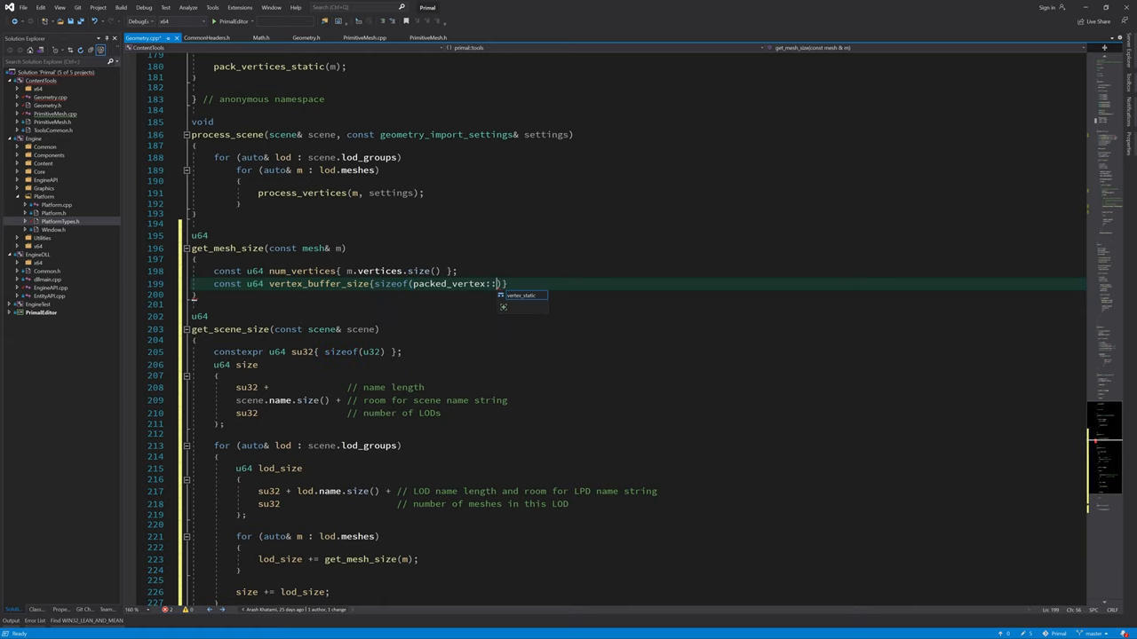
type("vertex_static) * num_vertices")
type("const u6")
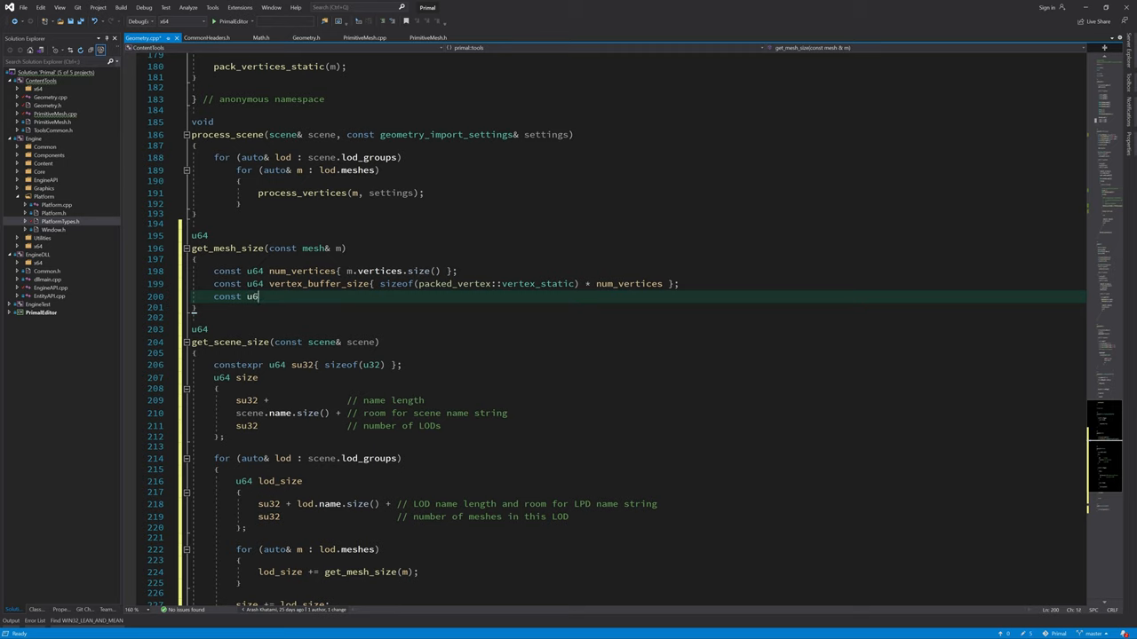
type("index_size{(")
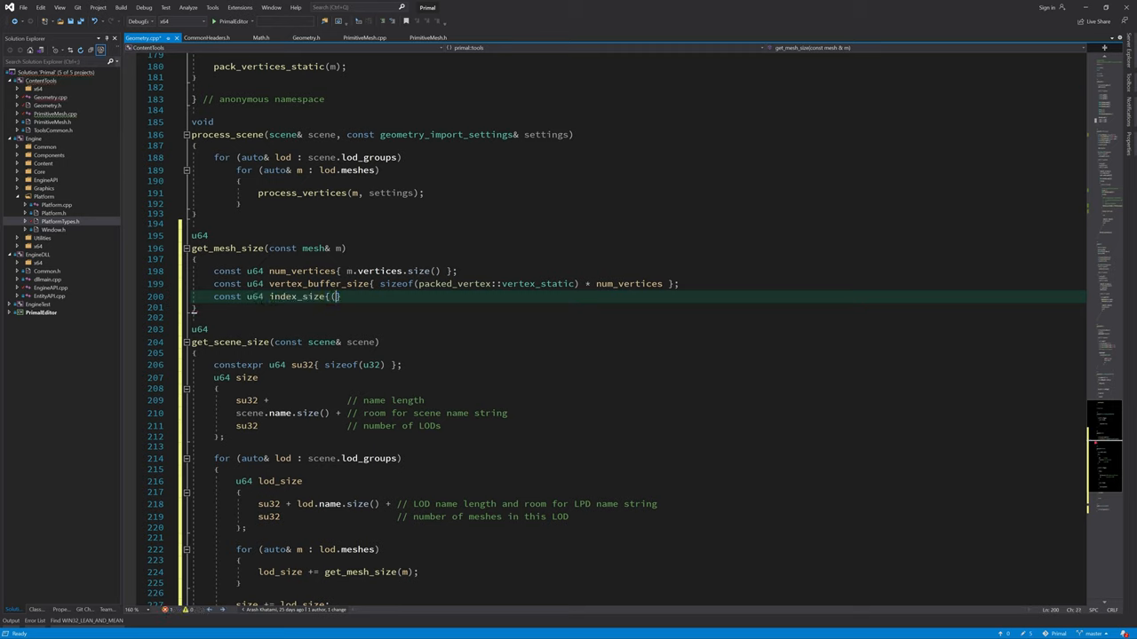
type("num_vertices < (1 << 16")
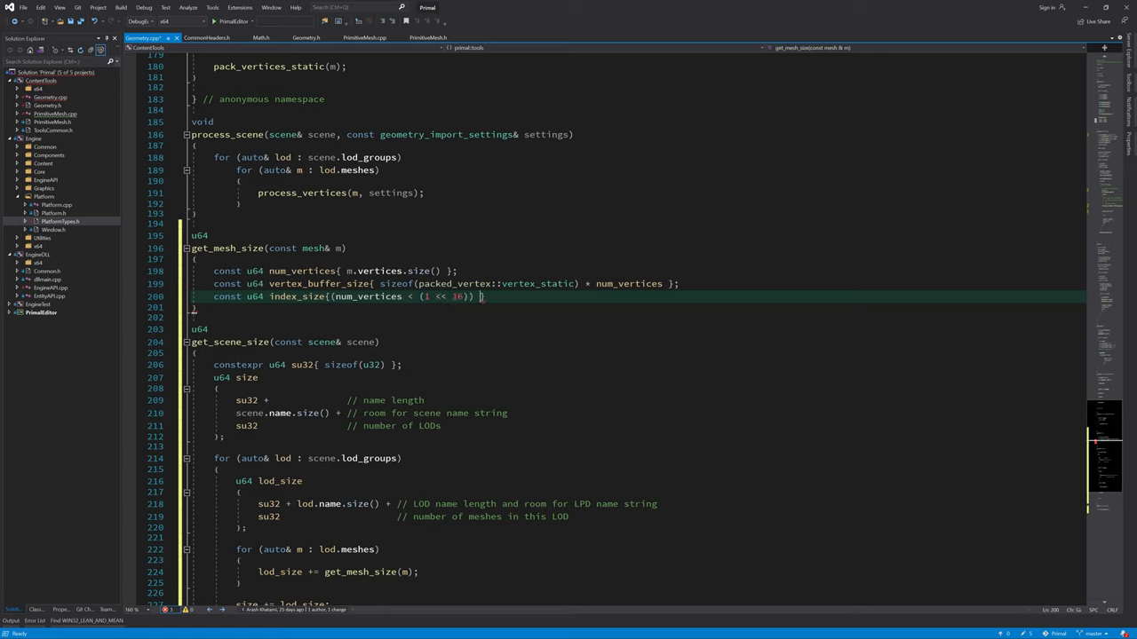
type("? sizeof(u16) : sizeof(u32")
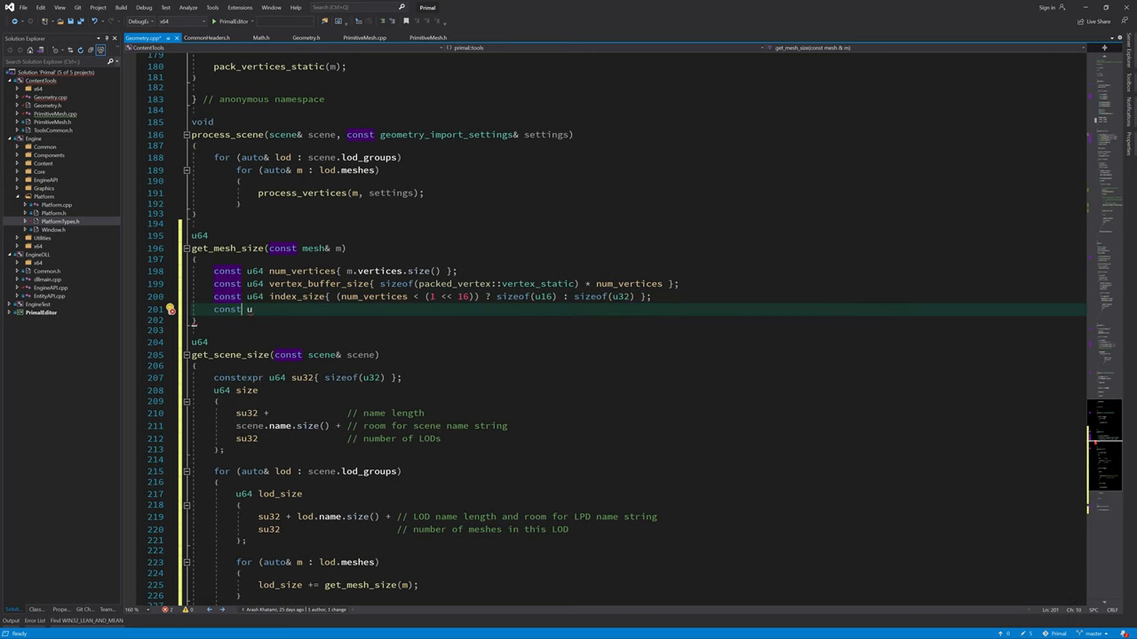
type("64 {")
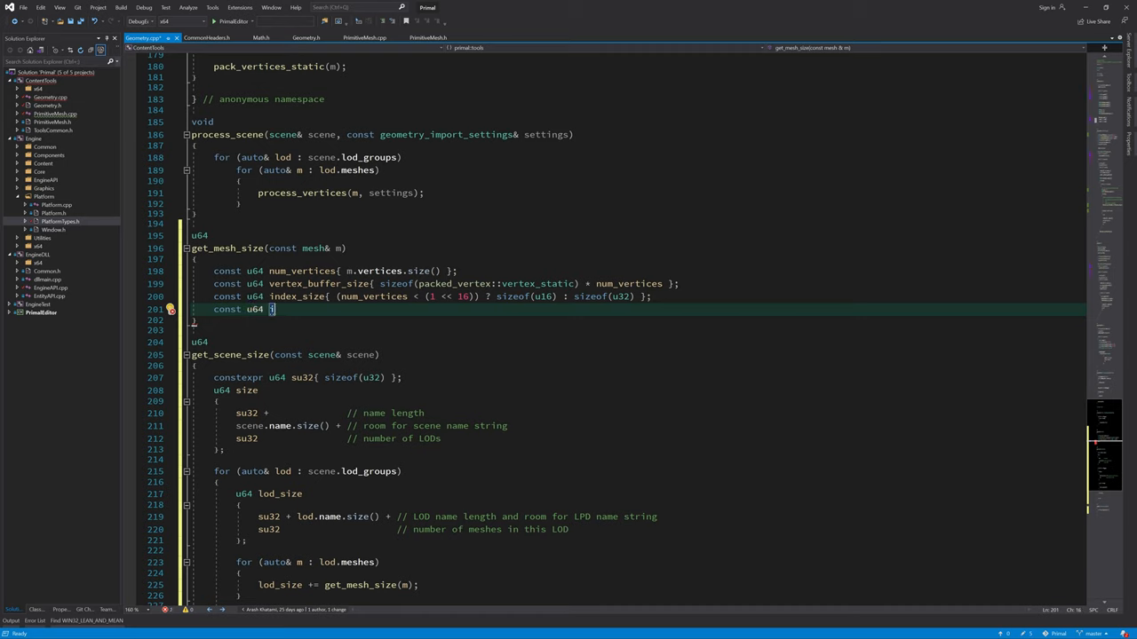
type("index_buffer_size{}")
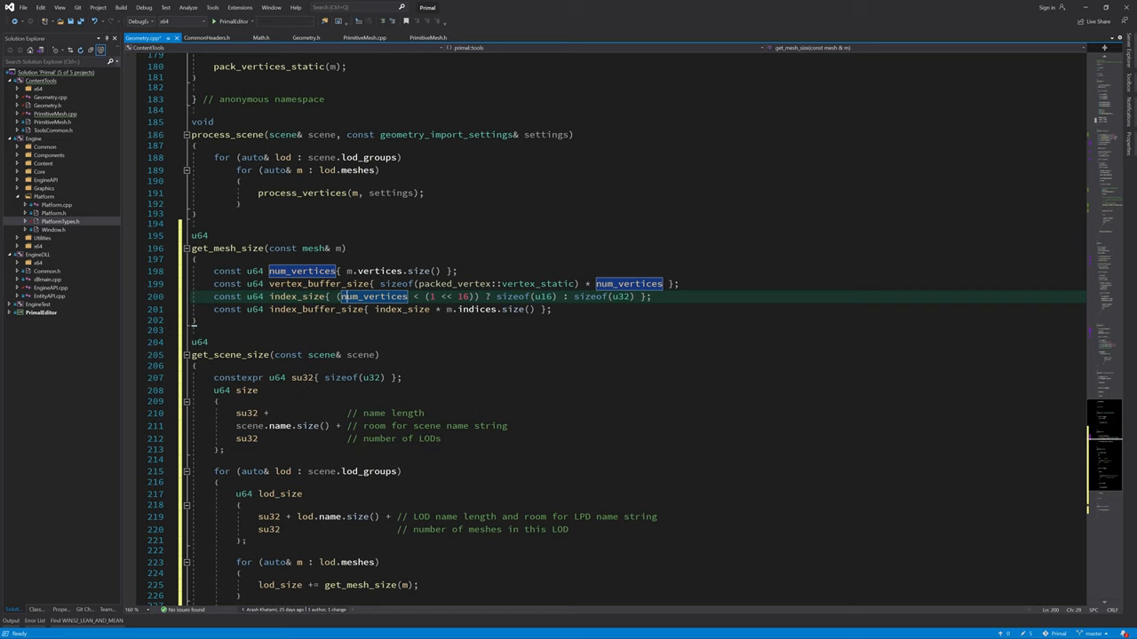
mouse_move(313, 310)
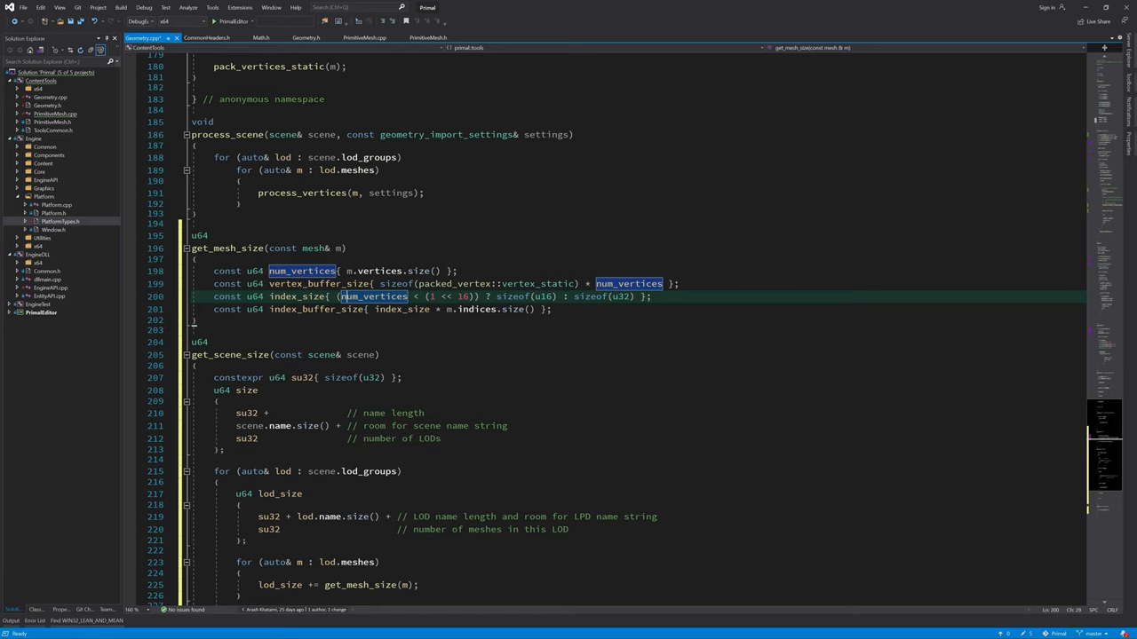
Step: Add constexpr u64 su32 and begin the const u64 size expression
type("constexpr")
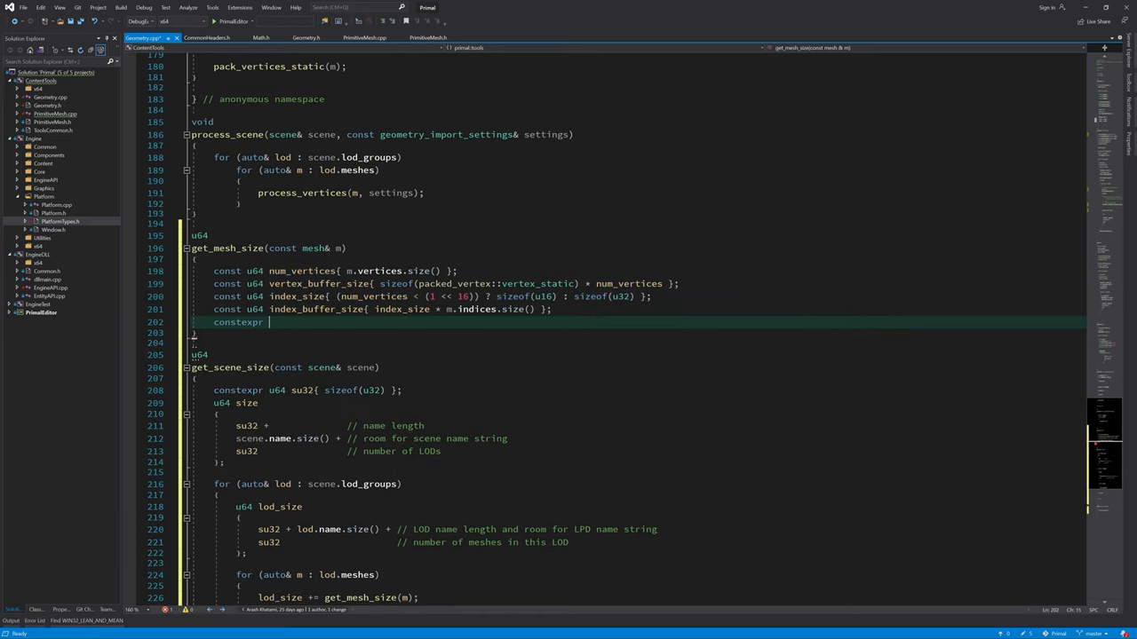
type("u64 su32{ sizeof(u32) };")
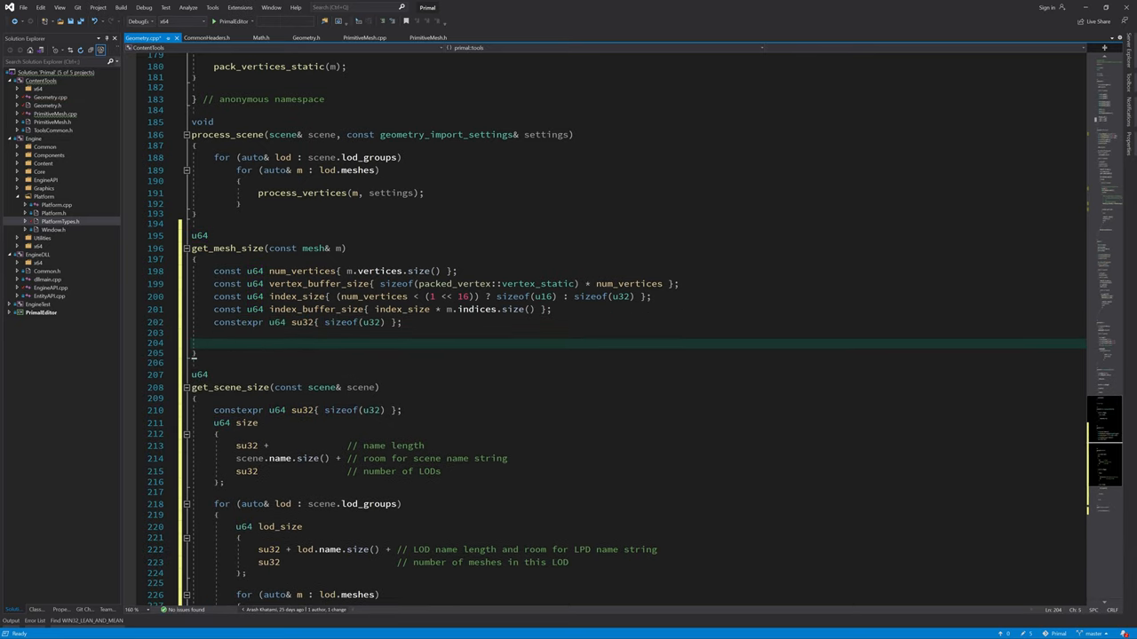
type("const u64 size{")
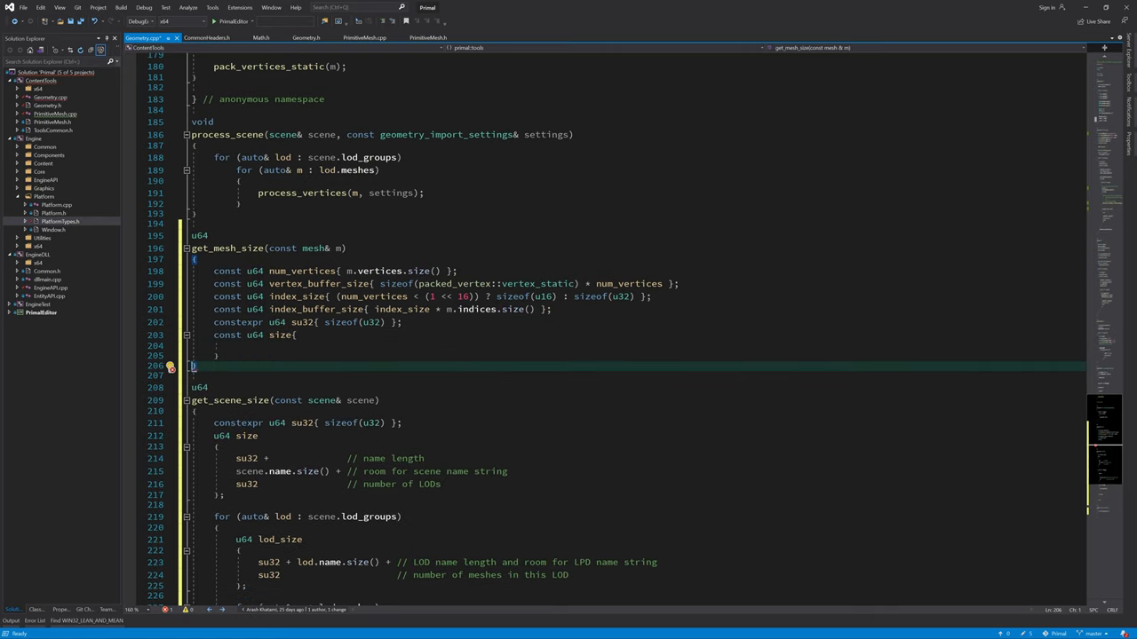
Step: Build the size sum with su32 terms commented mesh name length and index size (16 bit or 32 bit)
type("return size;")
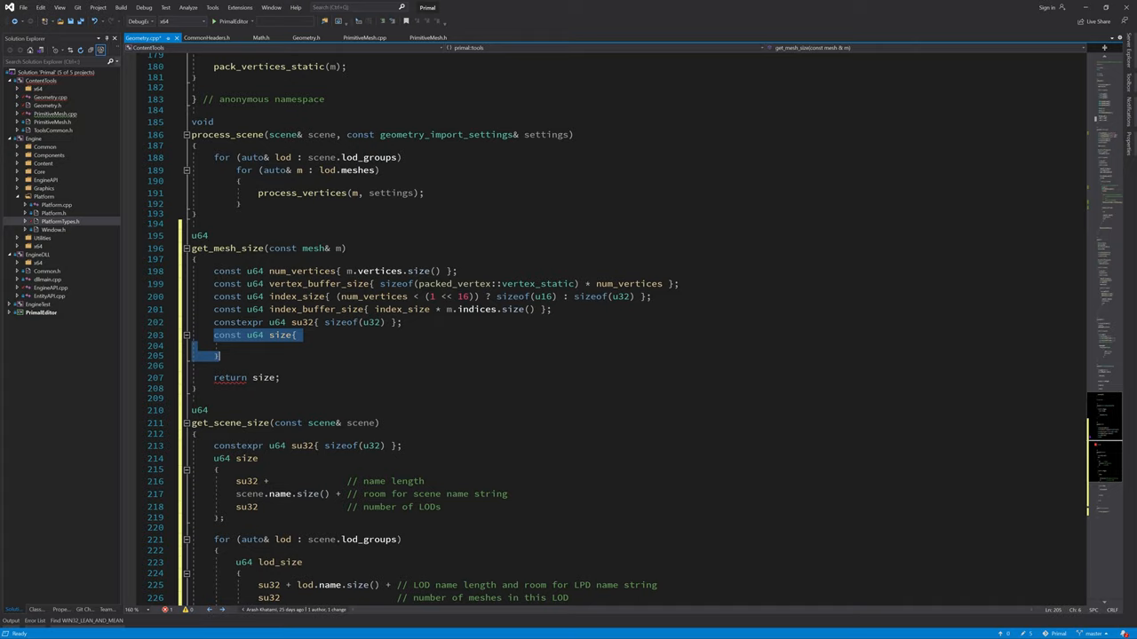
type("su32 + m.name.size(")
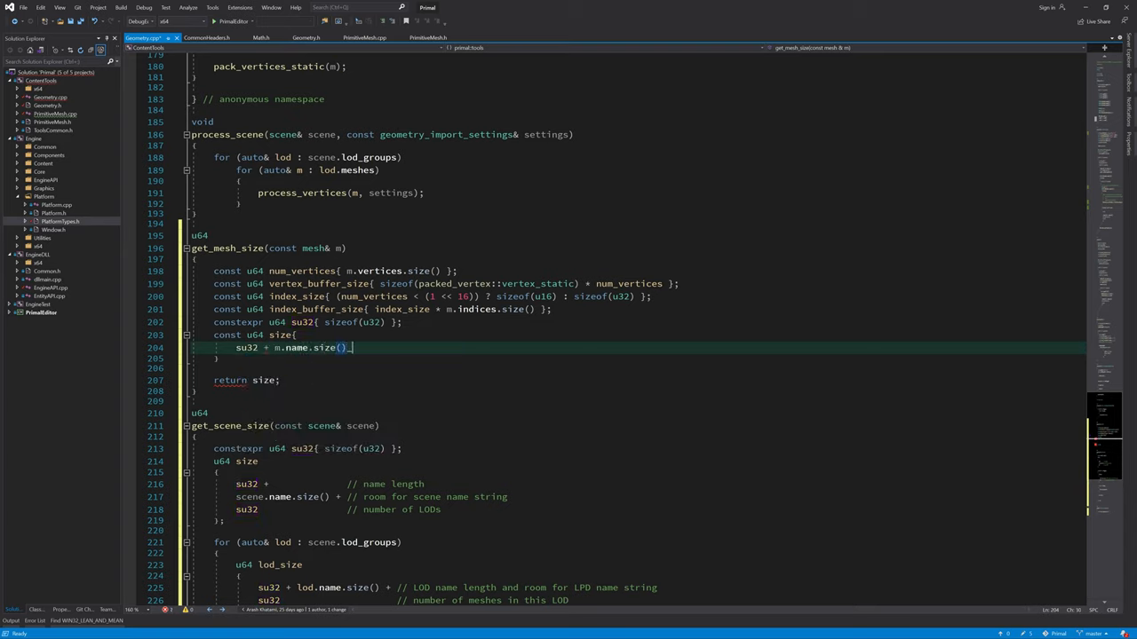
type("+ // mesh name length and room for mesh name string")
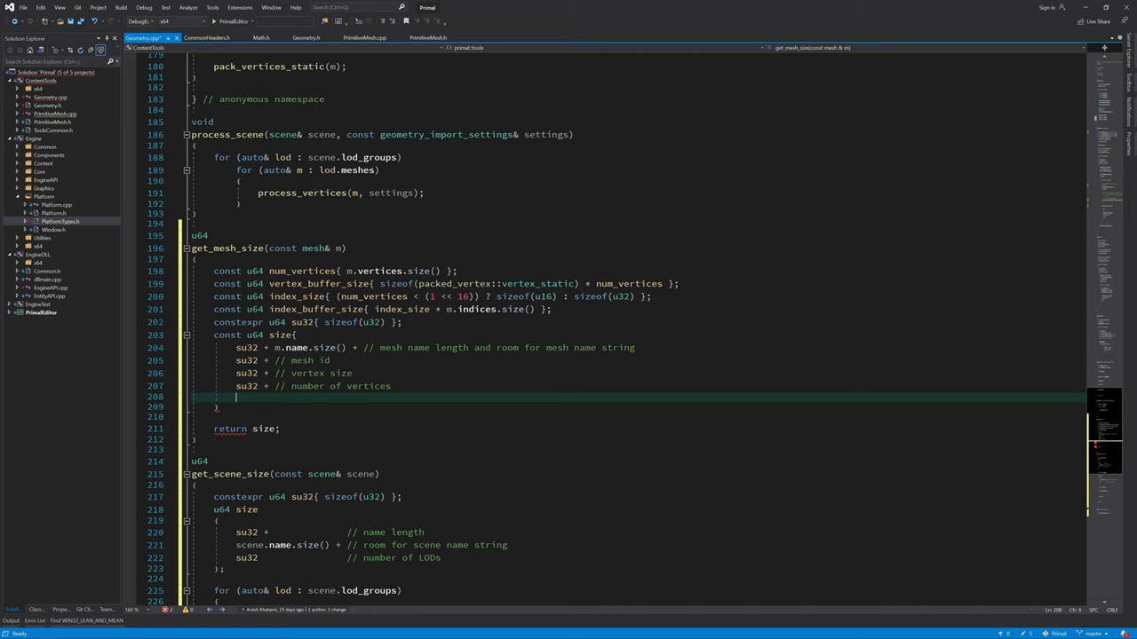
type("su32 + //")
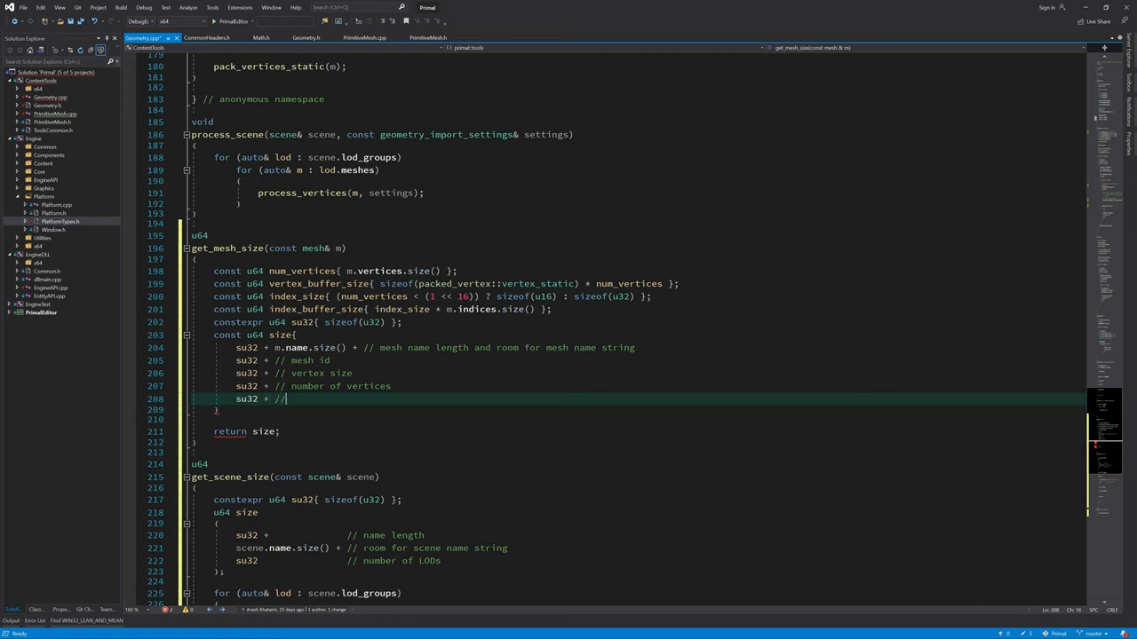
type("index size (")
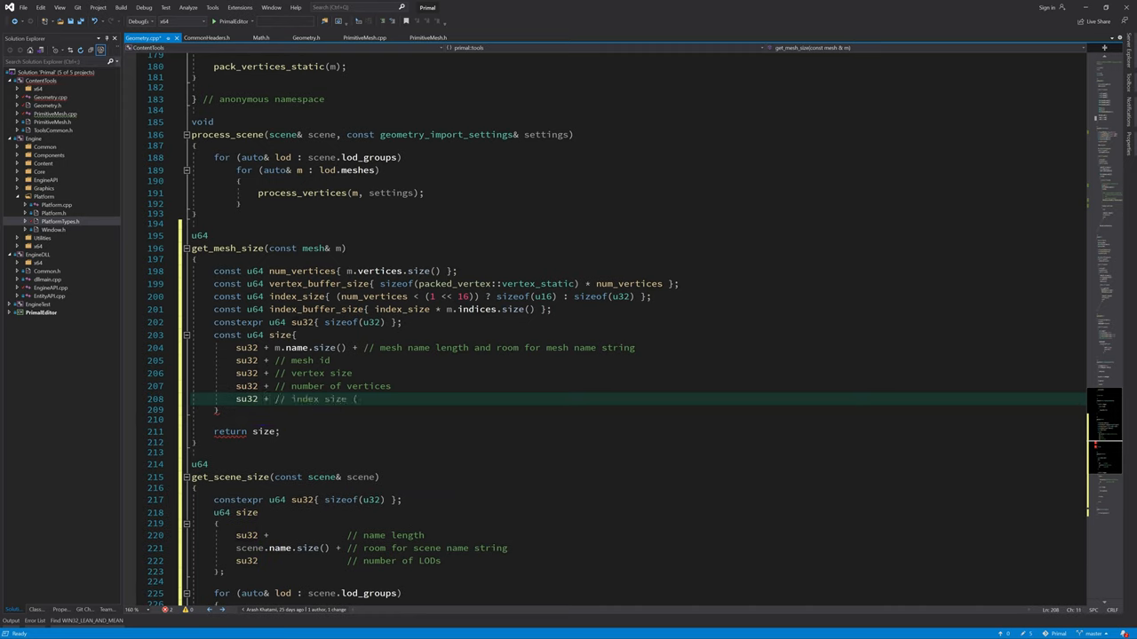
type("16 bit or 32 bit)")
type("su32")
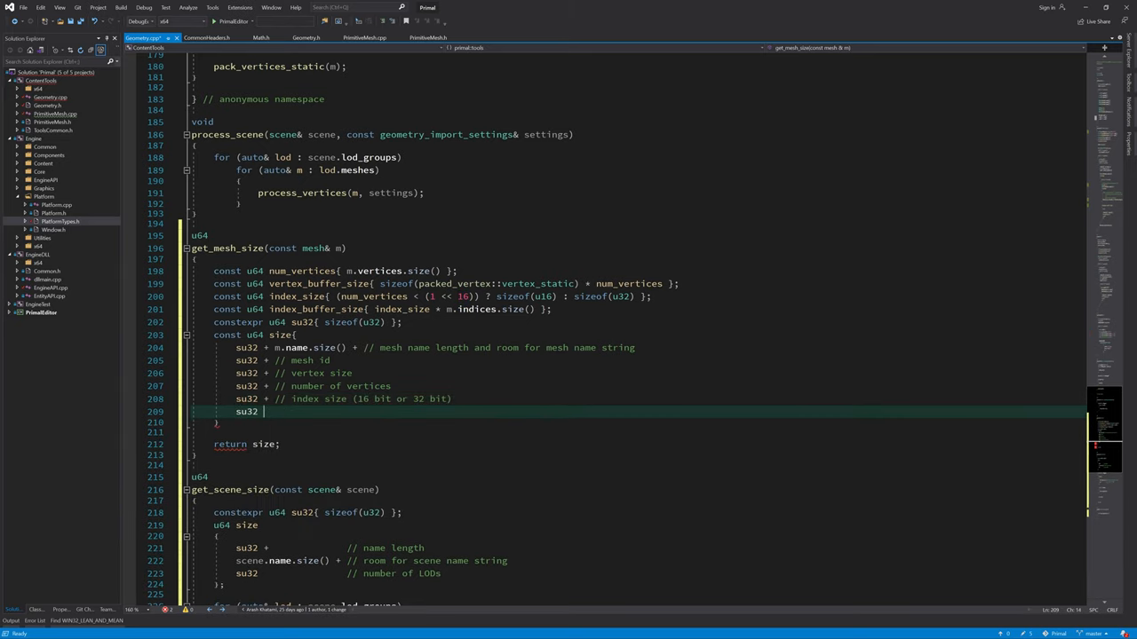
Step: Add terms for number of indices, LOD threshold, and the vertex and index buffer sizes
type("+ // number of indices")
type("sizeof(f32")
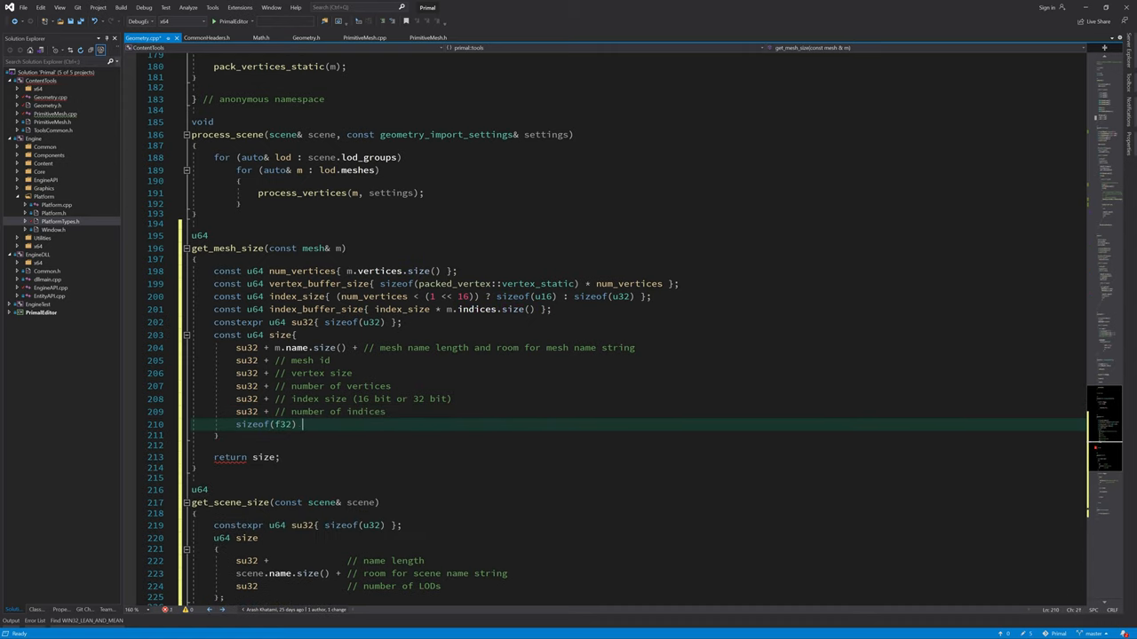
type("+ // LOD threshold")
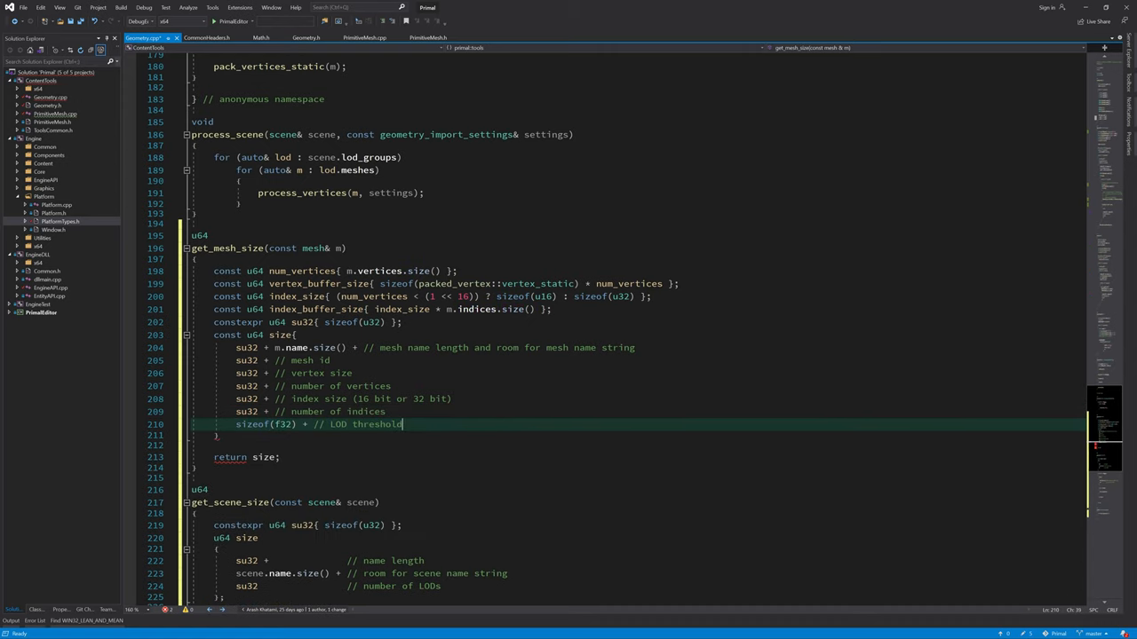
type("ve")
type("index_buffer_size // room for indices")
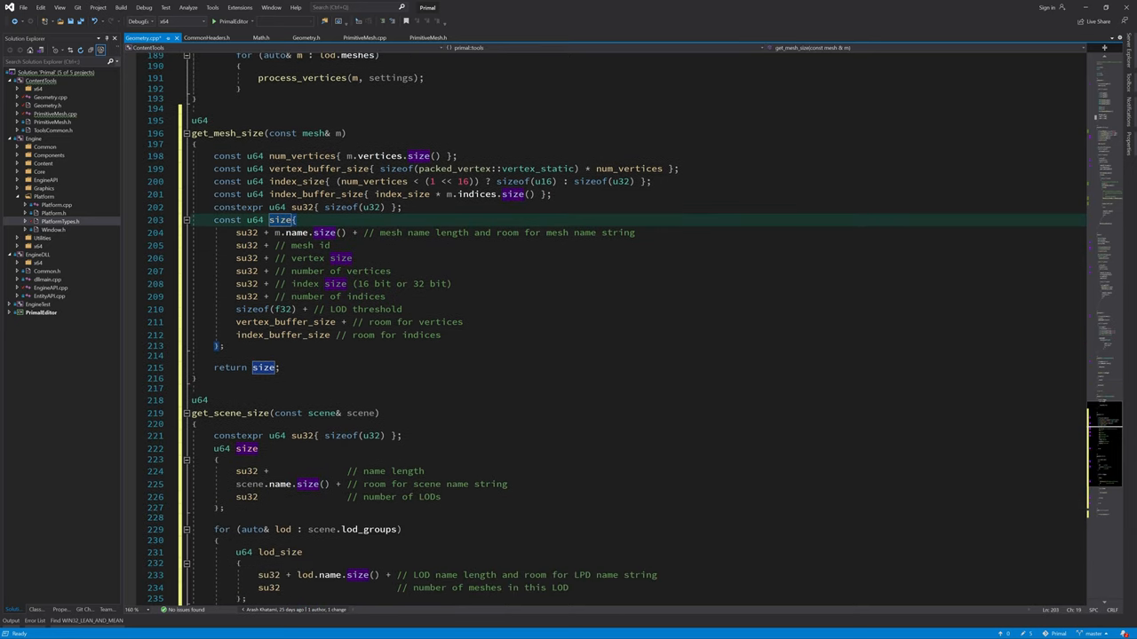
Step: In pack_data set data.buffer_size = (u32)scene_size and data.buffer = (u8*)CoTaskMemAlloc(scene_size) after peeking scene_data
scroll("down", 3)
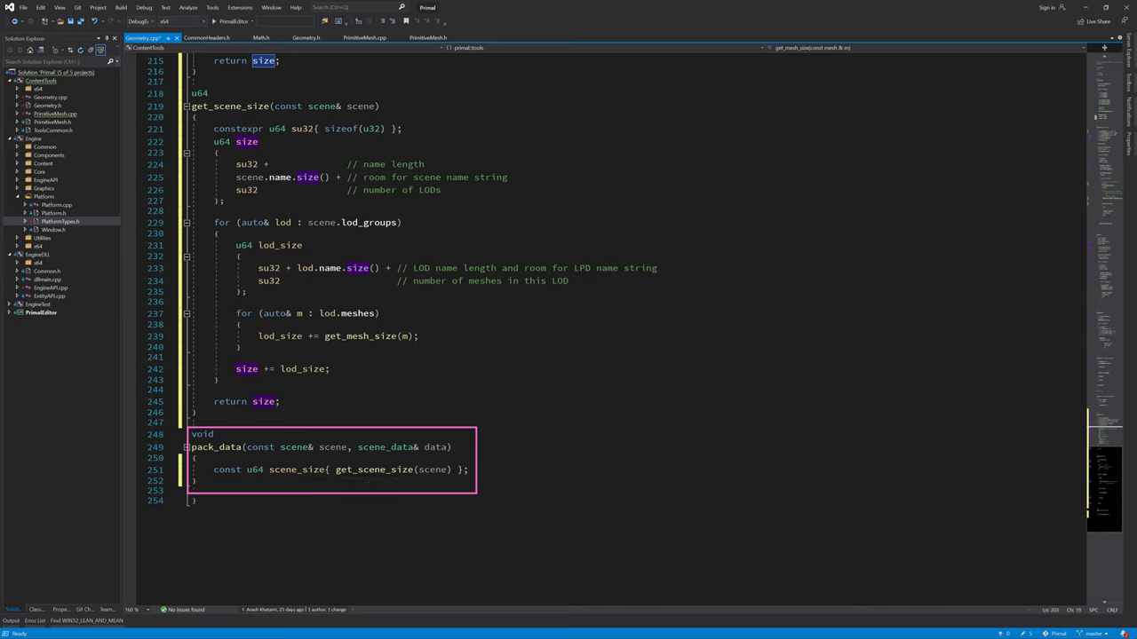
double_click(293, 469)
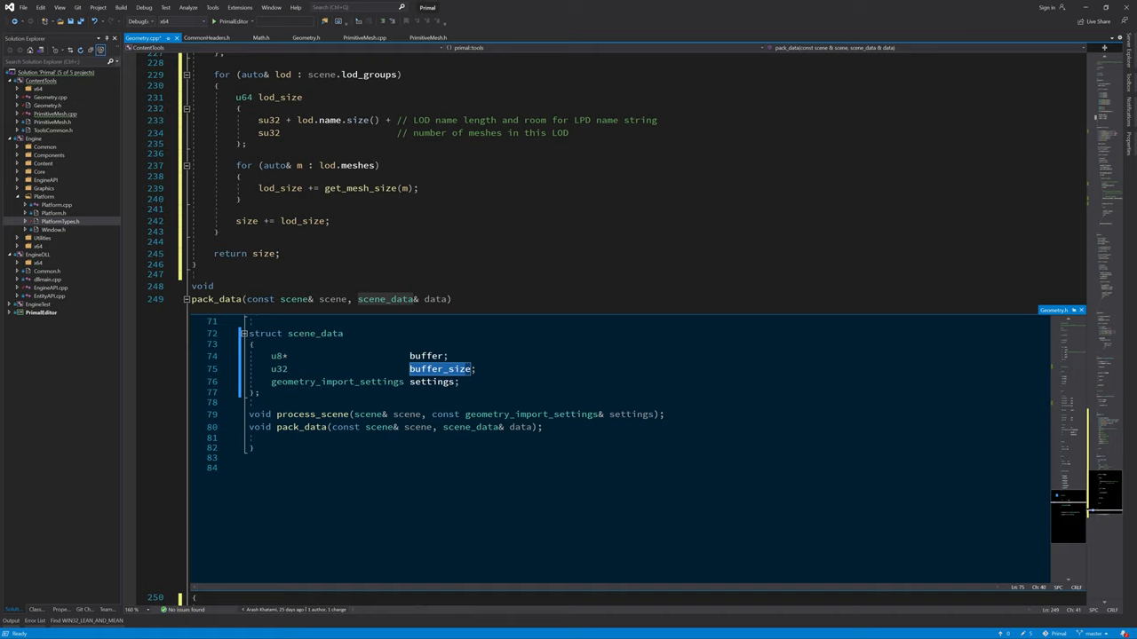
type("data.buffer_size = (u32")
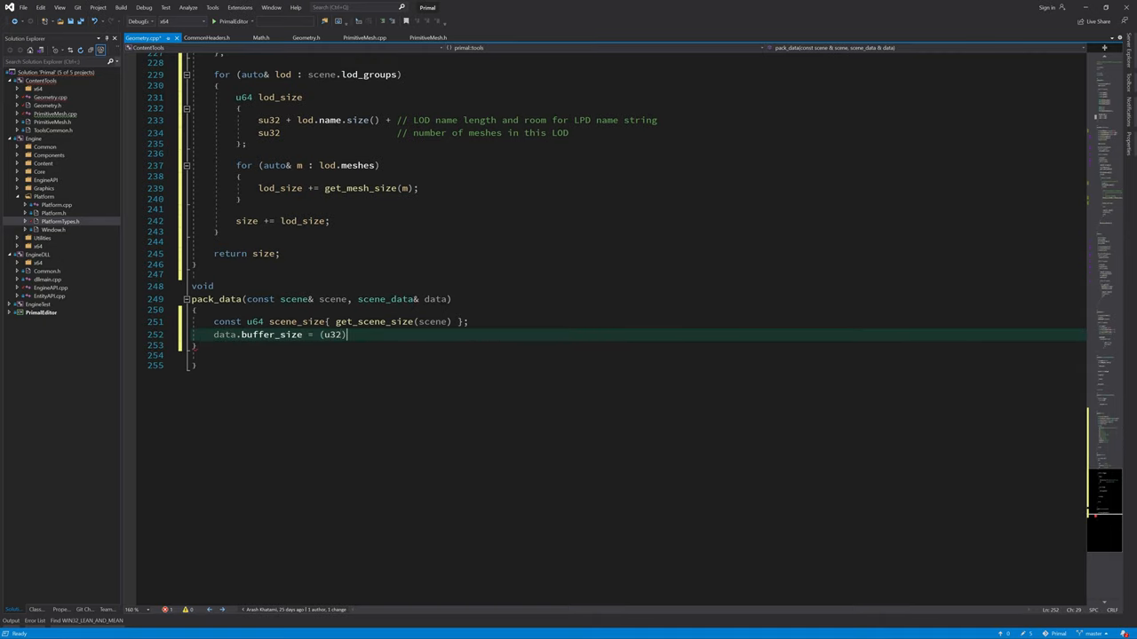
type("scene_size;")
type("data.buffer = (u8*)CoTaskMemAlloc(")
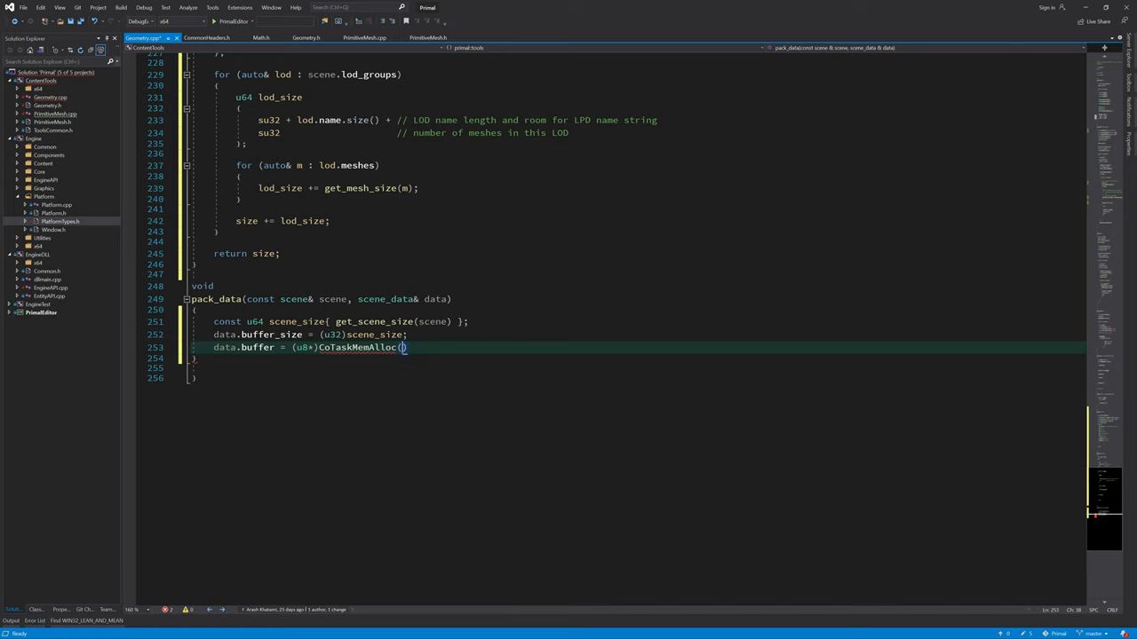
type("scene_size);")
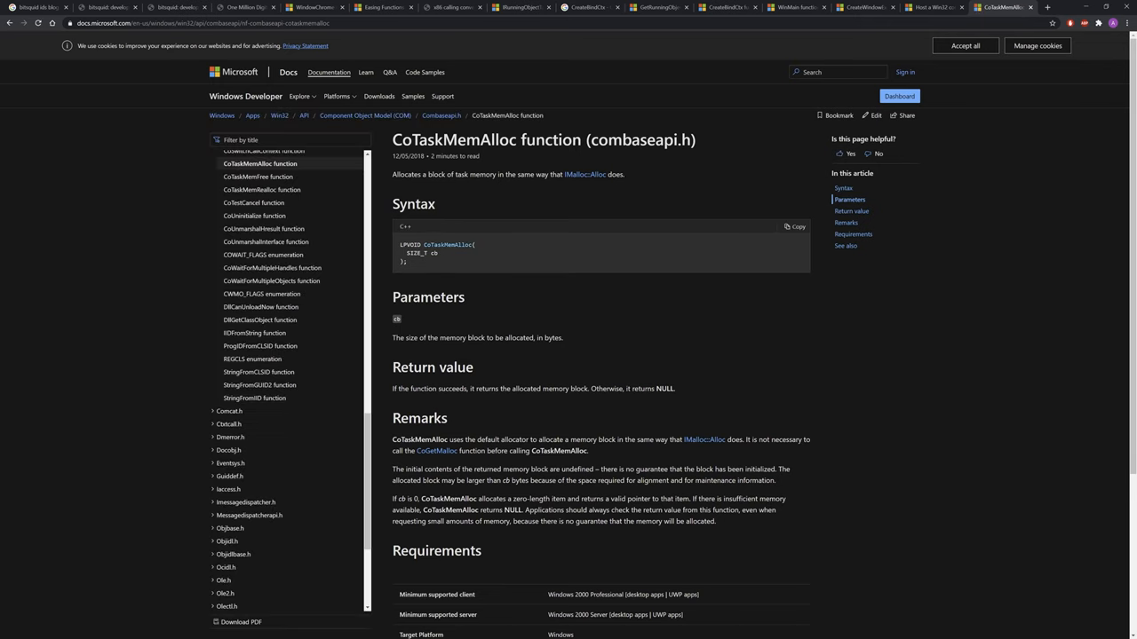
Step: Select the combaseapi.h header name on the CoTaskMemAlloc Microsoft Docs page
double_click(640, 138)
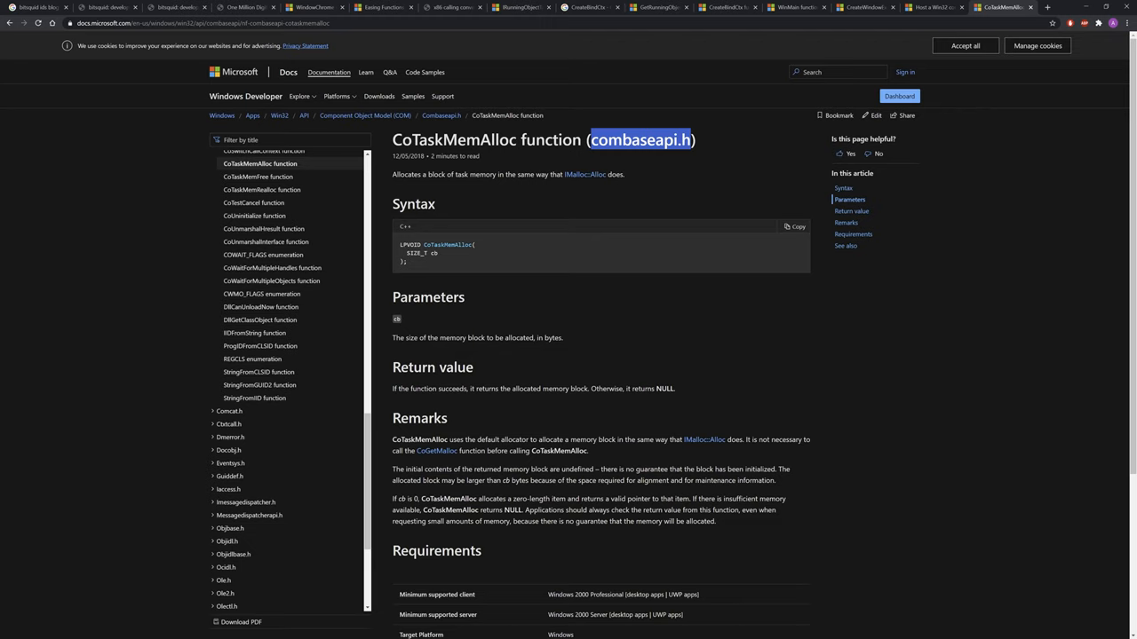
mouse_move(633, 224)
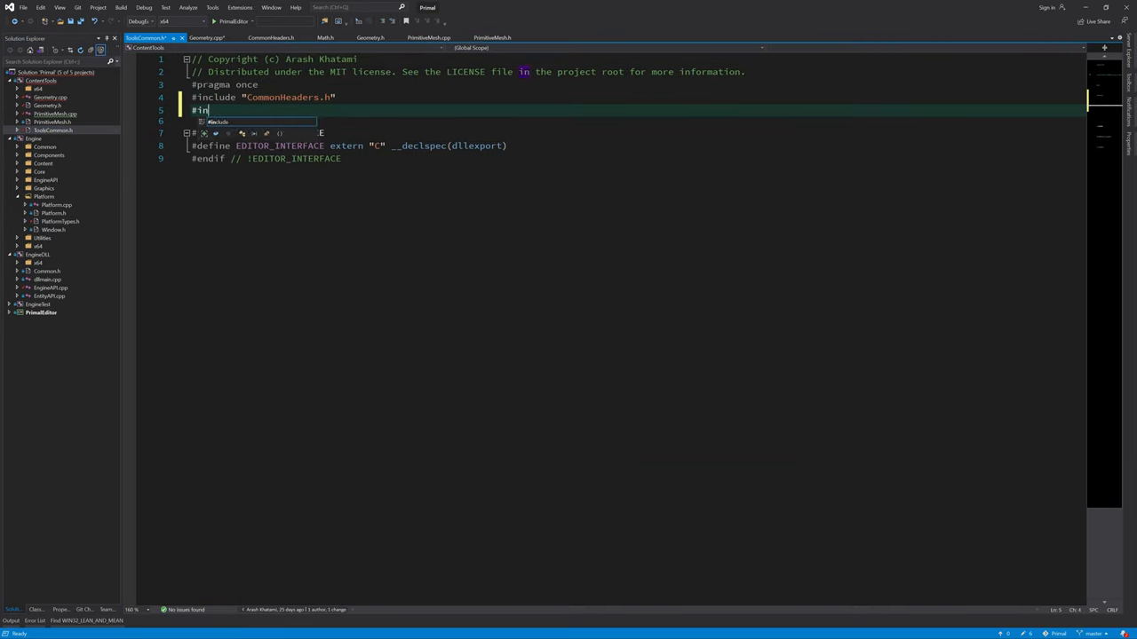
Step: Add #include <combaseapi.h> to the common header and return to Geometry.cpp's pack_data
type("clude < combaseapi.h>")
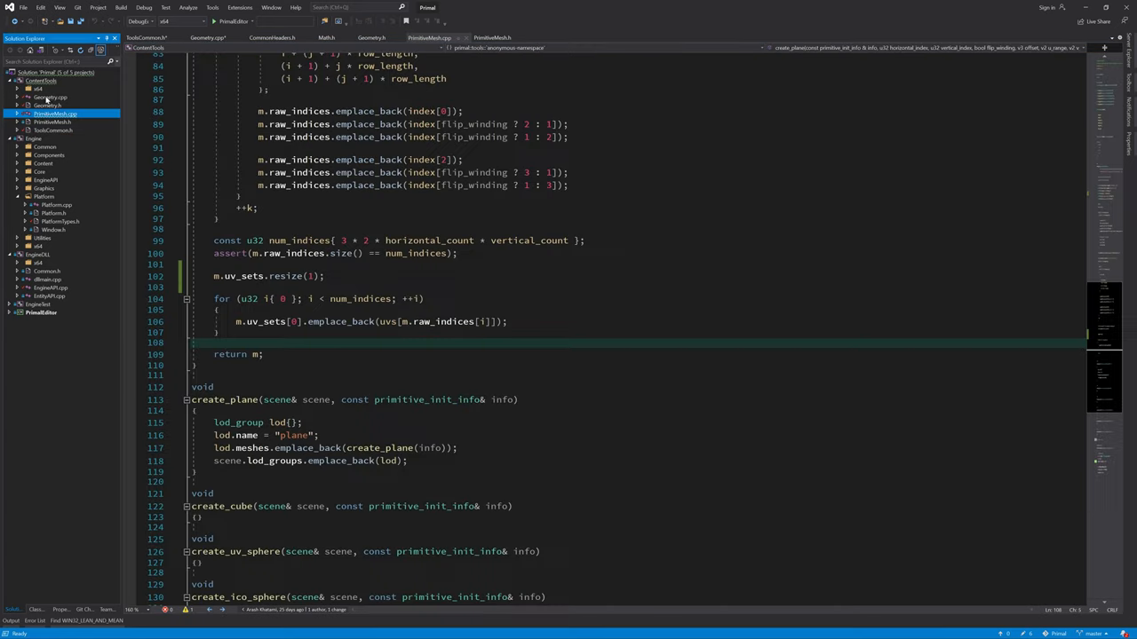
left_click(207, 38)
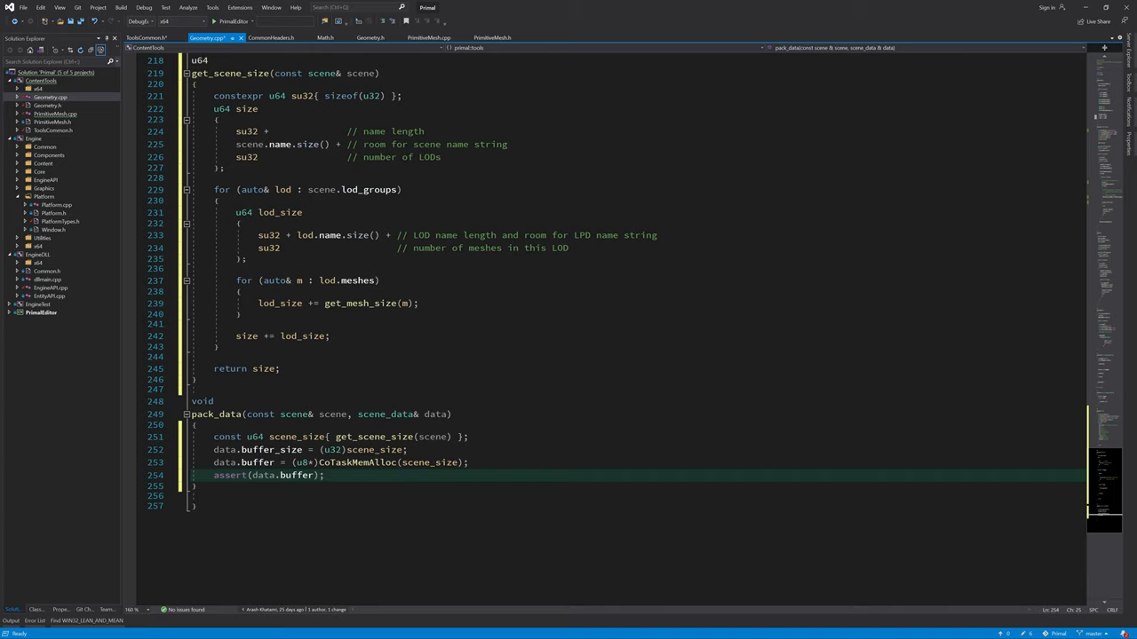
left_click(323, 476)
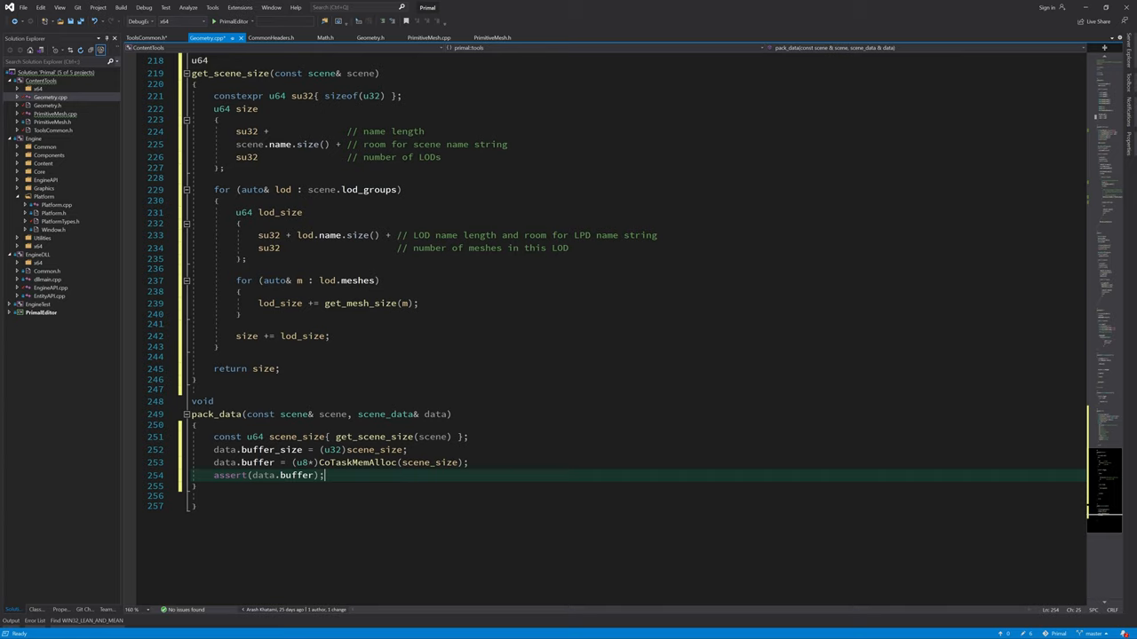
mouse_move(249, 144)
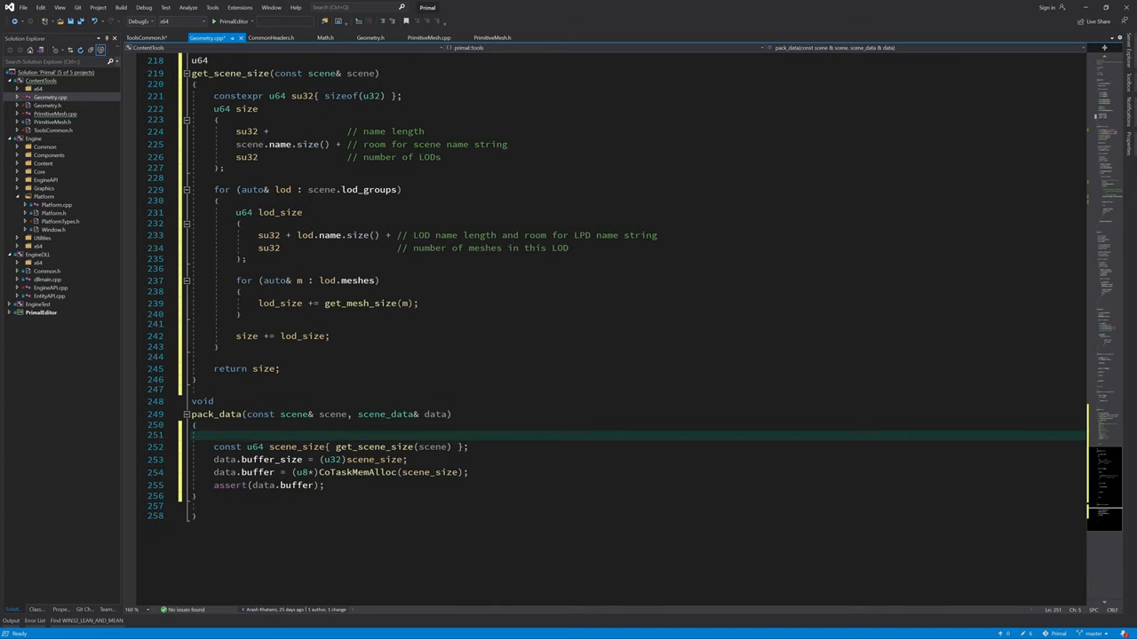
Step: Declare constexpr su32, u8* const buffer{ data.buffer }, u64 at{ 0 } and u32 s{ 0 } in pack_data
double_click(374, 447)
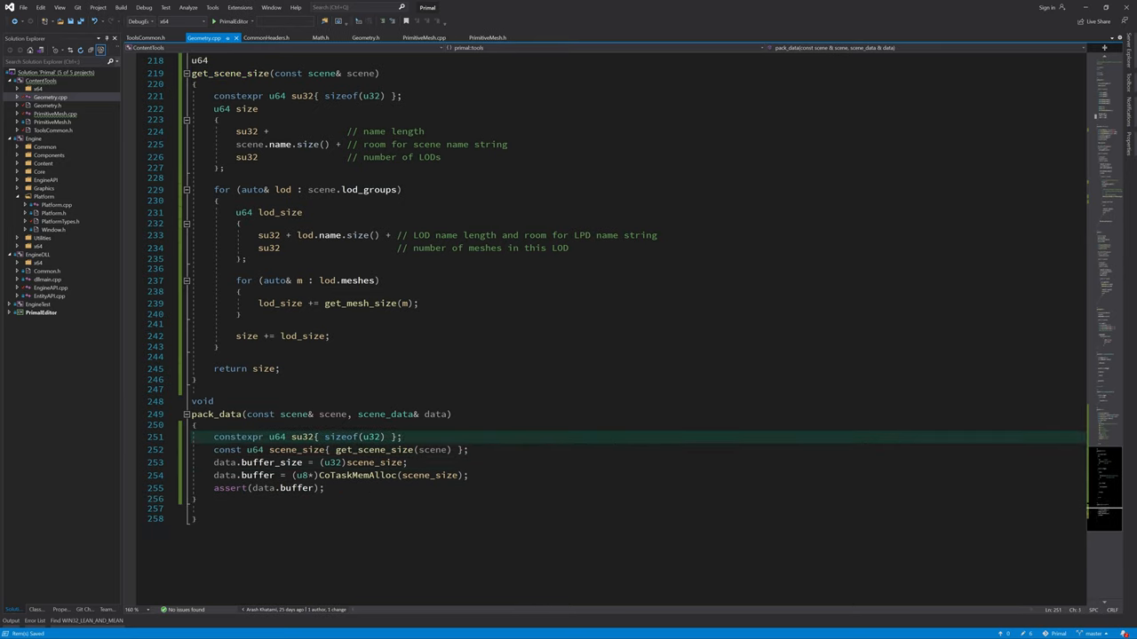
type("u8")
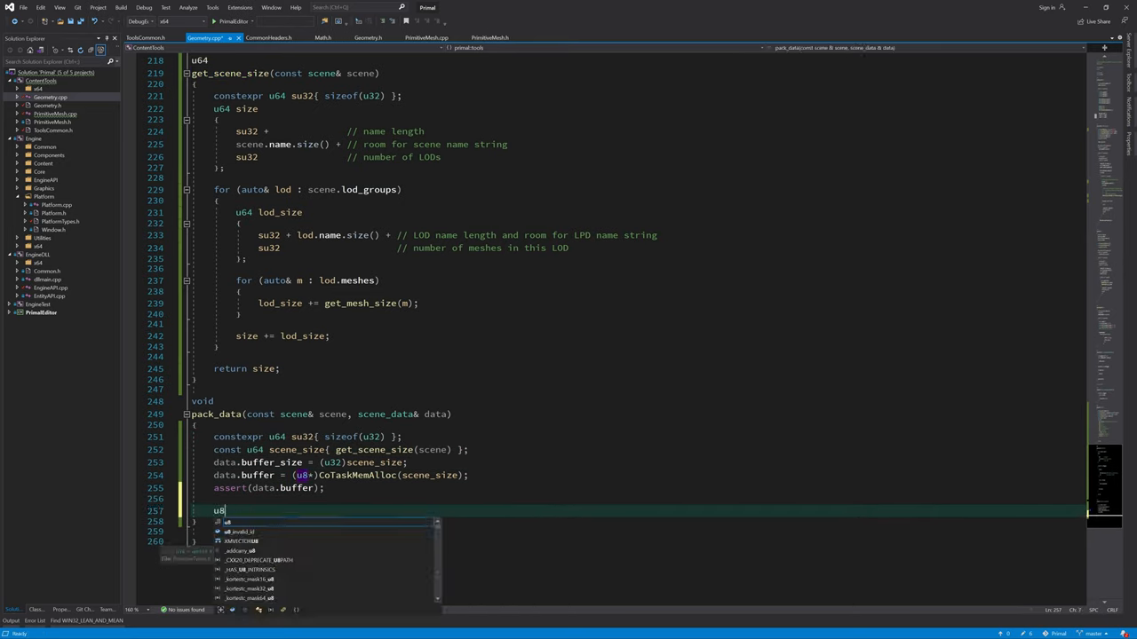
type("* const buffer")
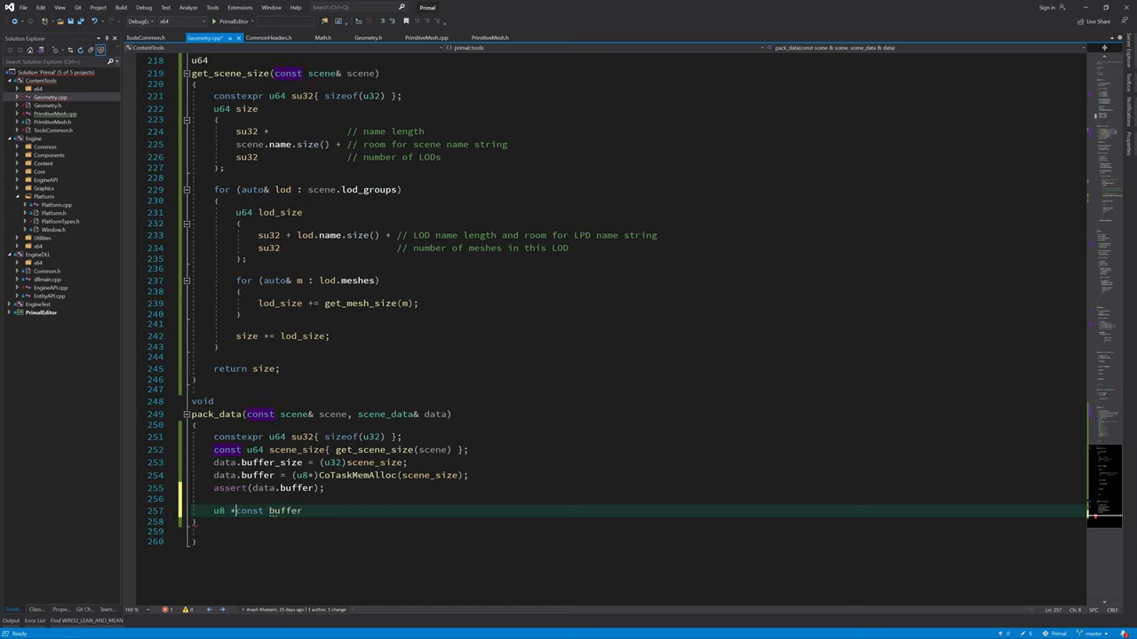
type("{ data.buffer };")
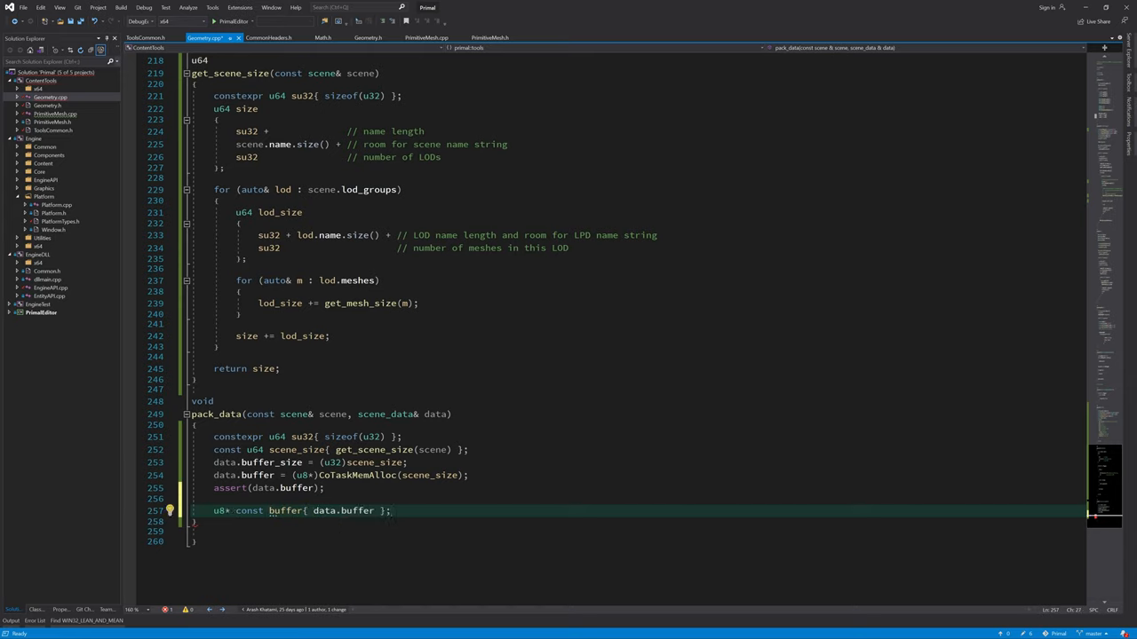
type("u")
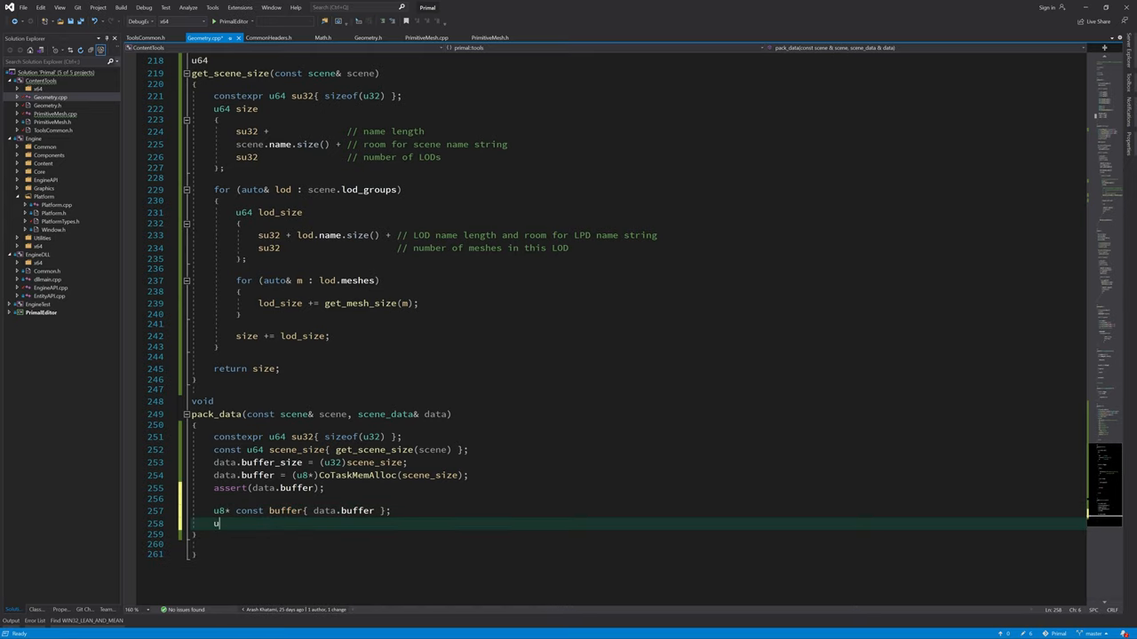
type("64 at{0")
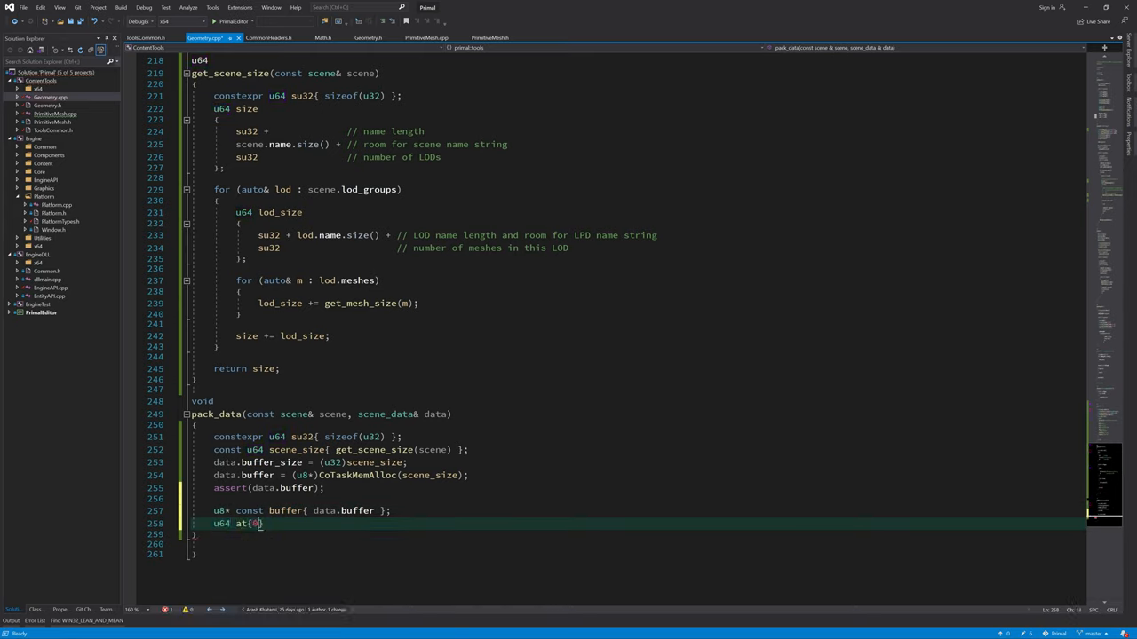
type("0")
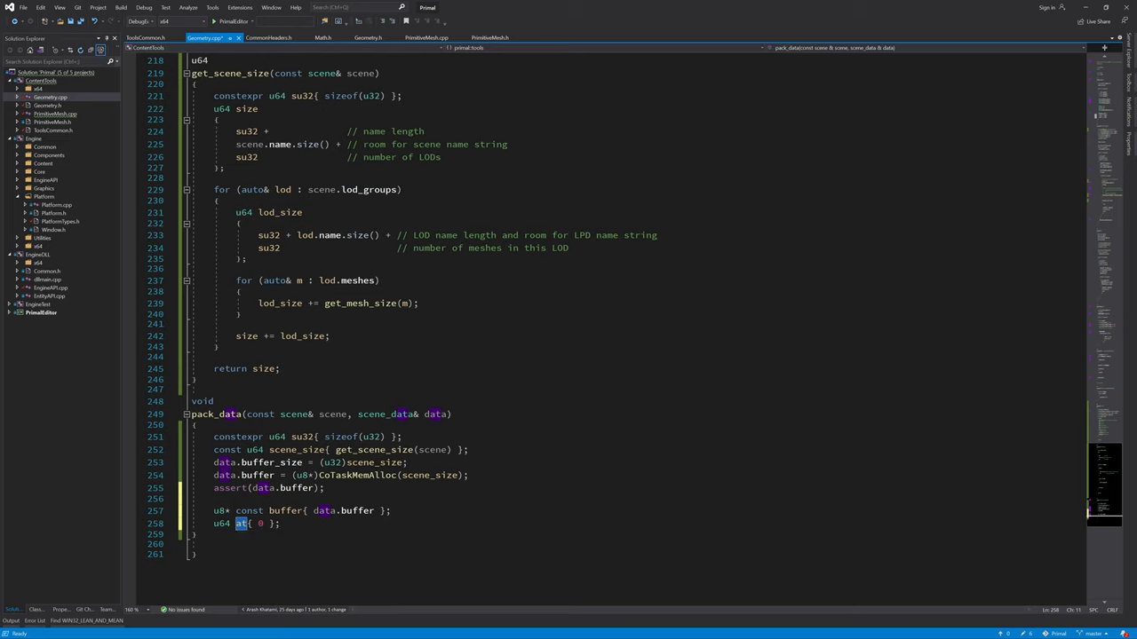
type("u32 s{ 0 };")
type("// scene name")
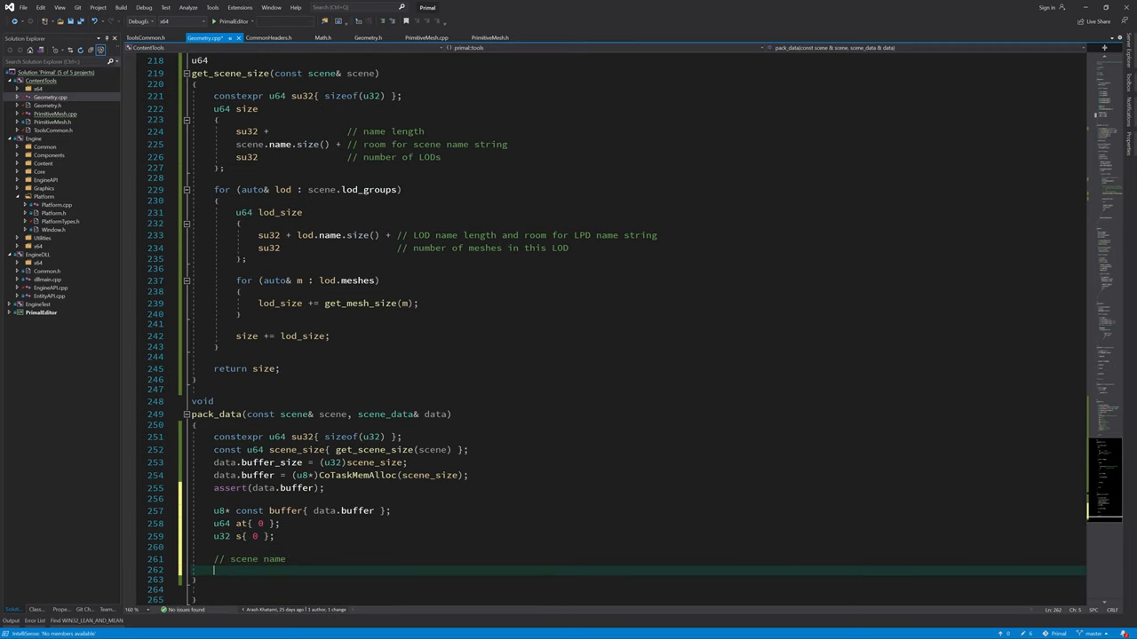
Step: memcpy the scene name length s and scene.name.c_str() into buffer, advancing at by su32 and s
type("s = (u32)scene")
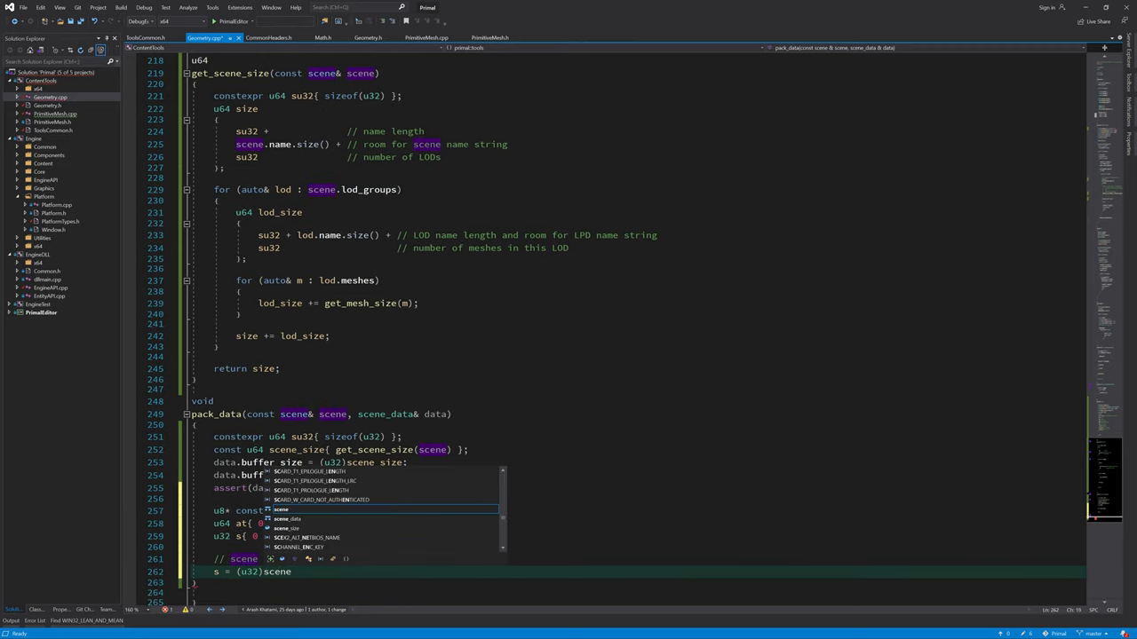
type(".name.size();")
type("memcpy")
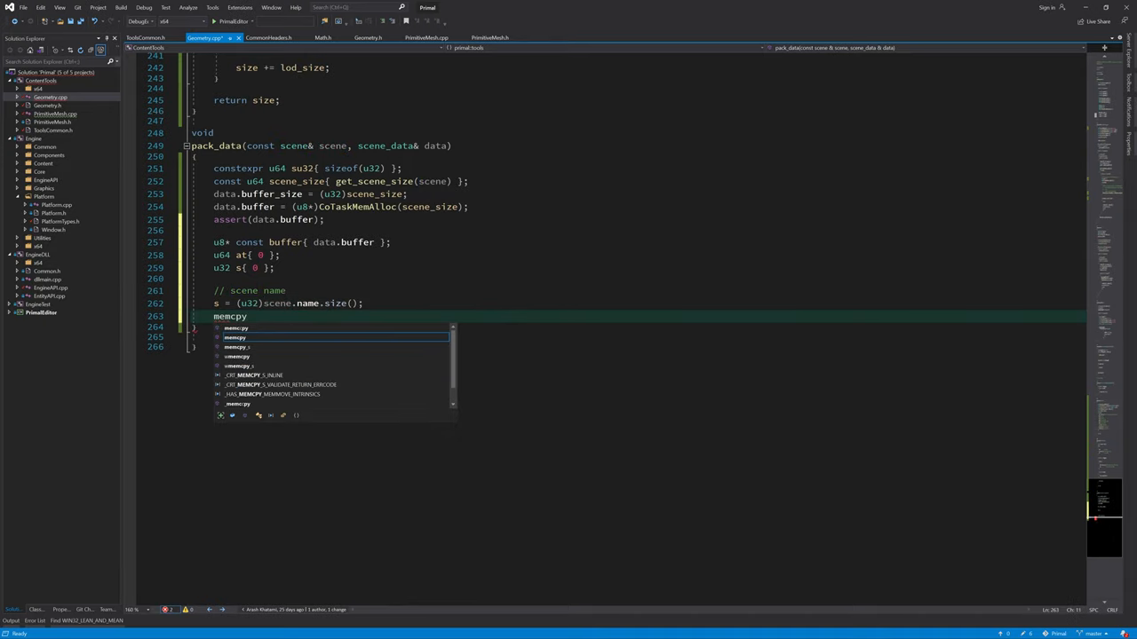
type("(&buffer[at], &")
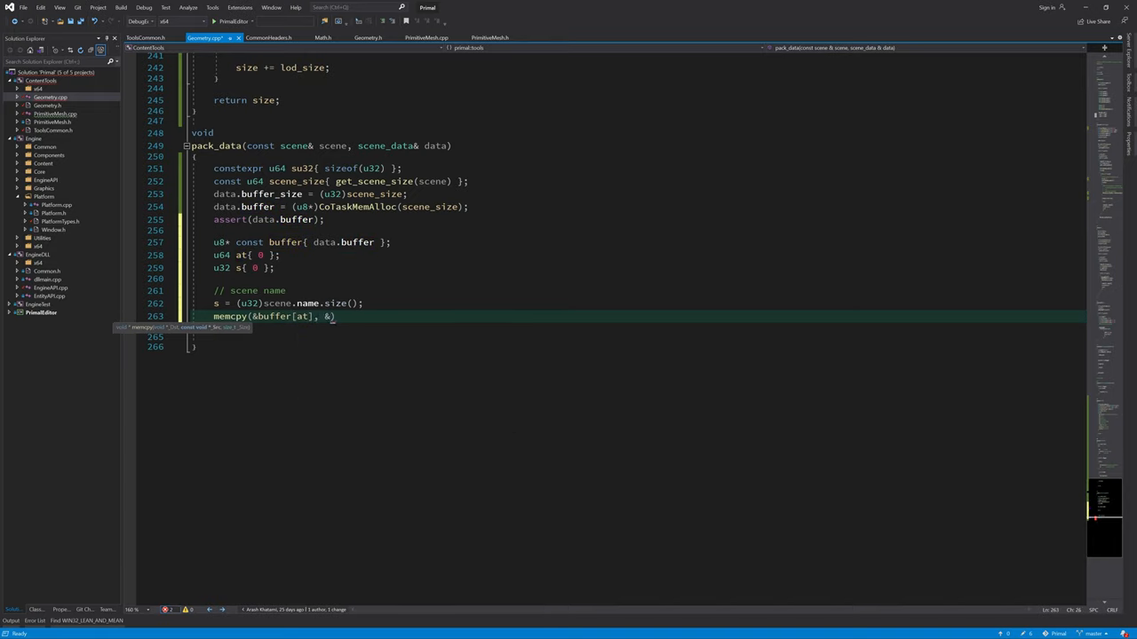
type("&s, su32); at + s")
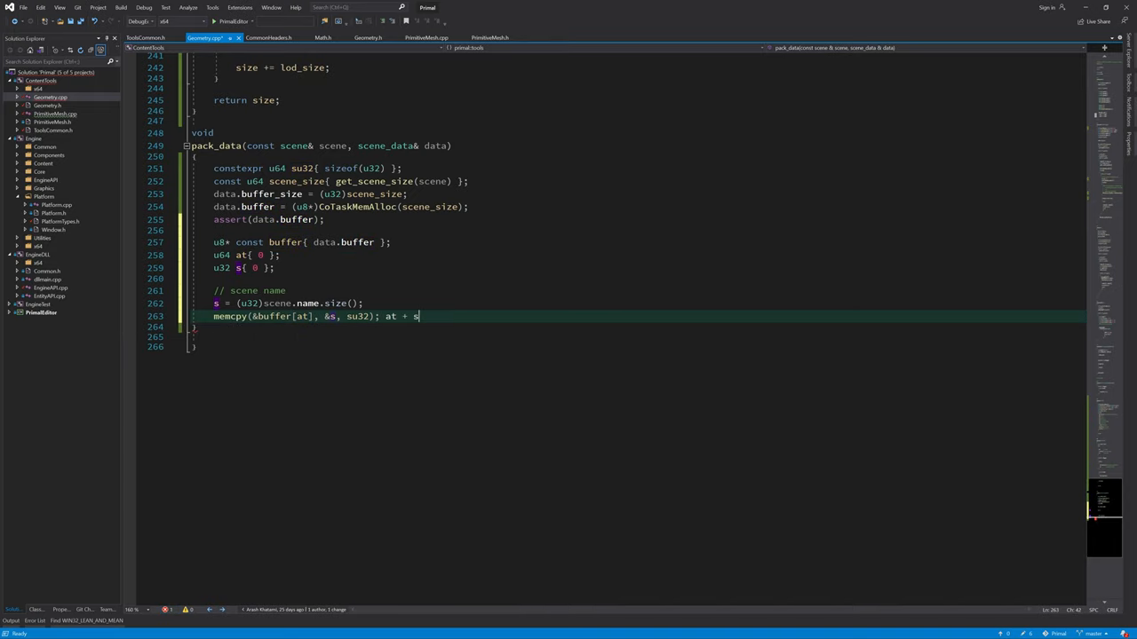
type("+= su32;")
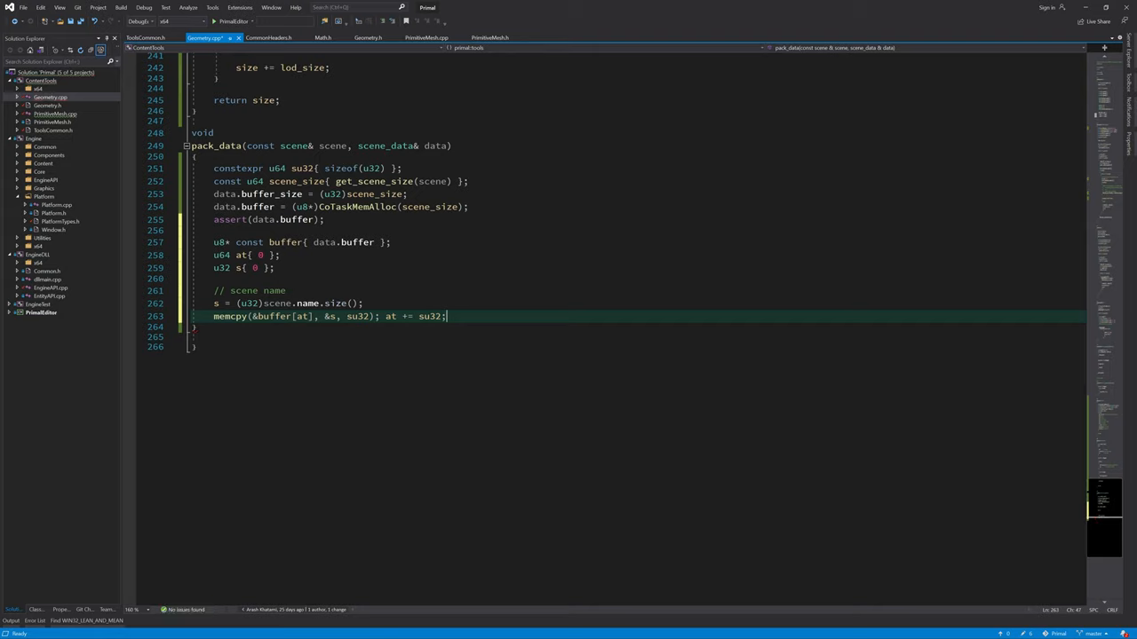
double_click(330, 316)
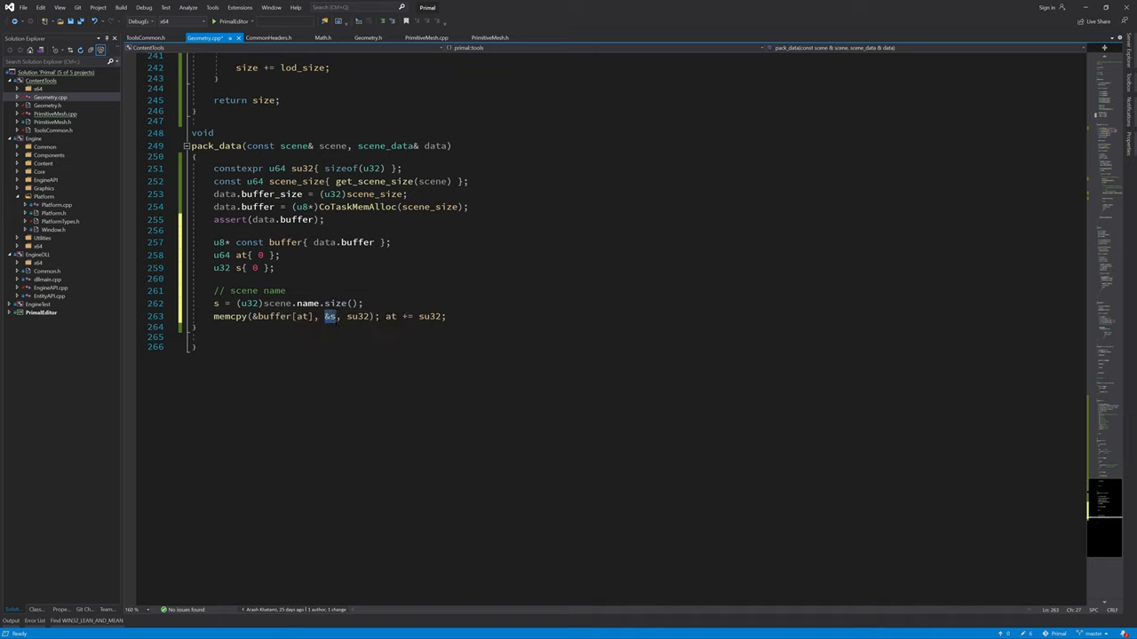
mouse_move(330, 316)
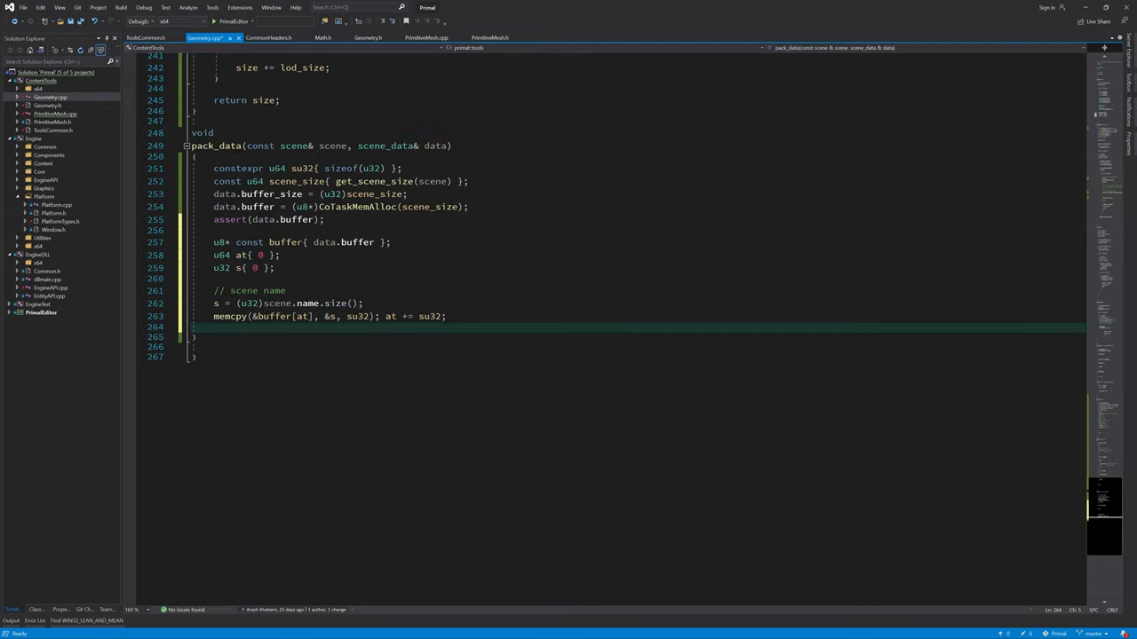
type("memcpy(&buffer[at")
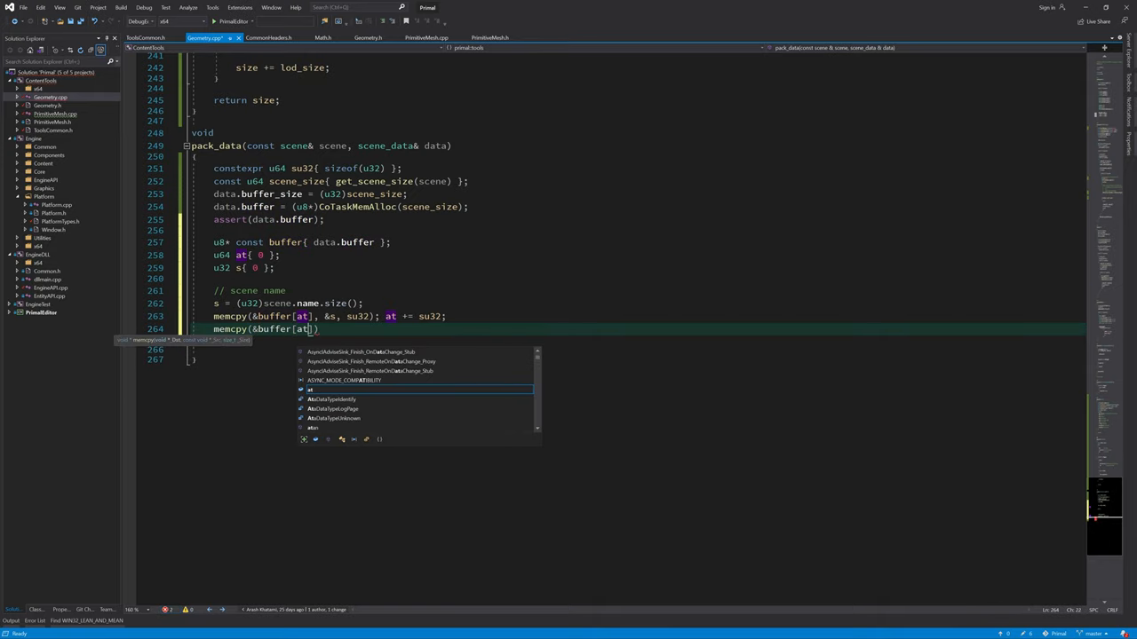
type("scene.name.")
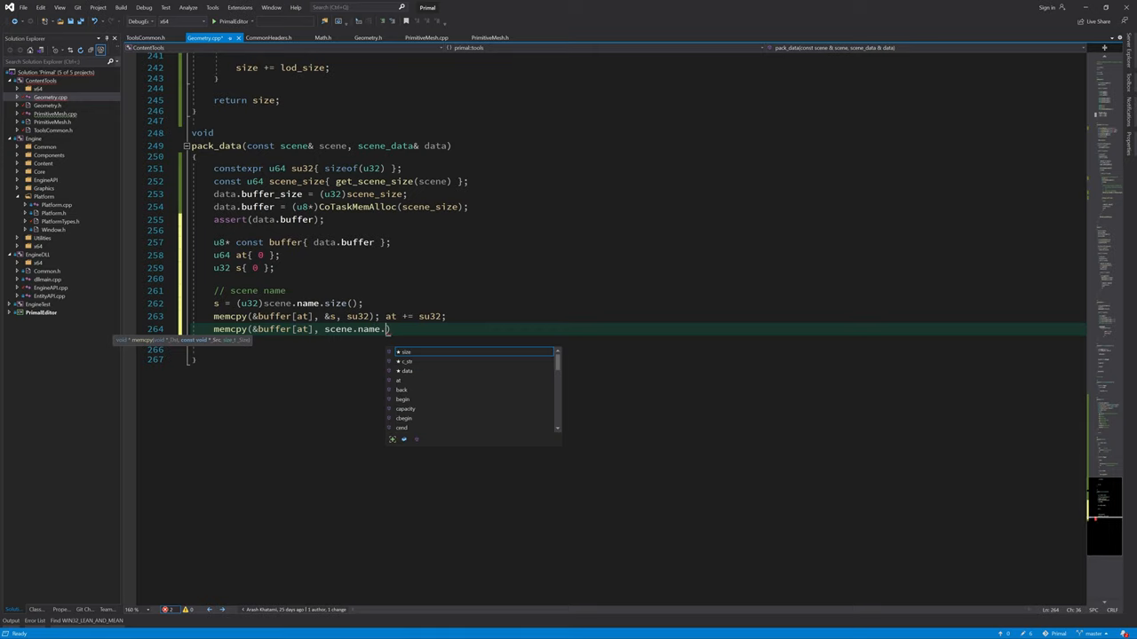
type("c_str(), s); at")
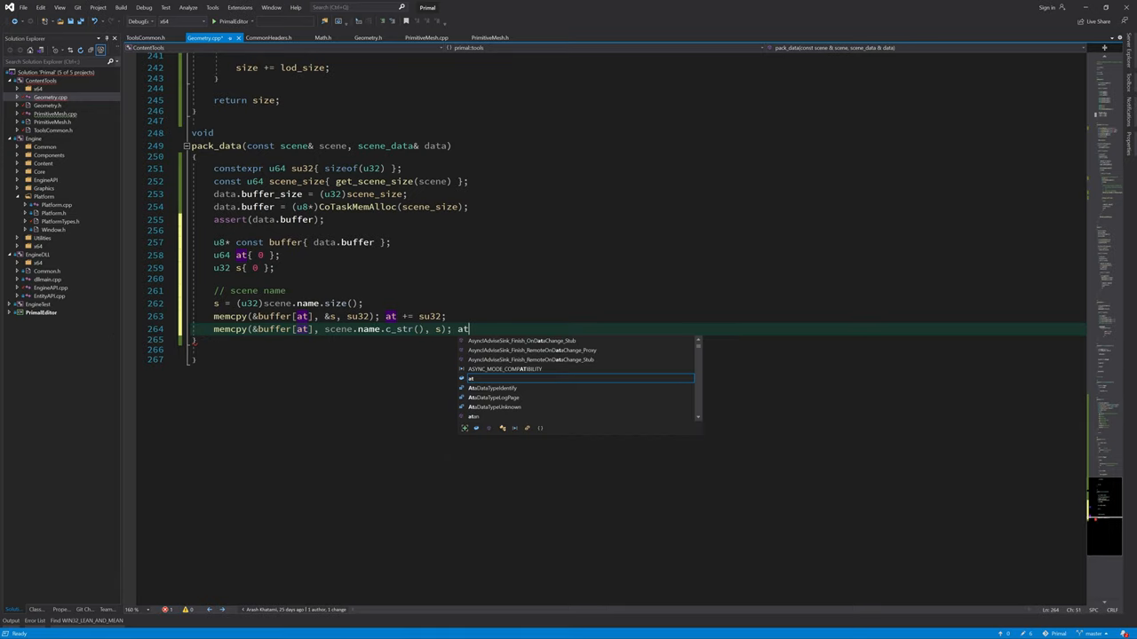
type("+= s;")
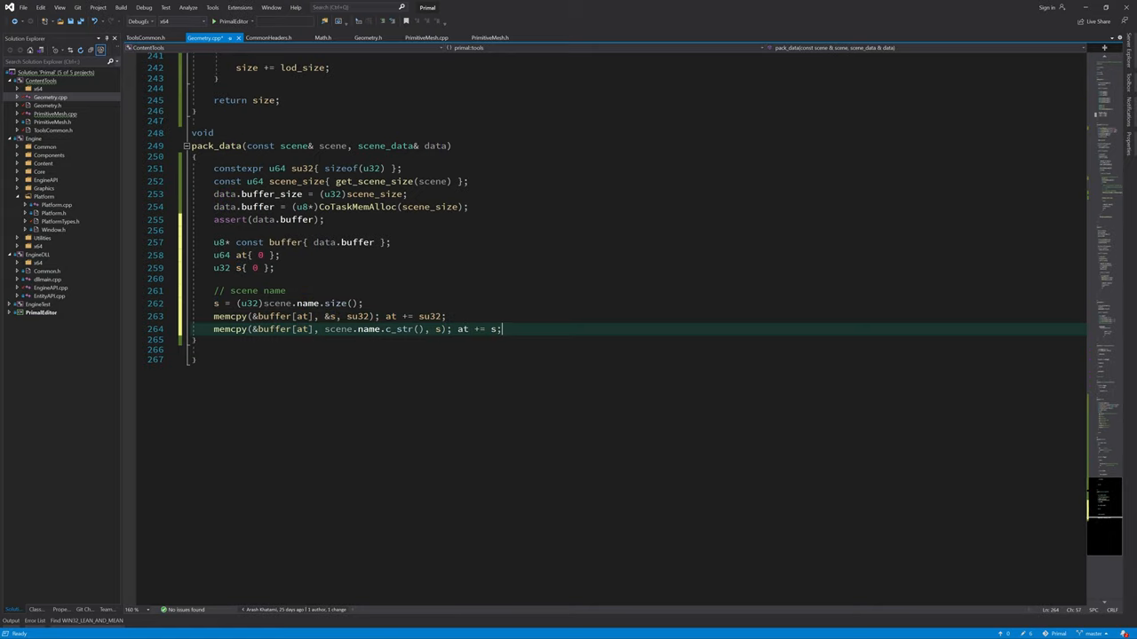
Step: Write the number of LODs into the buffer with memcpy and begin a for loop
type("// number of")
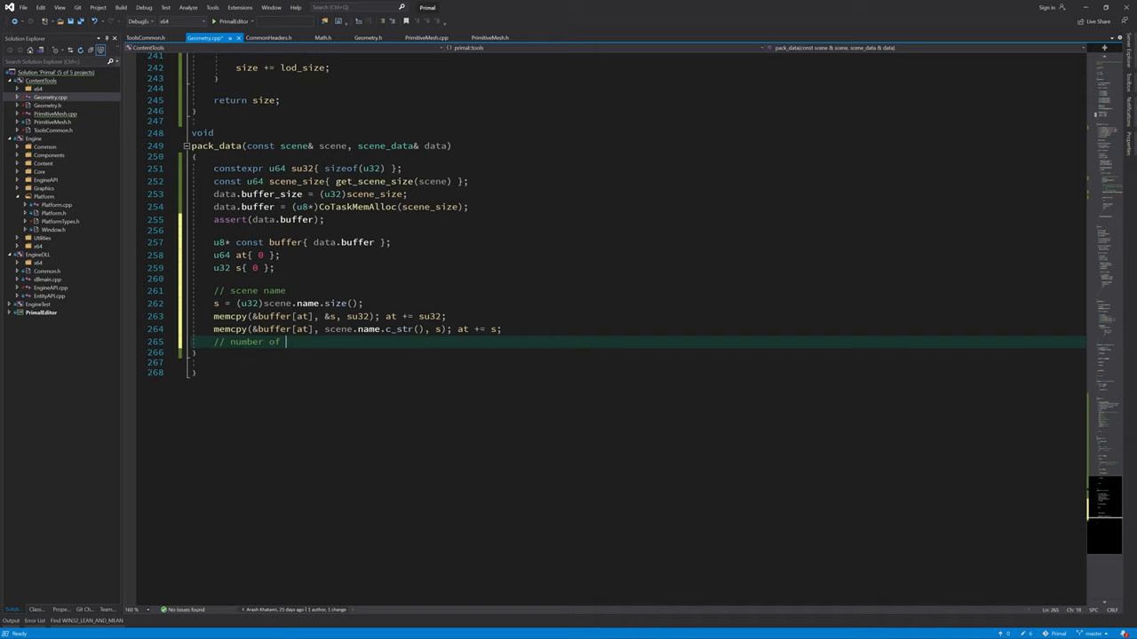
type("LODs")
type("s = (u32)scene.lod_groups.size();")
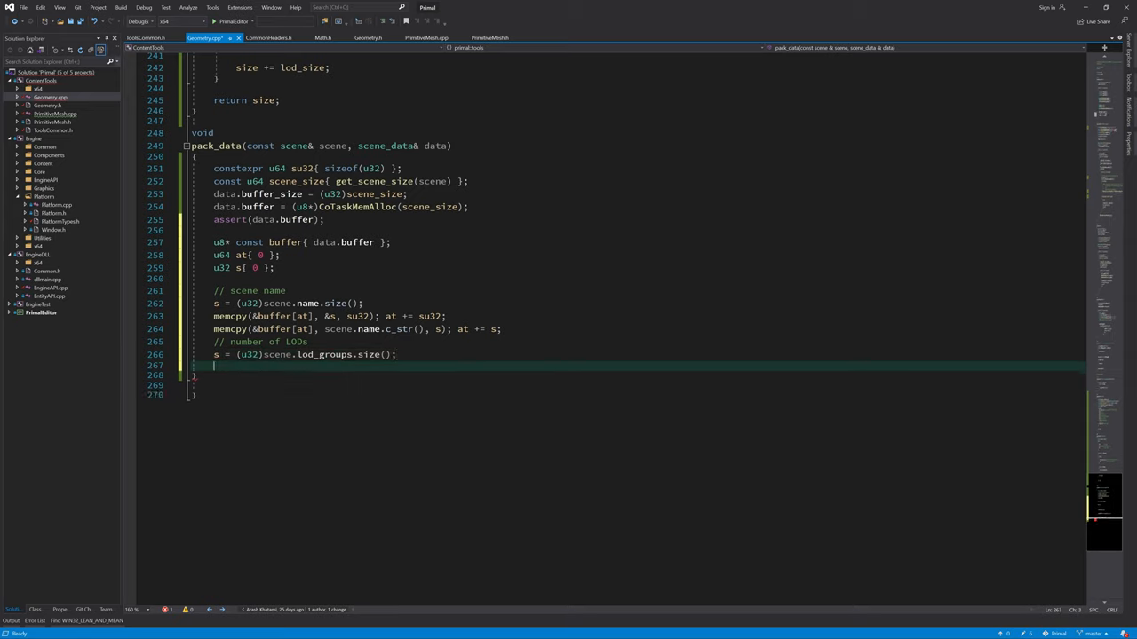
type("memcpy(&buffer[at], &s, su32); at += su32;")
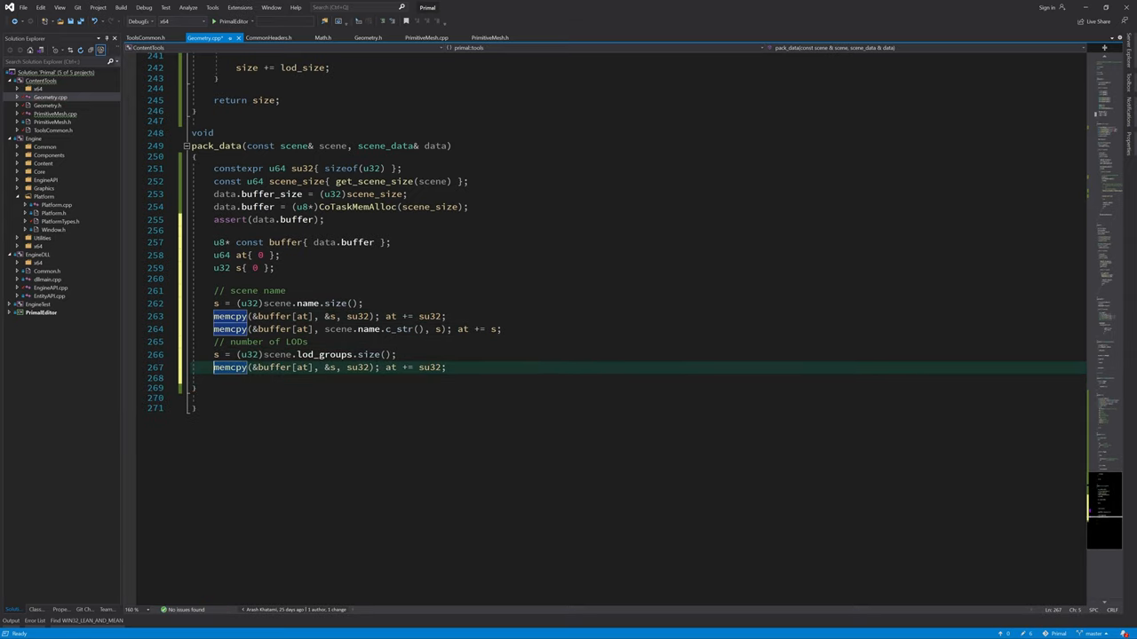
type("for(auto& lod : )")
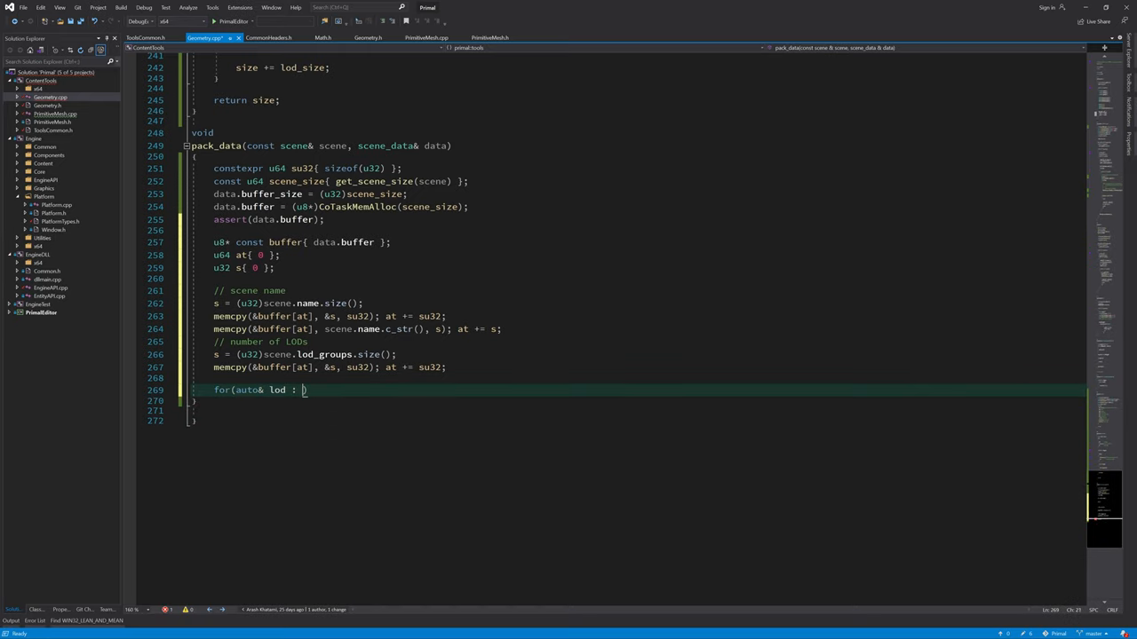
Step: Loop over scene.lod_groups, copying each lod.name length and characters into the buffer
type("scene.lod_groups)")
type("// LOD name")
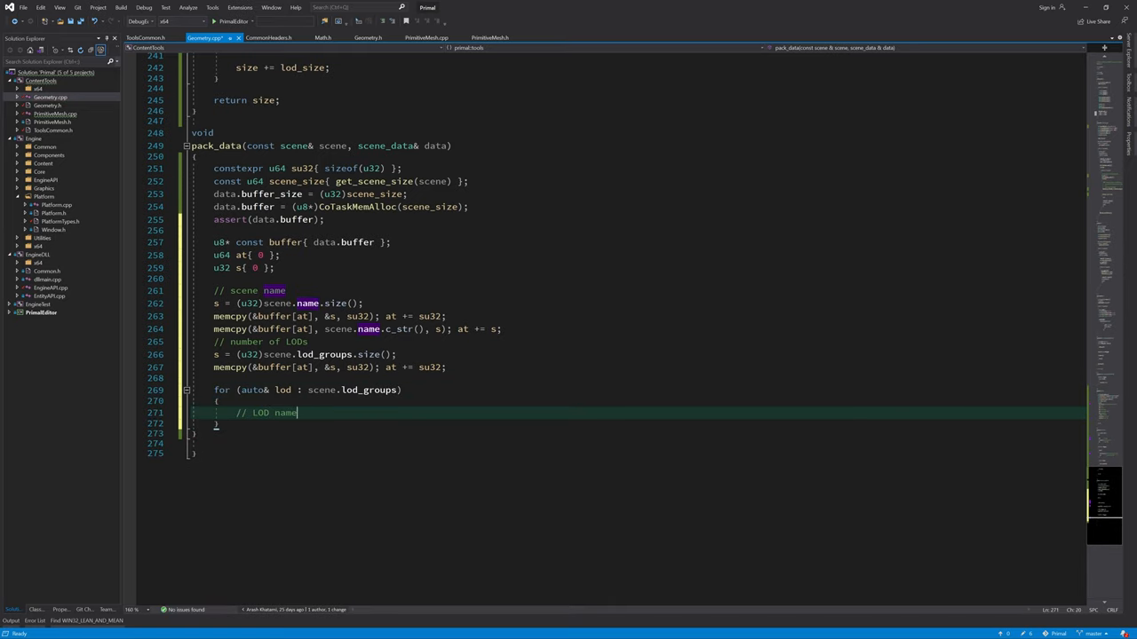
type("s=(u32)")
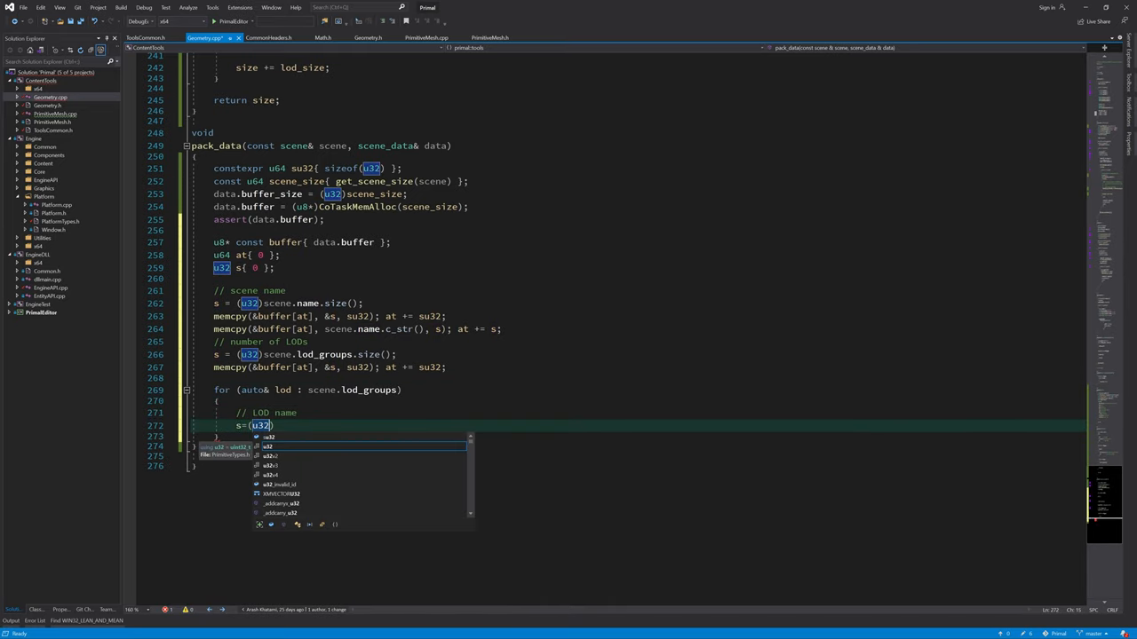
type("lod.name.size();")
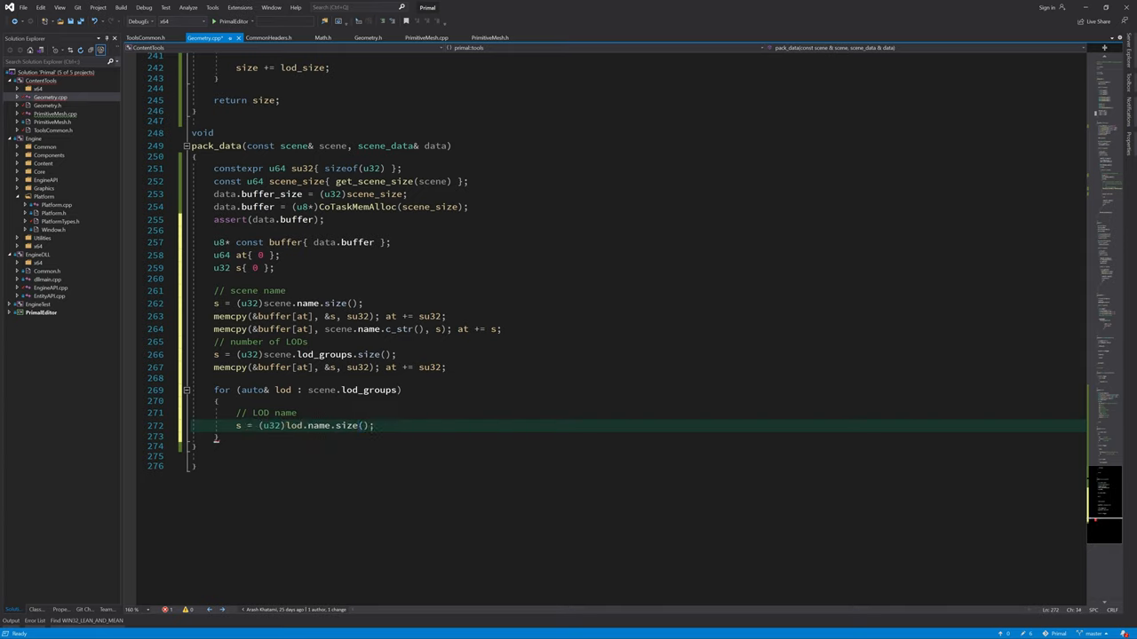
type("memcpy(&buffer[at], &s, su32); at += su32;")
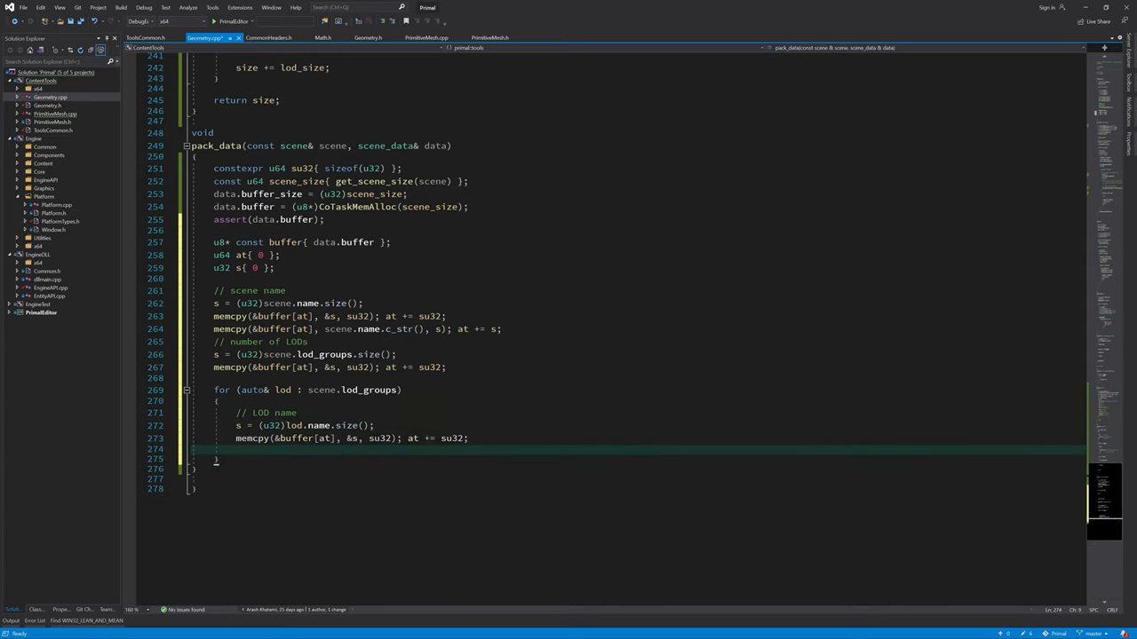
type("memcpy(&buffer[at], scene.name.c_str(), s); at += s;")
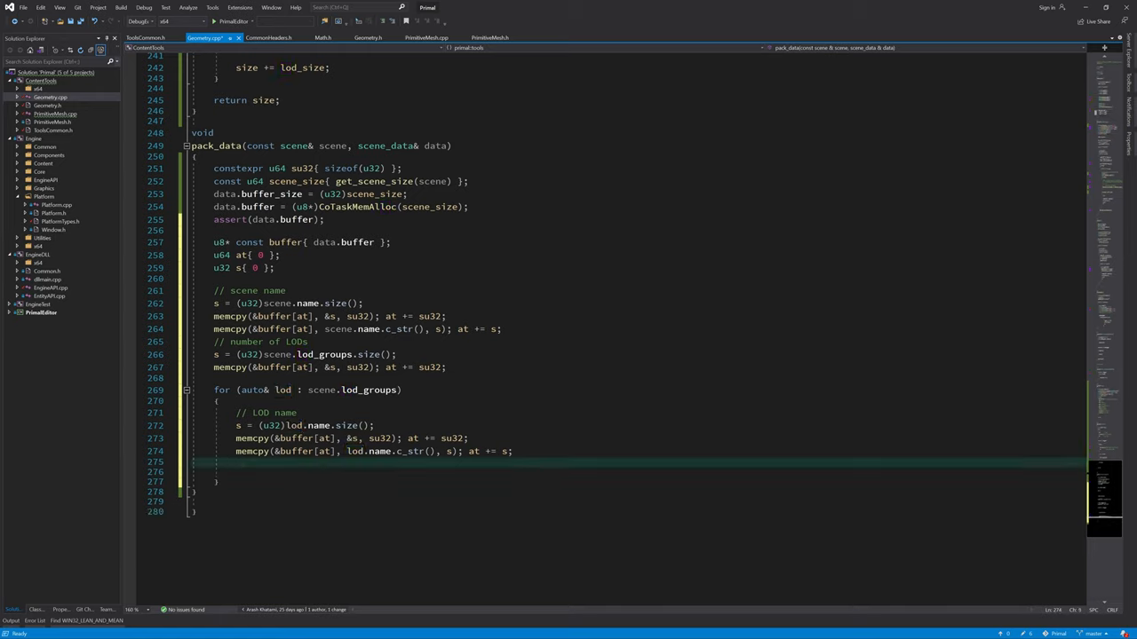
Step: Write (u32)lod.meshes.size() as mesh count and loop auto& m : lod.meshes calling pack_mesh_data
type("// number of meshes")
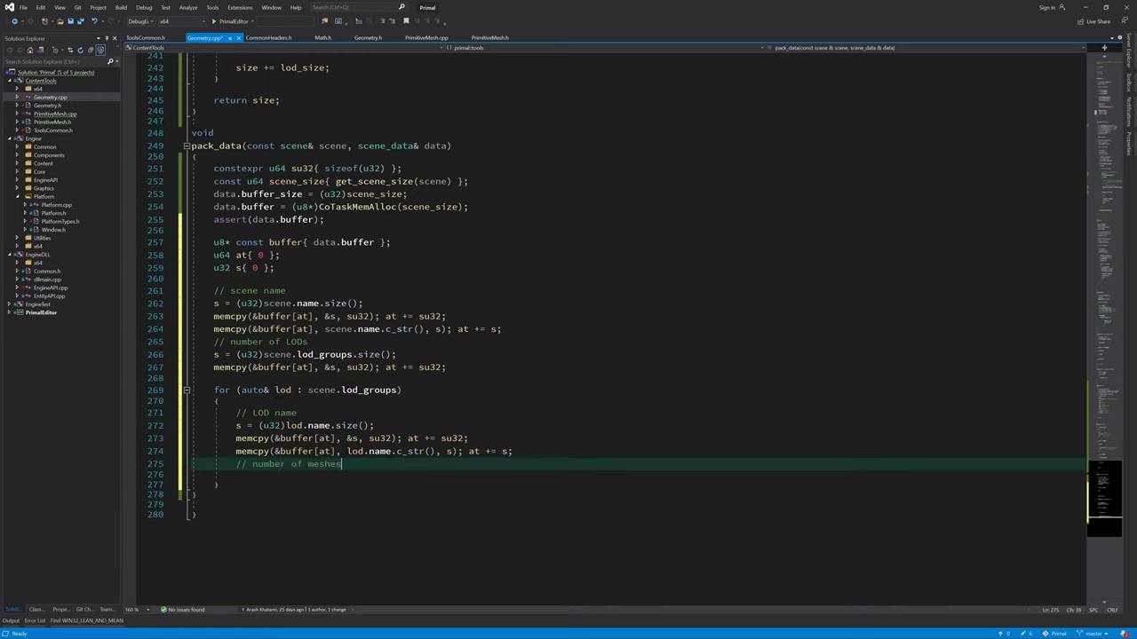
type("in this LOD")
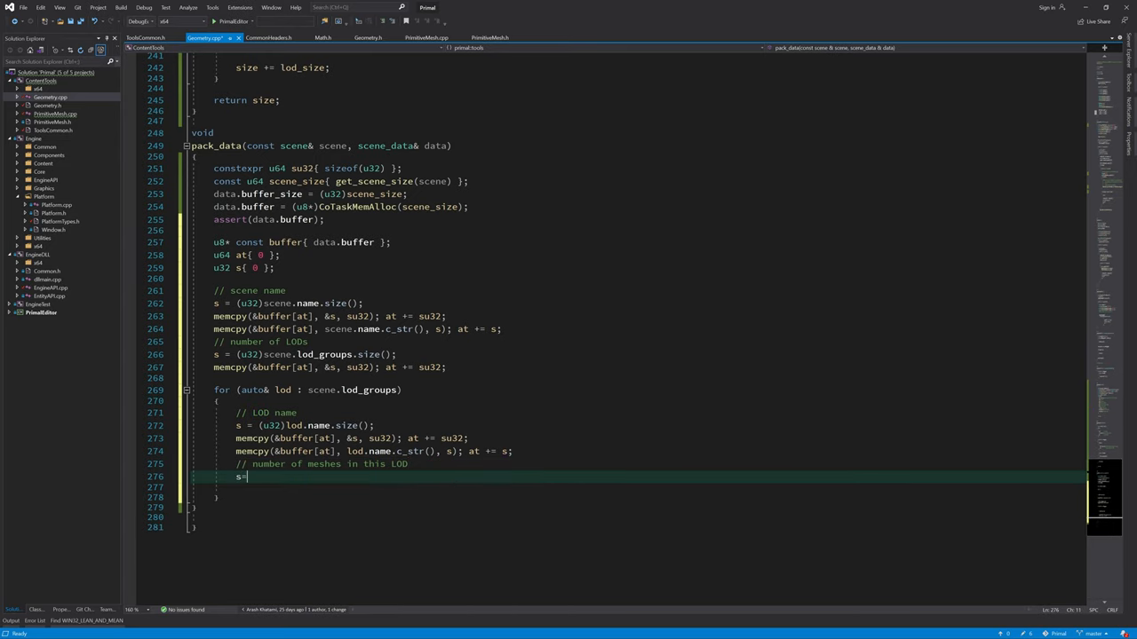
type("(u32)lod.meshes.size();")
left_click(638, 488)
type("memcpy(&buffer[at], &s, su32); at += su32;")
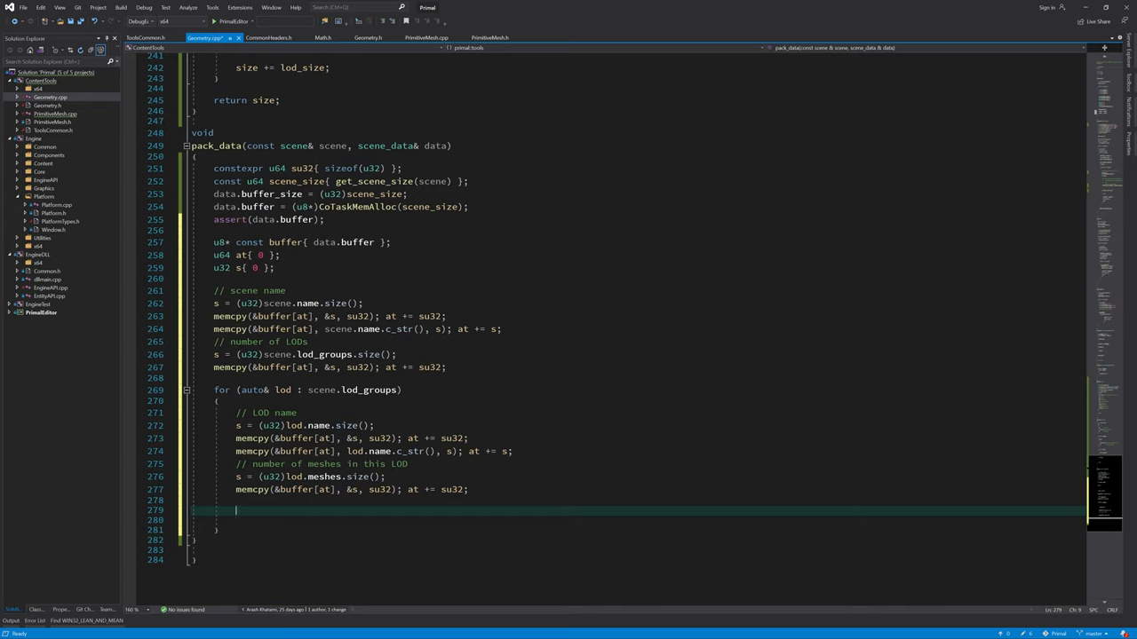
type("for()")
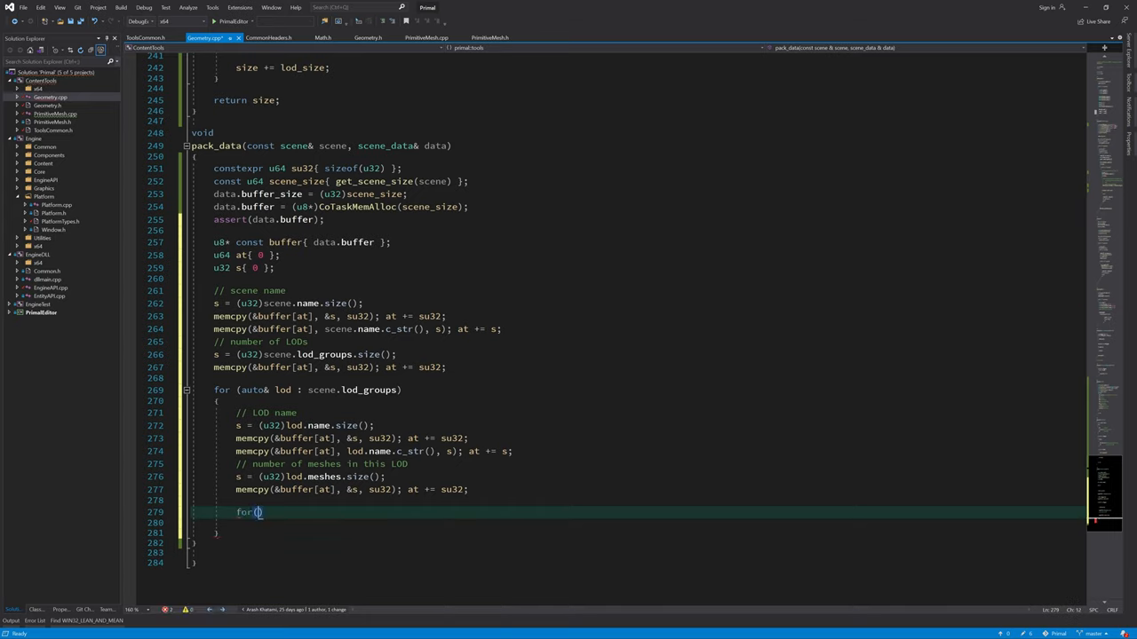
type("auto& m : lod.meshes")
type("pack_mesh_data(m, buffer, at);")
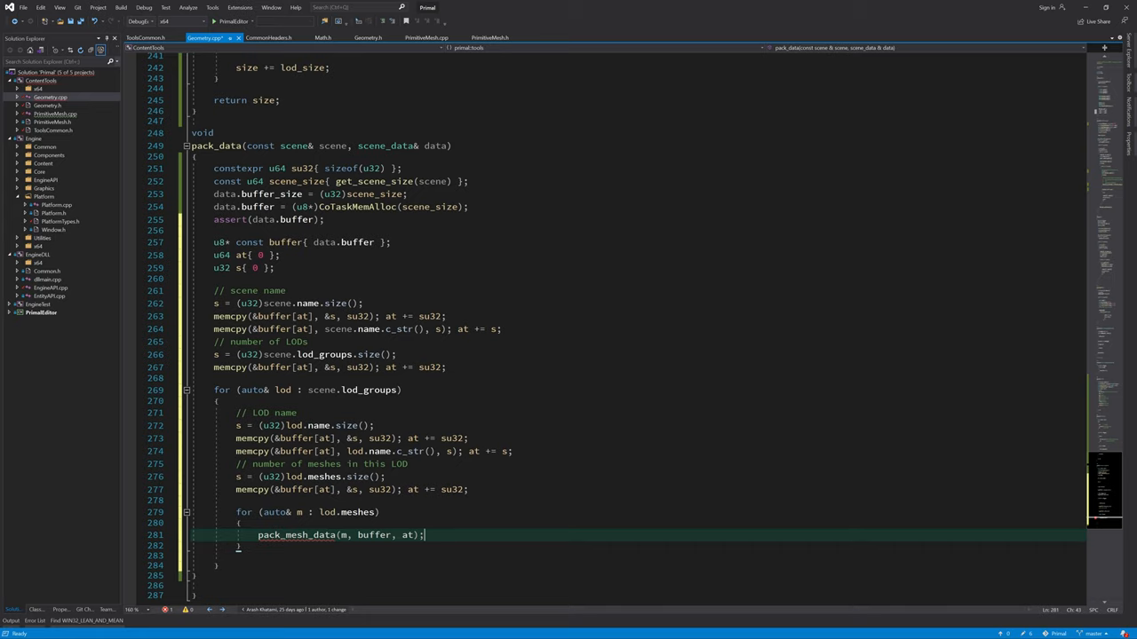
double_click(296, 535)
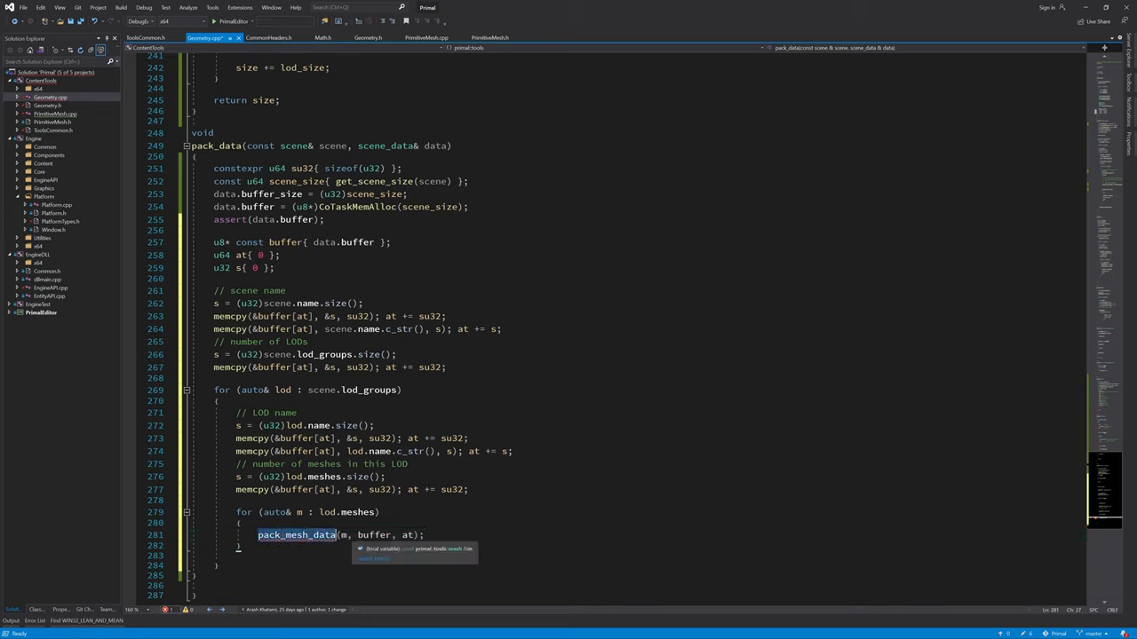
double_click(373, 534)
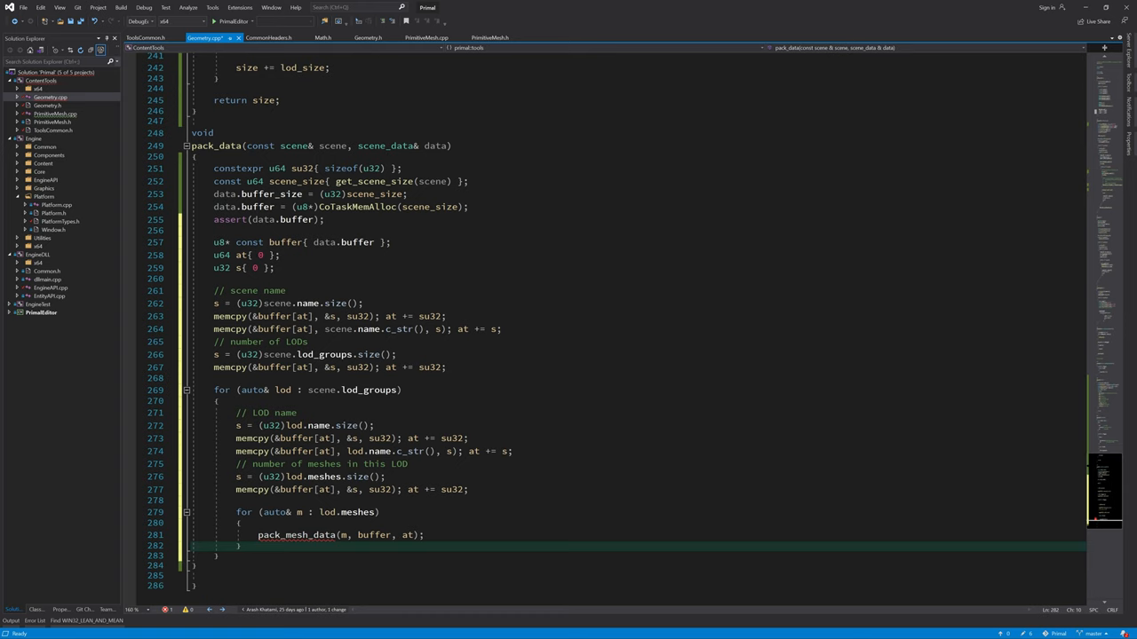
Step: Define pack_mesh_data(const mesh&, u8* buffer, u64& at) with constexpr u64 su32{sizeof(u32)} and mesh-name memcpy
scroll("up", 3)
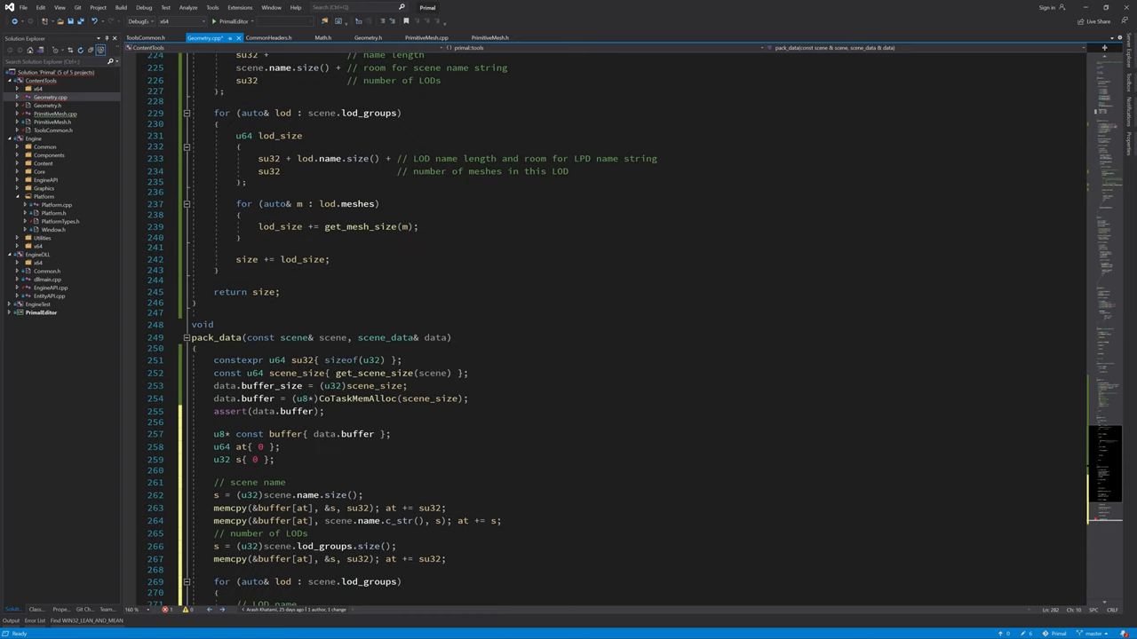
scroll("up", 3)
type("void")
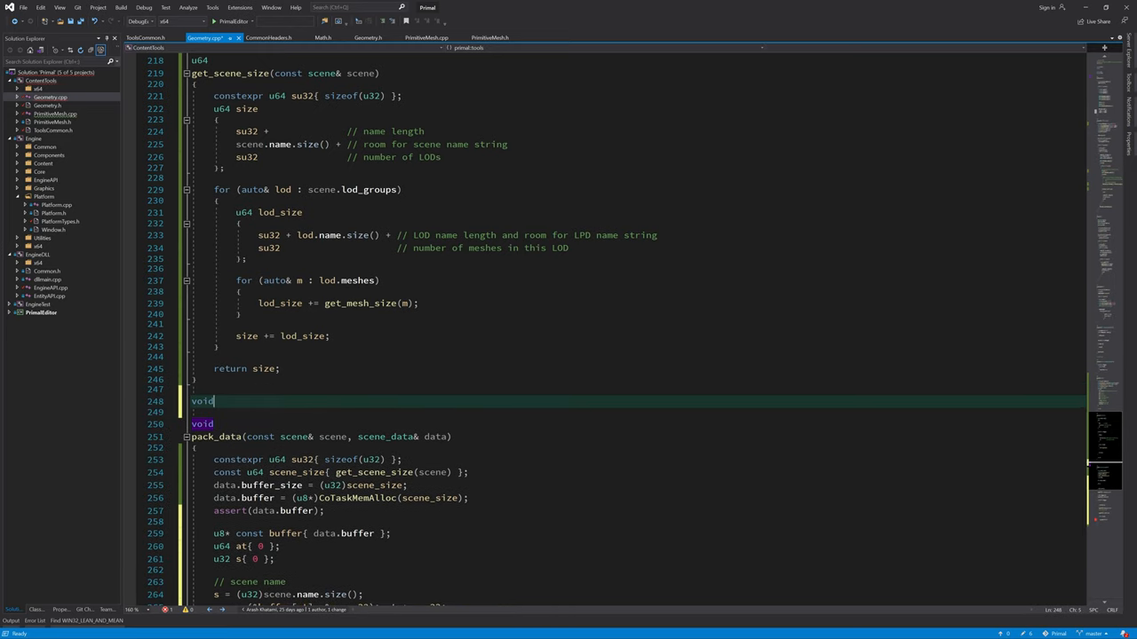
type("pack_mesh_data(const mesh& m, u8 *const b")
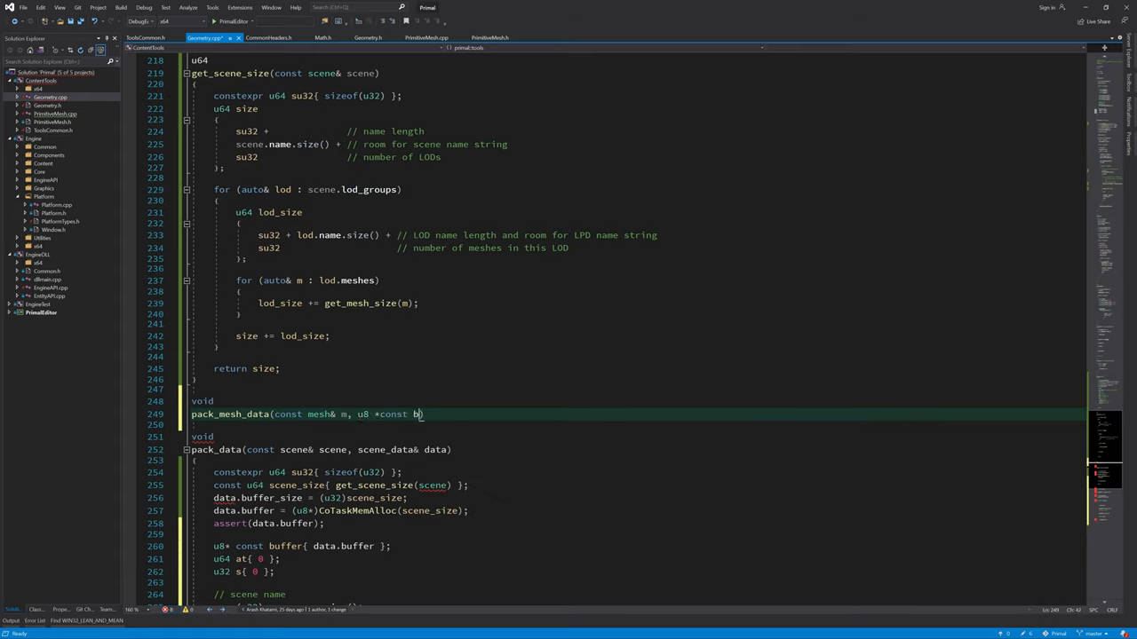
type("uffer, u64& at")
type("{")
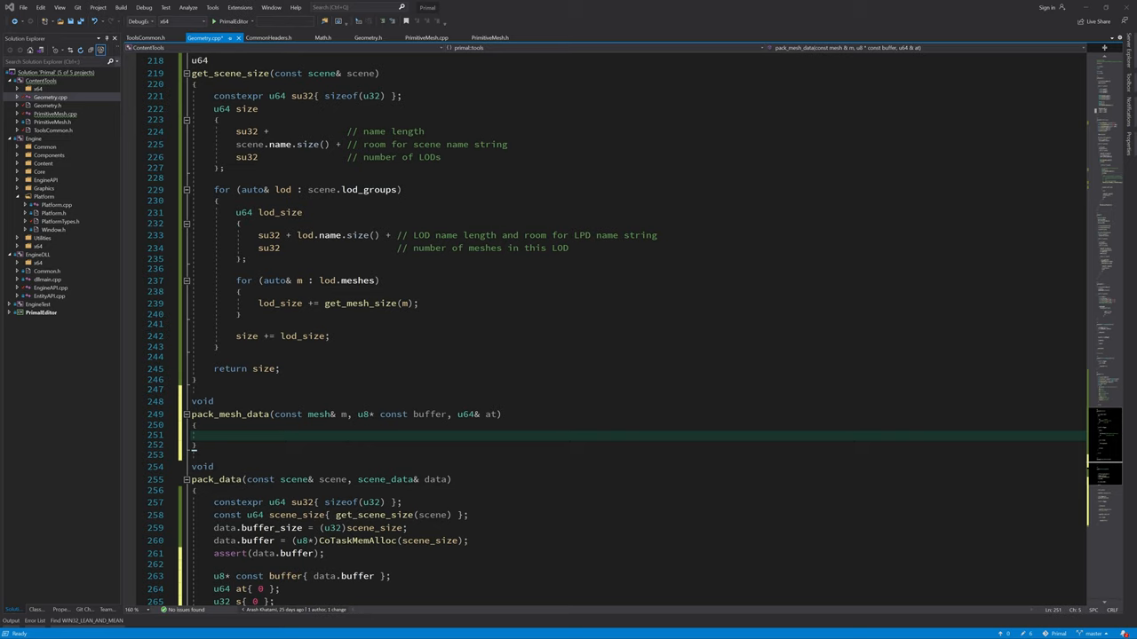
type("constexpr")
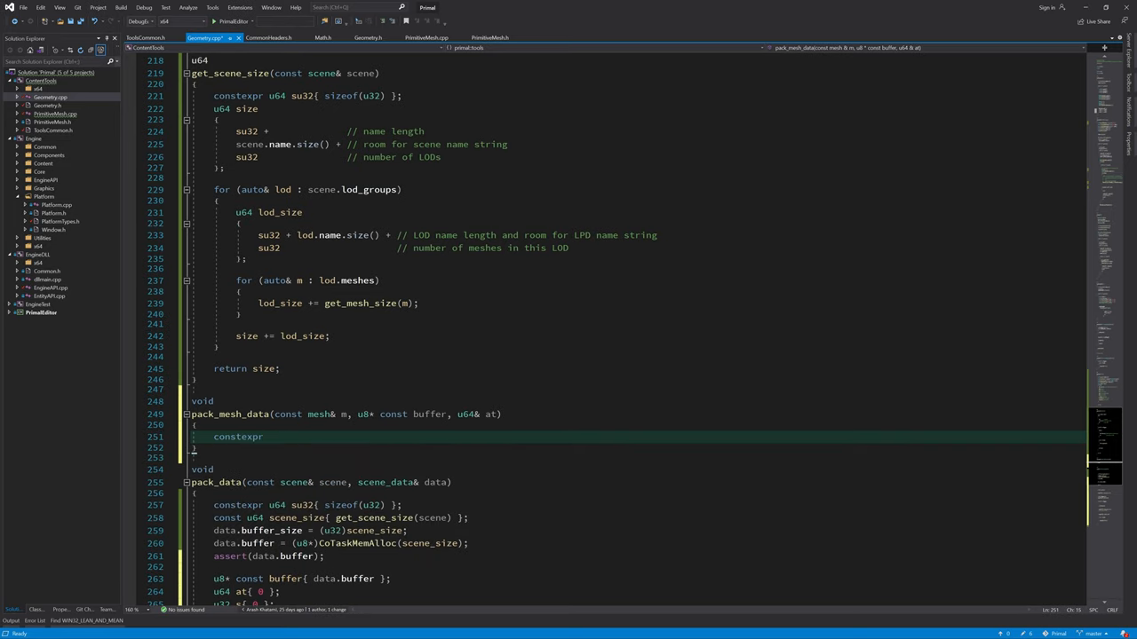
type("u64 su32{sizeof(u32) };")
type("//")
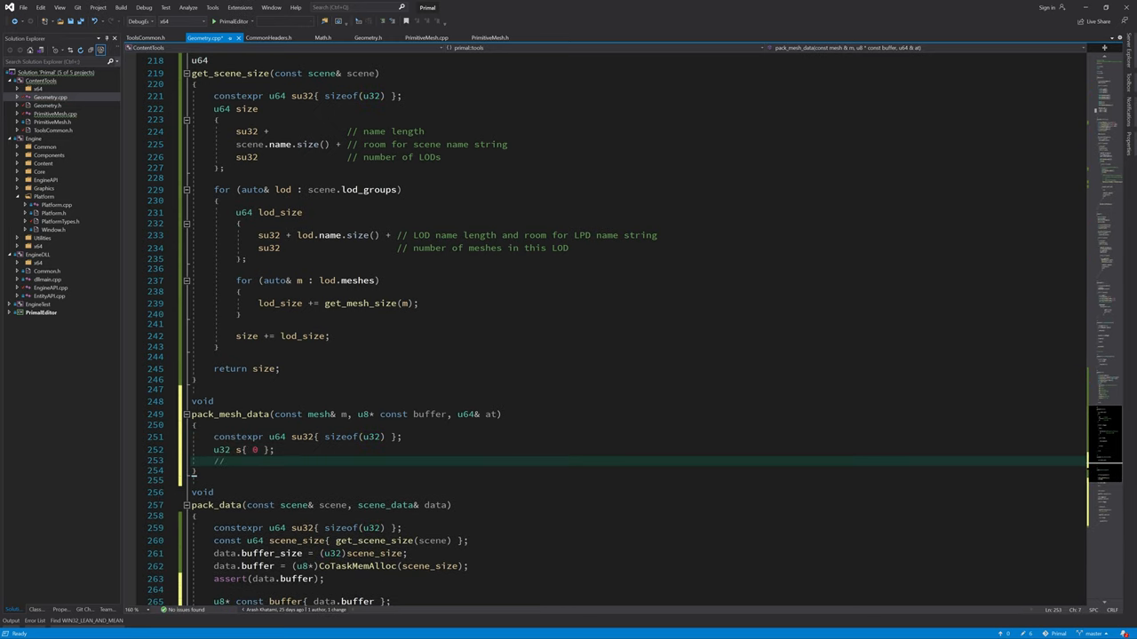
scroll("down", 3)
type(" mesh name")
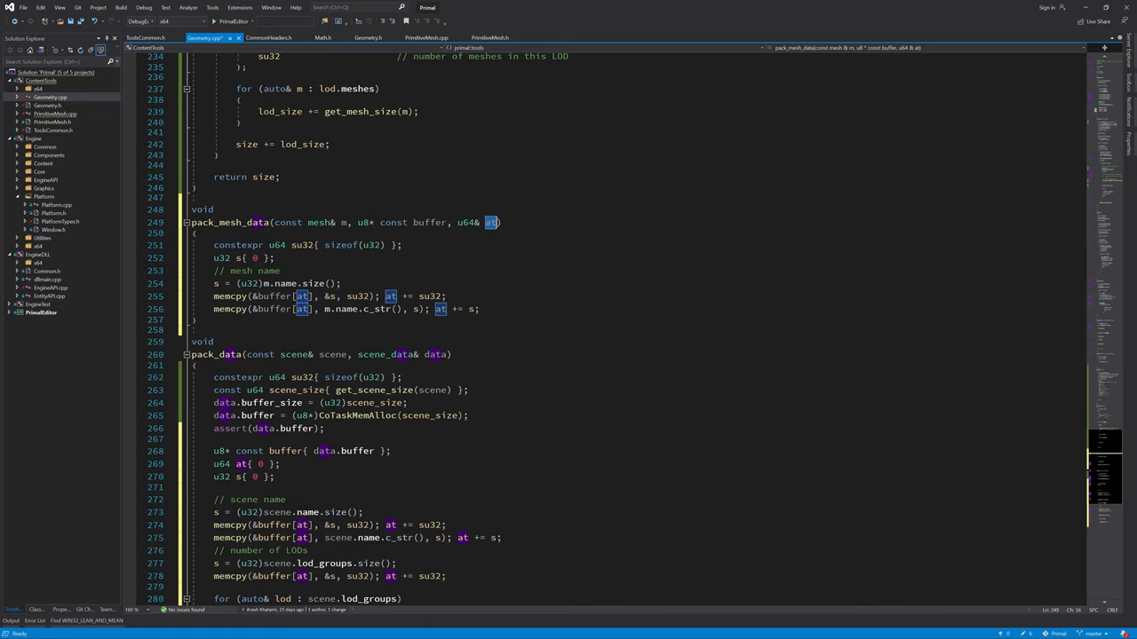
scroll("down", 3)
type("// lod id")
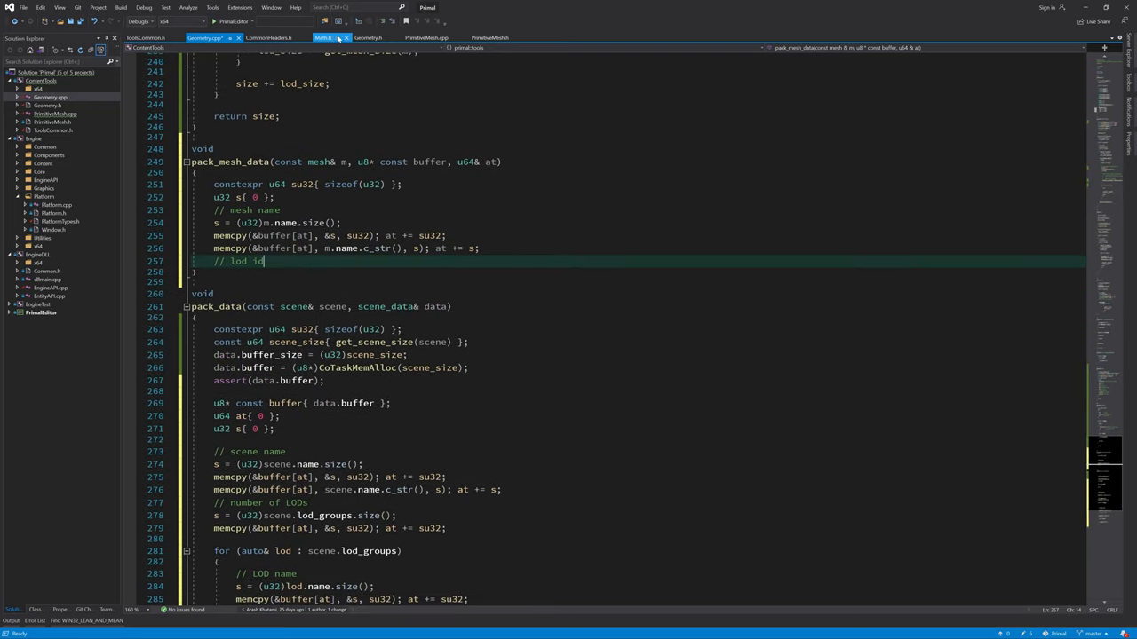
Step: Check mesh's lod_id in Geometry.h, then copy s = m.lod_id into the buffer via memcpy
left_click(368, 37)
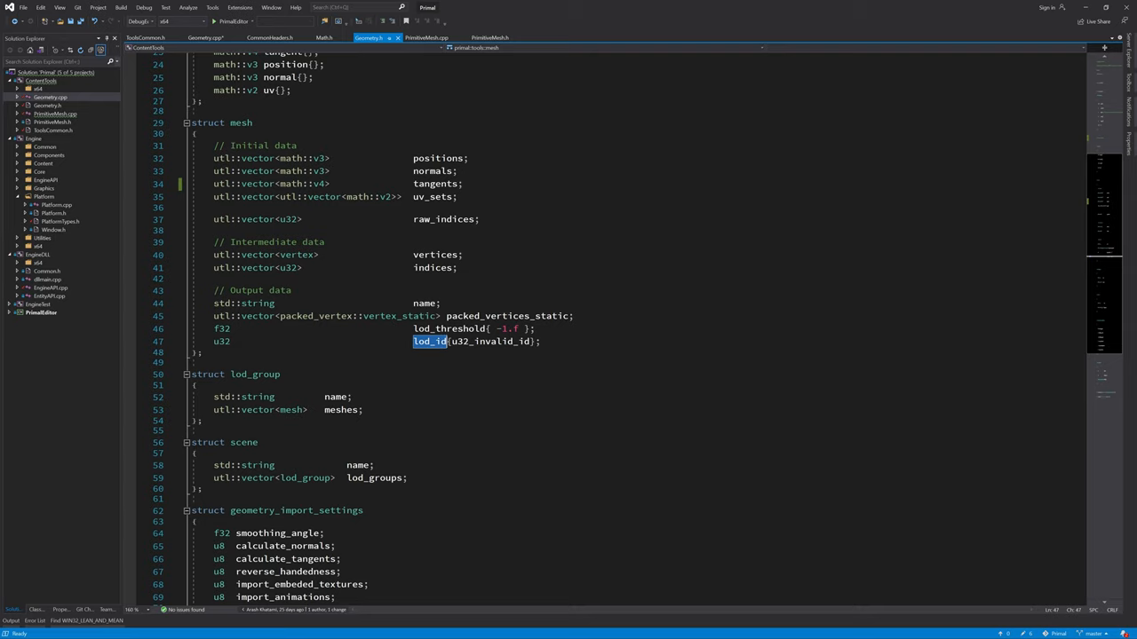
mouse_move(430, 342)
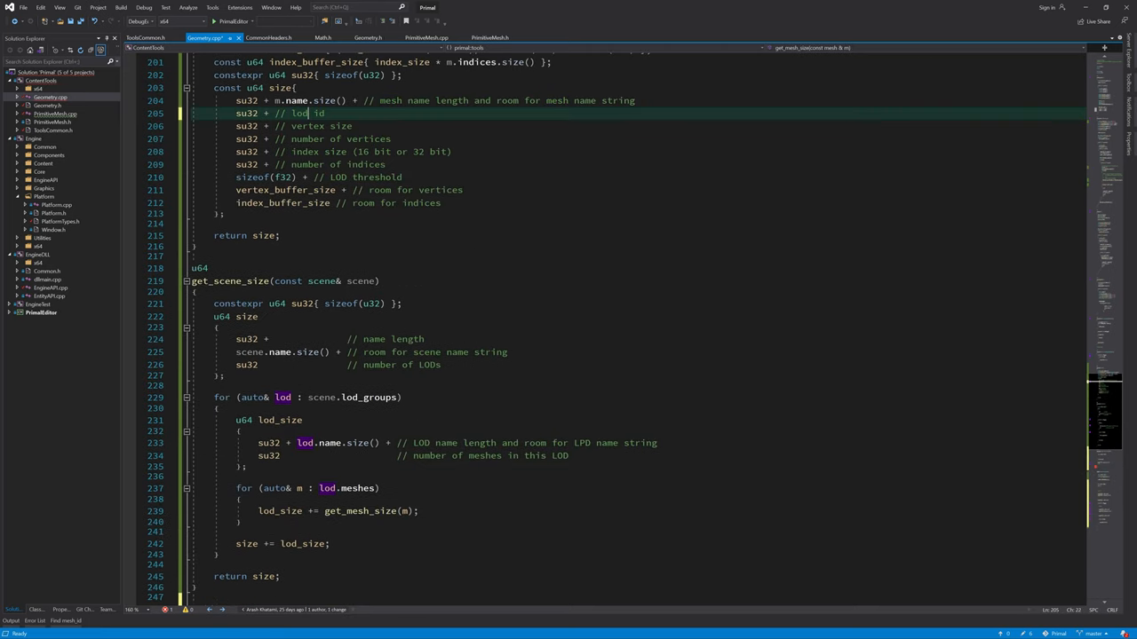
scroll("down", 3)
type("memcpy(&buffer[at], &s, su32); at += su32;")
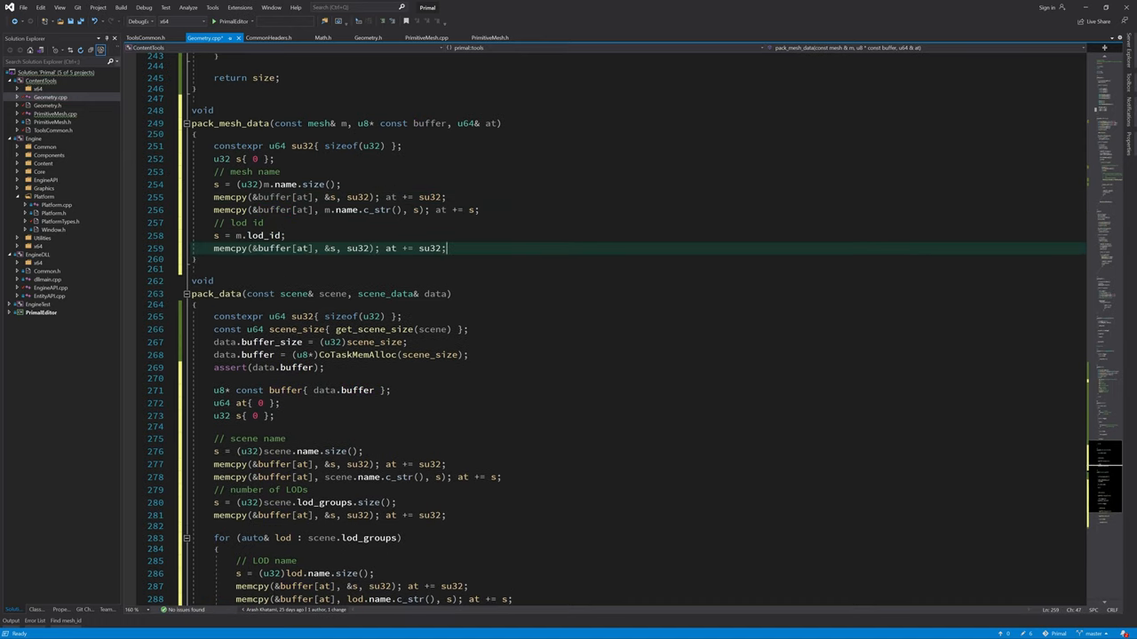
Step: Write the vertex_size and num_vertices (u32 of m.vertices.size()) memcpy blocks into the buffer
type("// vertex size")
type("constexpr u32 vertex_siz")
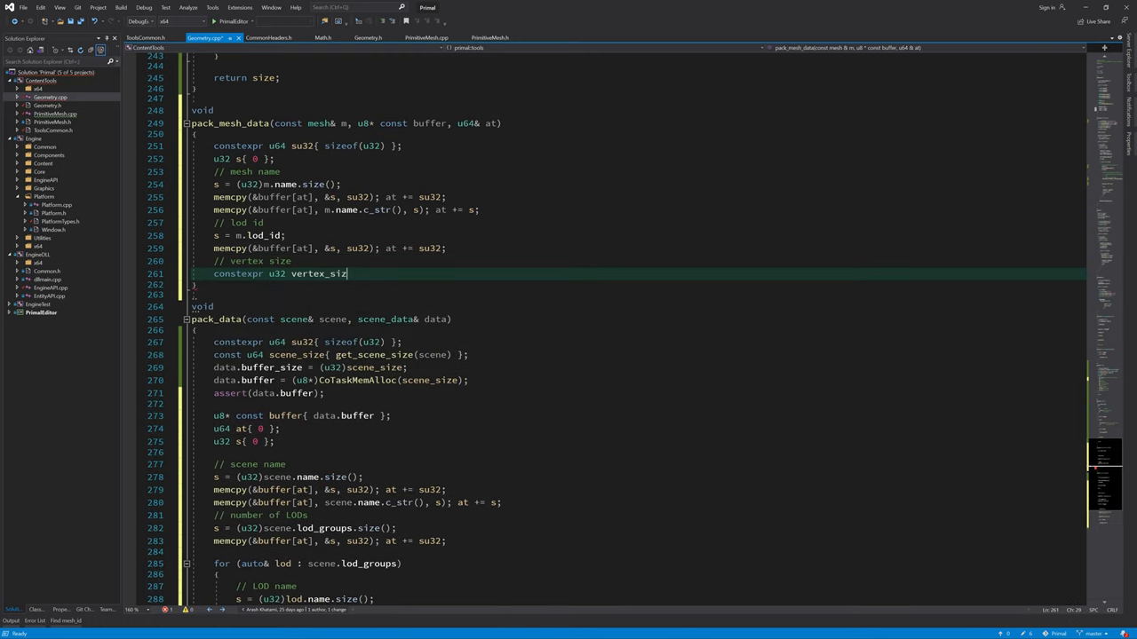
type("{sizeof(packed_vertex::vertex_static) };")
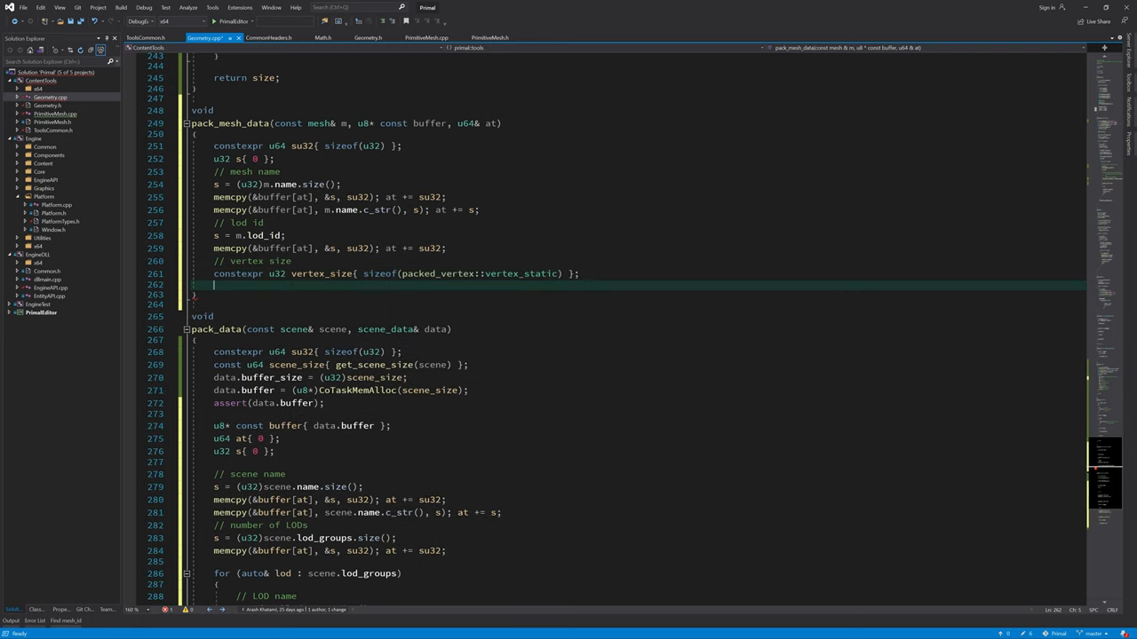
type("s=vertex_size;")
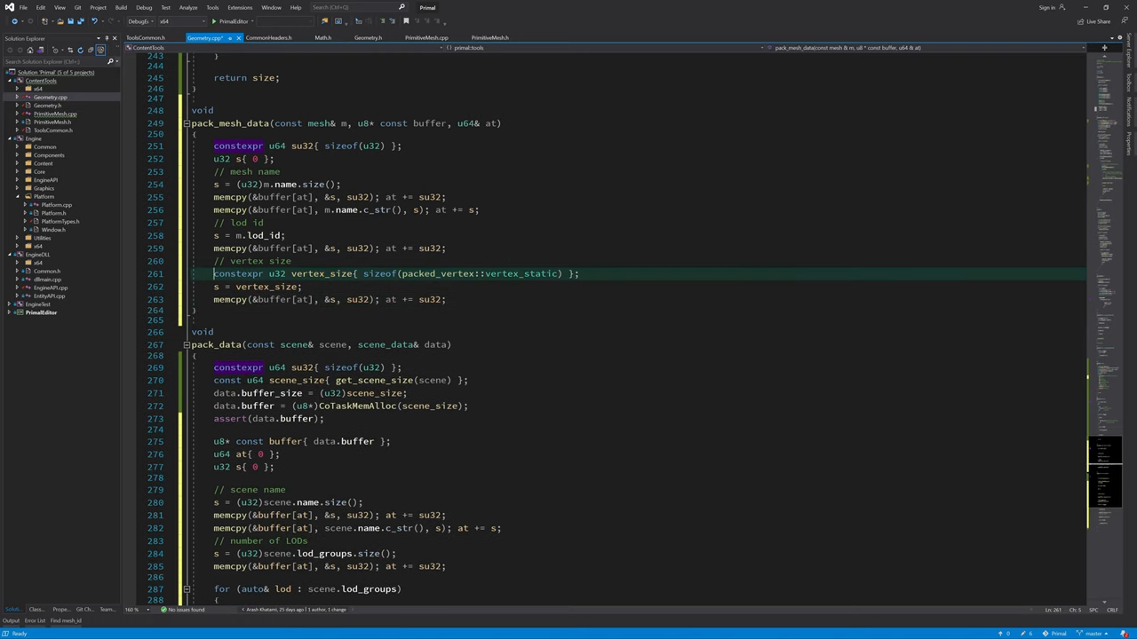
left_click_drag(213, 273, 448, 299)
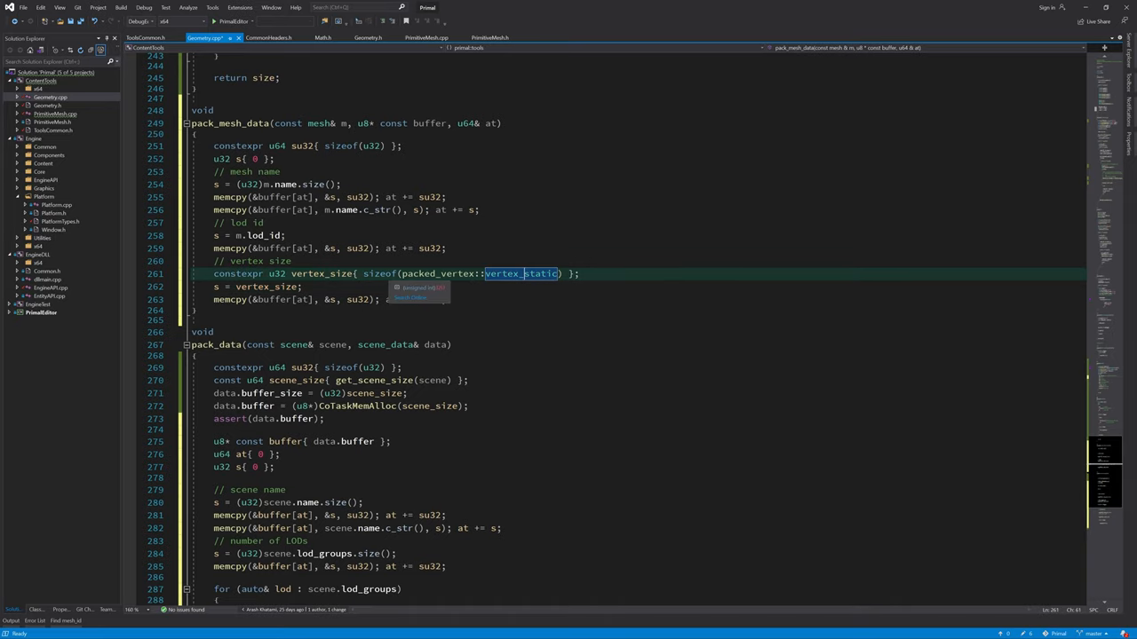
type("// num")
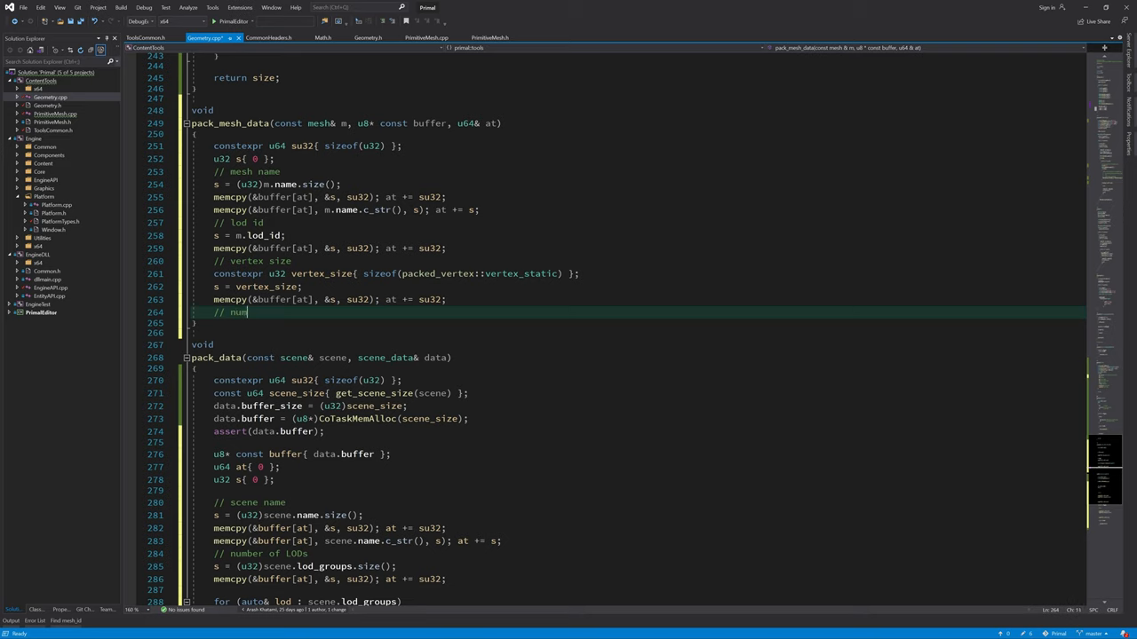
type("cpo")
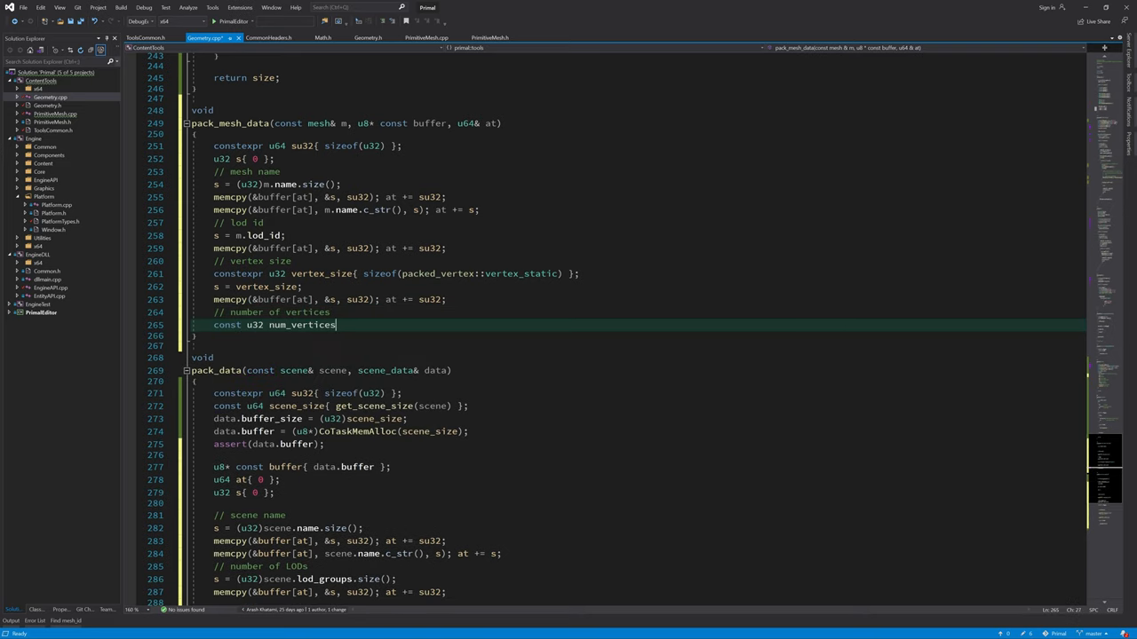
type("{(u32)m.vertices}")
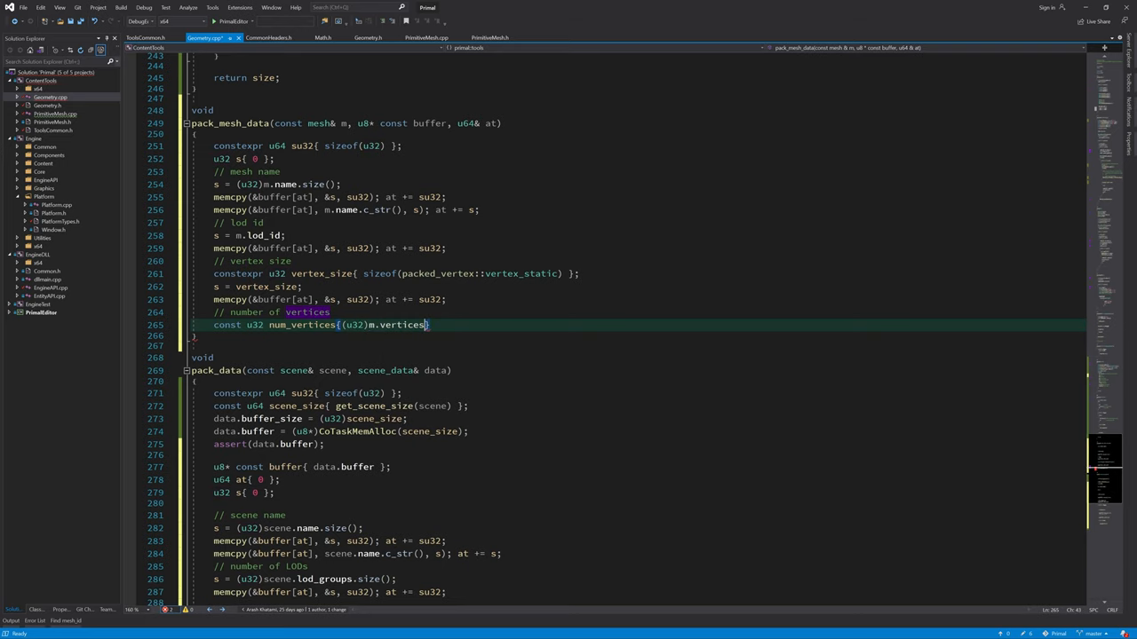
type(".size() };")
type("s = num_vertices;")
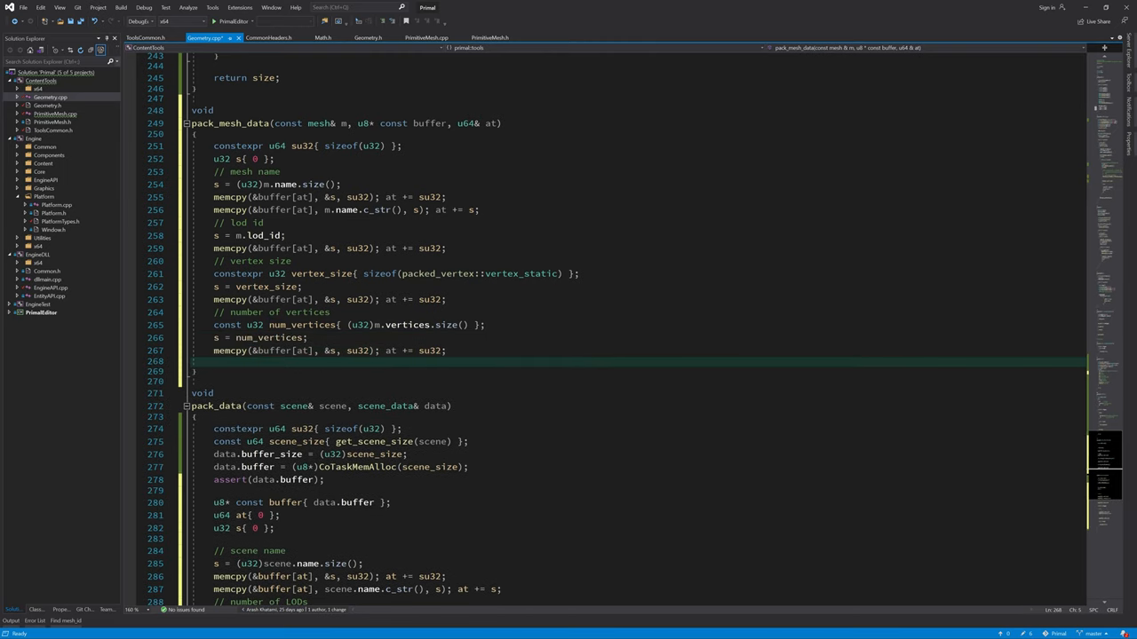
Step: Write index_size (sizeof u16 or u32 by vertex count) and num_indices from m.indices.size()
type("// index")
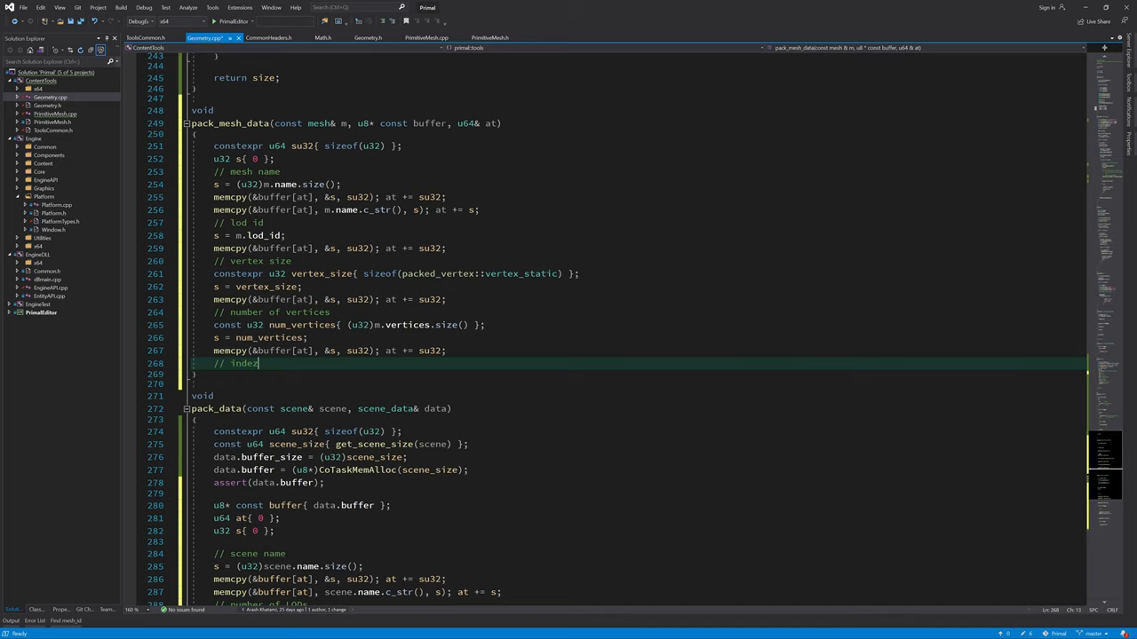
type("size (16 bit or 32 bit)")
type("const u32")
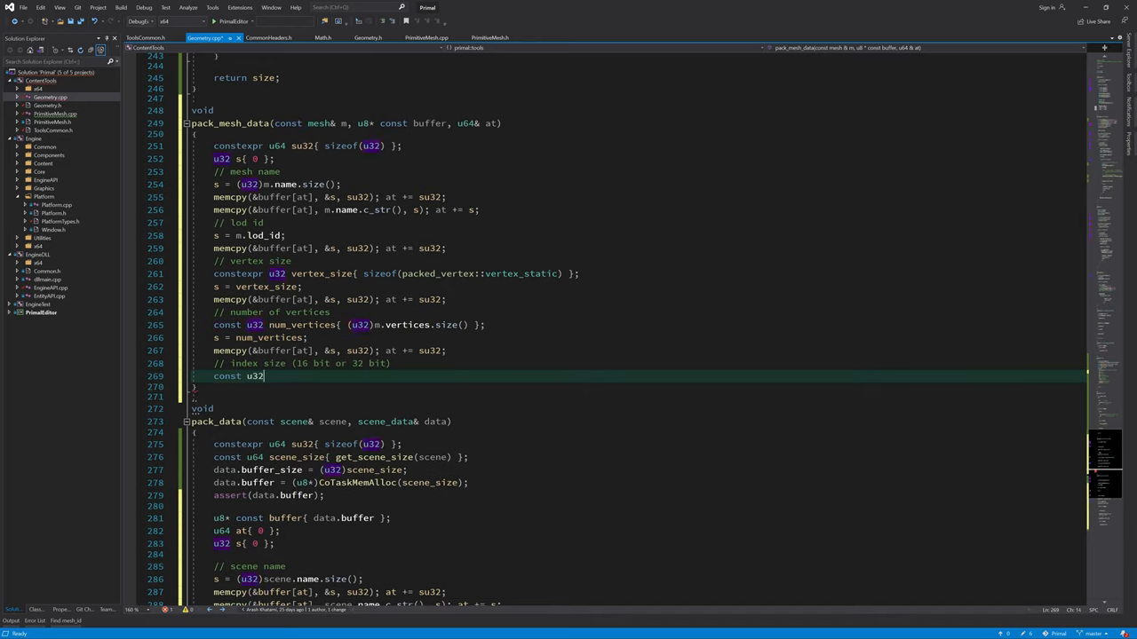
type("index_size{num_vertices < (1 << 16)) ? sizeof()")
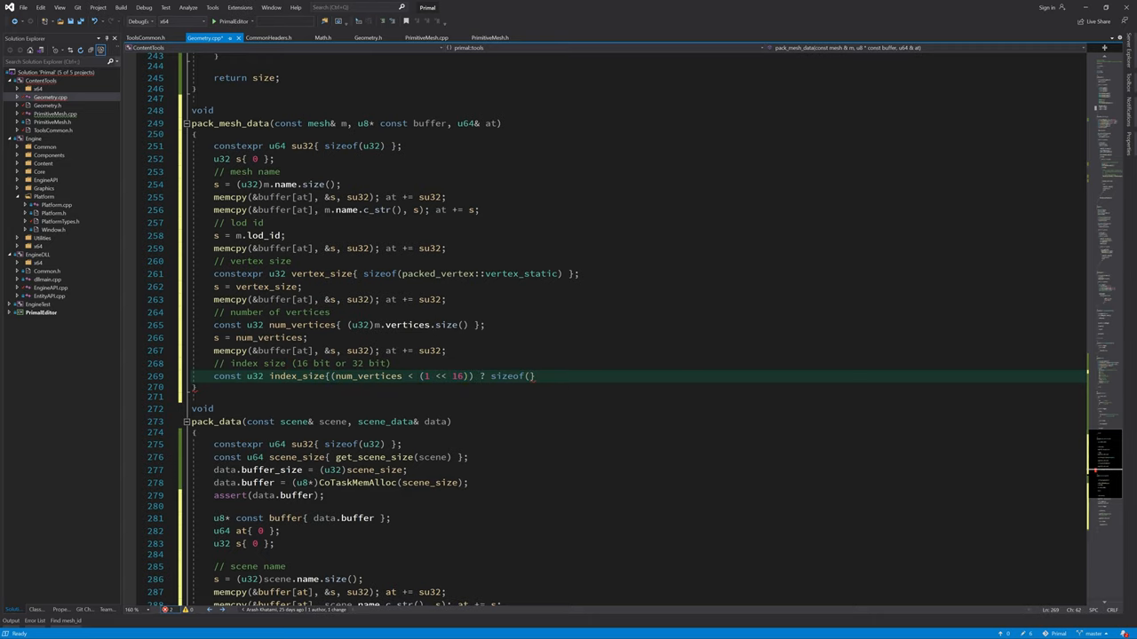
type("u16) : sizeof(u32) };")
type("s=")
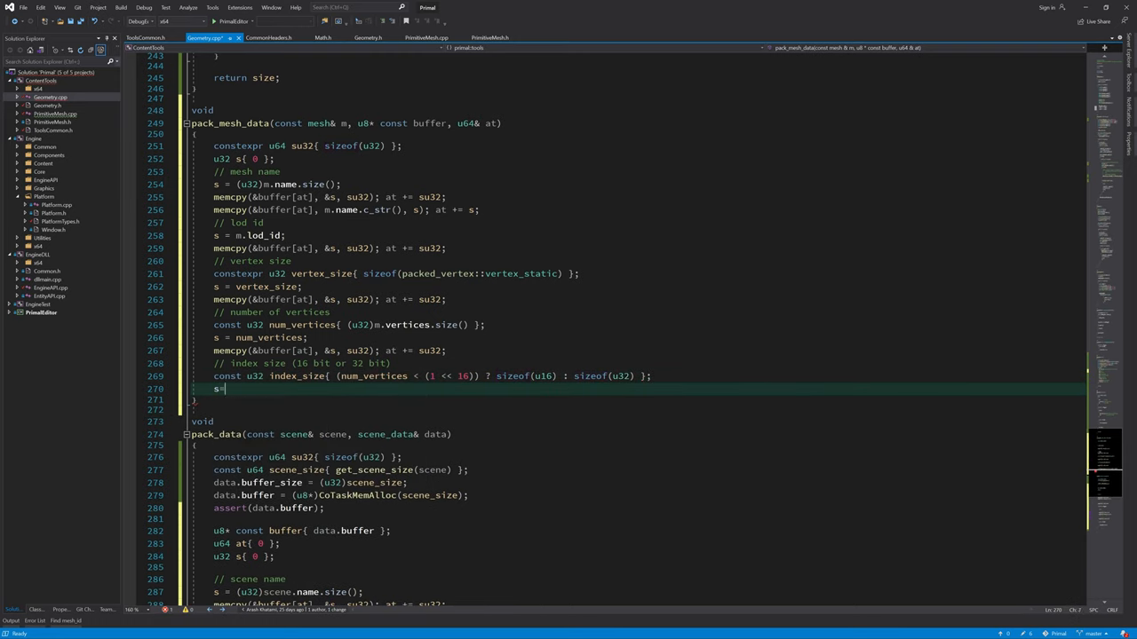
type("index_size;")
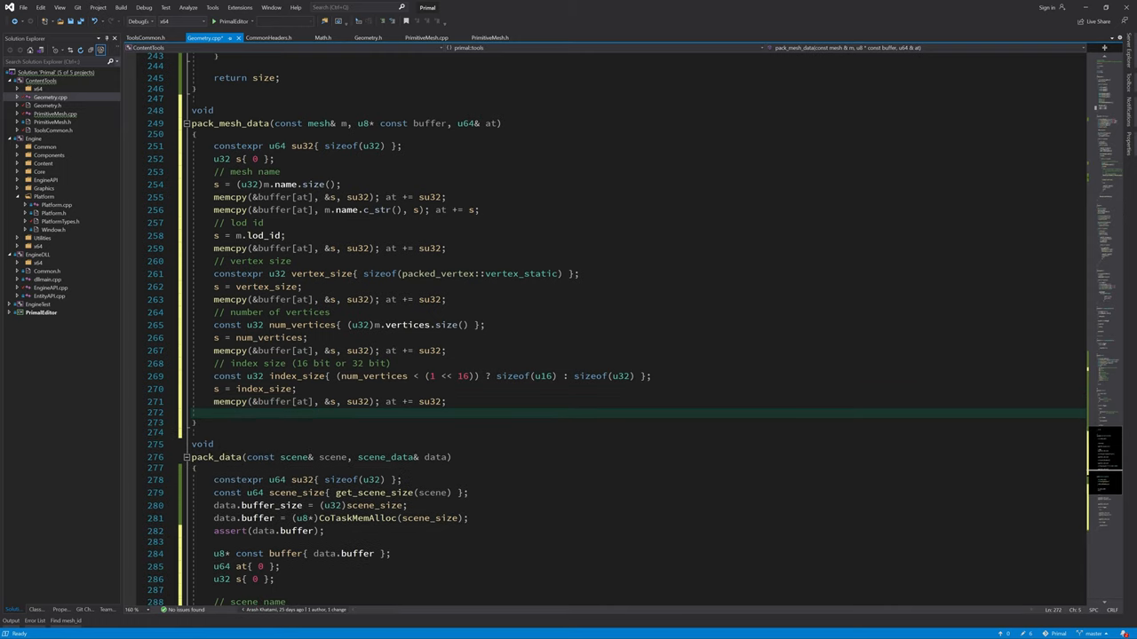
type("// number of indices")
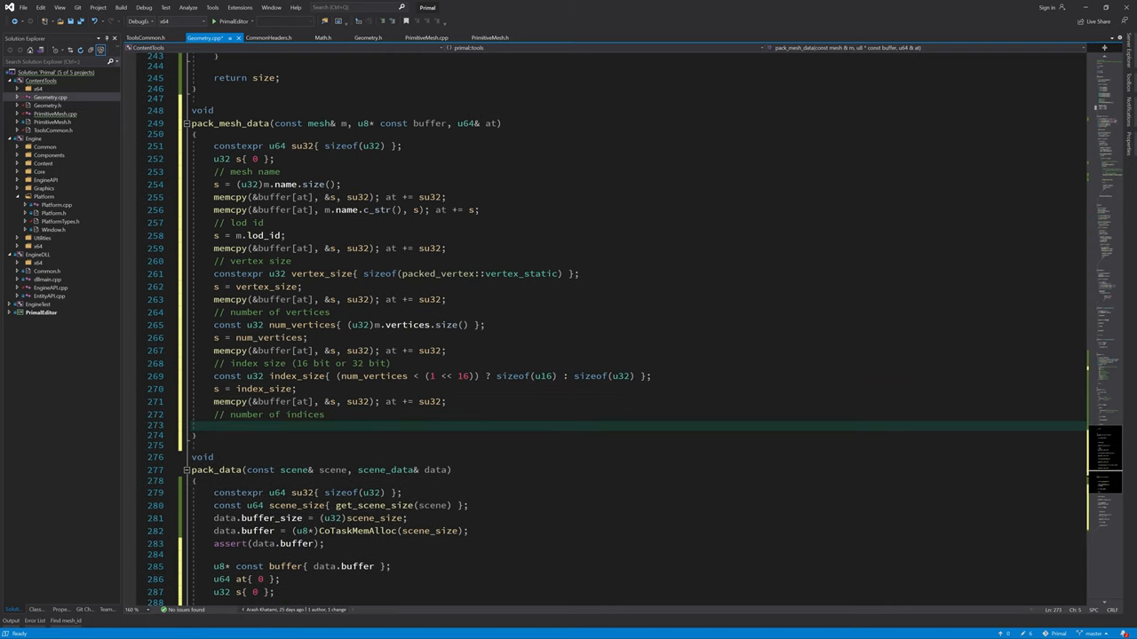
type("const u32 num_indices")
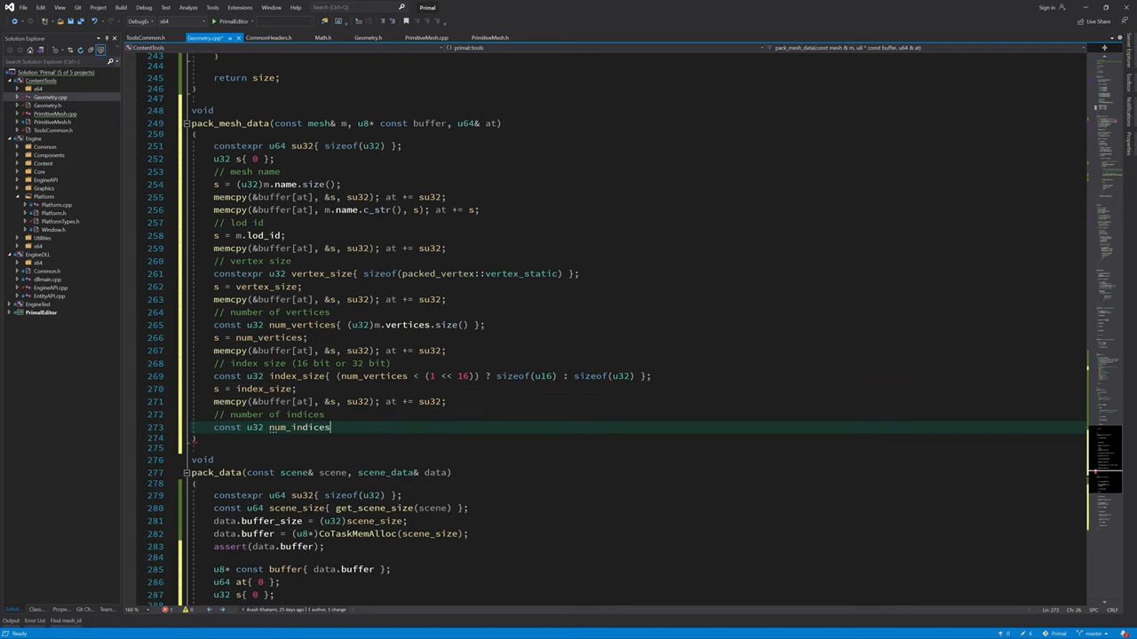
type("{(u32)m.indices.size() };")
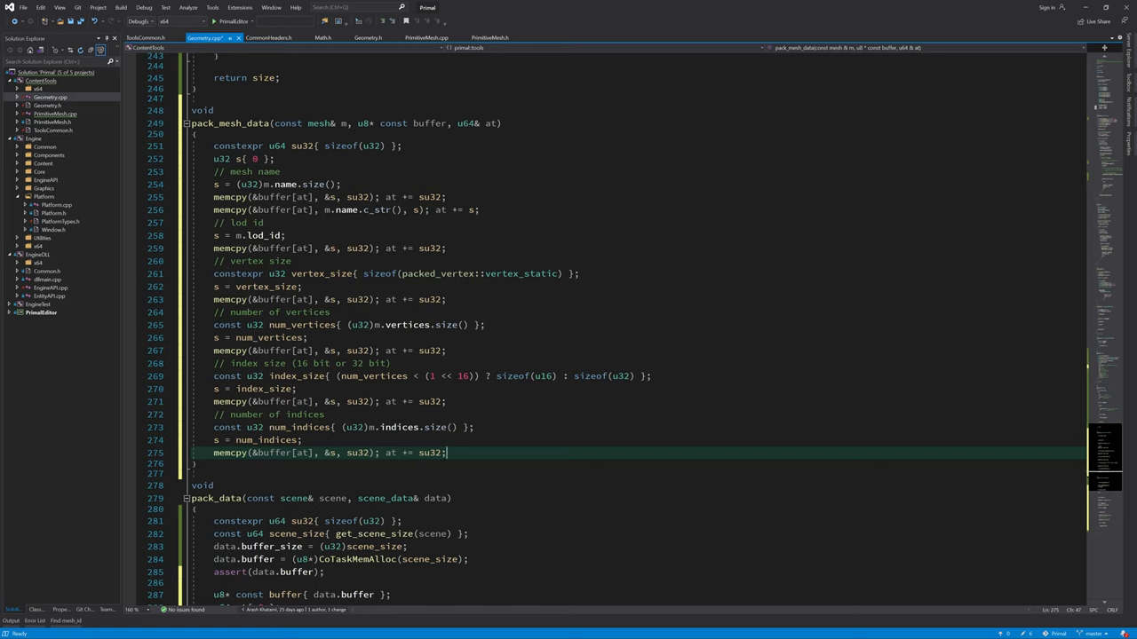
Step: Begin the LOD threshold memcpy from &m.lod_threshold
type("// LOD t")
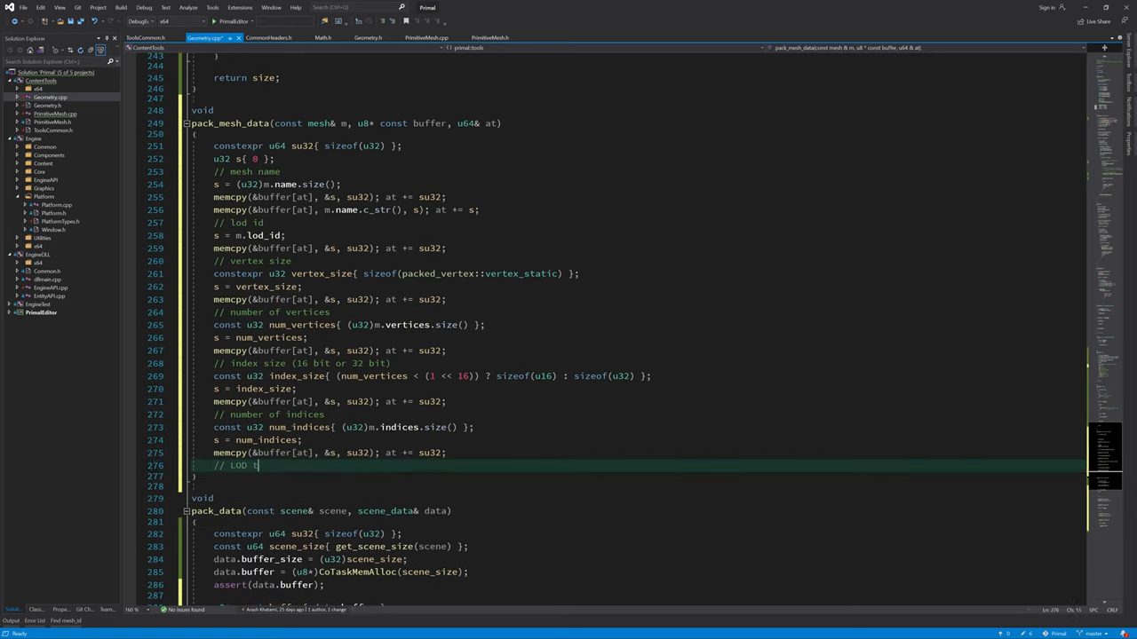
type("hreshold")
type("memcpy(&buffer[at], ")
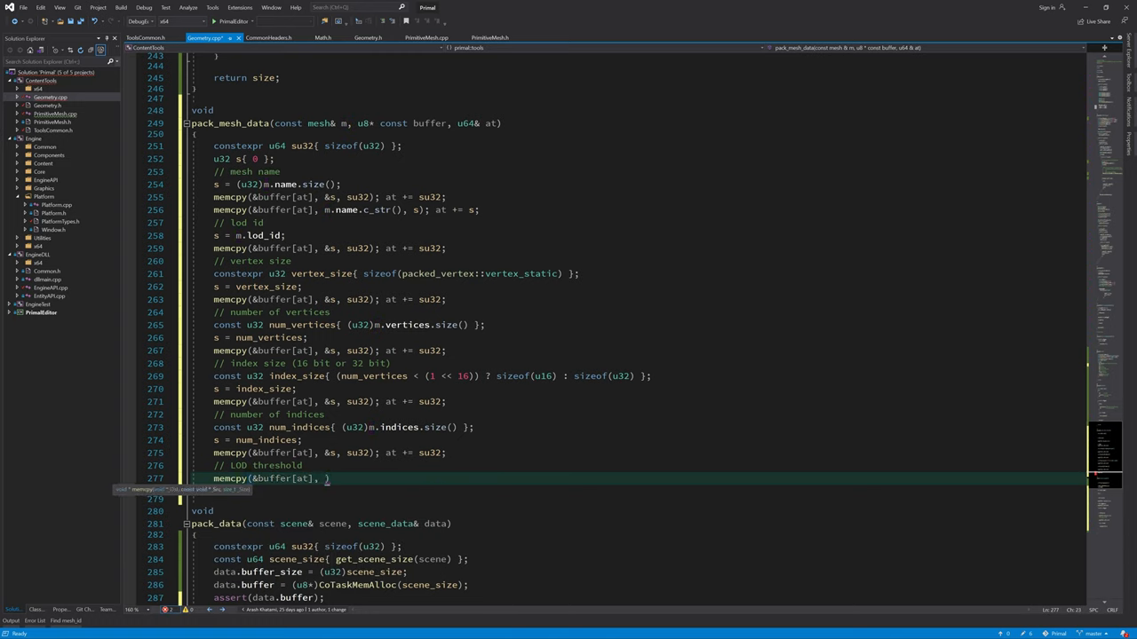
type("&m.lod_threshold, sizeof(f32")
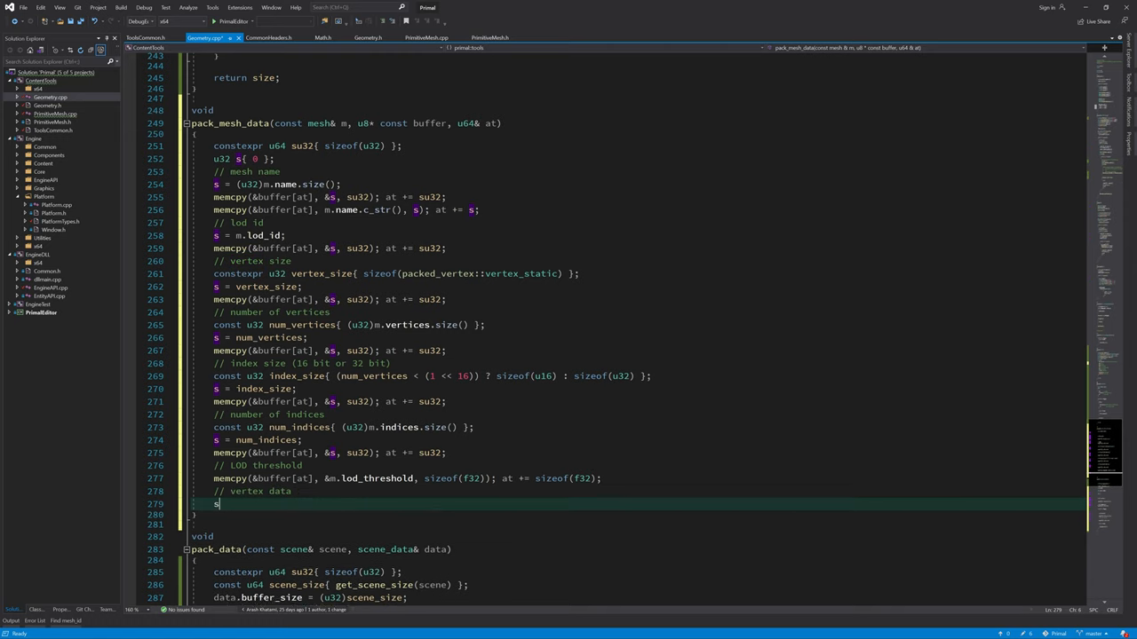
Step: Copy m.packed_vertices_static.data() into buffer[at] sized vertex_size times count, then at += s
type("= vertex_size *")
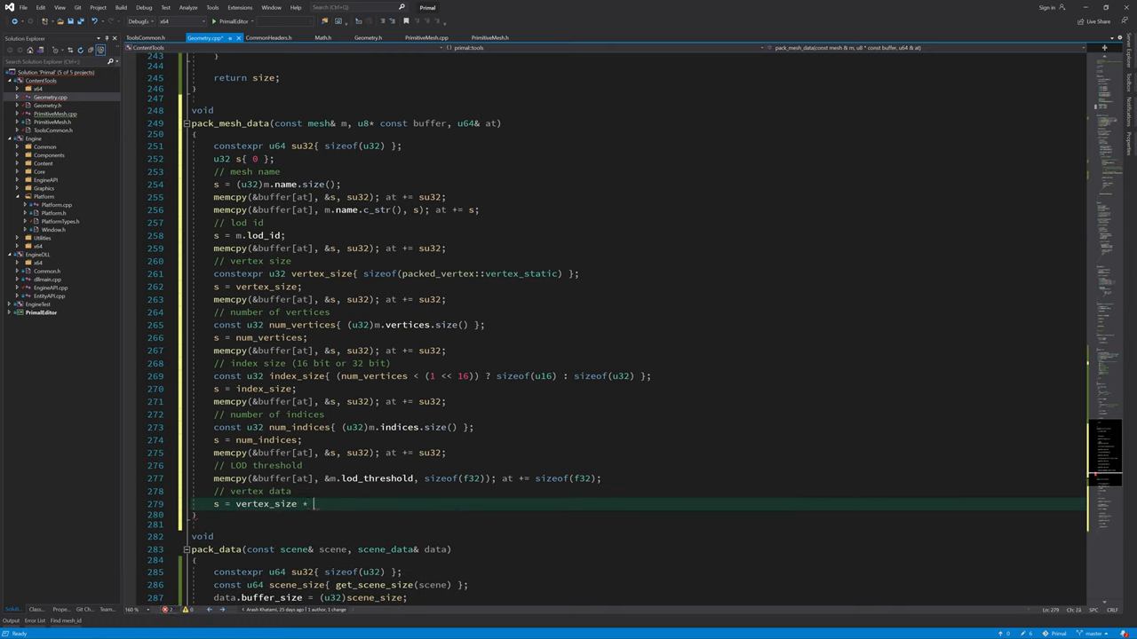
type("num_in")
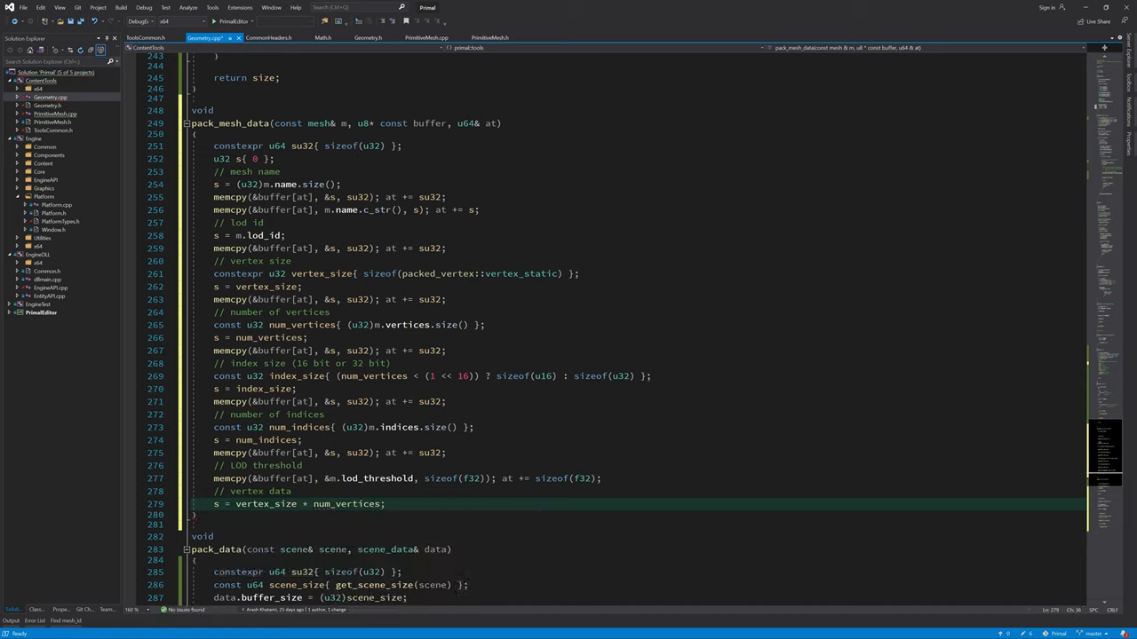
type("memcpy(&)")
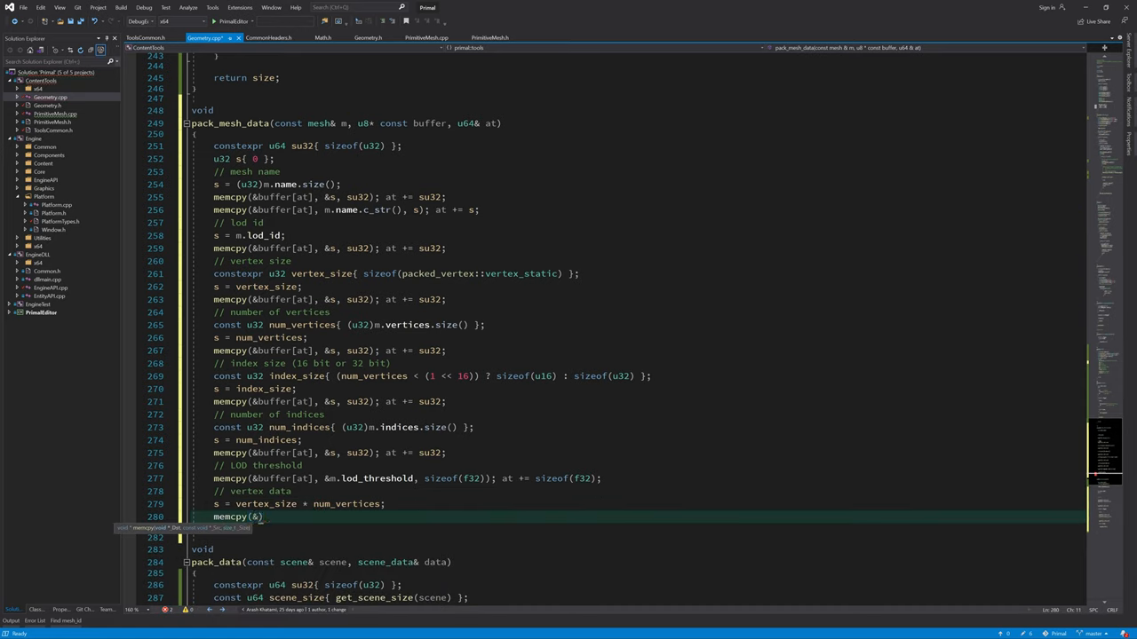
type("buffer[at],")
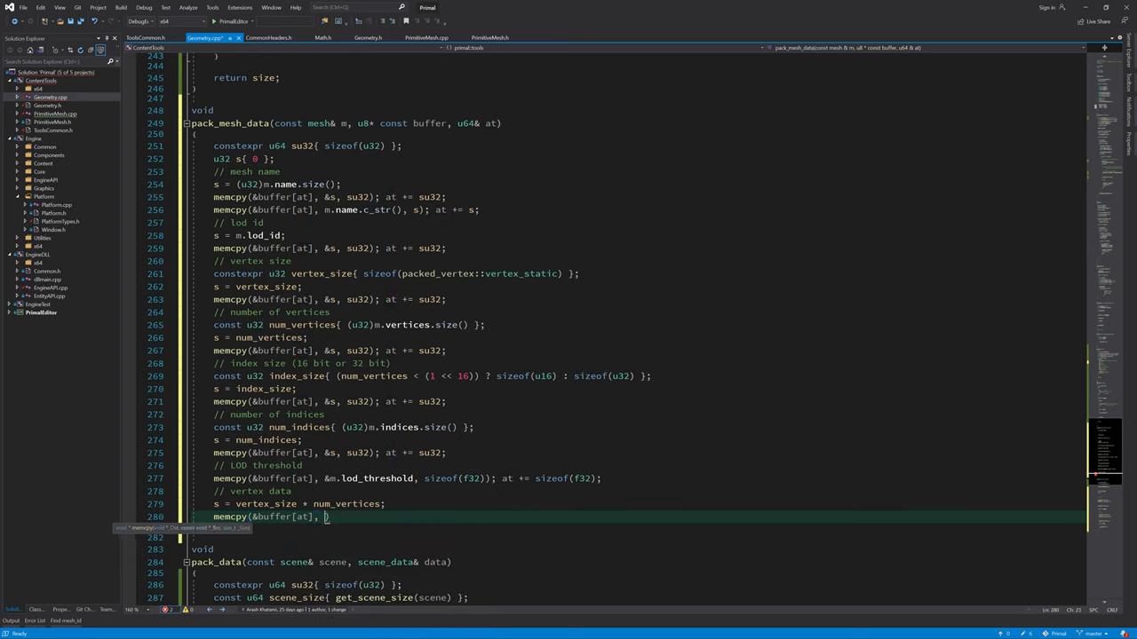
type("m.packed_vertices_static.data().")
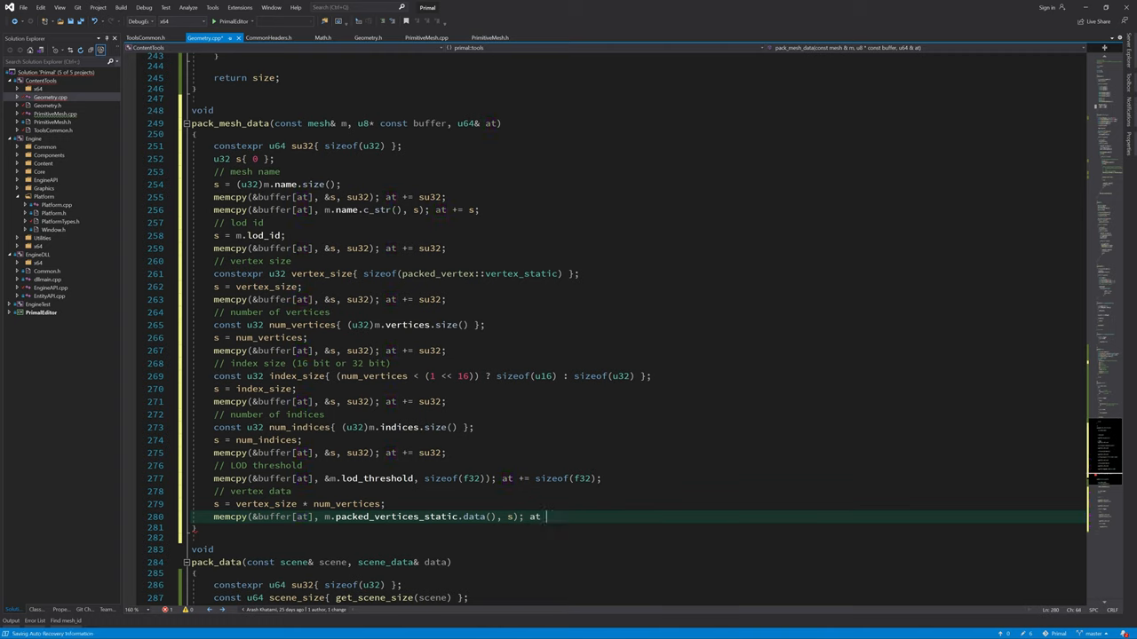
type("+= s;")
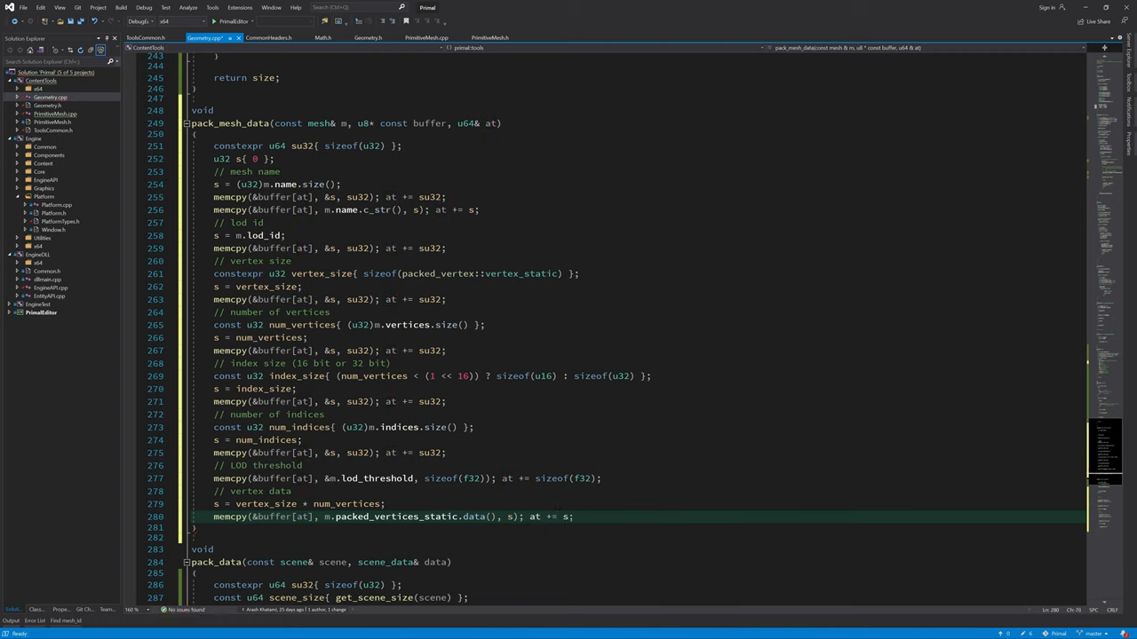
mouse_move(395, 515)
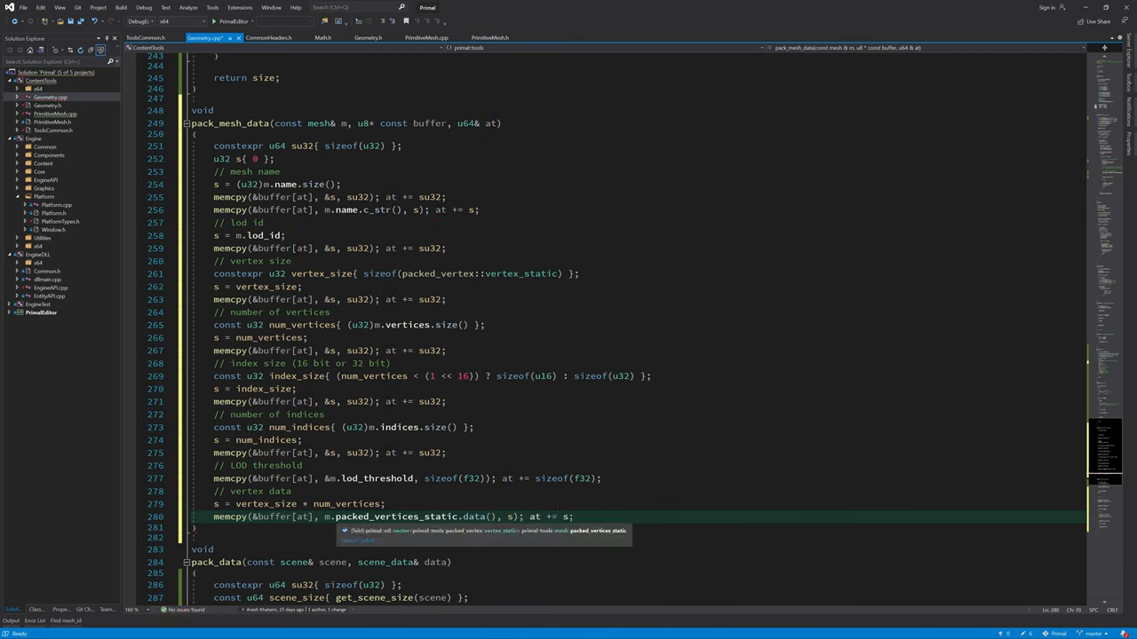
double_click(398, 515)
type("//")
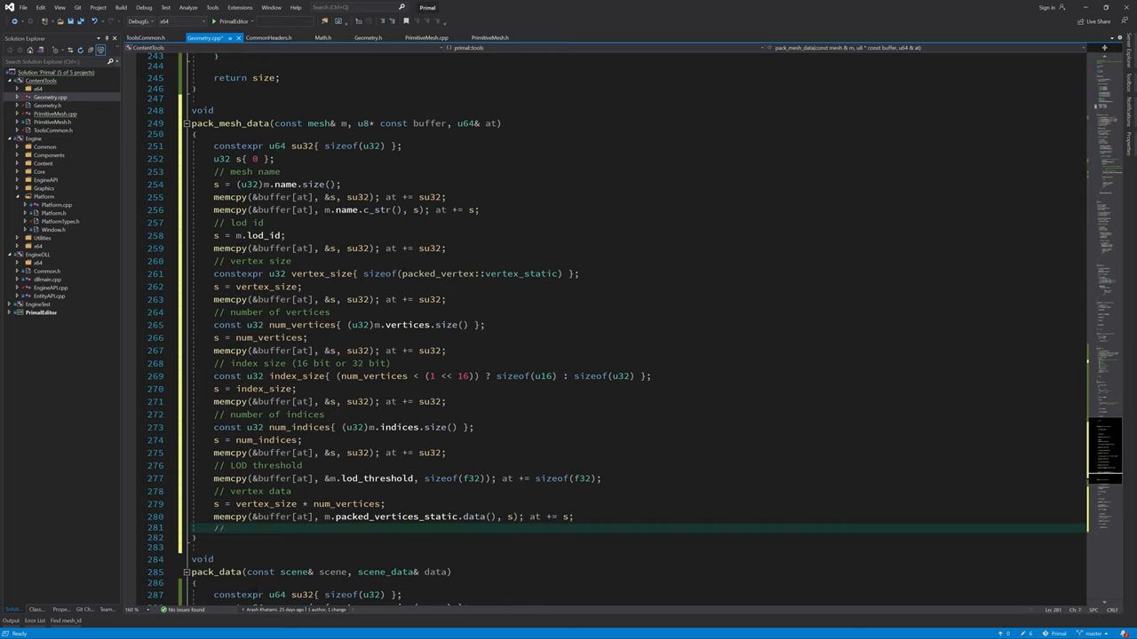
Step: Compute s from index_size, set void* data to m's indices and declare utl::vector<u16> indices
type("inde")
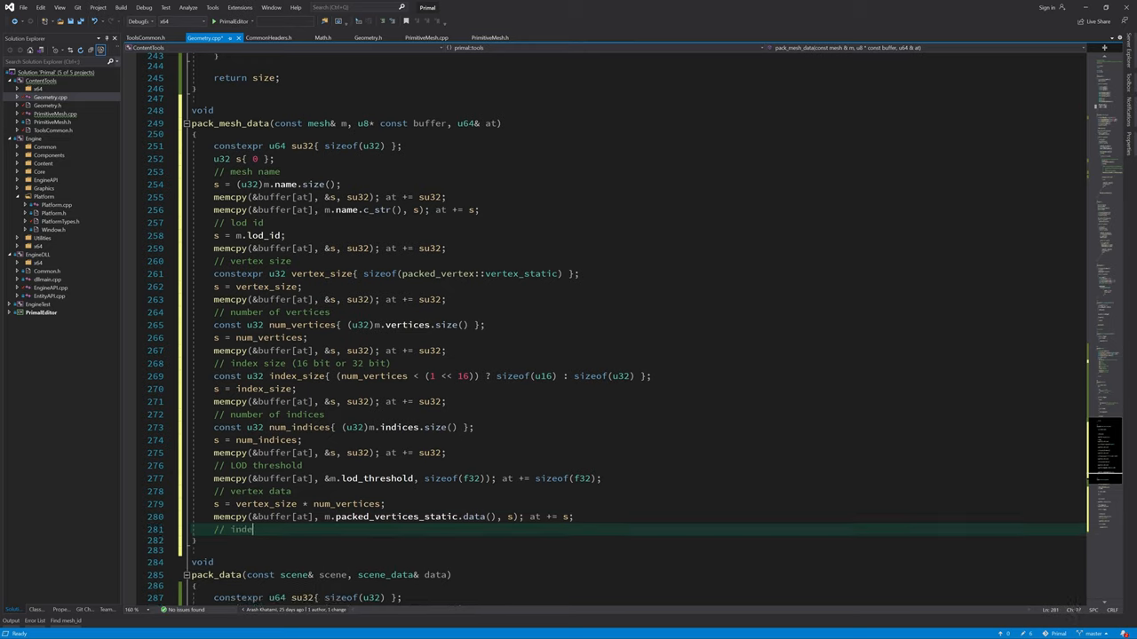
type("s=index_")
type("void*")
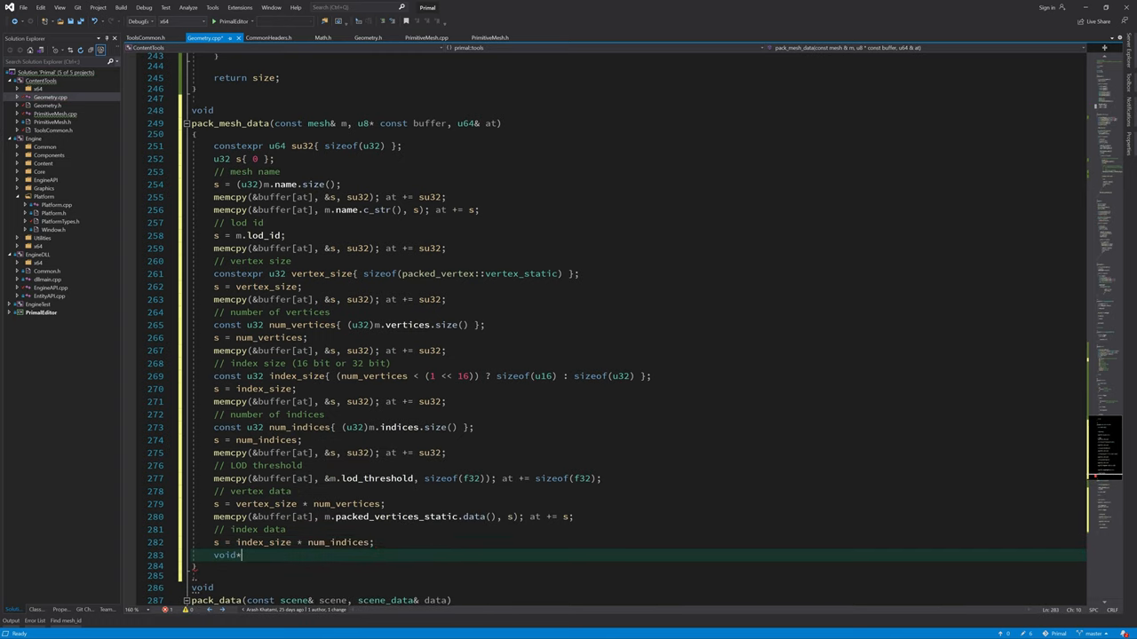
type("data{(void*")
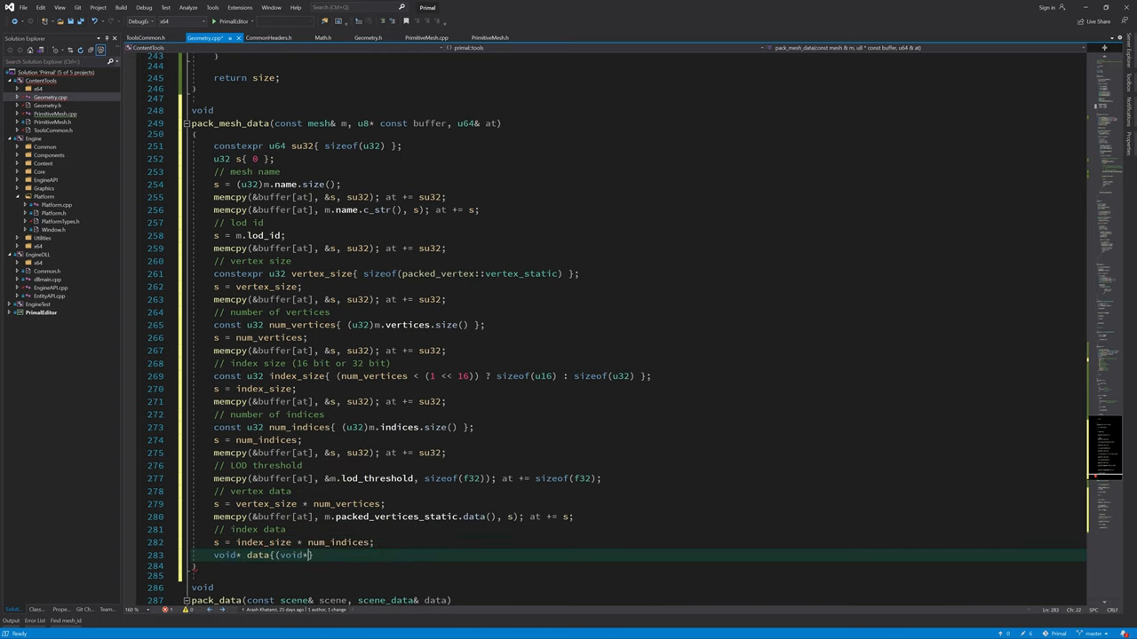
type("m.indices.data(")
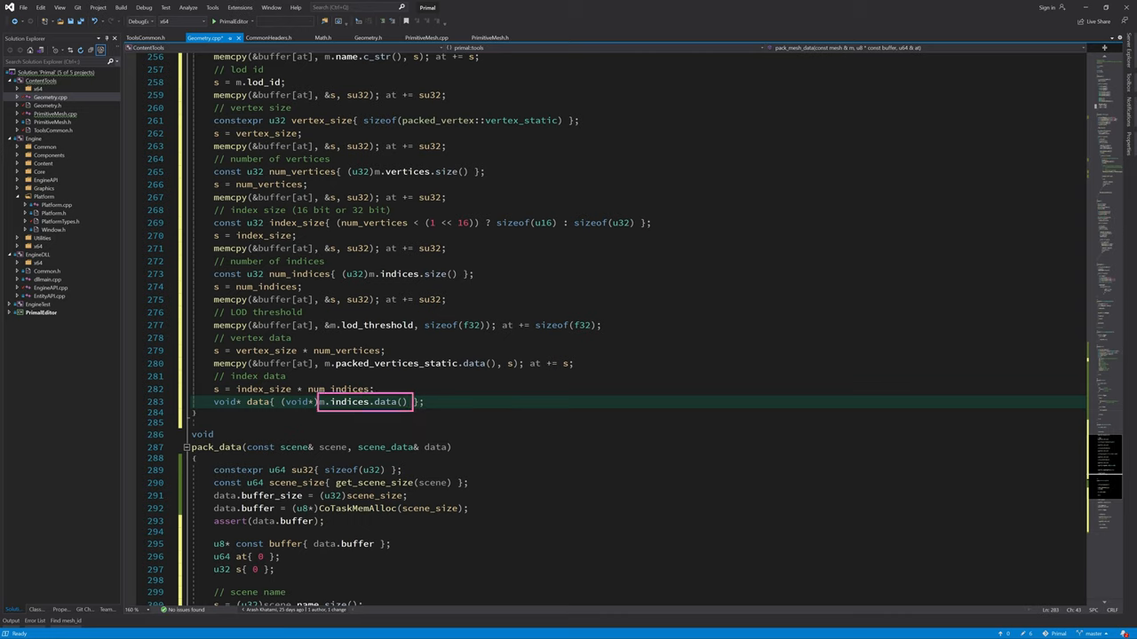
mouse_move(352, 401)
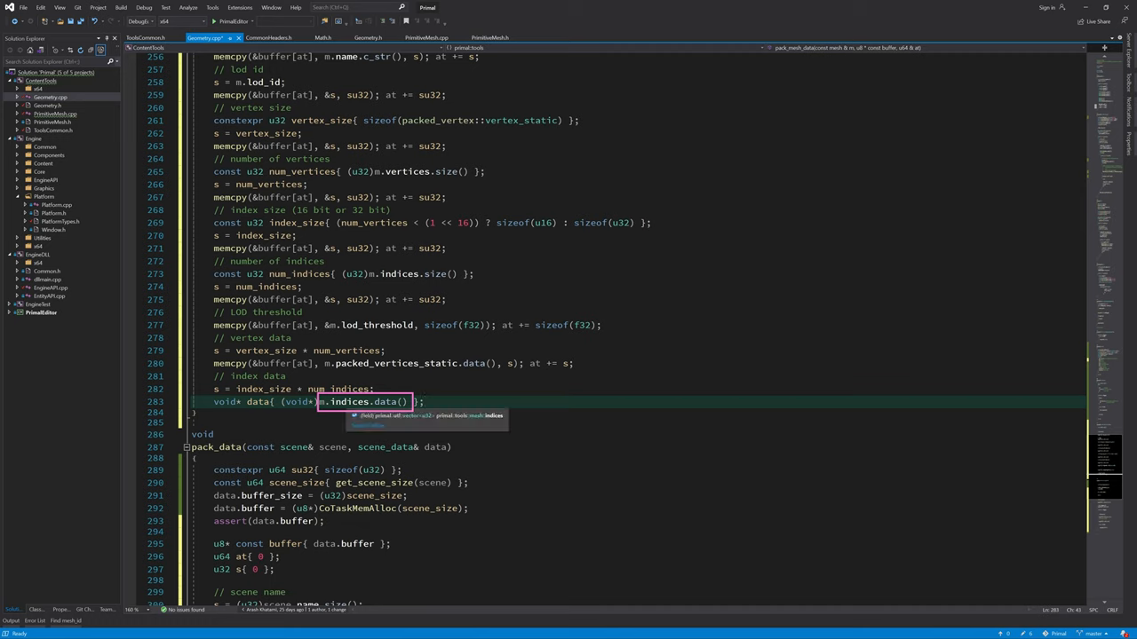
type("utl::vector")
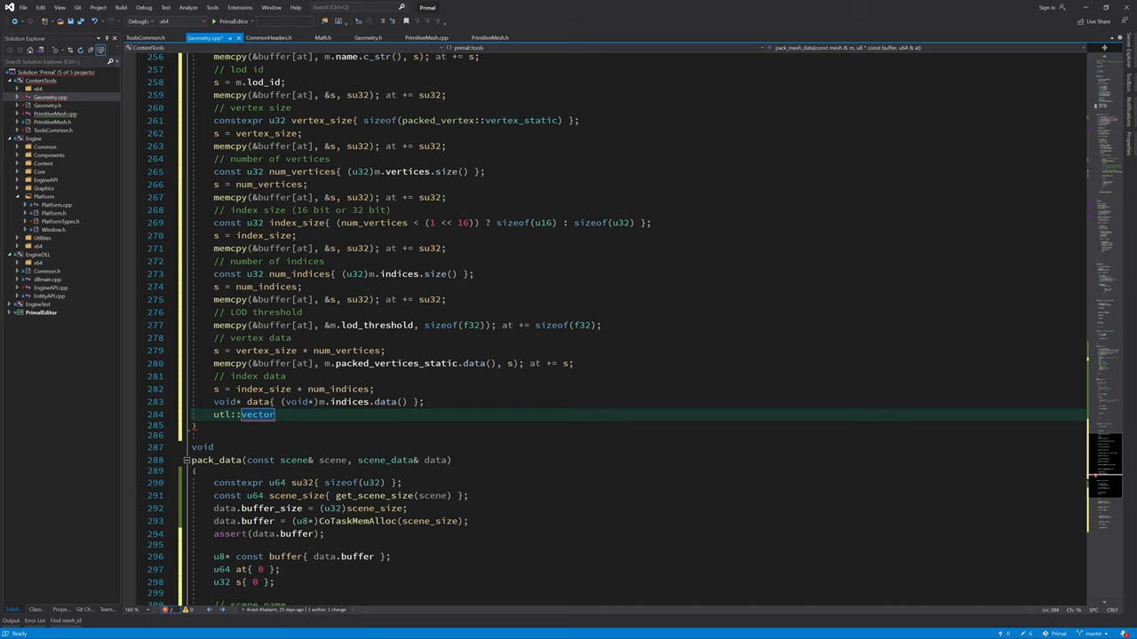
type("<u16> indices;")
type("indices.resize")
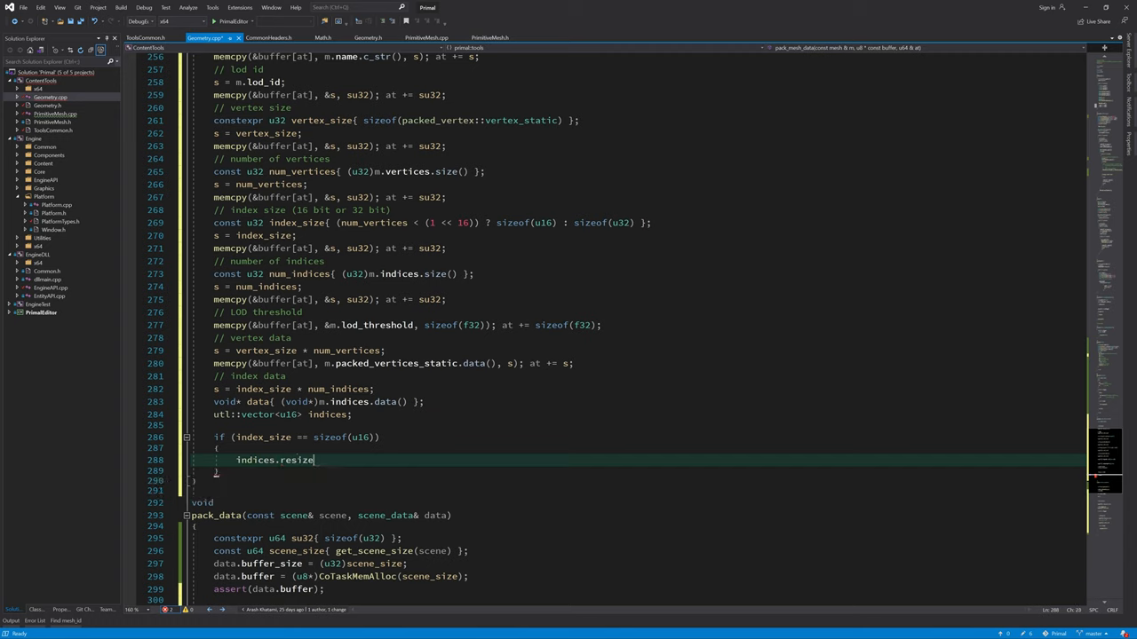
Step: Resize to num_indices, convert in a for loop, memcpy (void*)indices.data and advance at by s
type("(num_indices);")
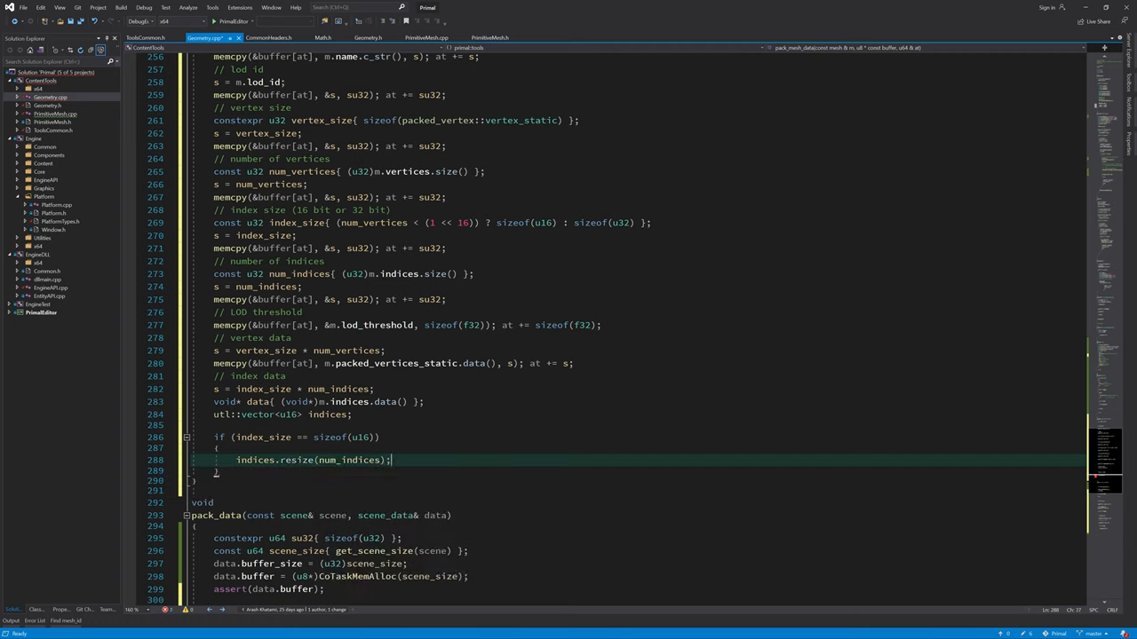
type("for(u32 i{0};")
type("data = (")
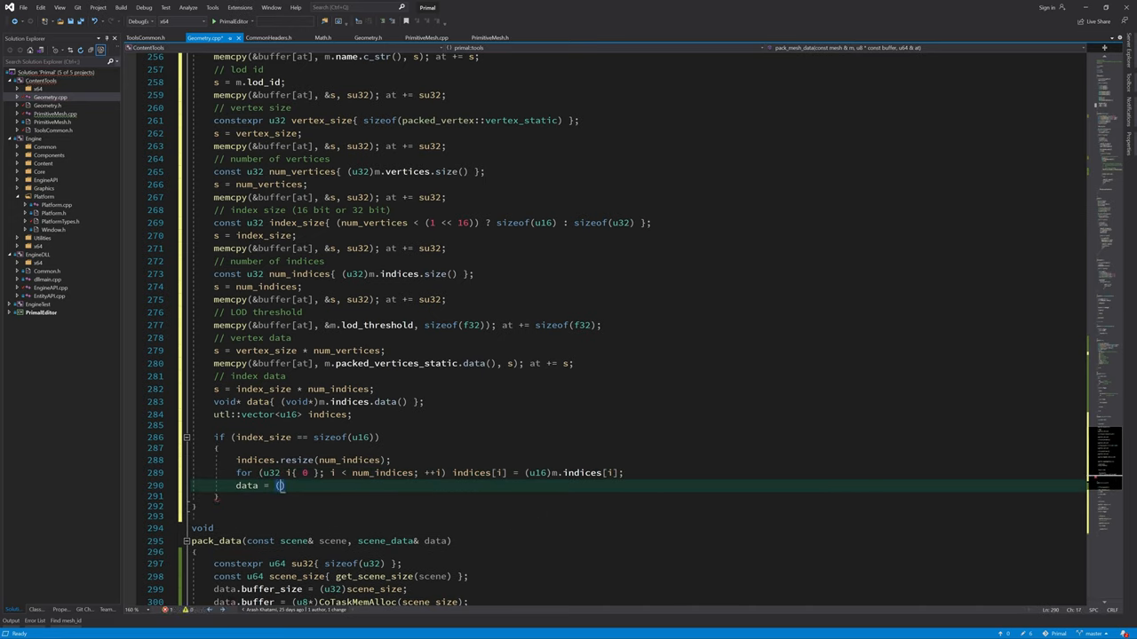
type("(void*)indices.data();")
type("memcpy(&buffer[at], data, s); at += s;")
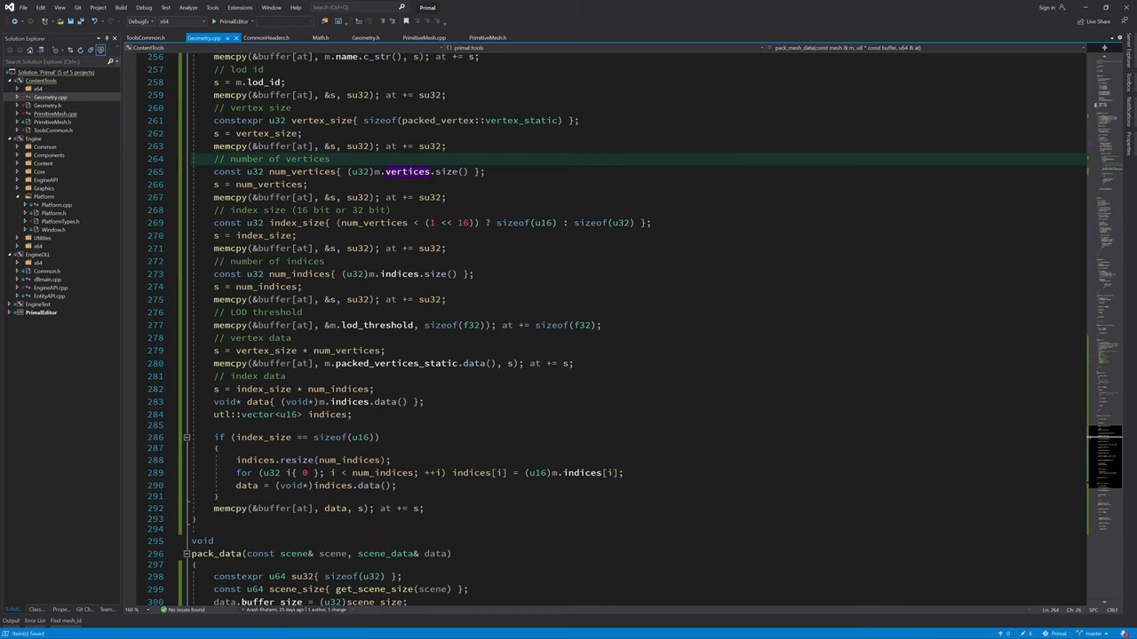
scroll("down", 3)
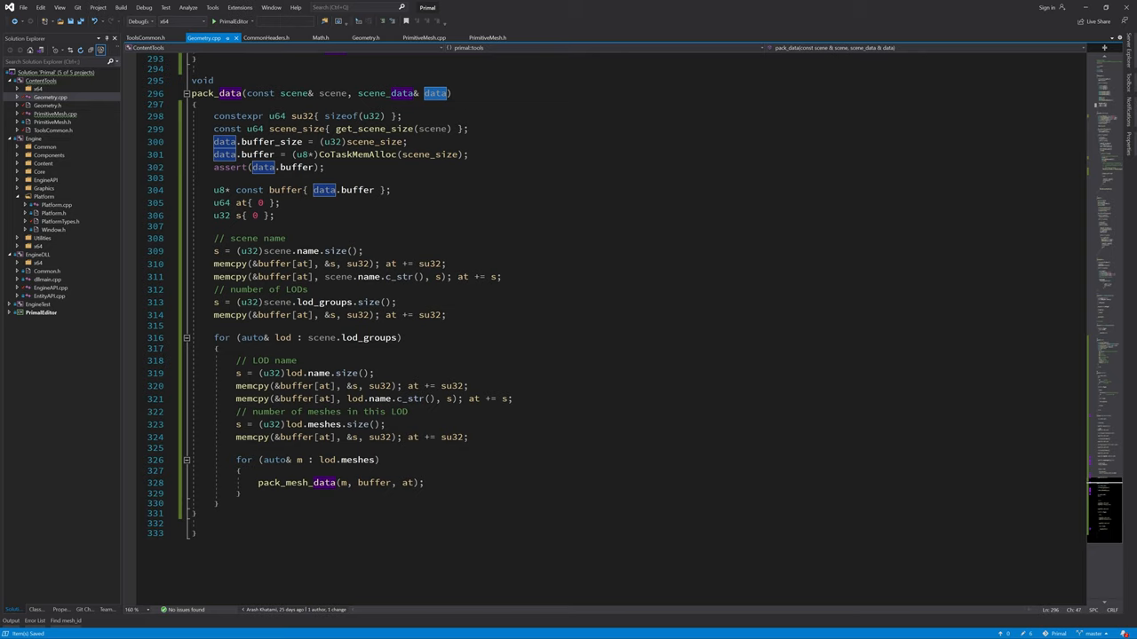
Step: Review pack_data, get_mesh_size and get_scene_size, then build the project with F7
scroll("up", 3)
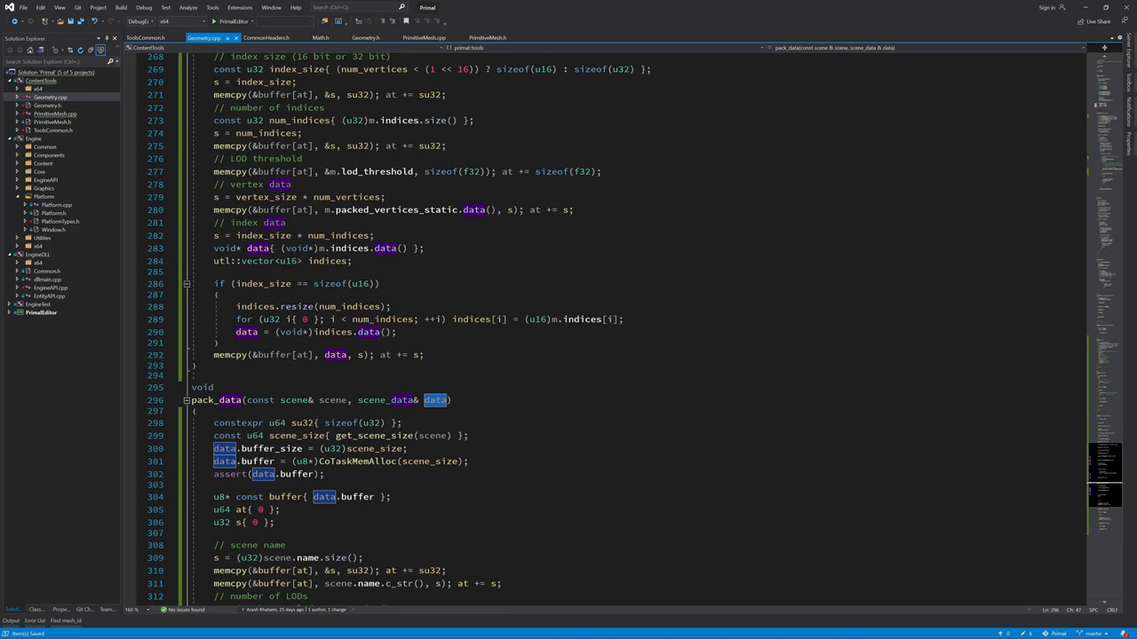
scroll("up", 3)
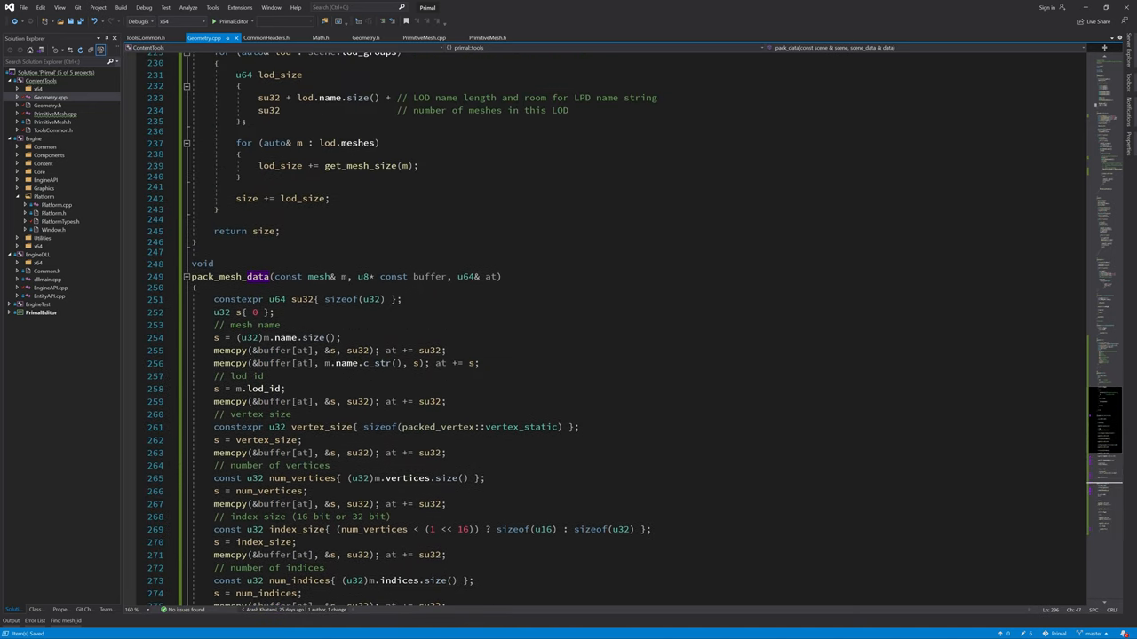
scroll("up", 3)
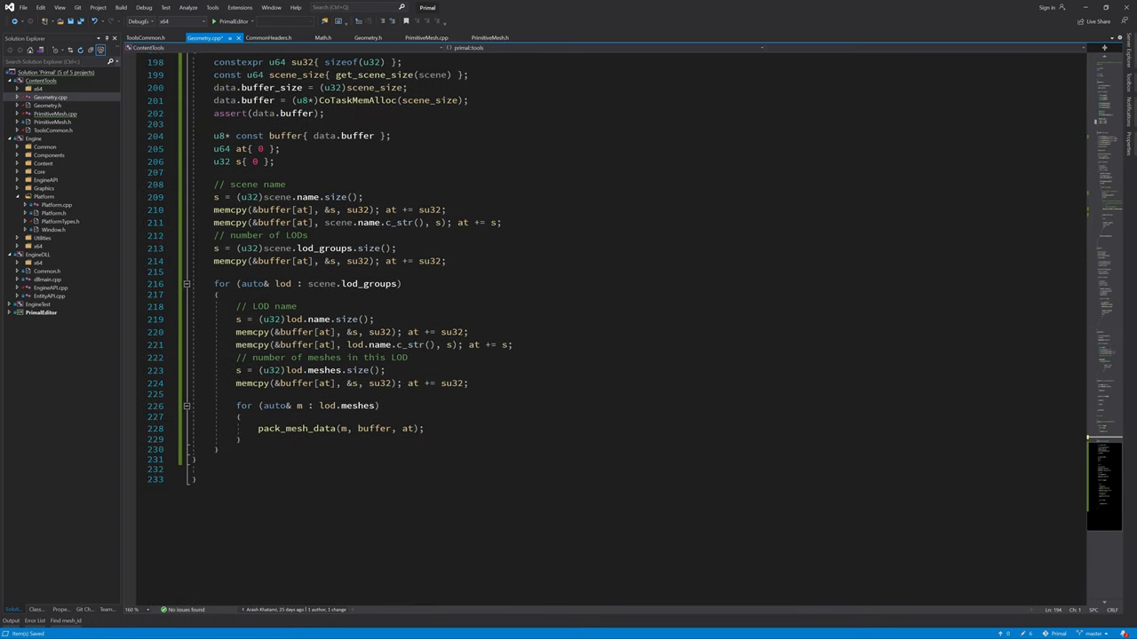
scroll("up", 3)
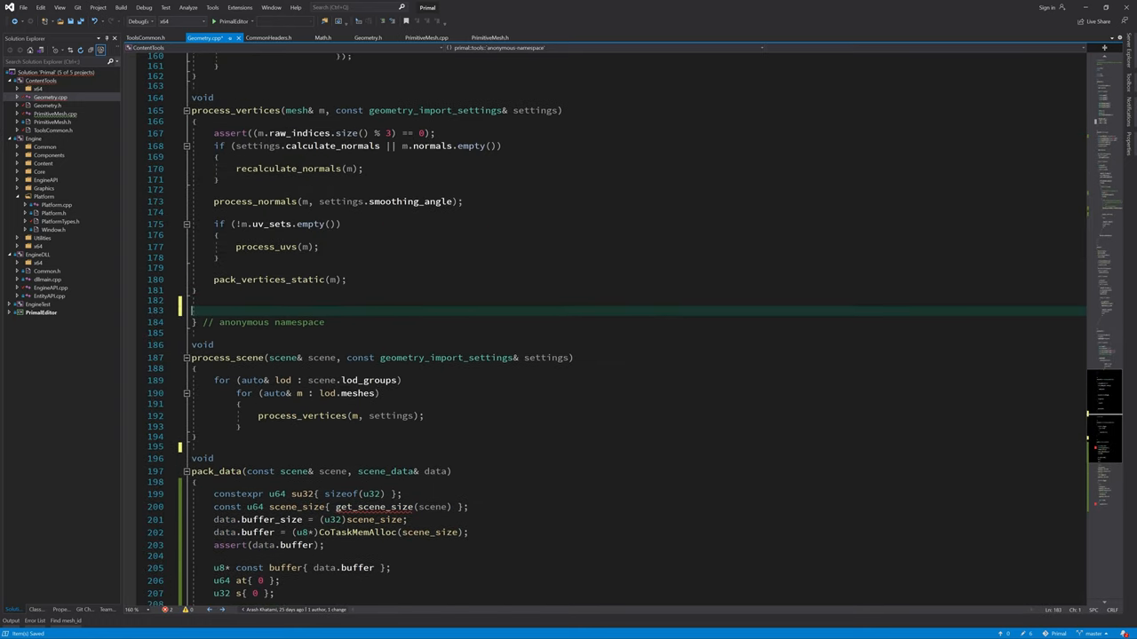
scroll("down", 3)
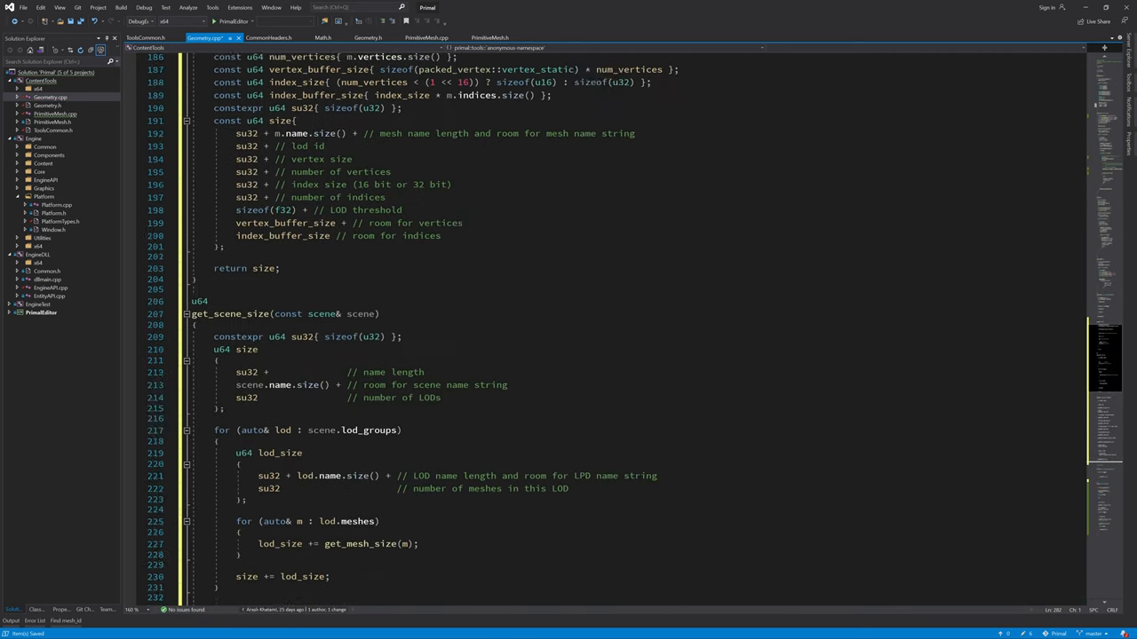
scroll("up", 3)
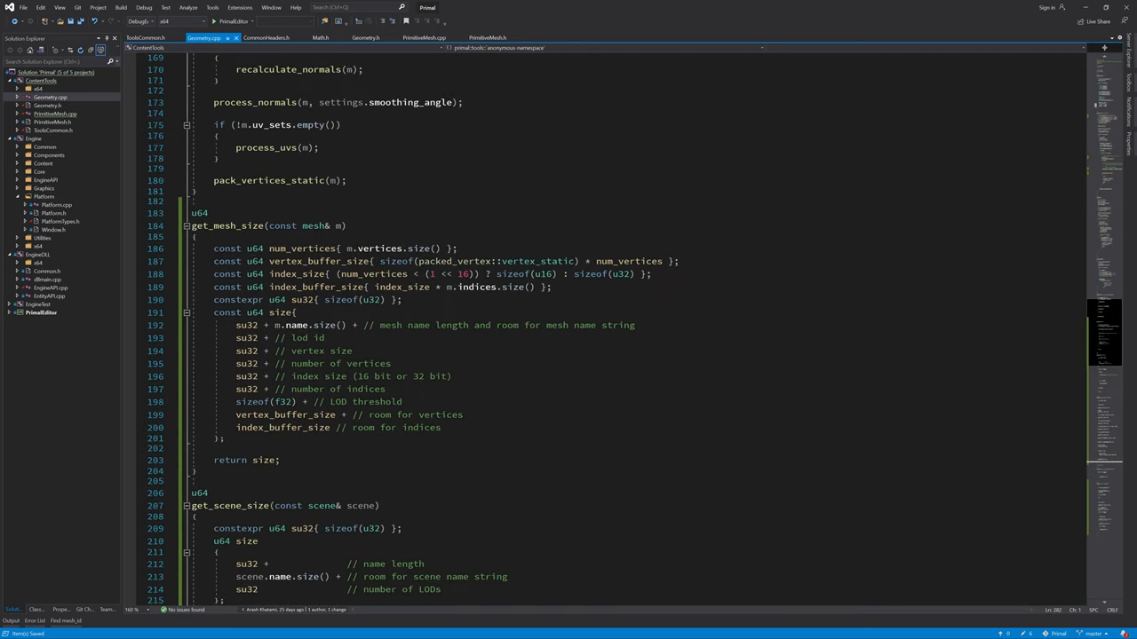
scroll("down", 3)
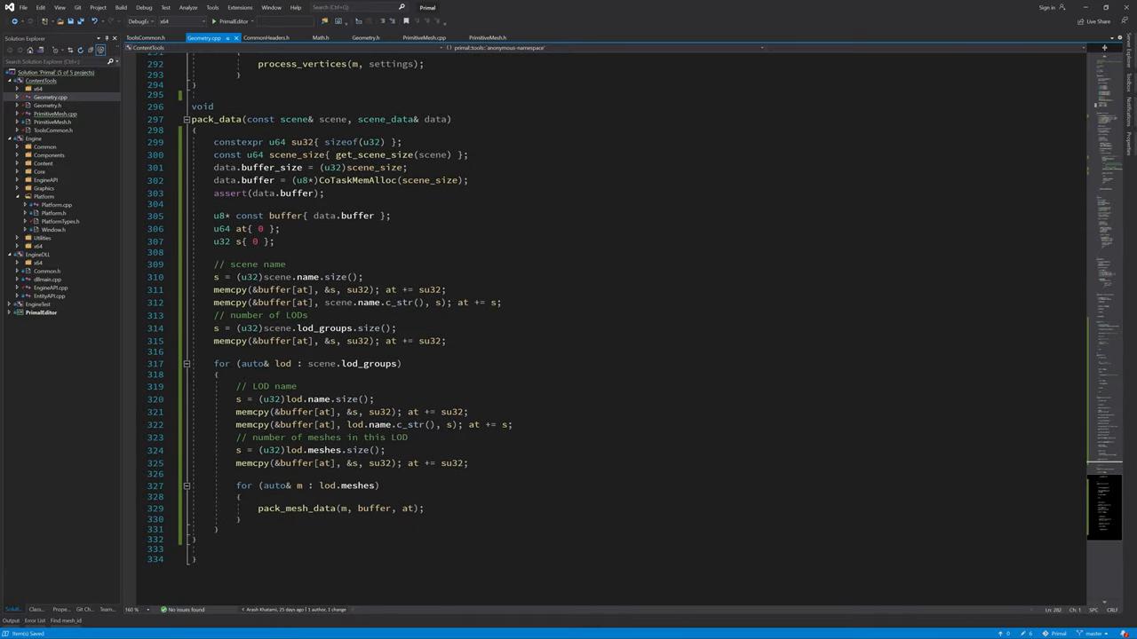
key("F7")
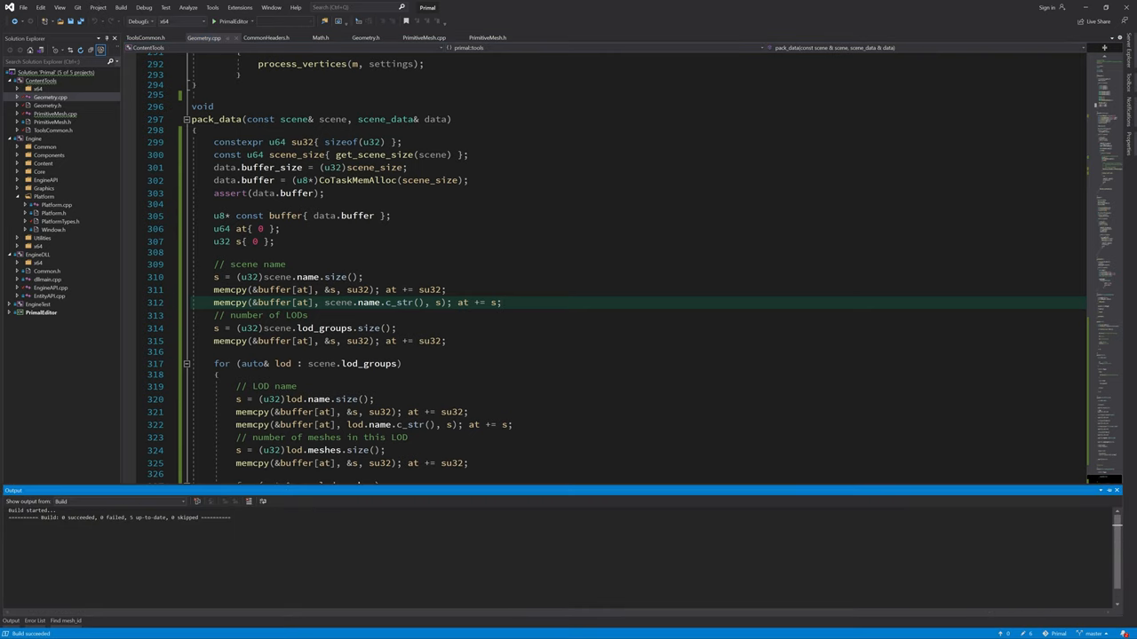
Step: Scroll through the primitive mesh source around the plane-creation UV code
scroll("up", 3)
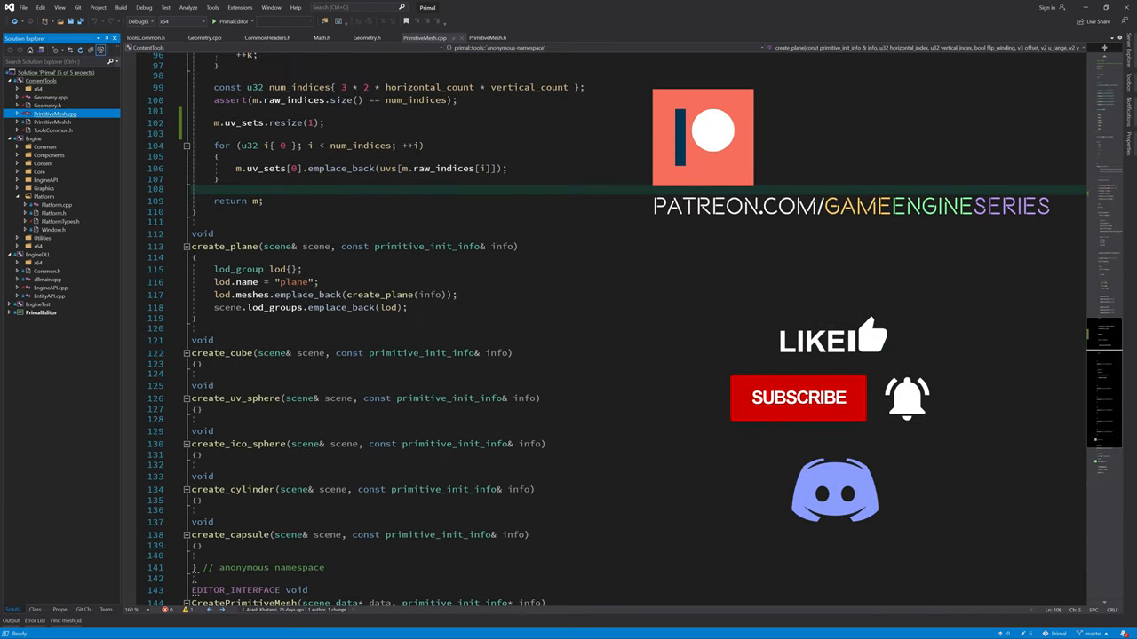
scroll("down", 3)
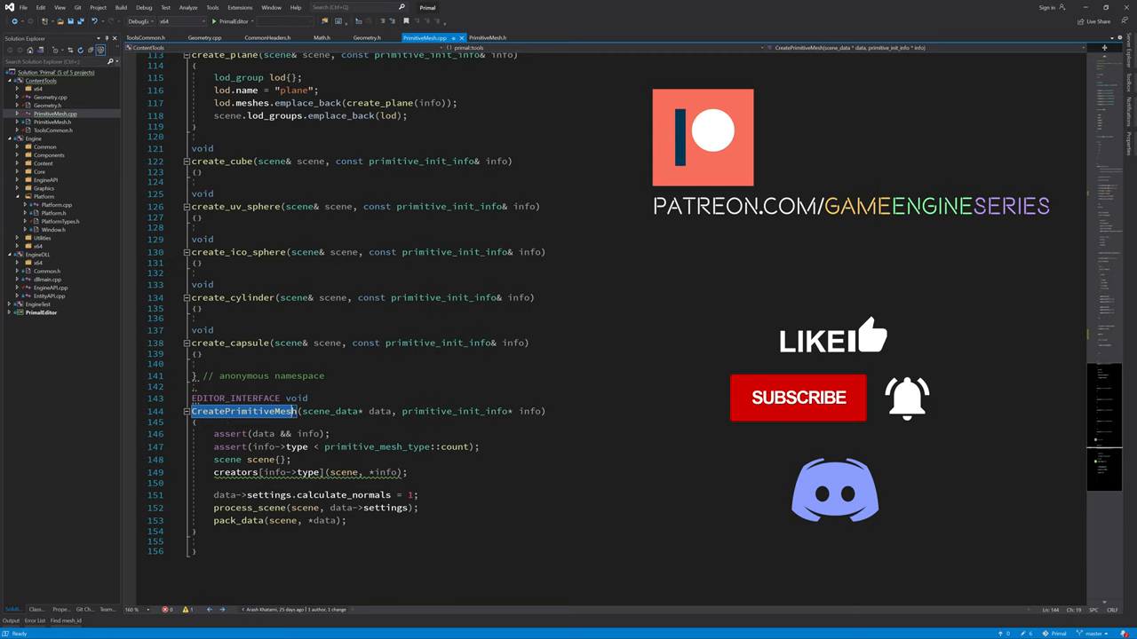
scroll("up", 3)
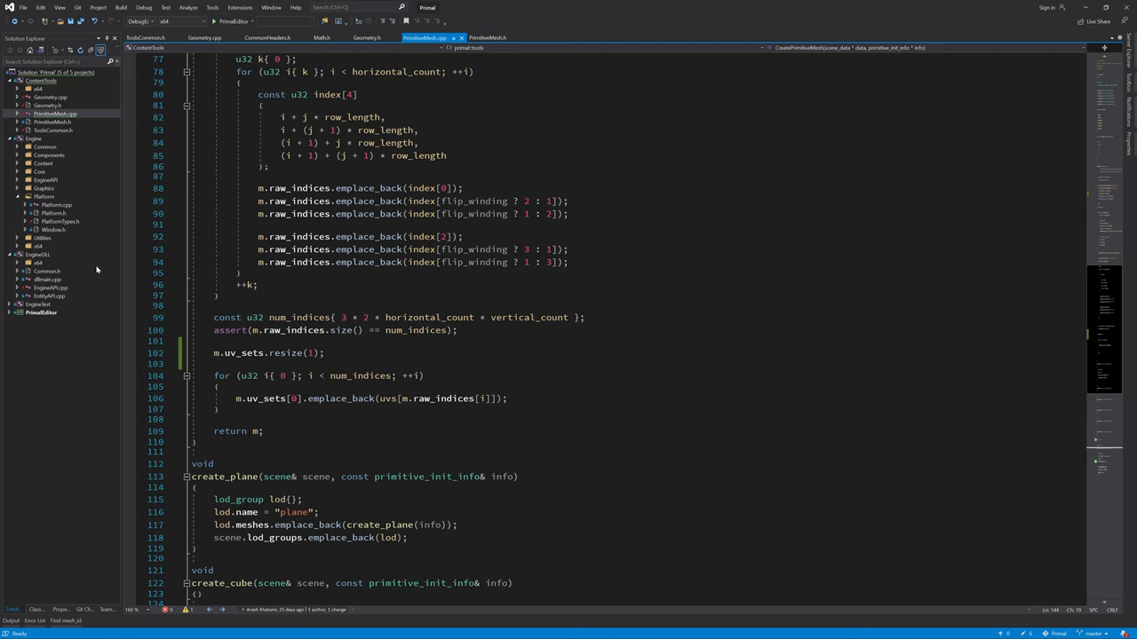